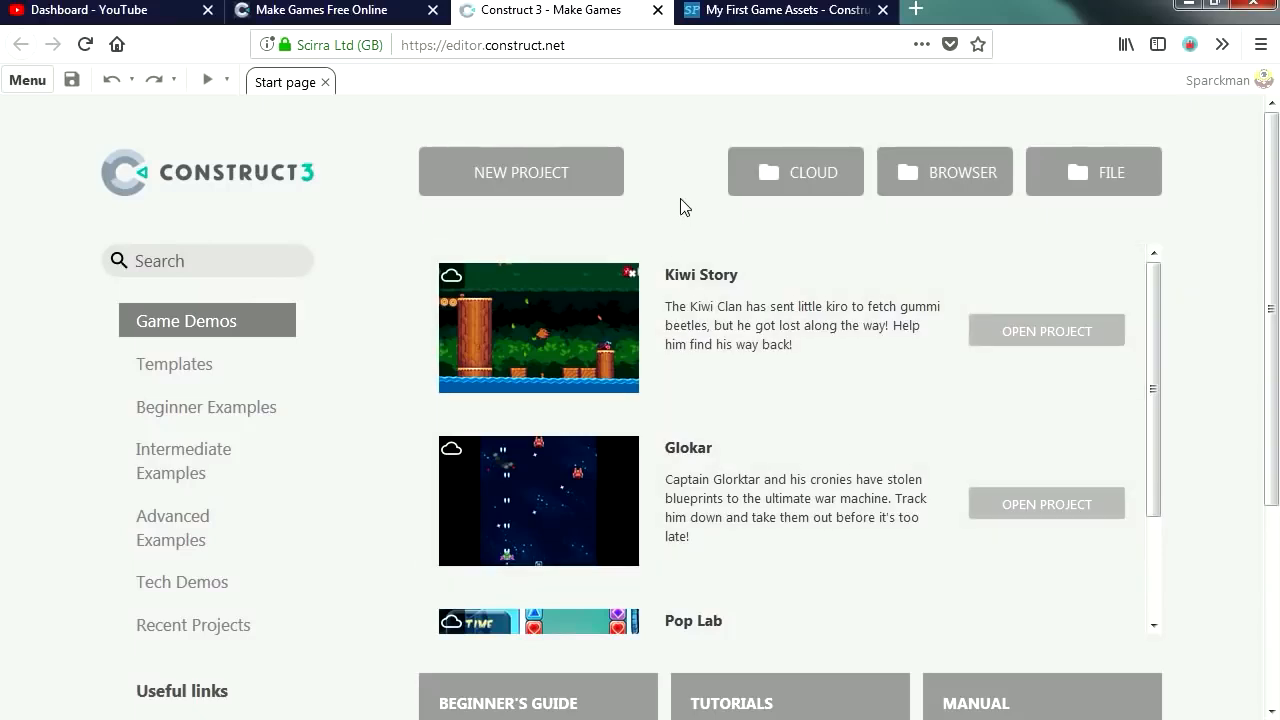
Create a new project named 'my first game' using the SD landscape 4:3 (640×480) preset
click(520, 172)
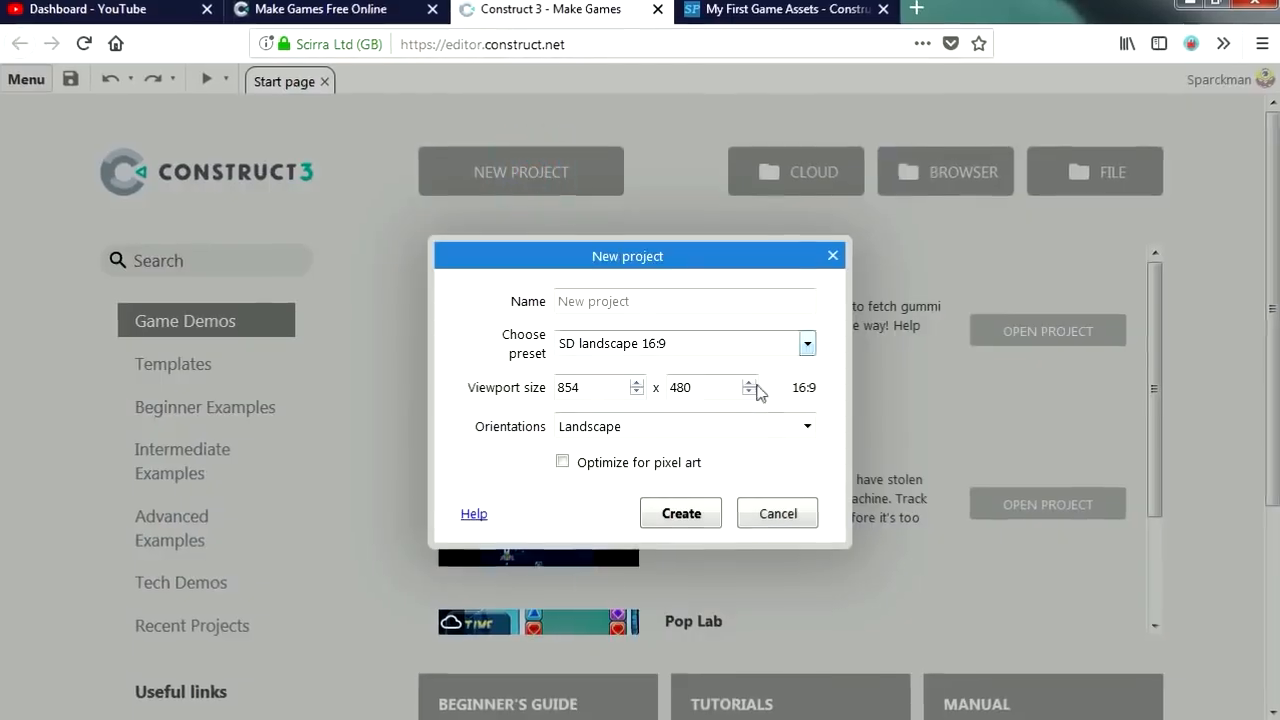
click(808, 344)
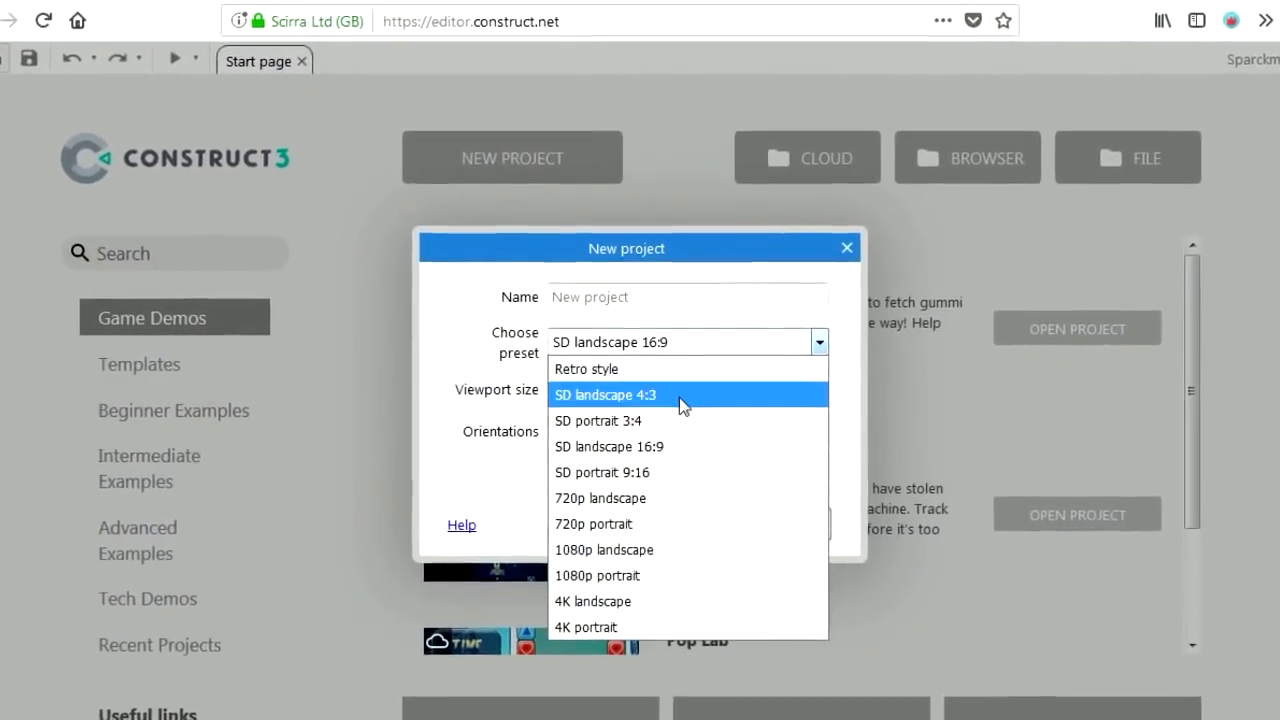
click(630, 394)
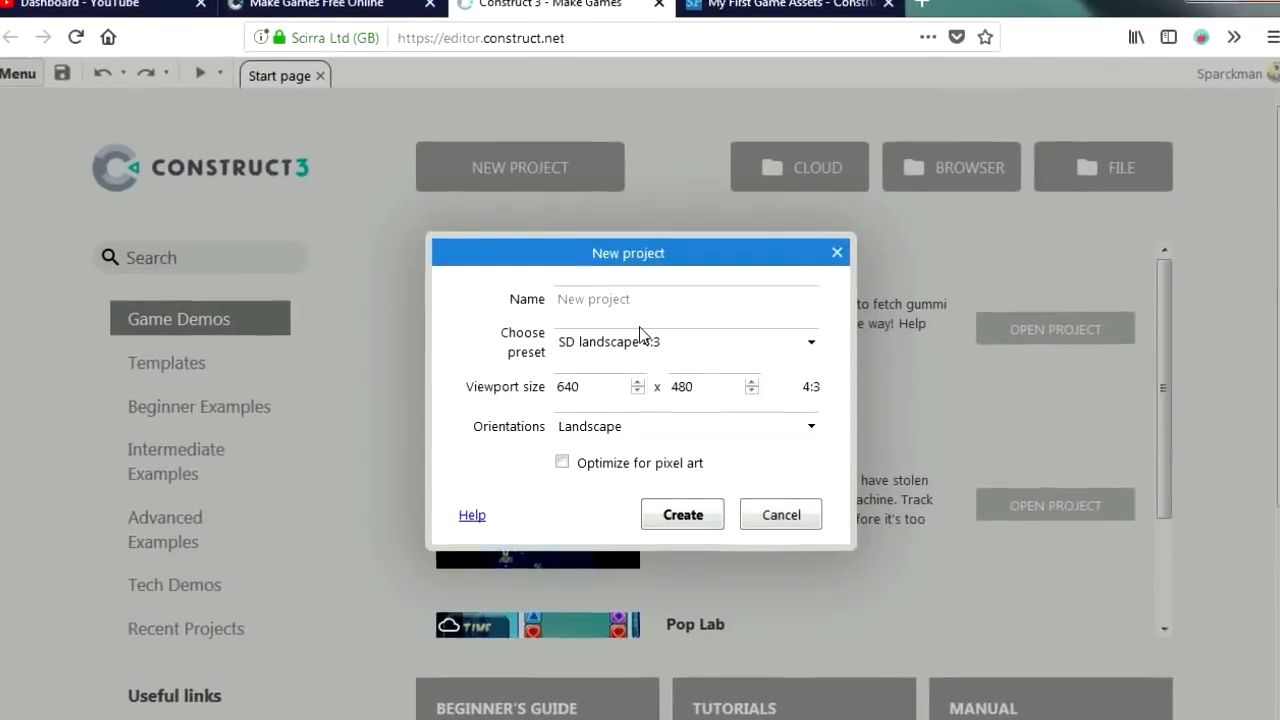
text(my first)
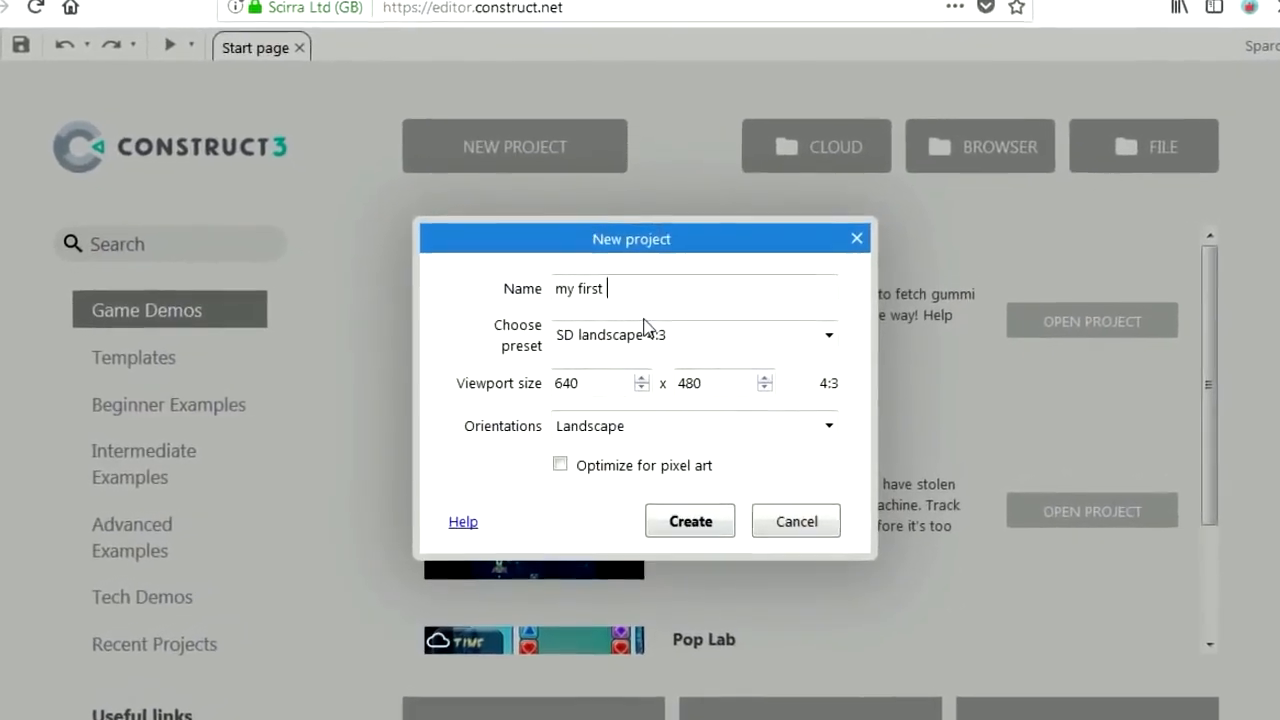
text(game)
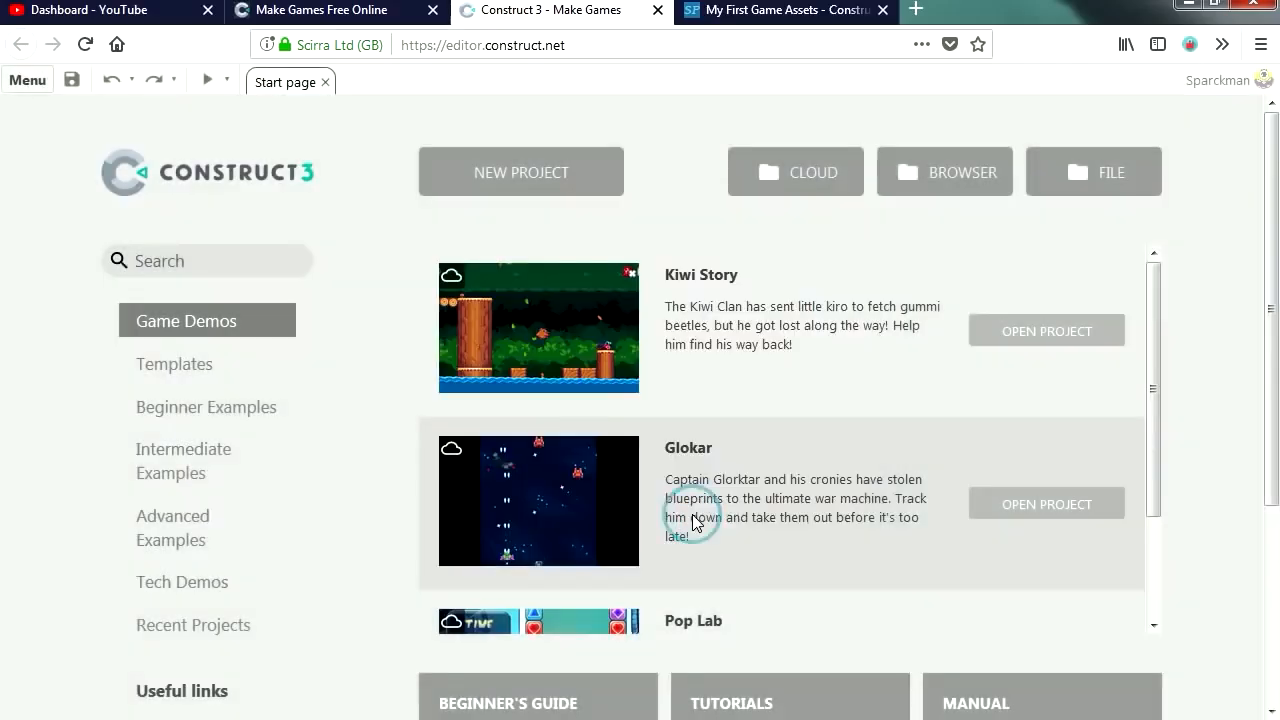
click(520, 172)
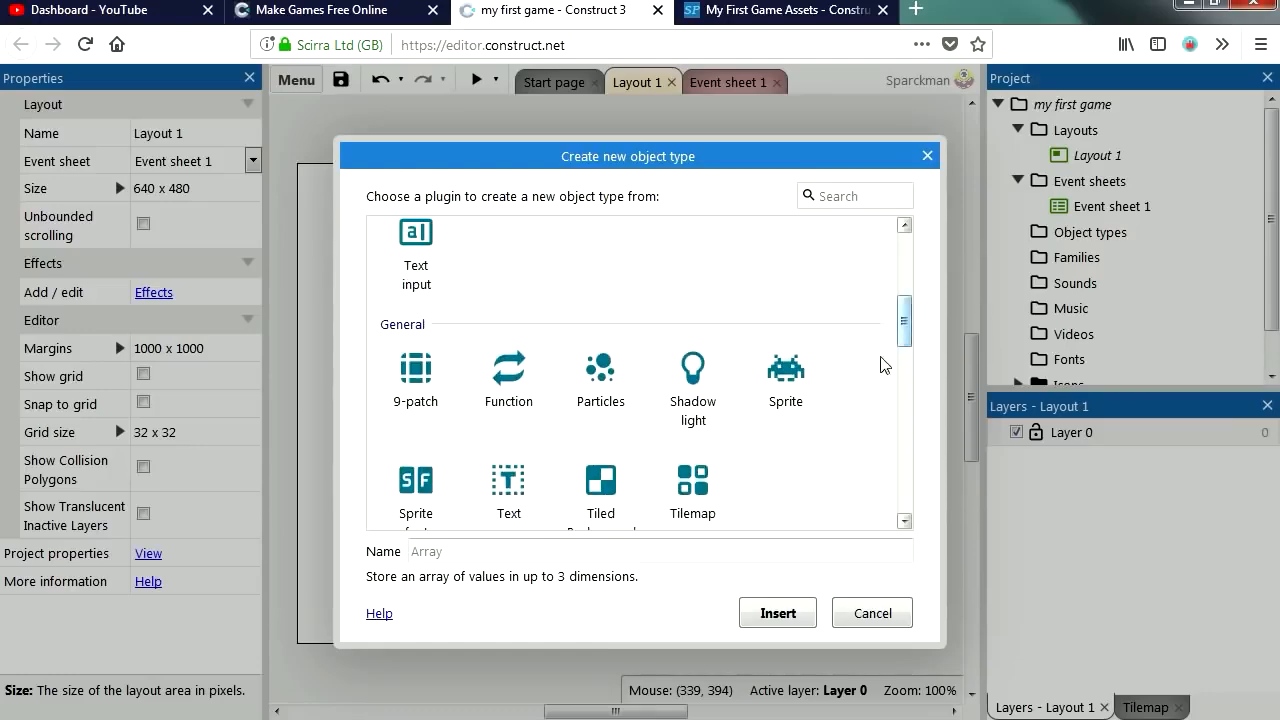
Add a Sprite object, size its image 120×60 and fill it with purple
click(778, 612)
text(60)
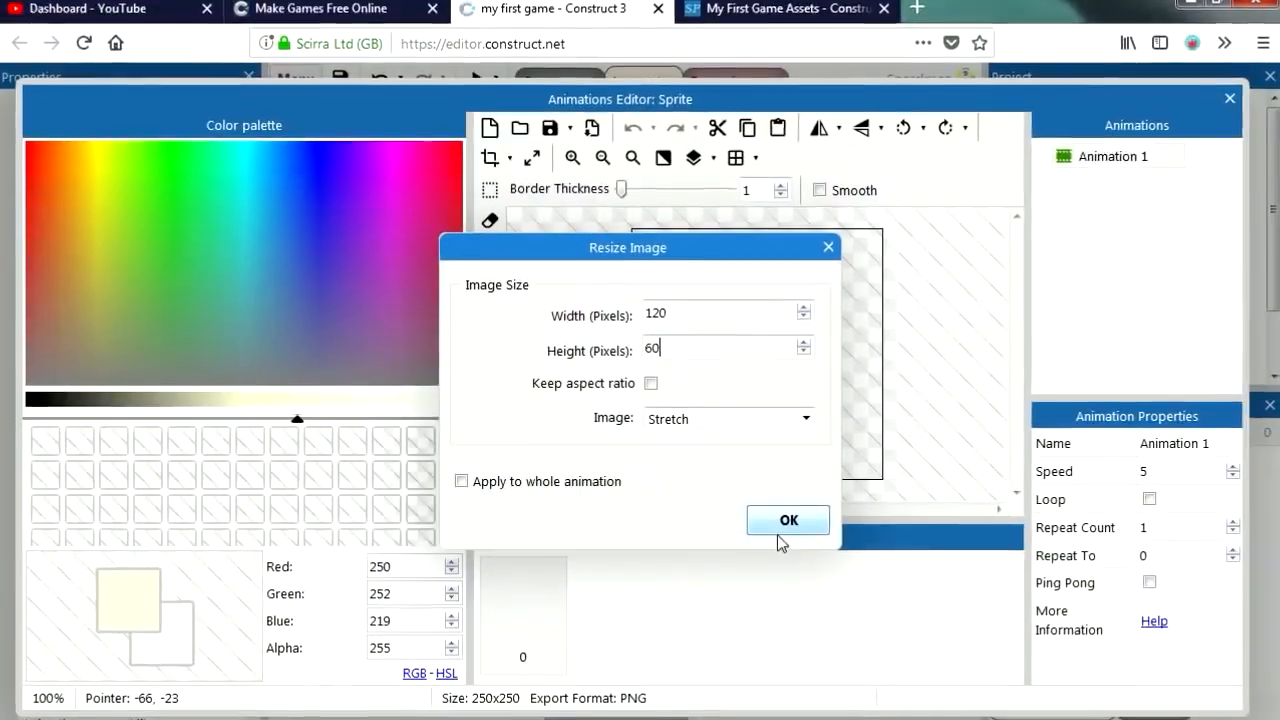
click(788, 520)
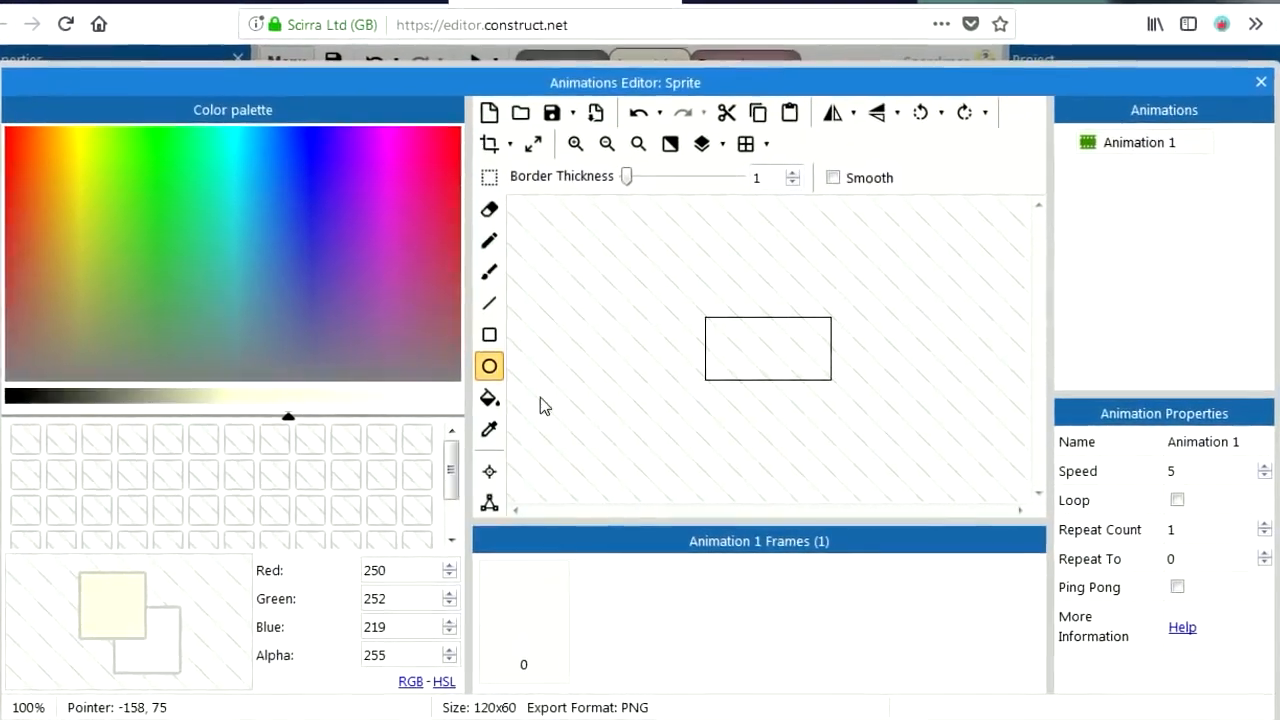
click(488, 394)
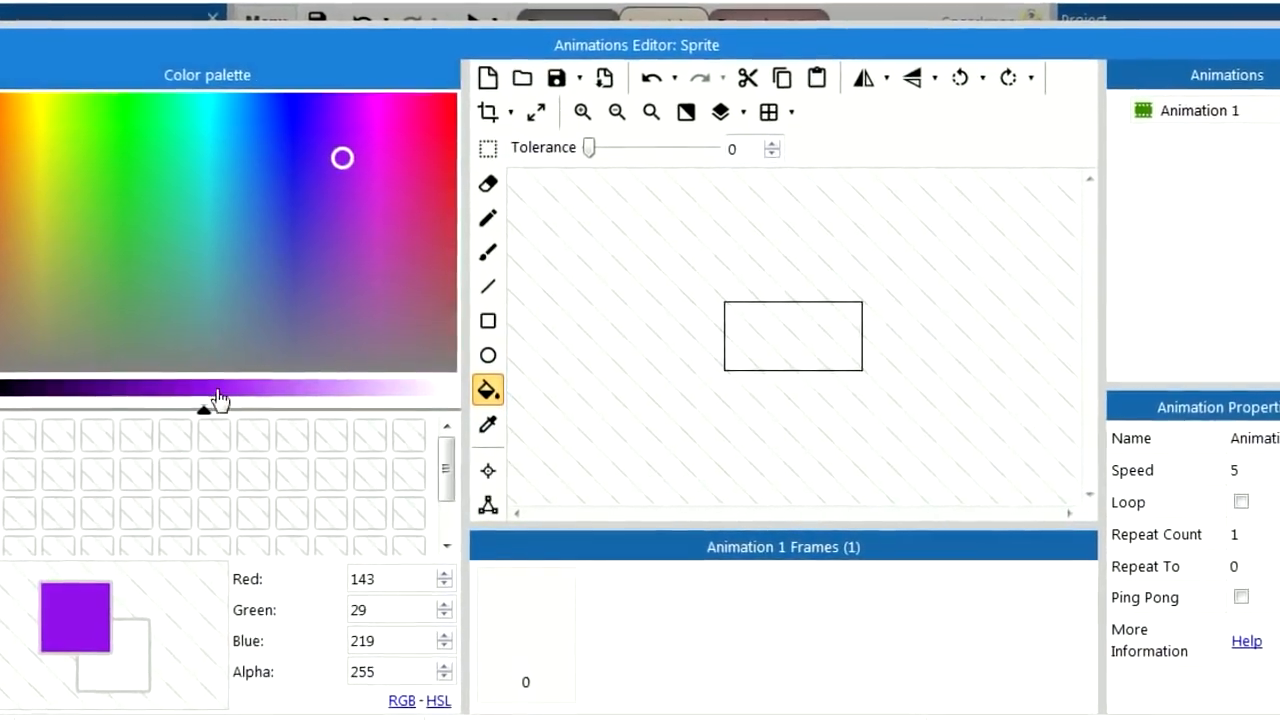
click(792, 336)
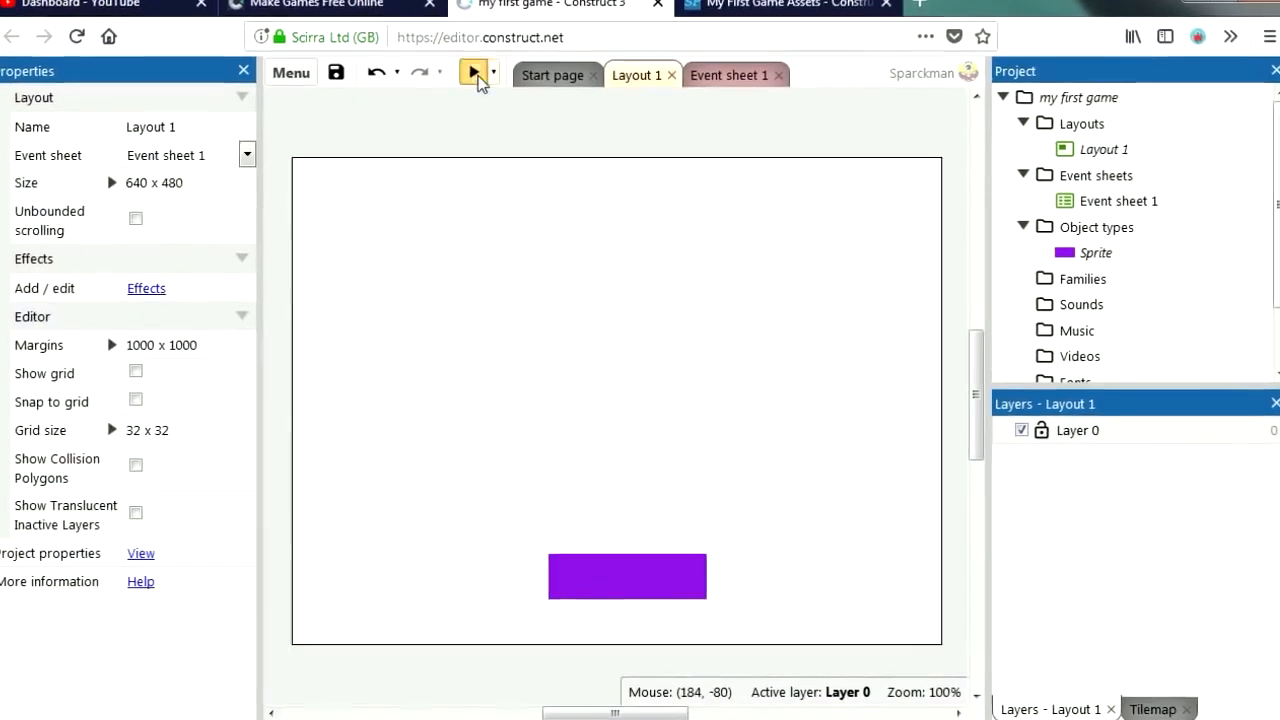
click(472, 72)
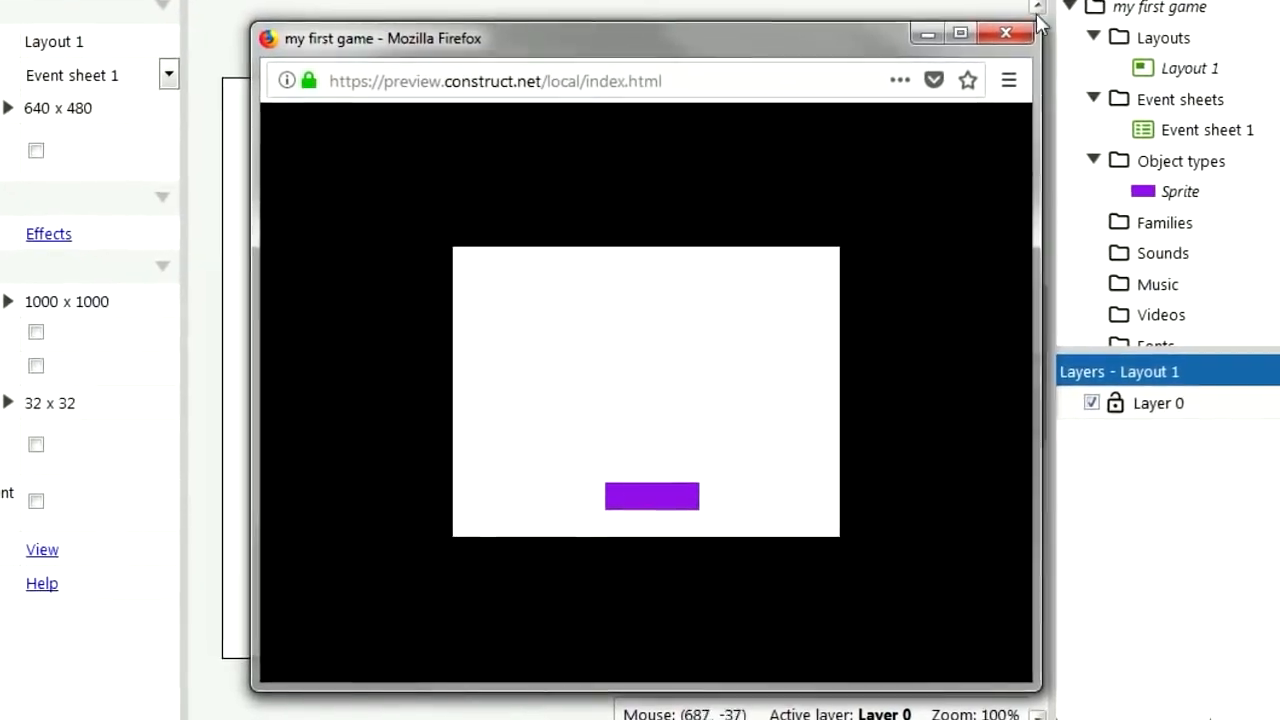
click(1006, 30)
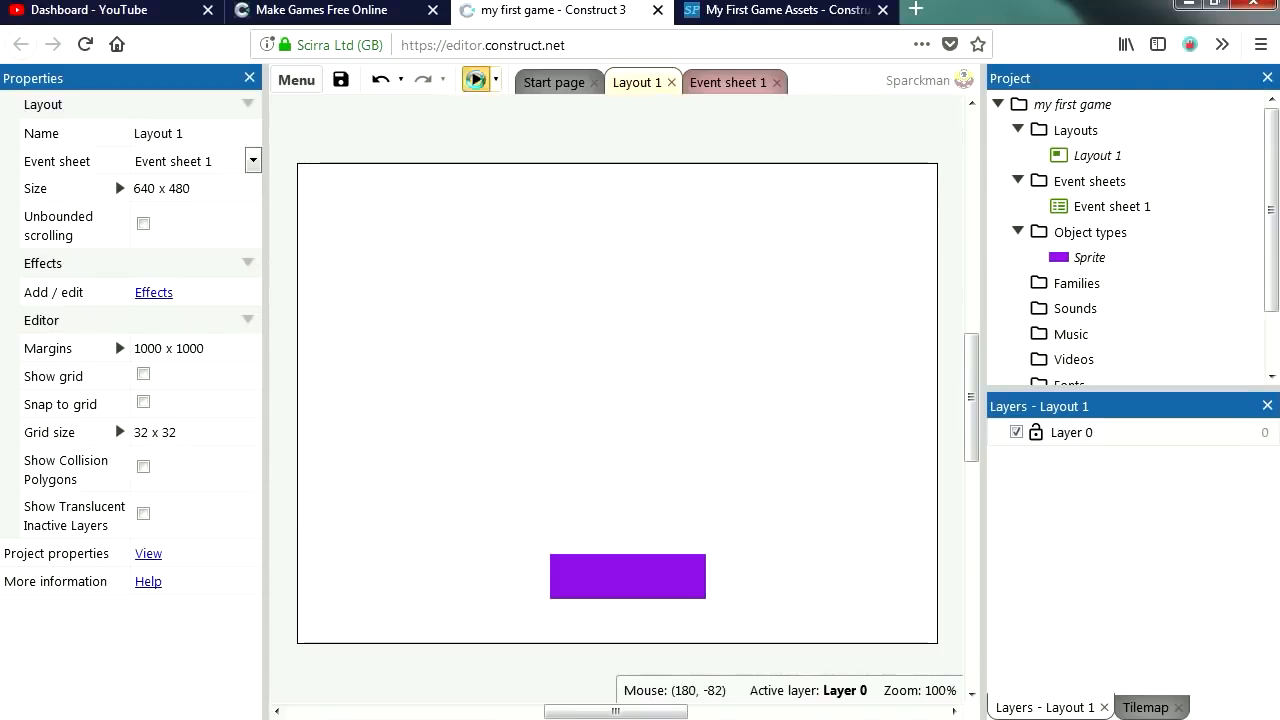
click(478, 80)
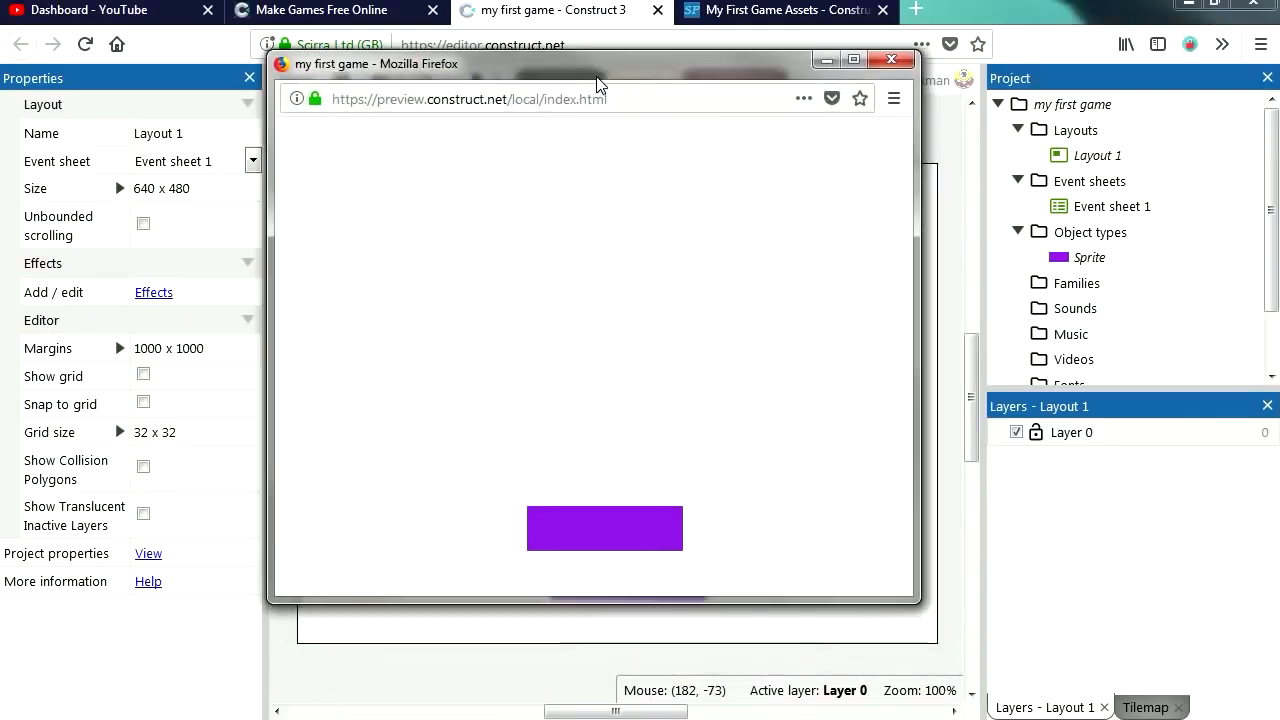
click(902, 60)
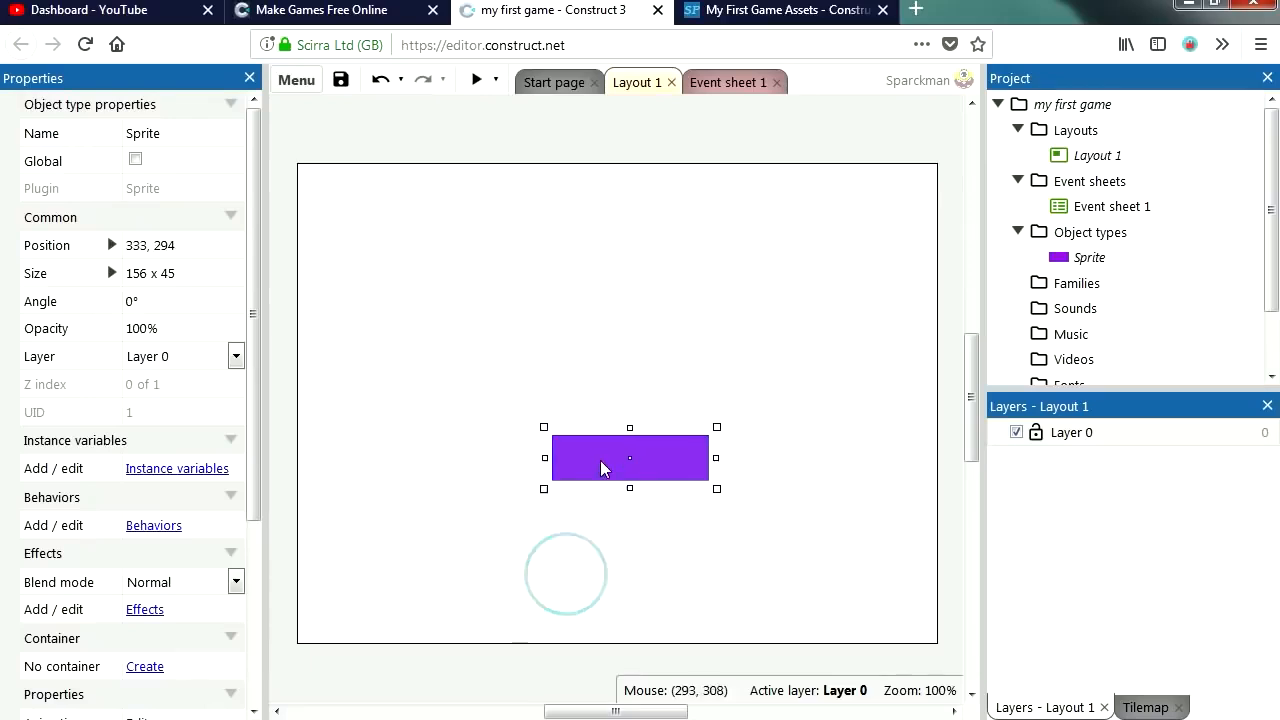
Move the purple paddle down near the bottom of the layout
drag(630, 458, 606, 576)
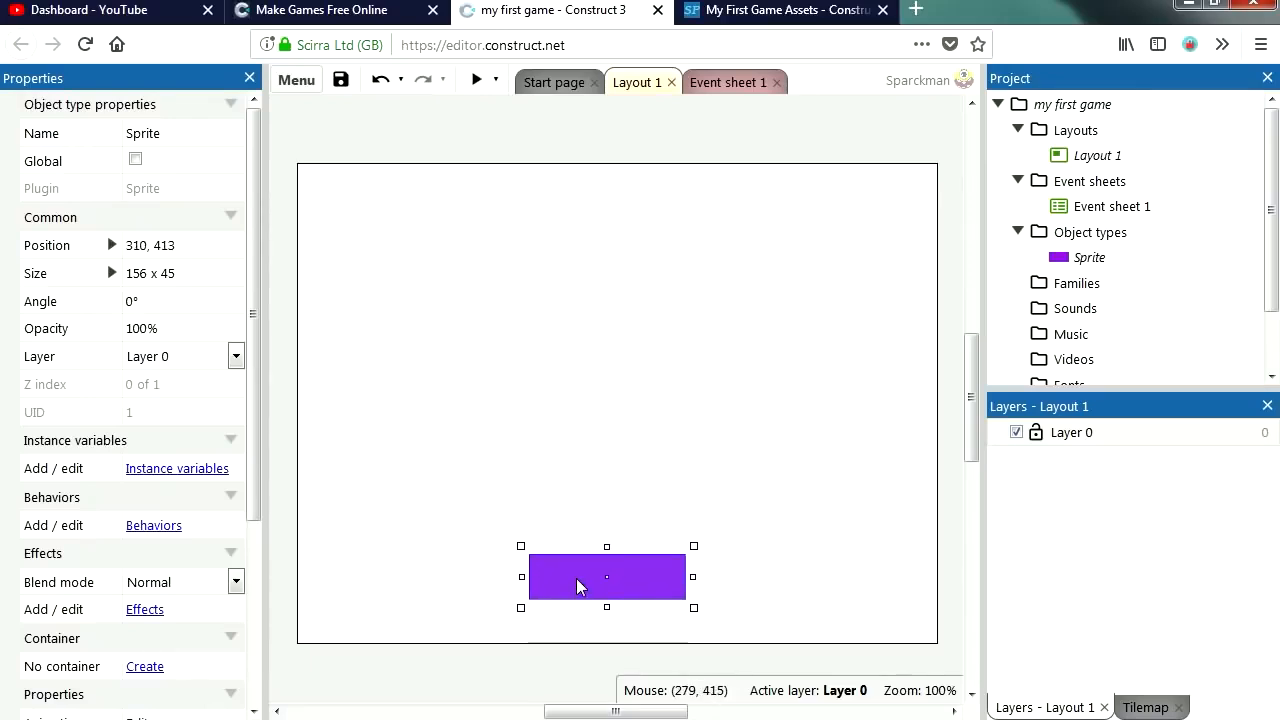
scroll(down, 3)
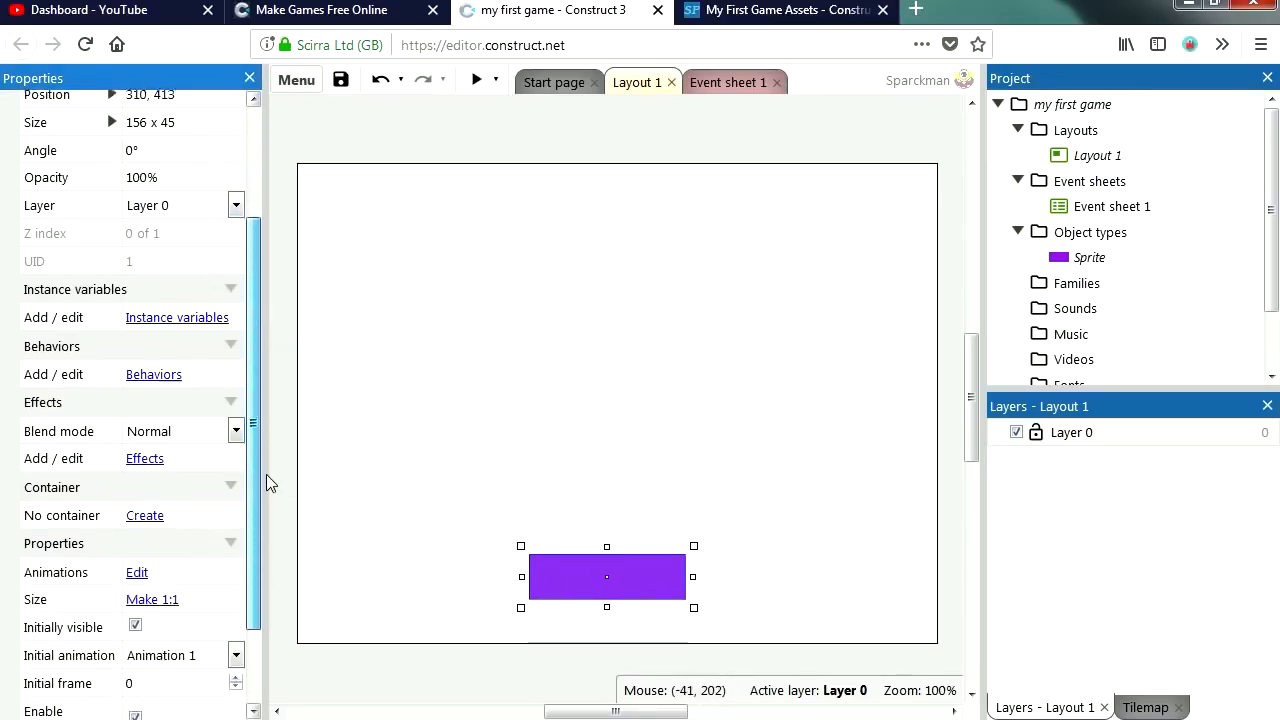
click(152, 374)
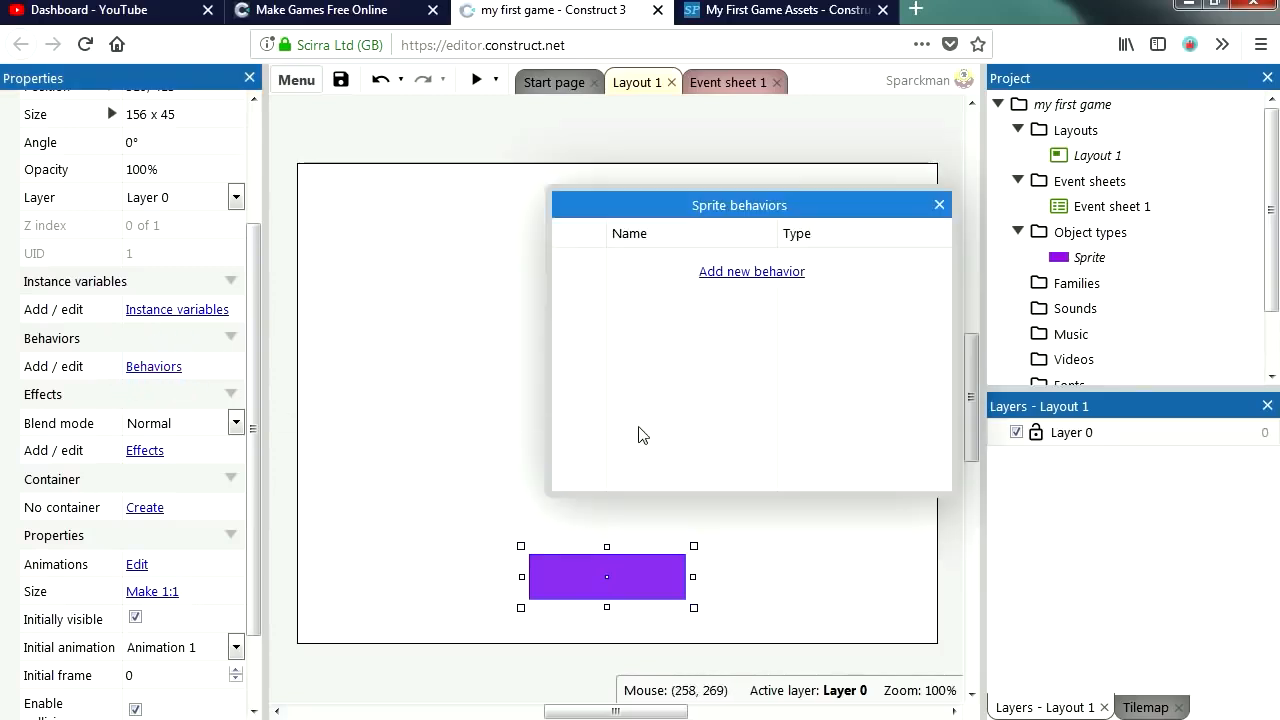
Attach the 8 Direction movement behaviour to the paddle
click(752, 272)
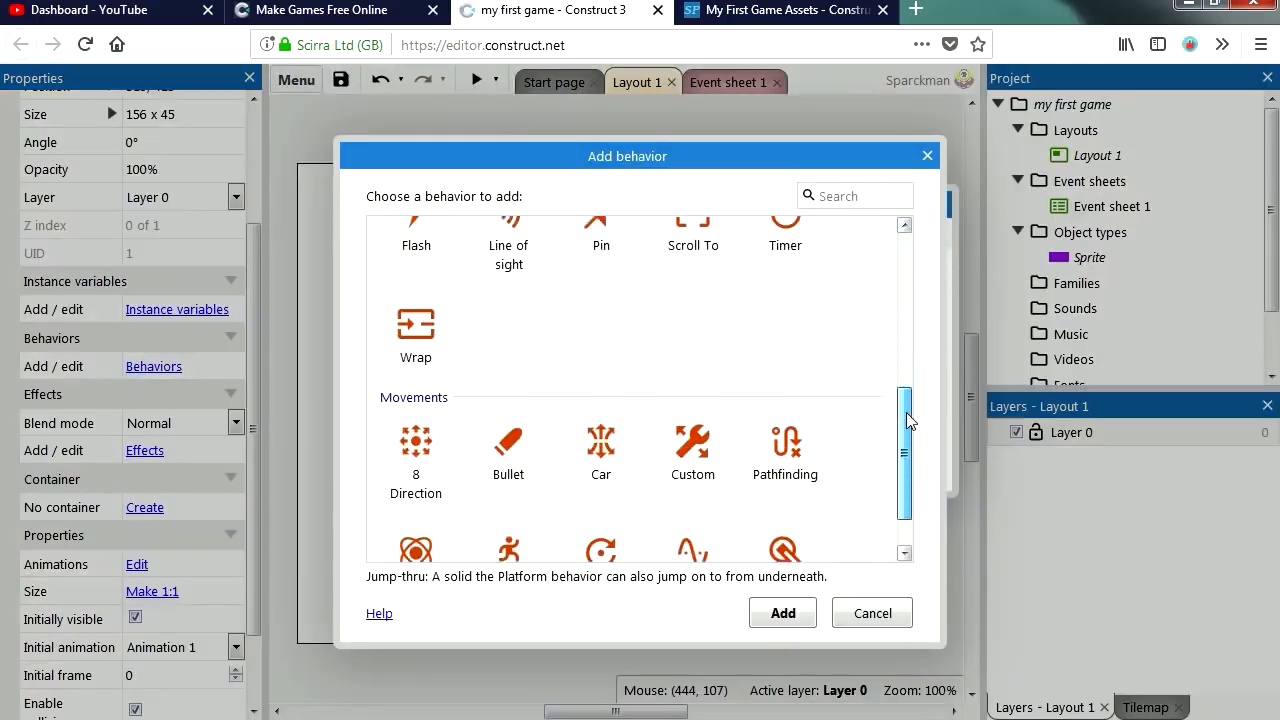
click(782, 612)
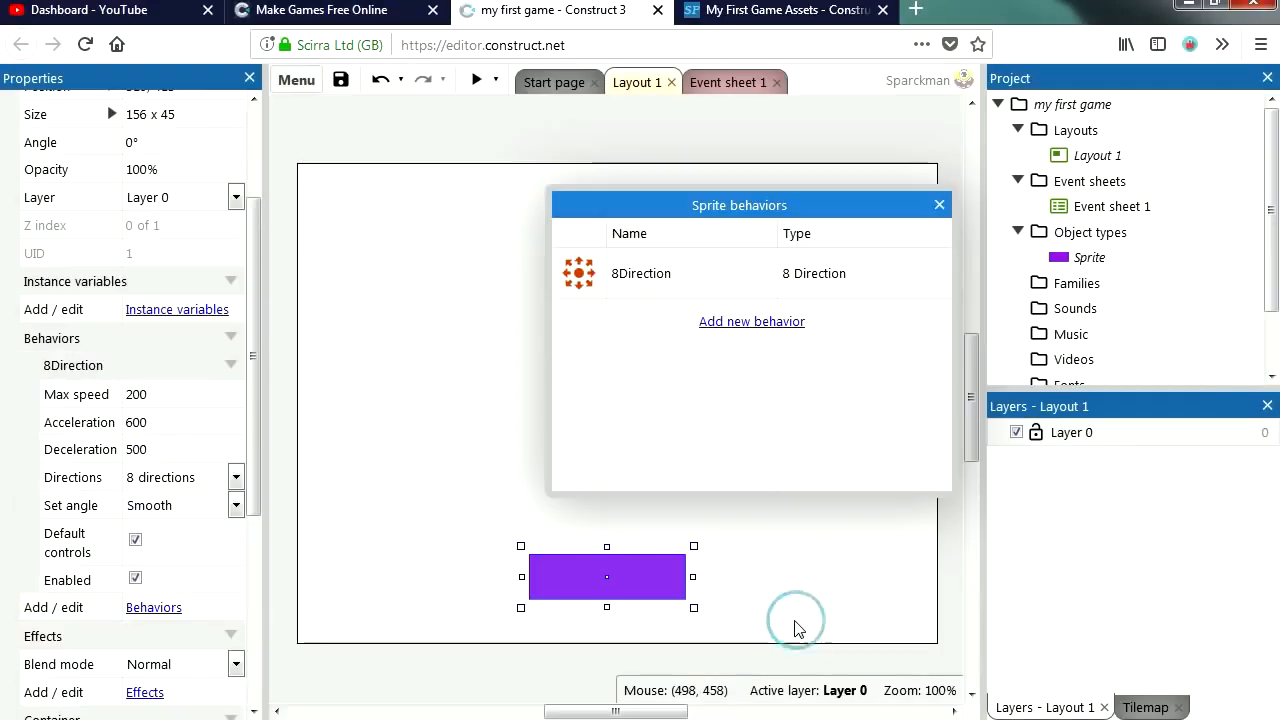
click(938, 204)
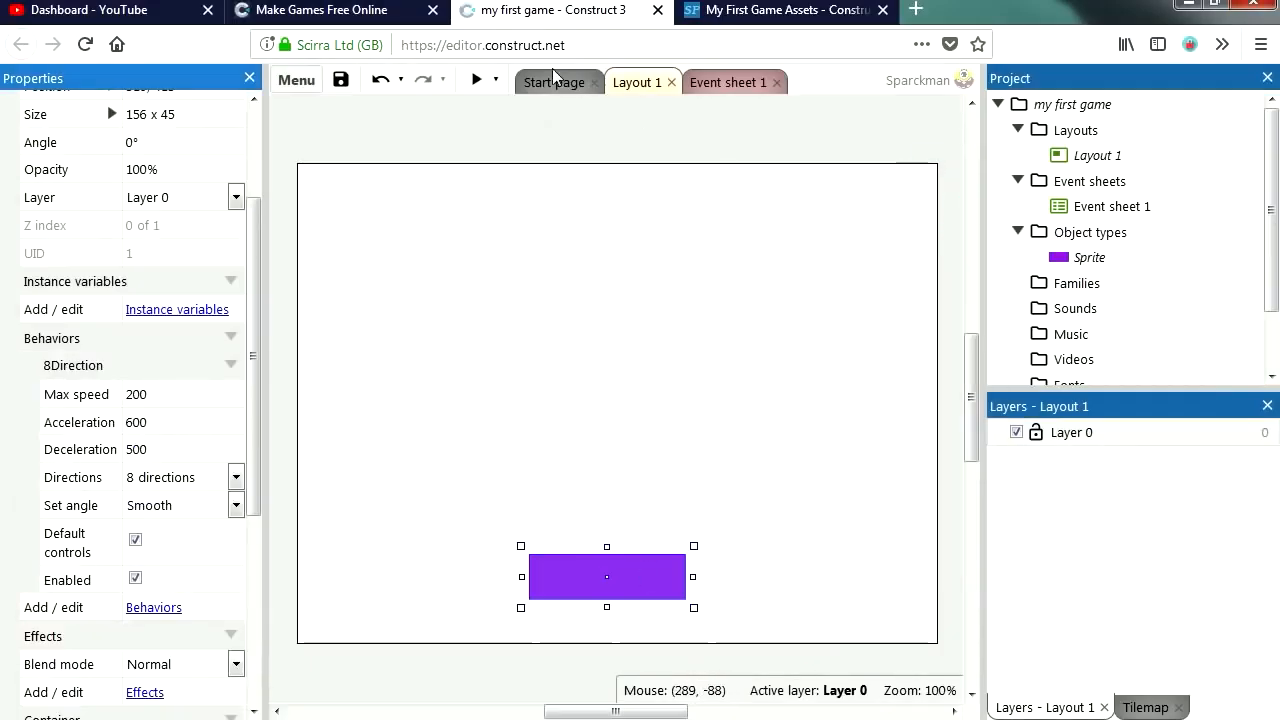
click(476, 80)
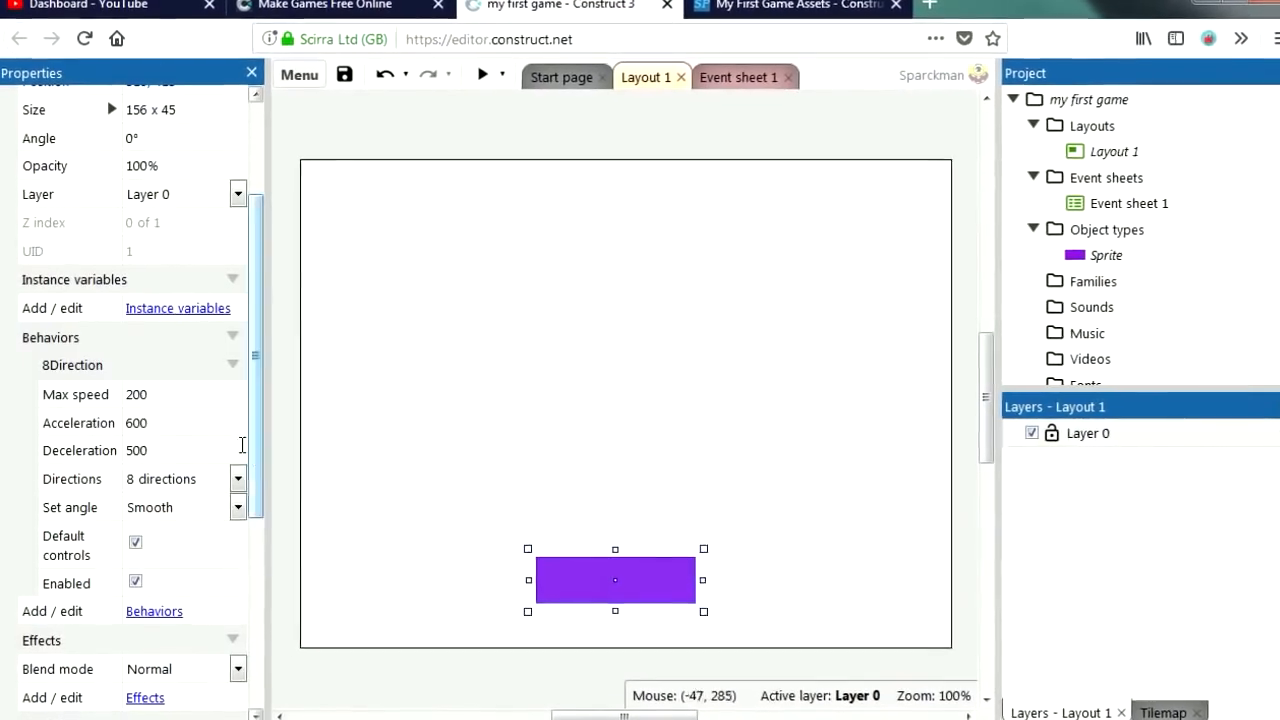
Restrict the paddle to Left & right, Set angle No, Acceleration 1000, and preview
click(238, 480)
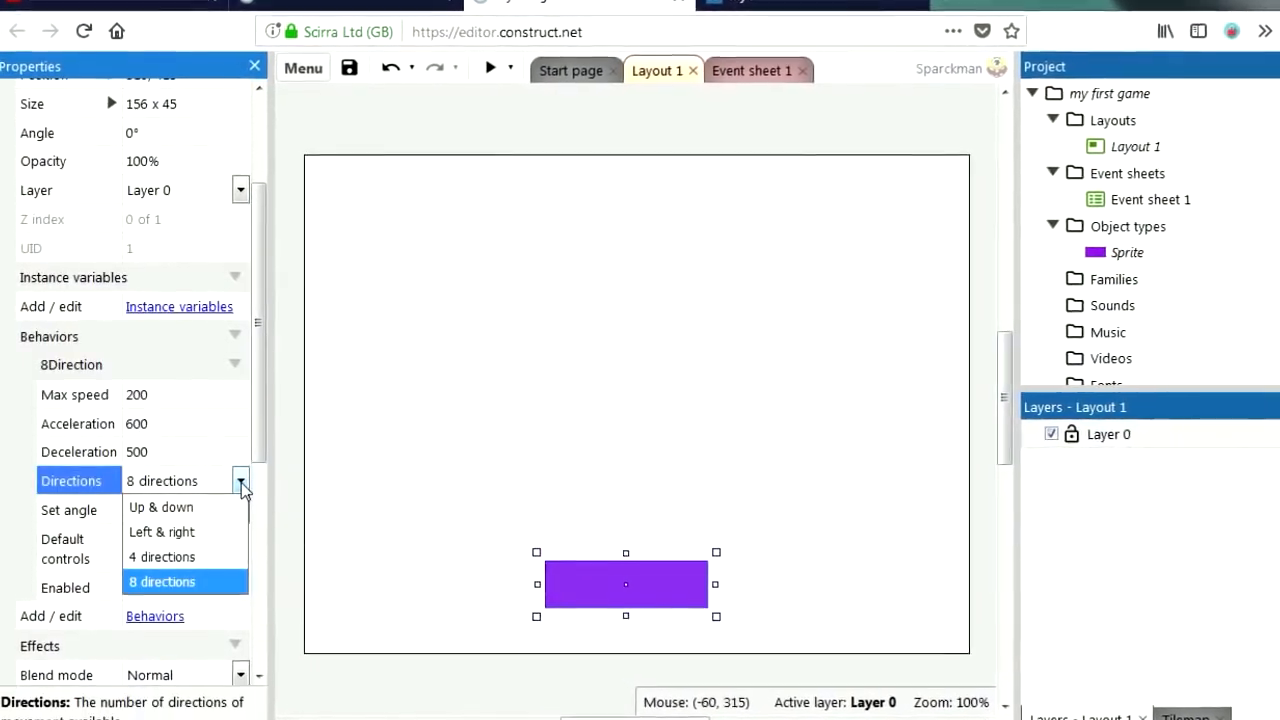
mouse_move(162, 536)
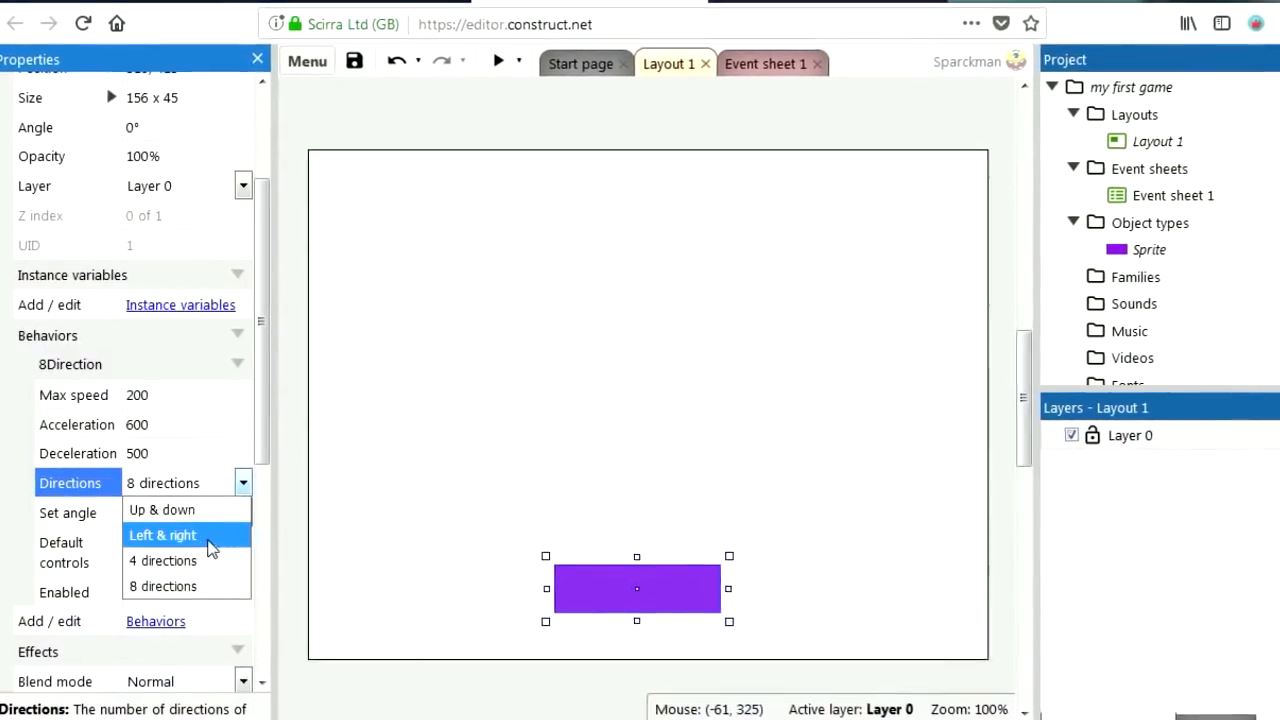
click(162, 536)
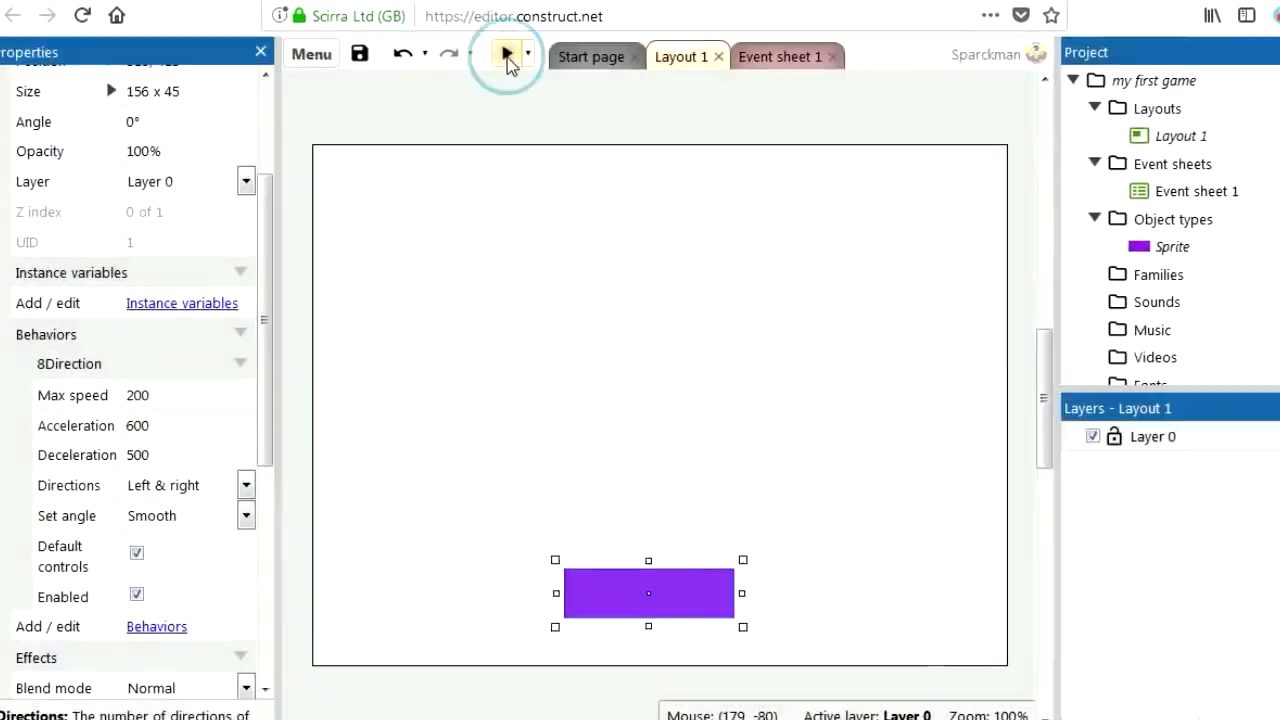
click(504, 56)
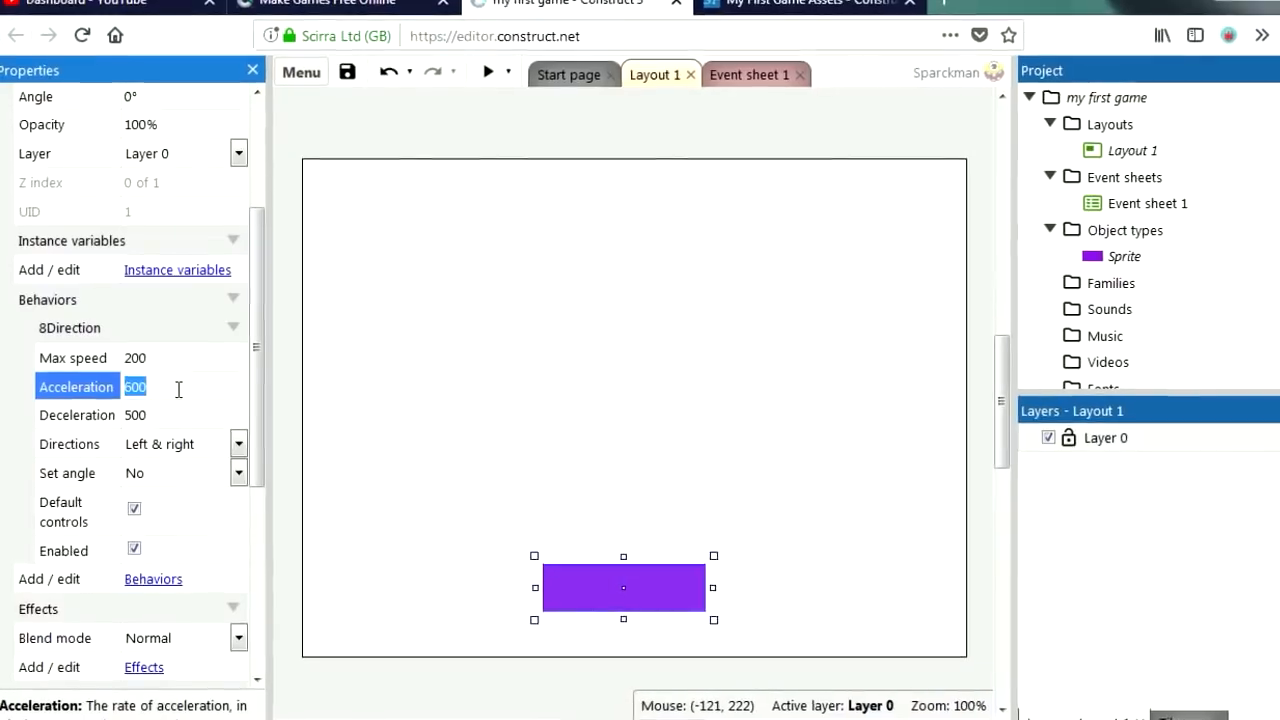
text(1000)
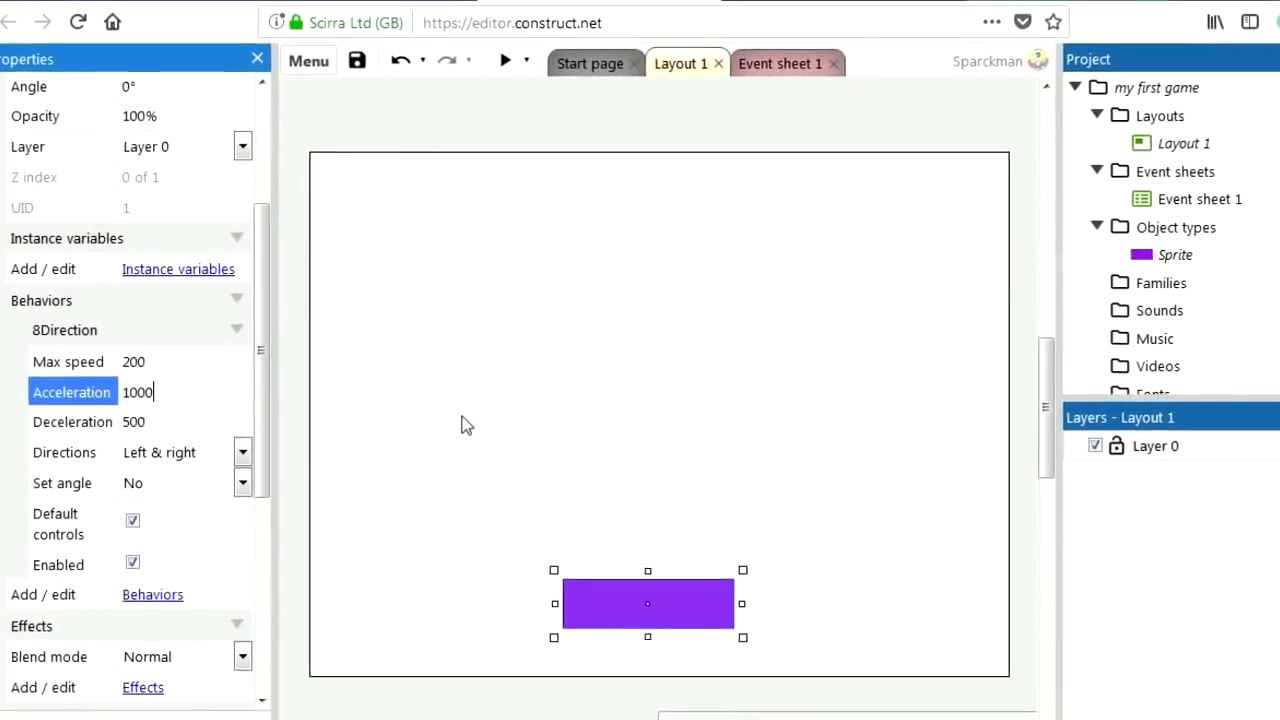
click(504, 60)
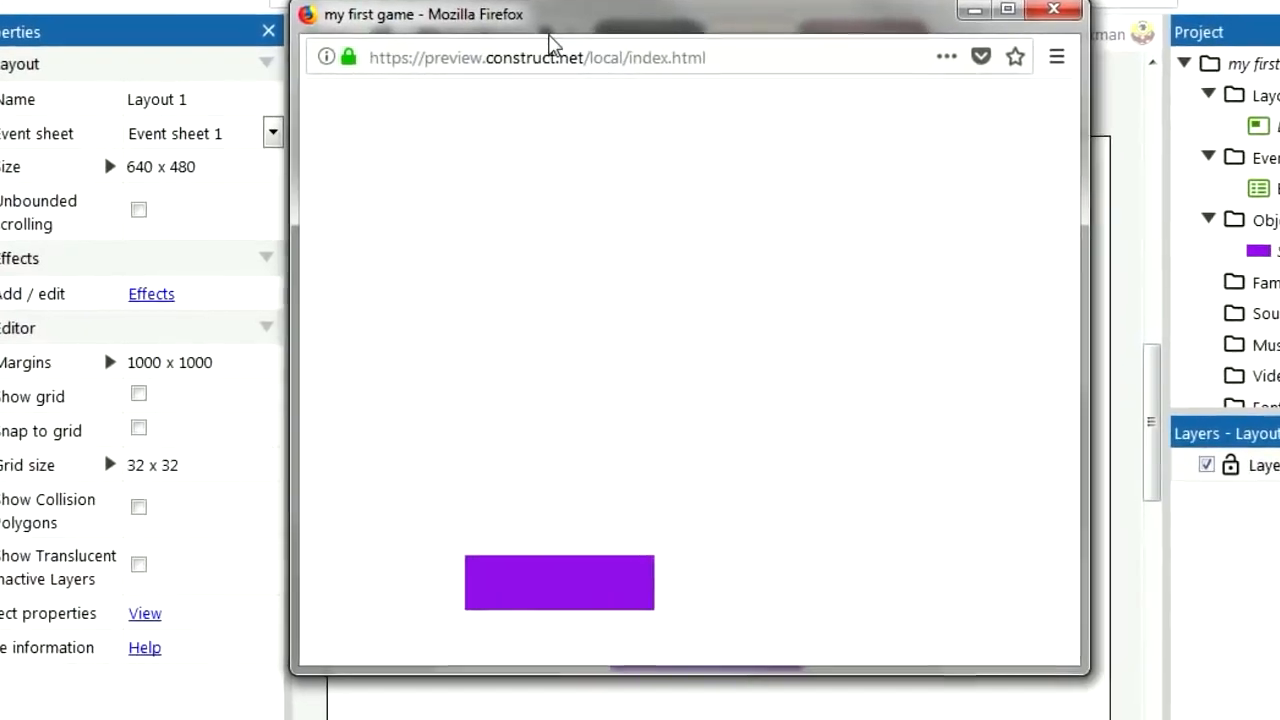
Clone the paddle as an object named 'block' and line up five blocks across the top
right_click(1076, 258)
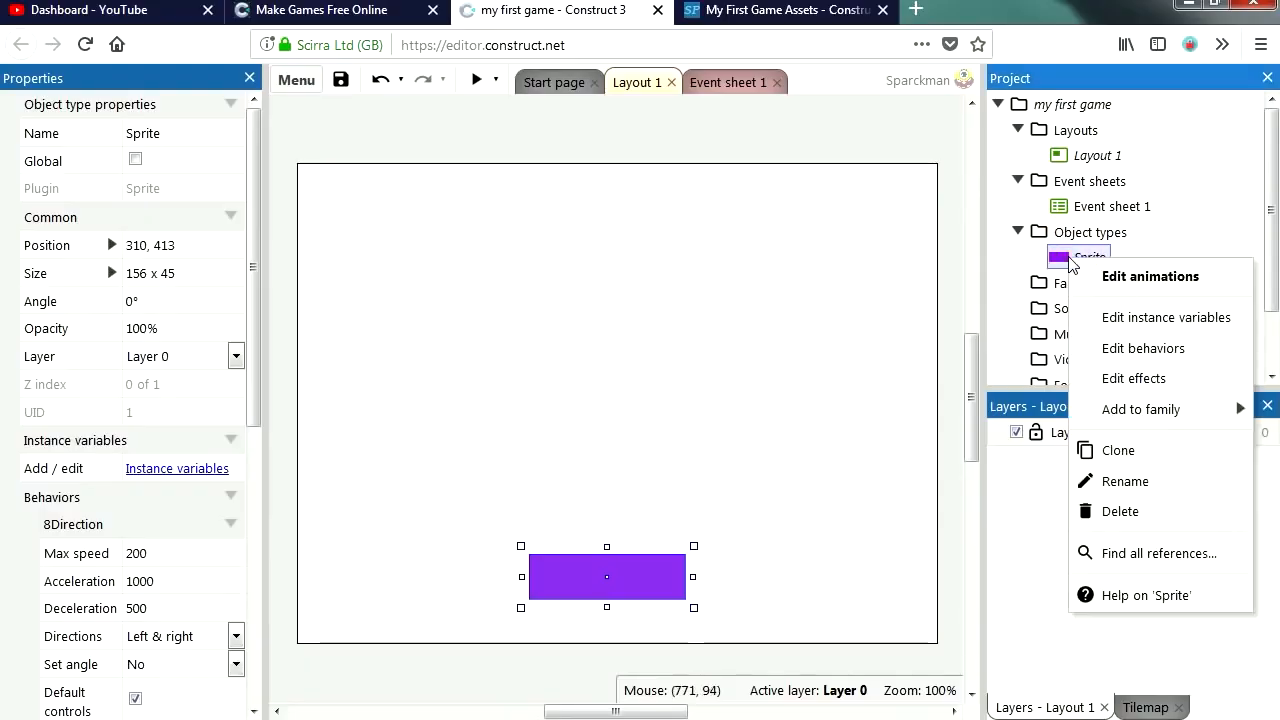
click(1116, 450)
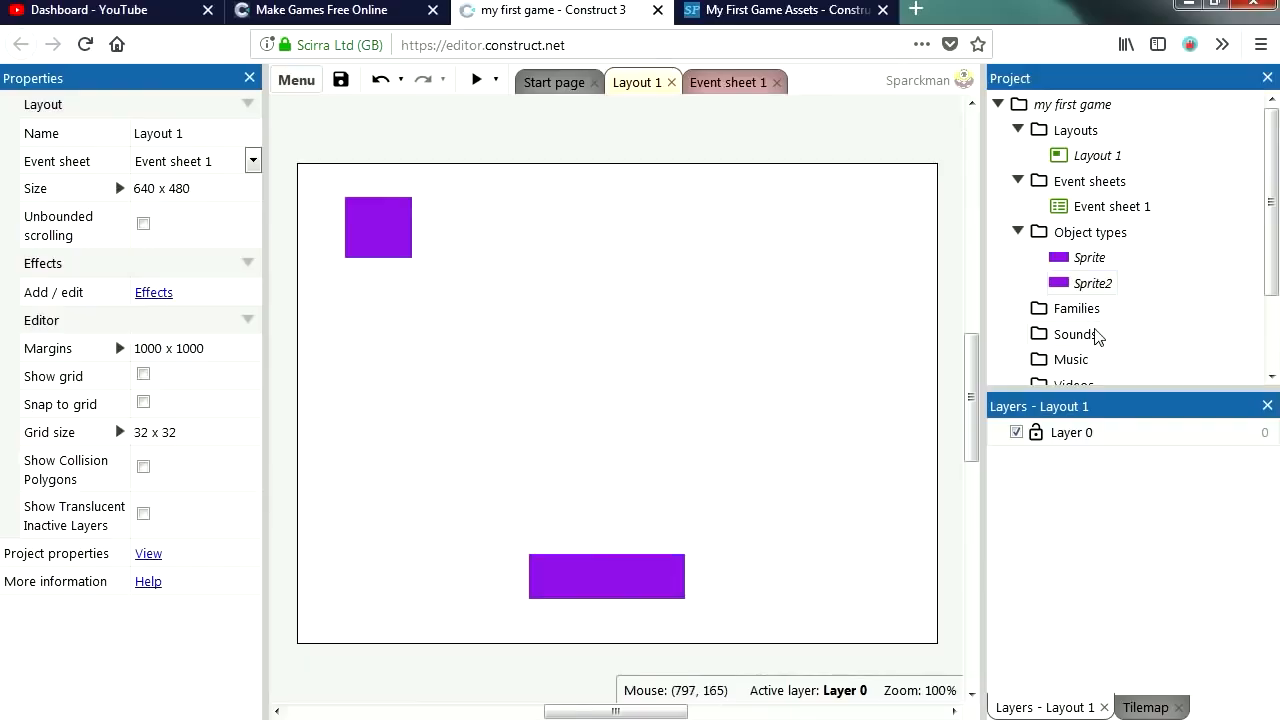
click(1092, 284)
text(block)
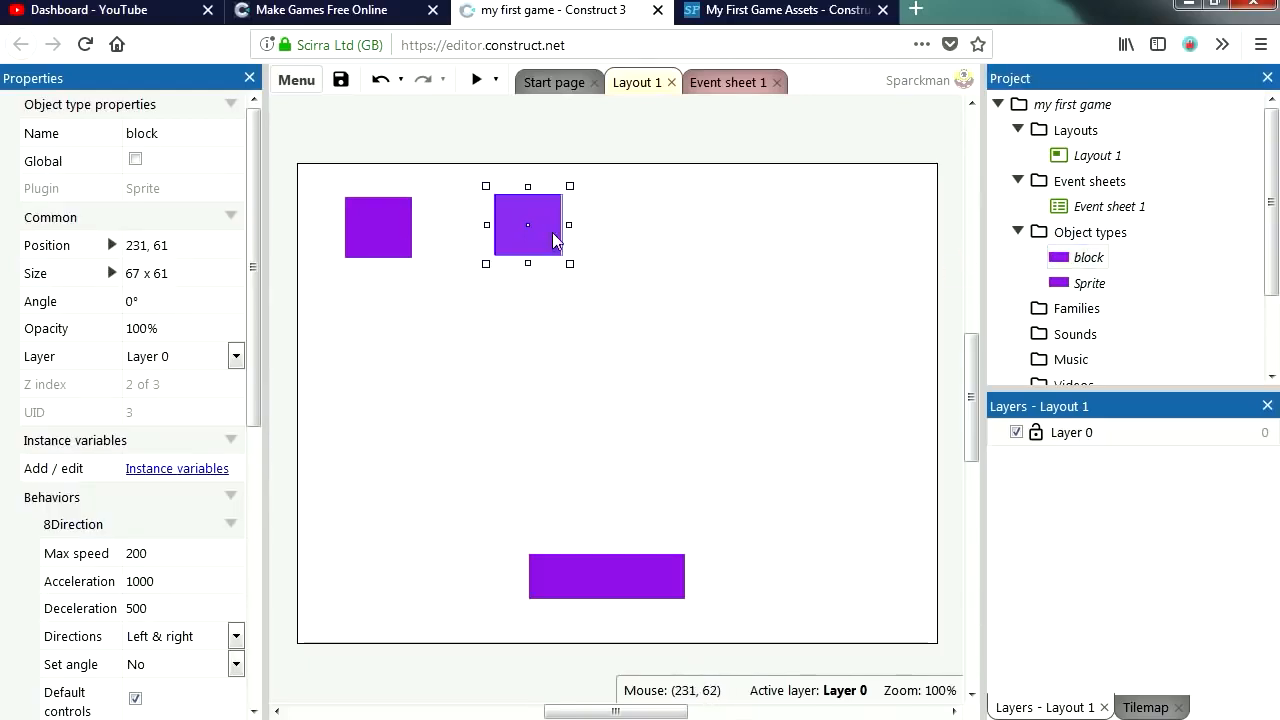
drag(528, 224, 474, 228)
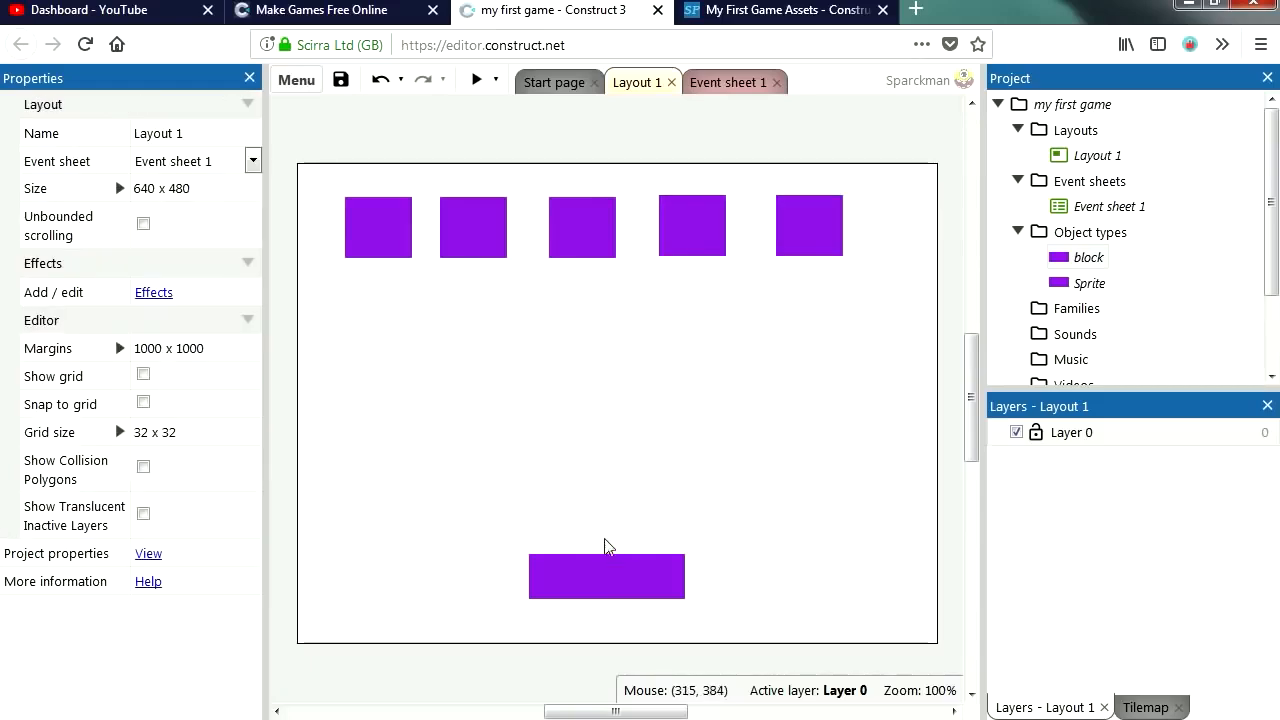
mouse_move(628, 524)
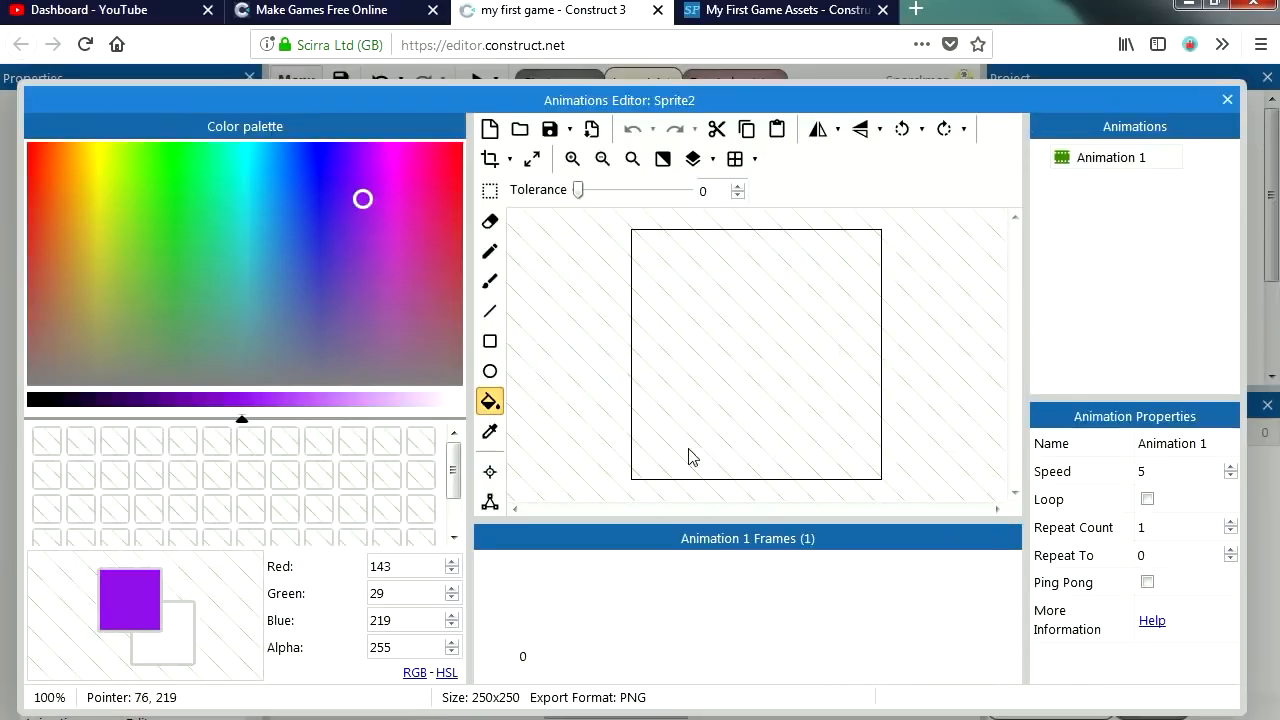
Draw a cropped pink circle for the Sprite2 ball in the image editor
click(490, 370)
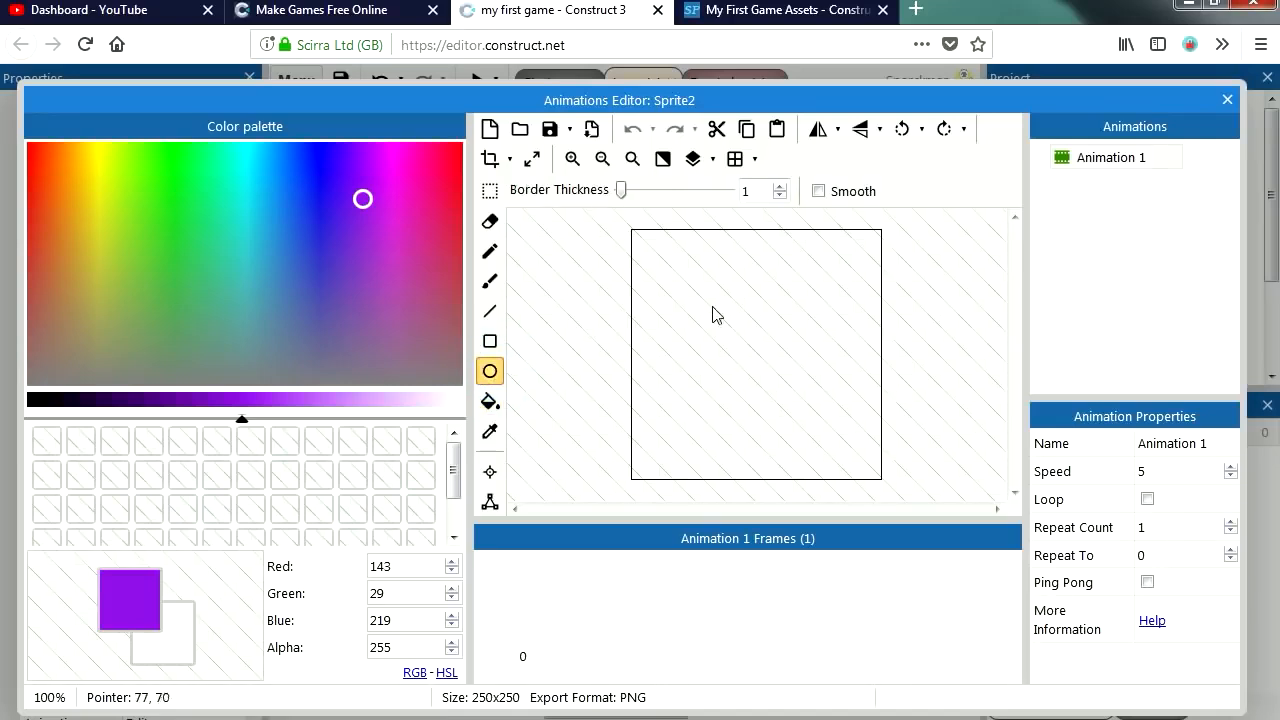
click(396, 252)
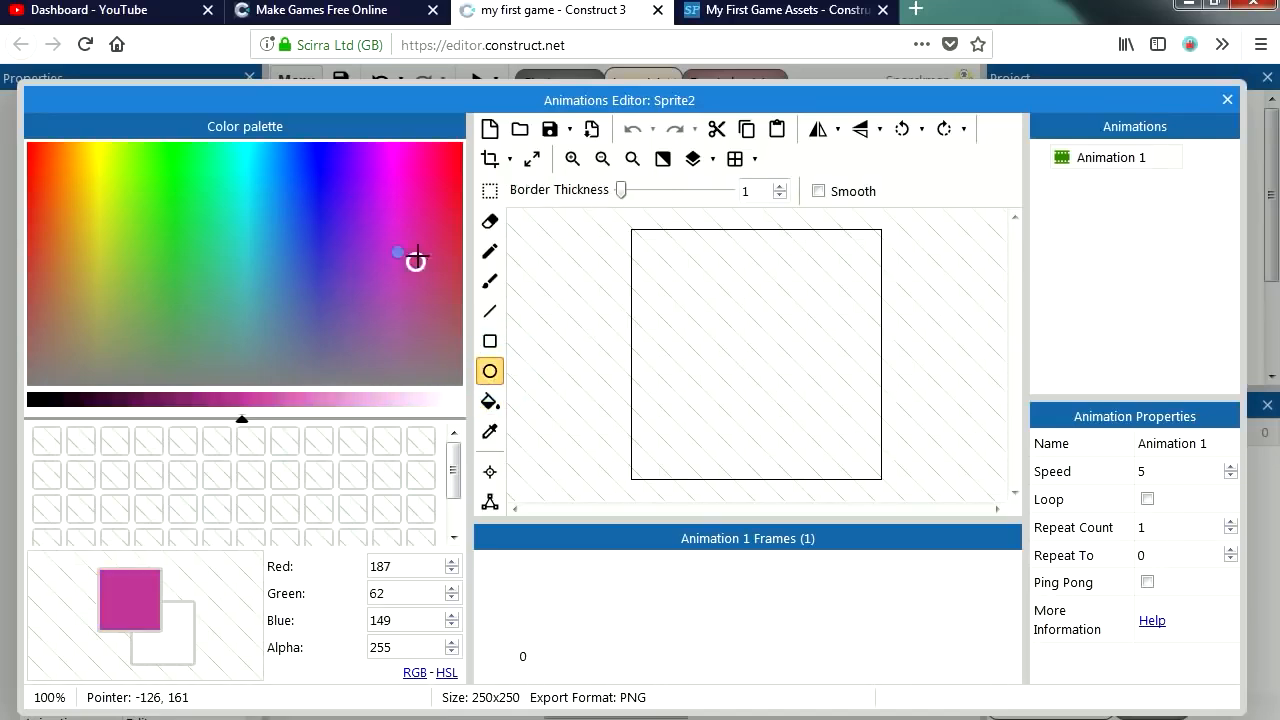
drag(716, 308, 784, 388)
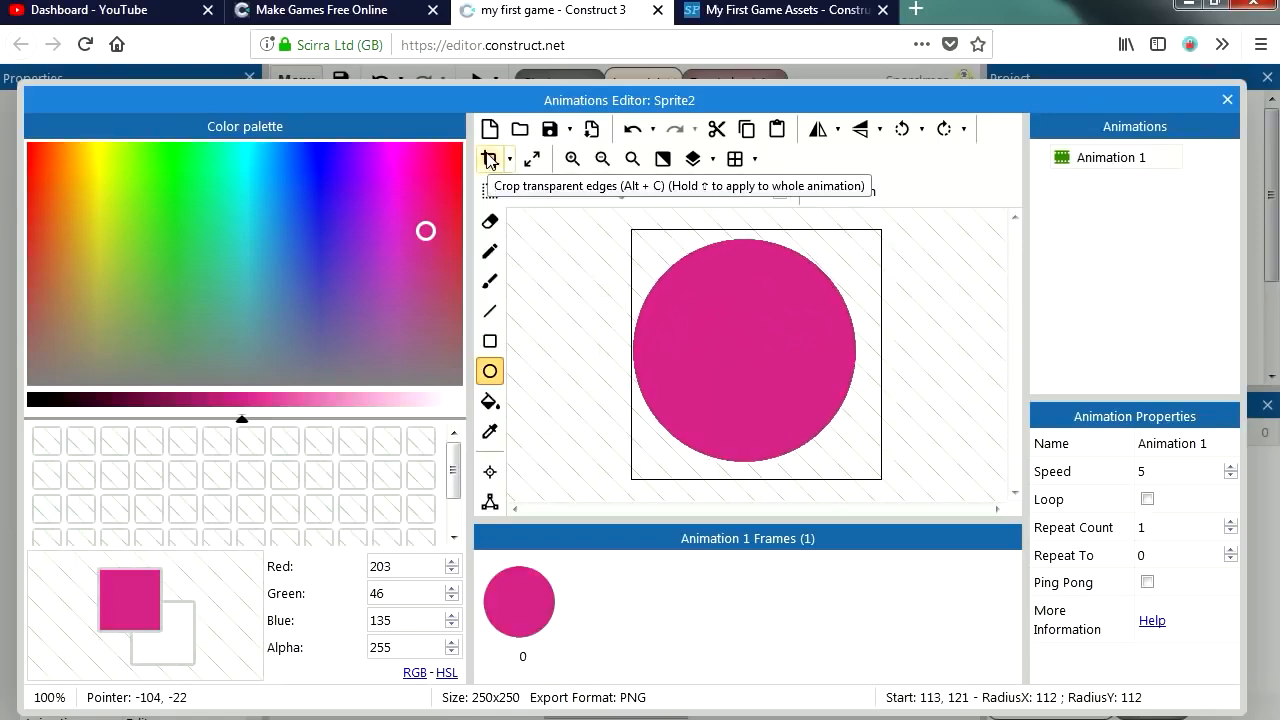
click(490, 160)
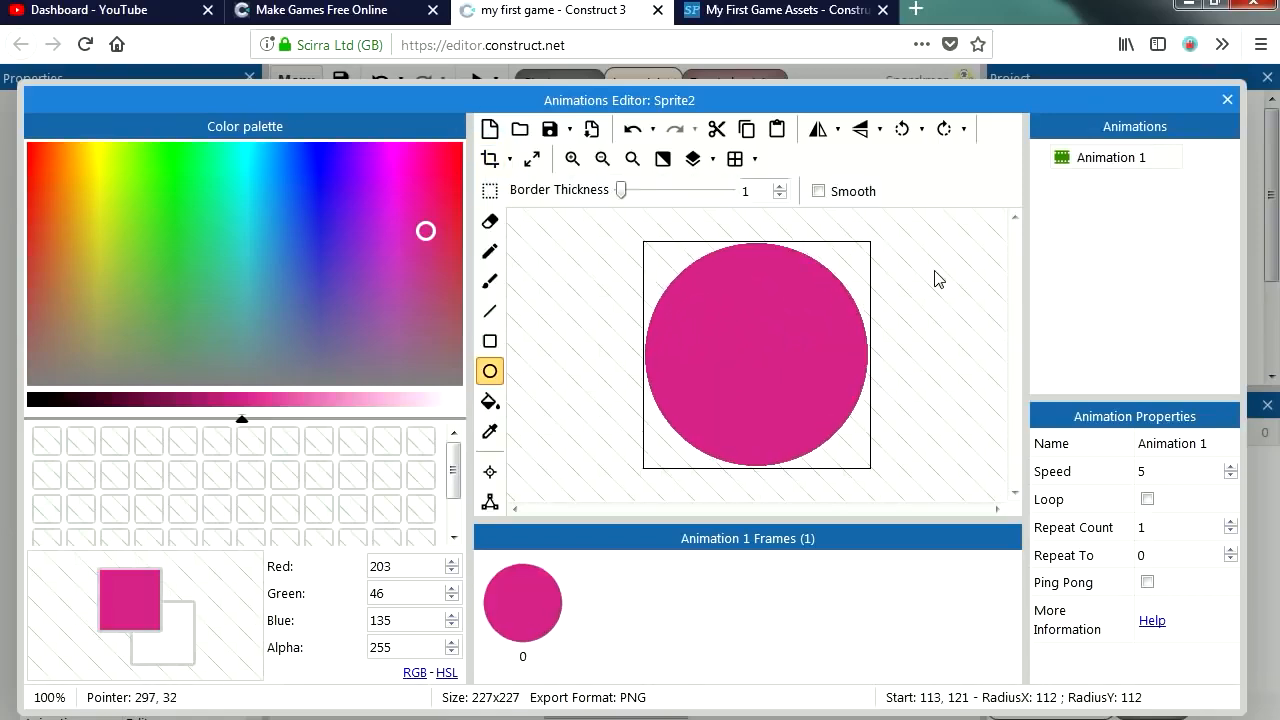
Shrink the pink ball to a small size in the middle of the layout
click(1228, 100)
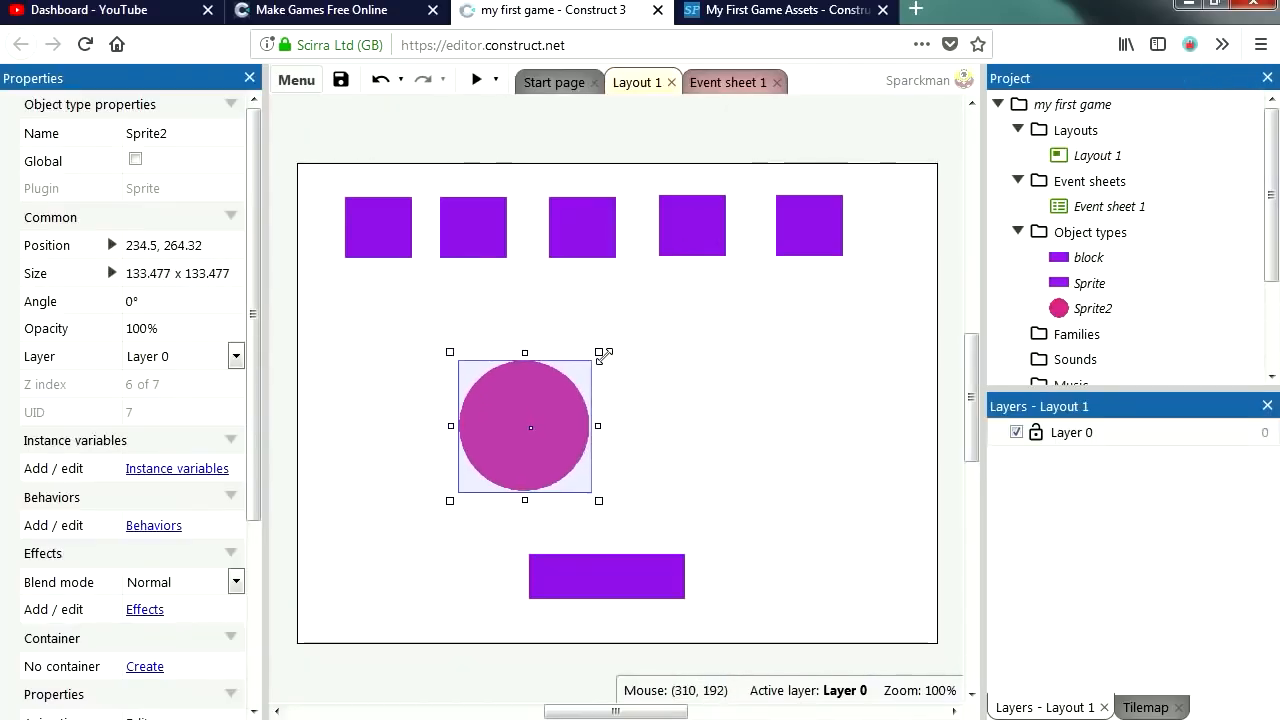
drag(600, 352, 572, 378)
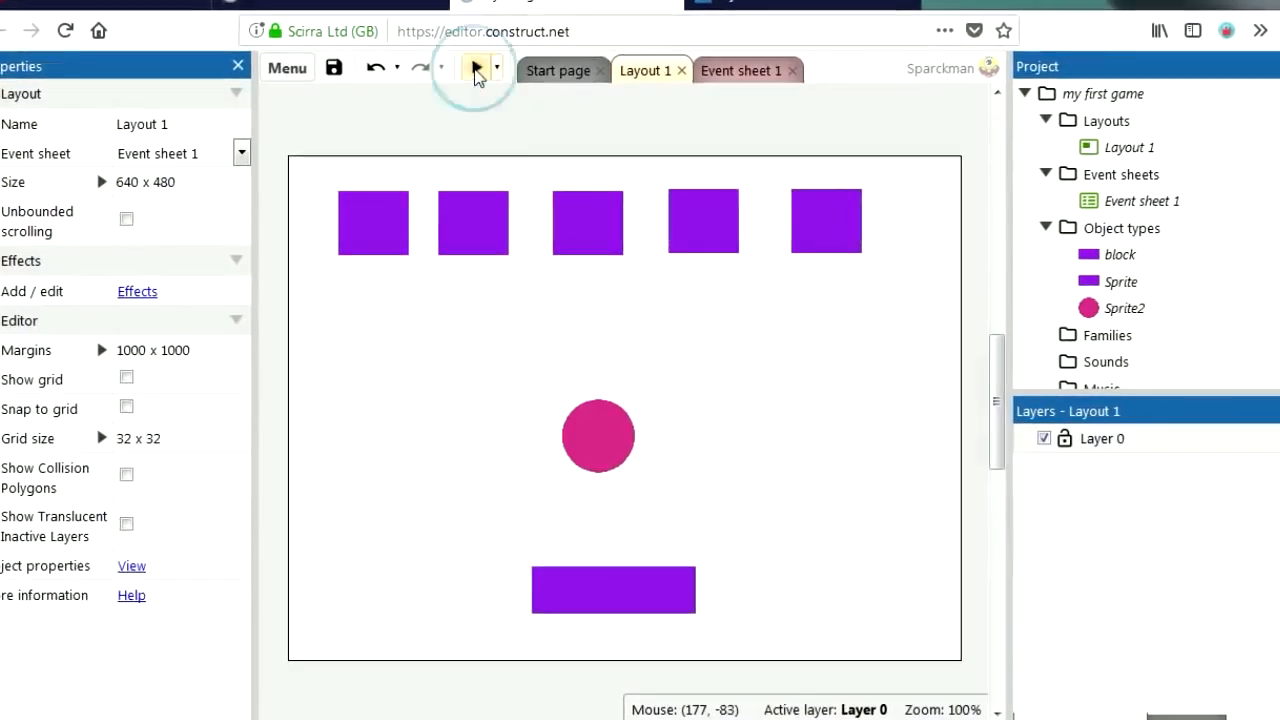
Remove the 8 Direction behaviour from the block object and add a block2 sprite type
click(472, 68)
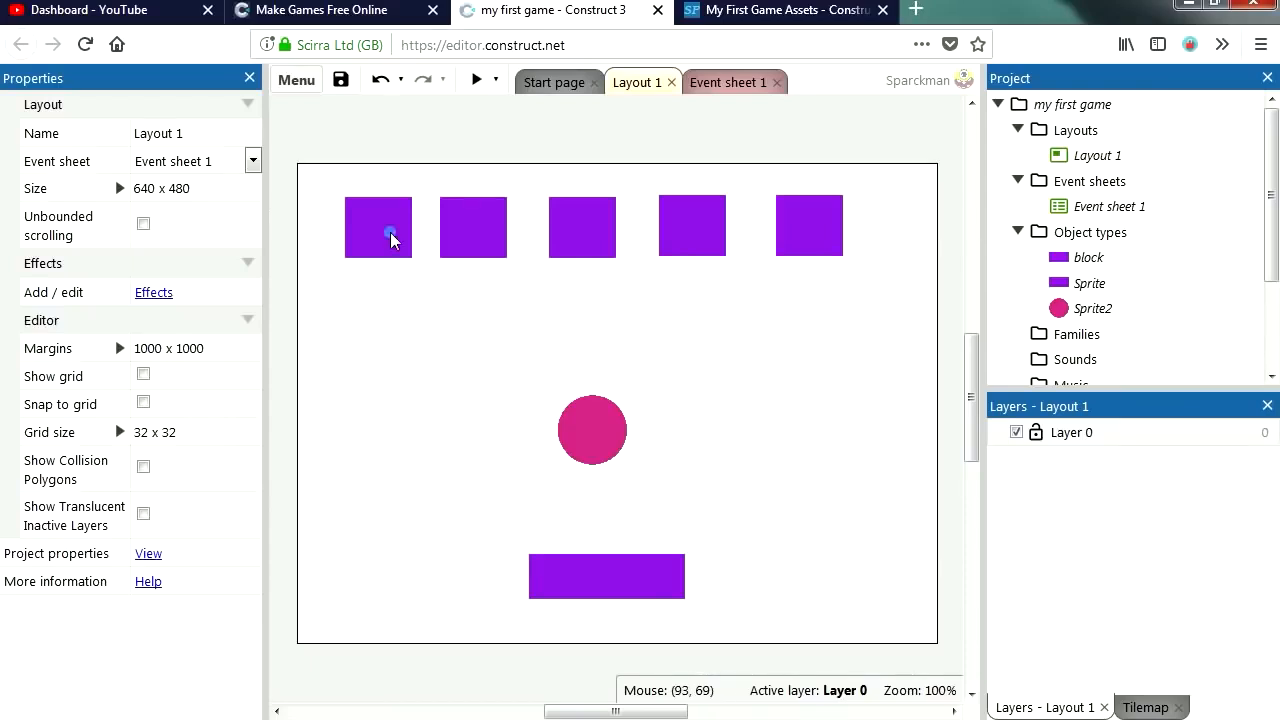
click(378, 228)
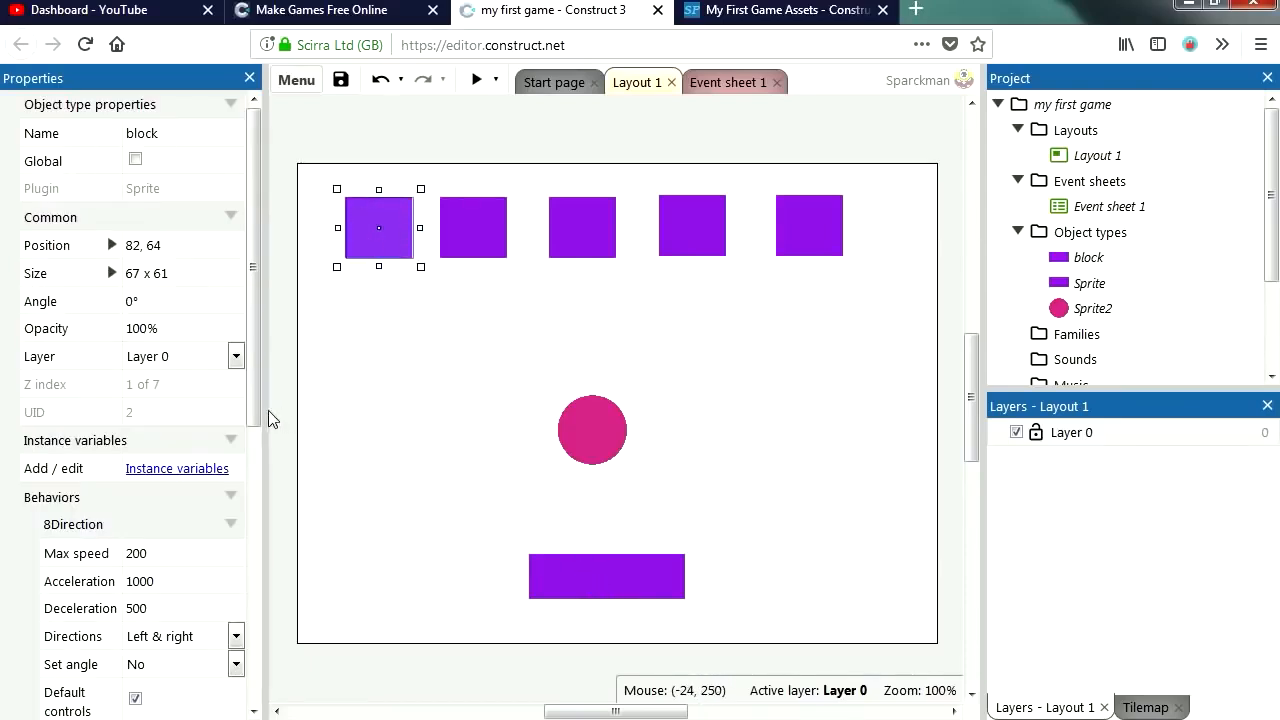
scroll(down, 3)
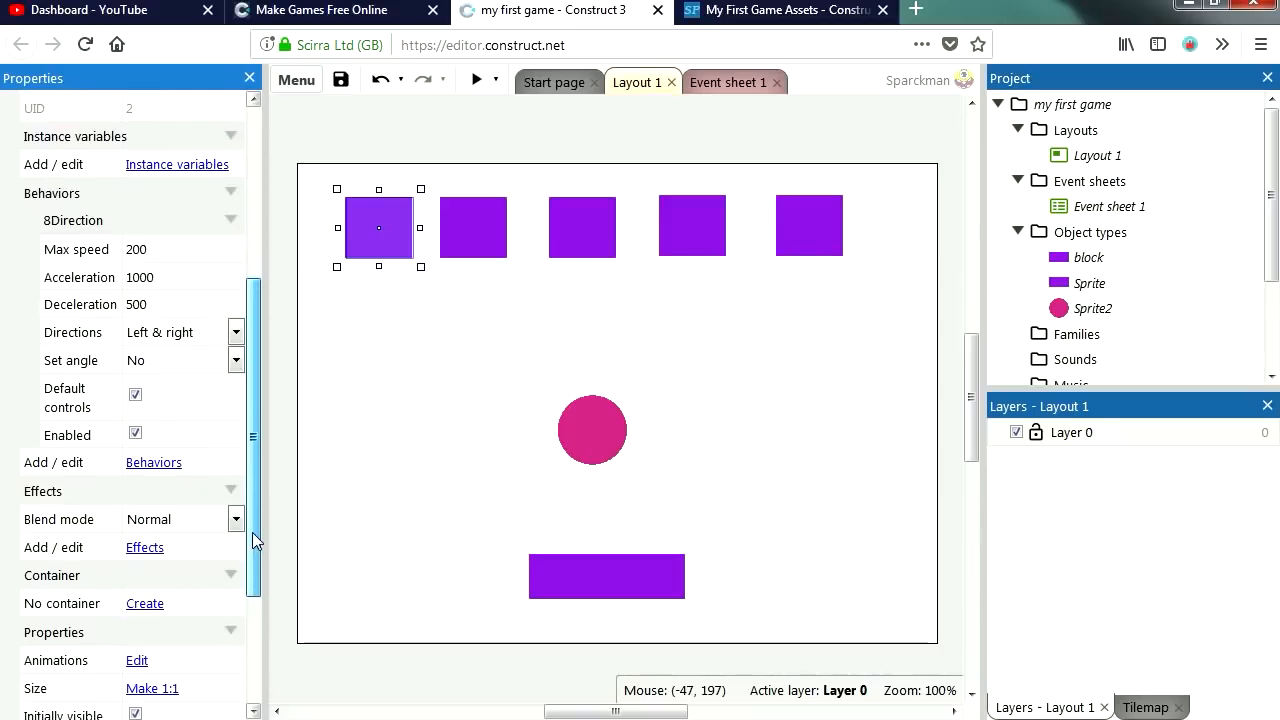
click(152, 462)
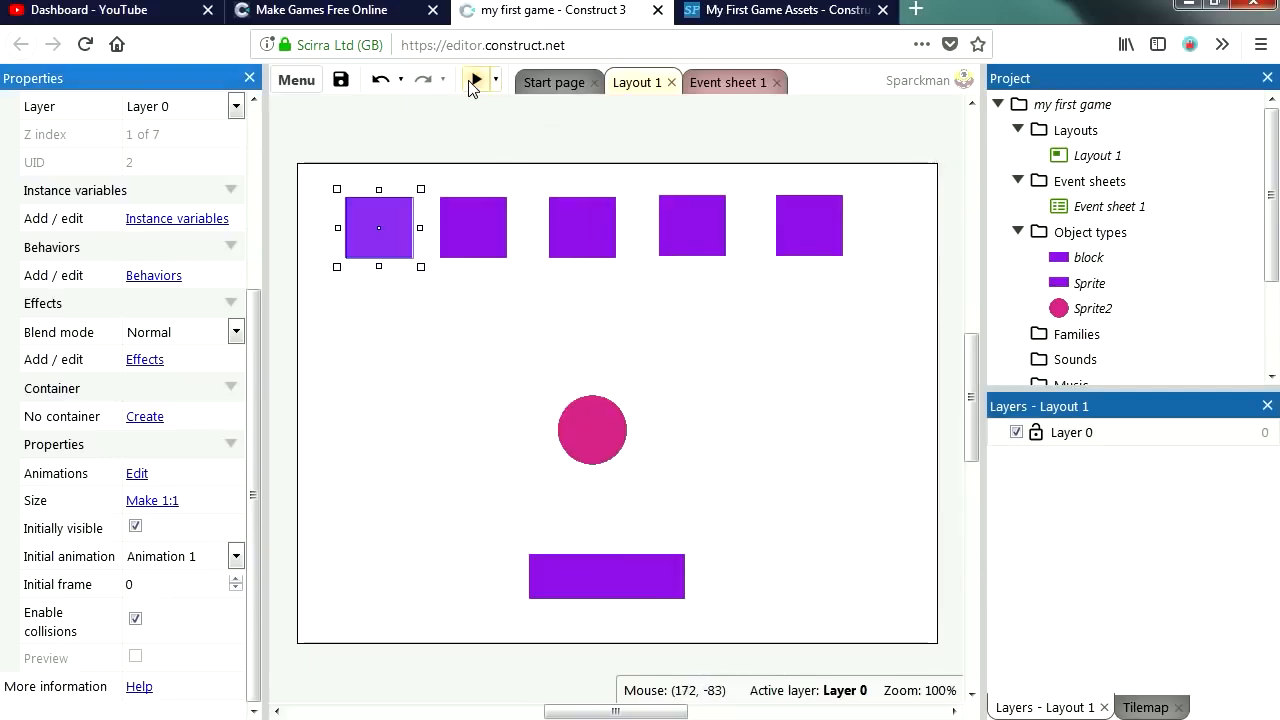
click(472, 80)
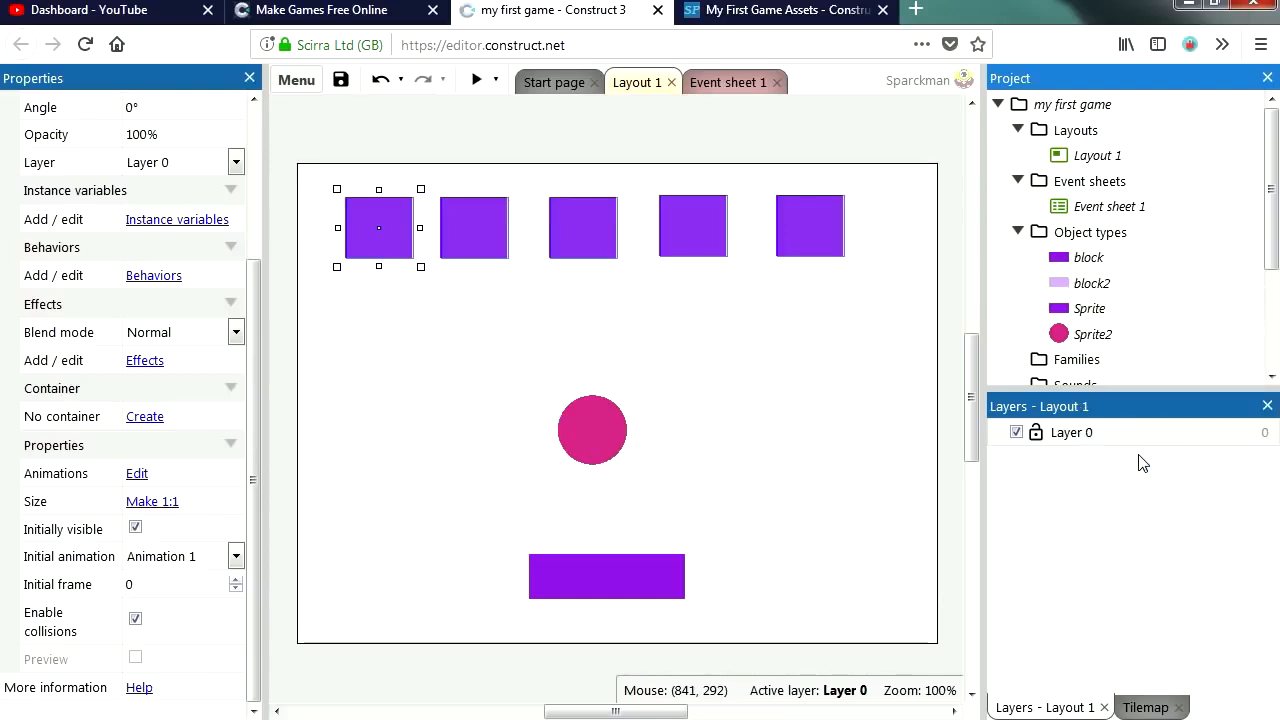
Place a block2 instance and fill its image with green
click(1092, 284)
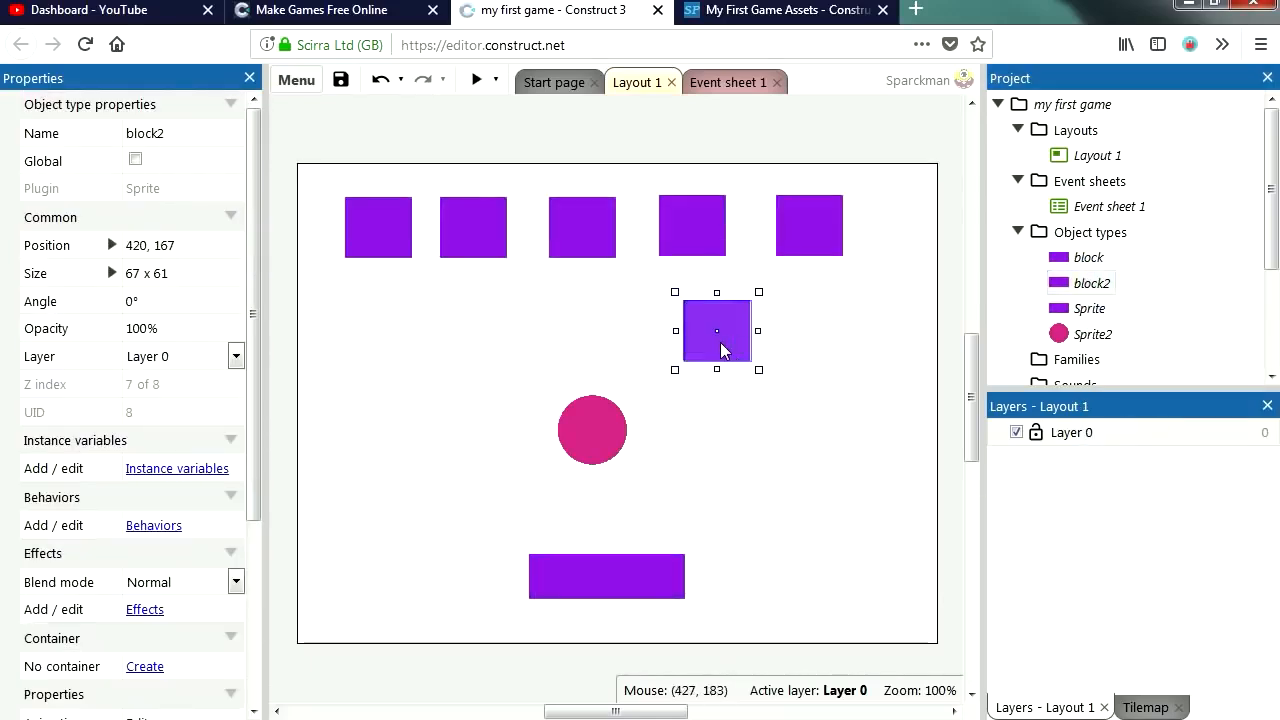
double_click(716, 332)
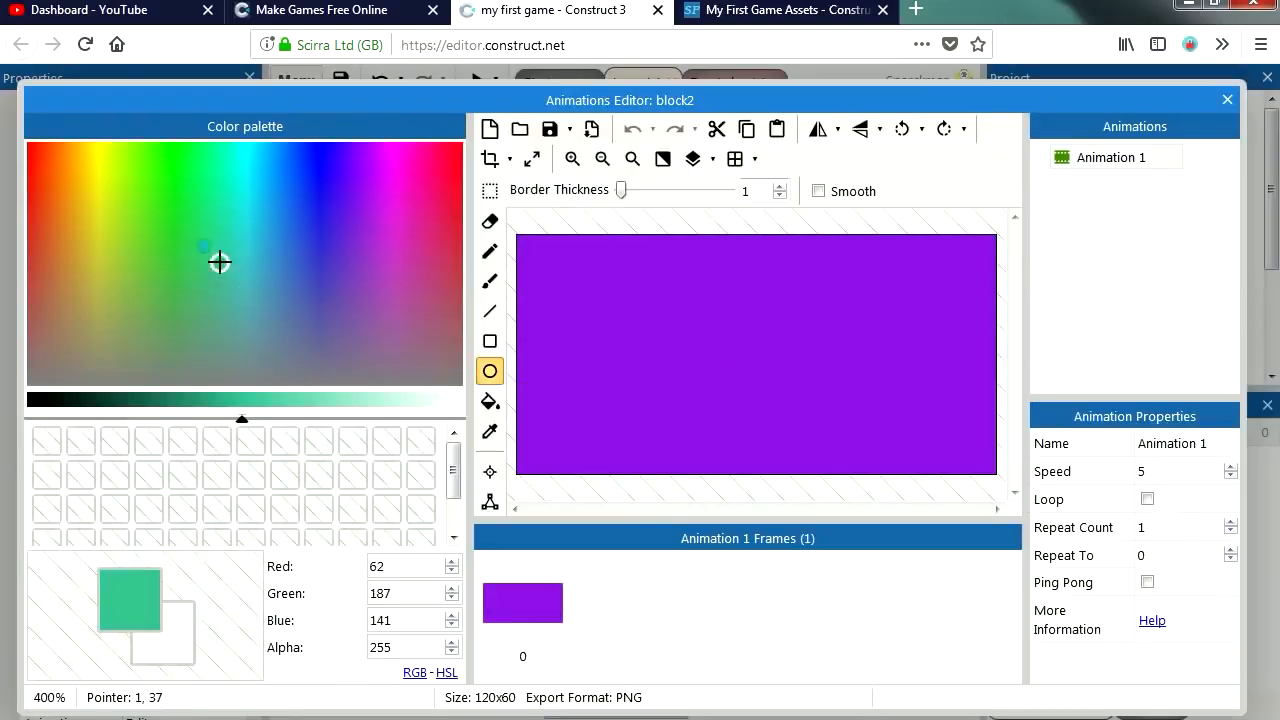
click(176, 208)
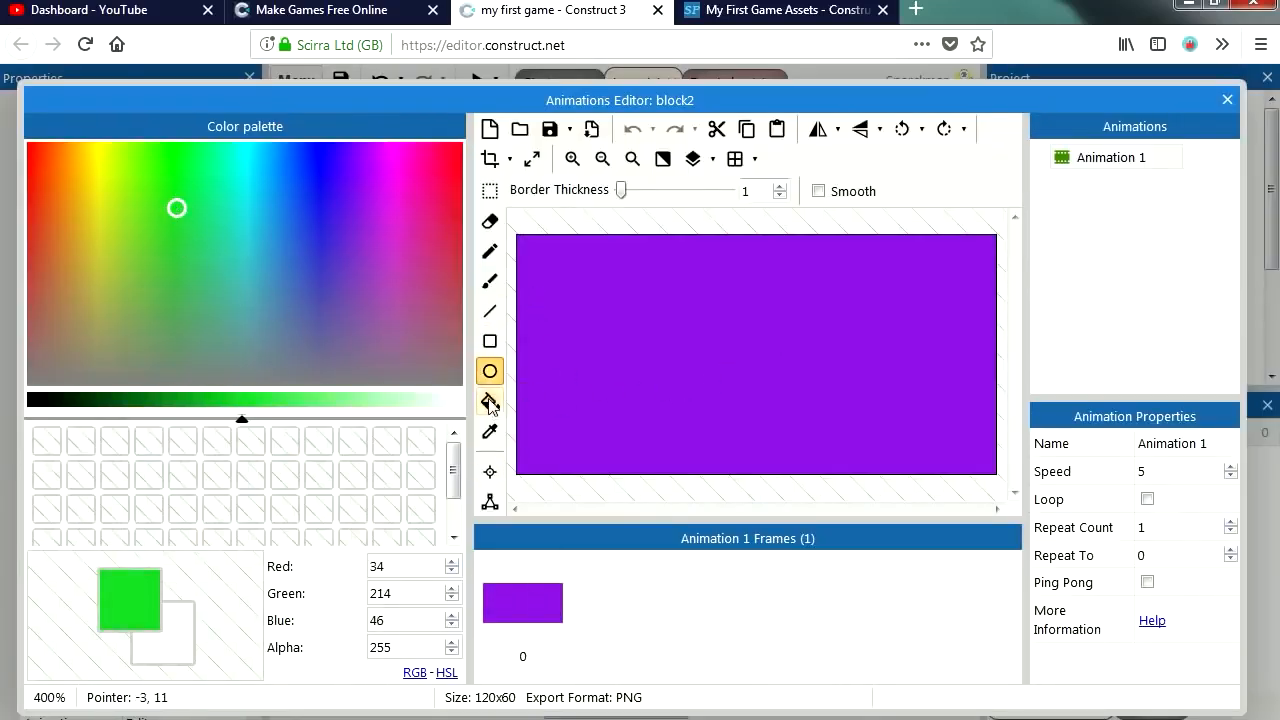
click(1228, 100)
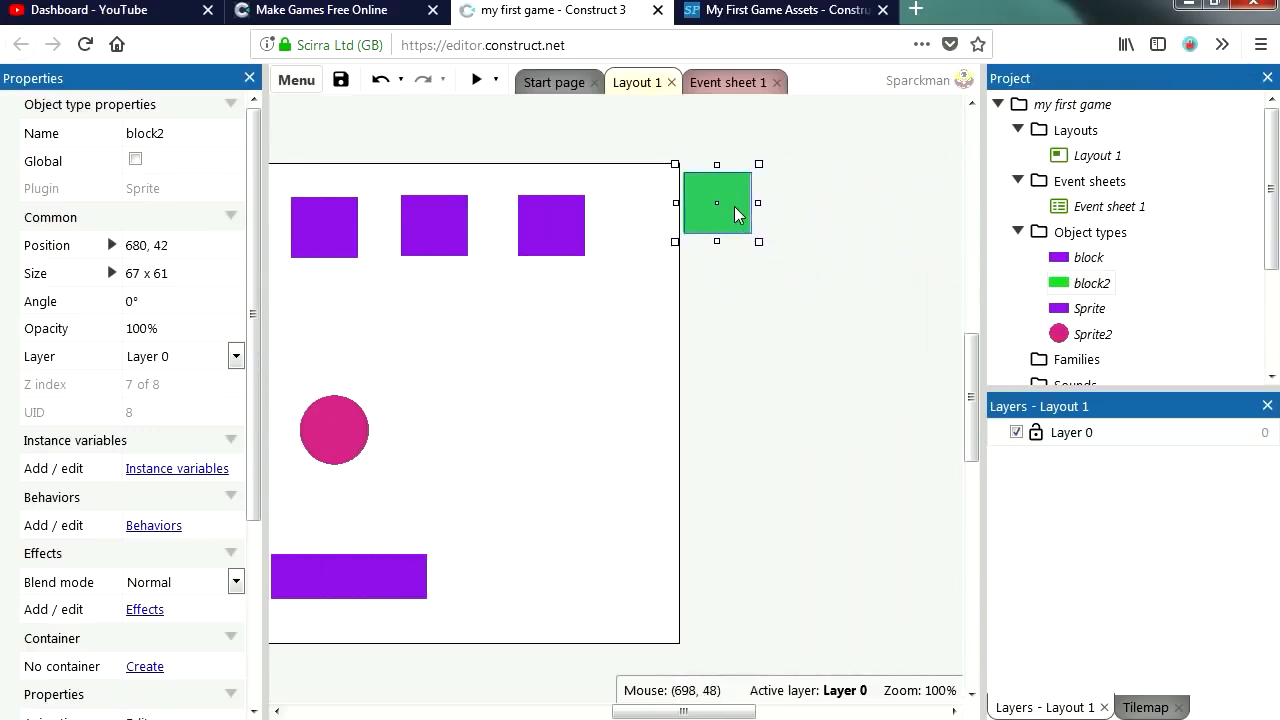
Stretch green block2 instances into walls along the right, left and top edges
drag(716, 242, 712, 448)
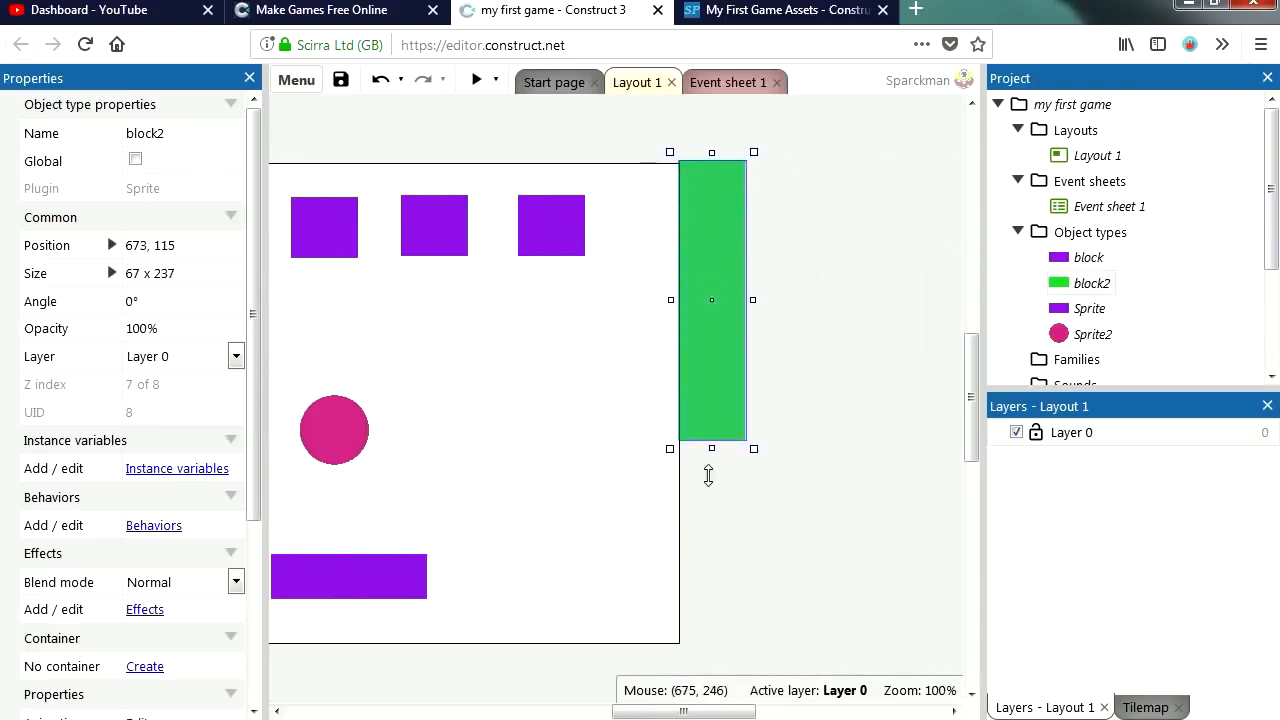
drag(712, 448, 712, 650)
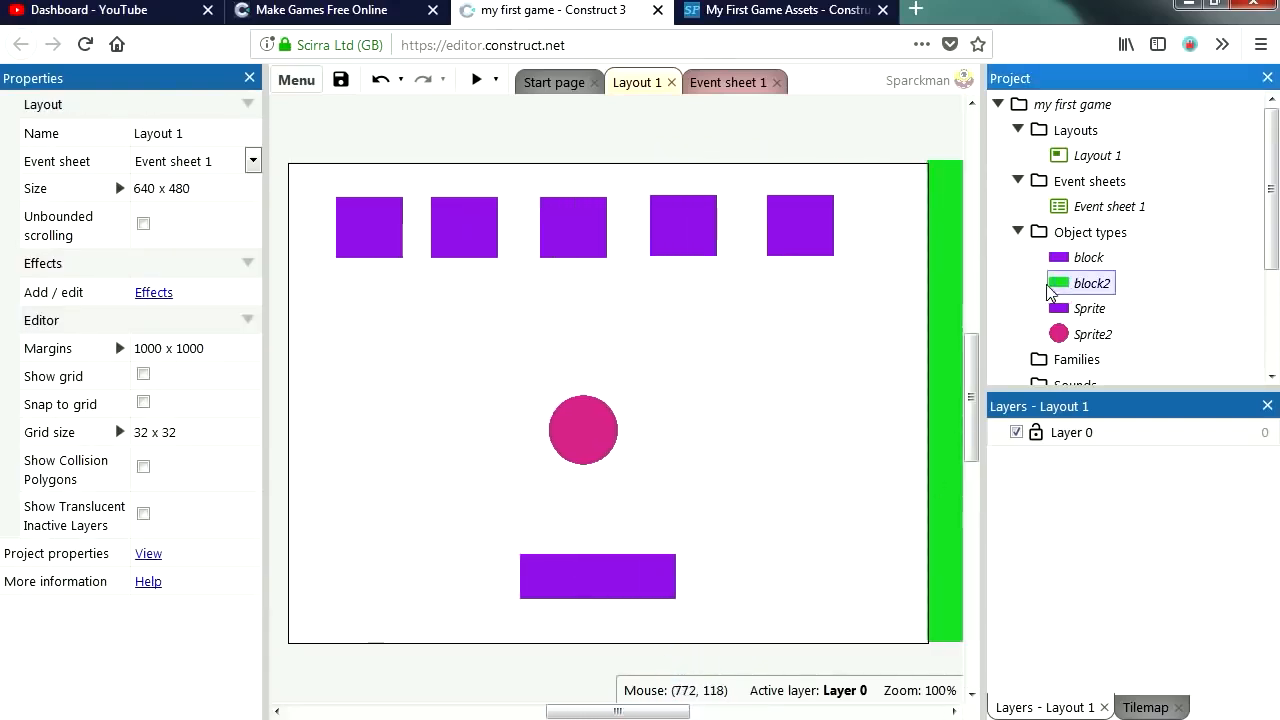
click(280, 420)
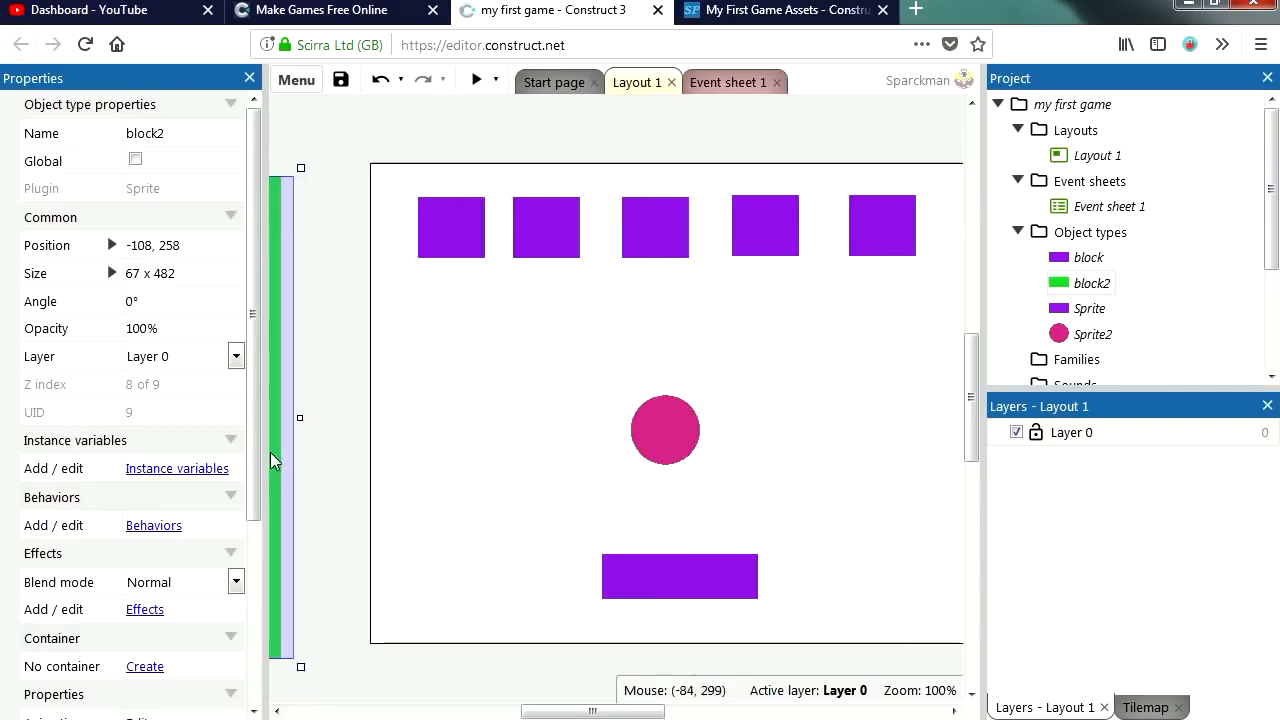
drag(278, 430, 508, 410)
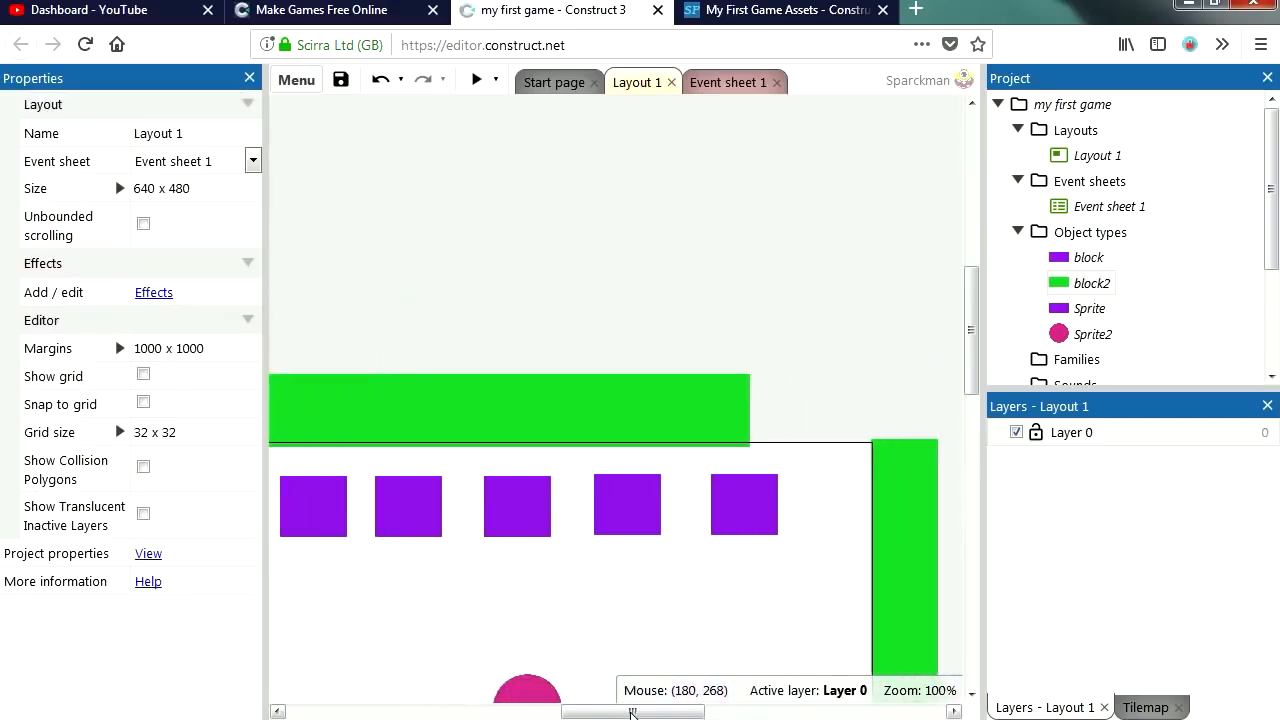
click(544, 410)
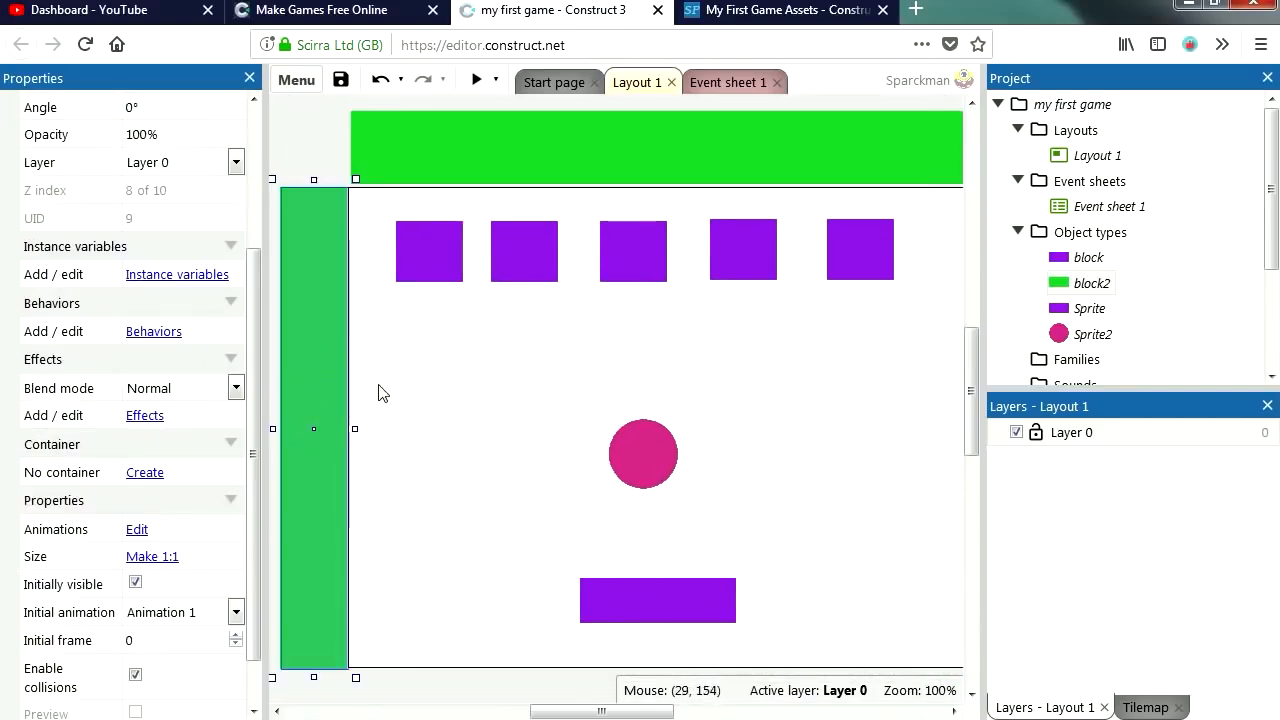
Give the green block2 walls the Solid behaviour and run a preview
click(152, 332)
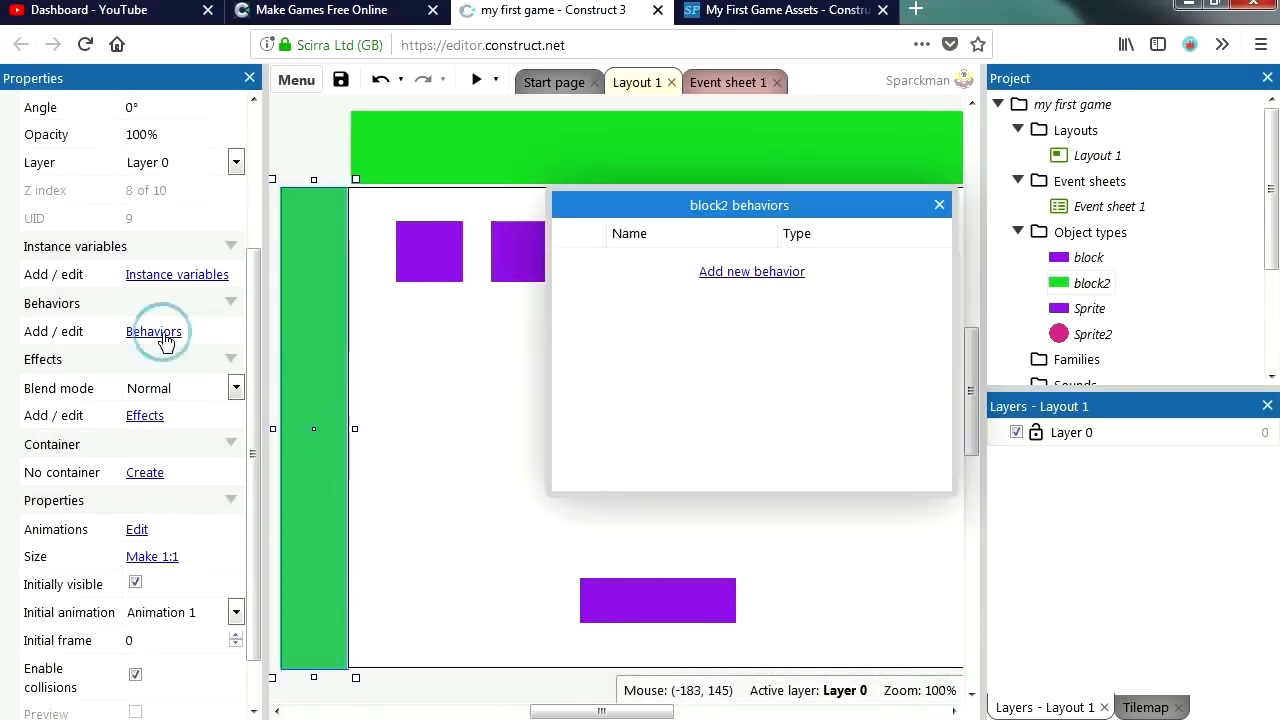
click(752, 272)
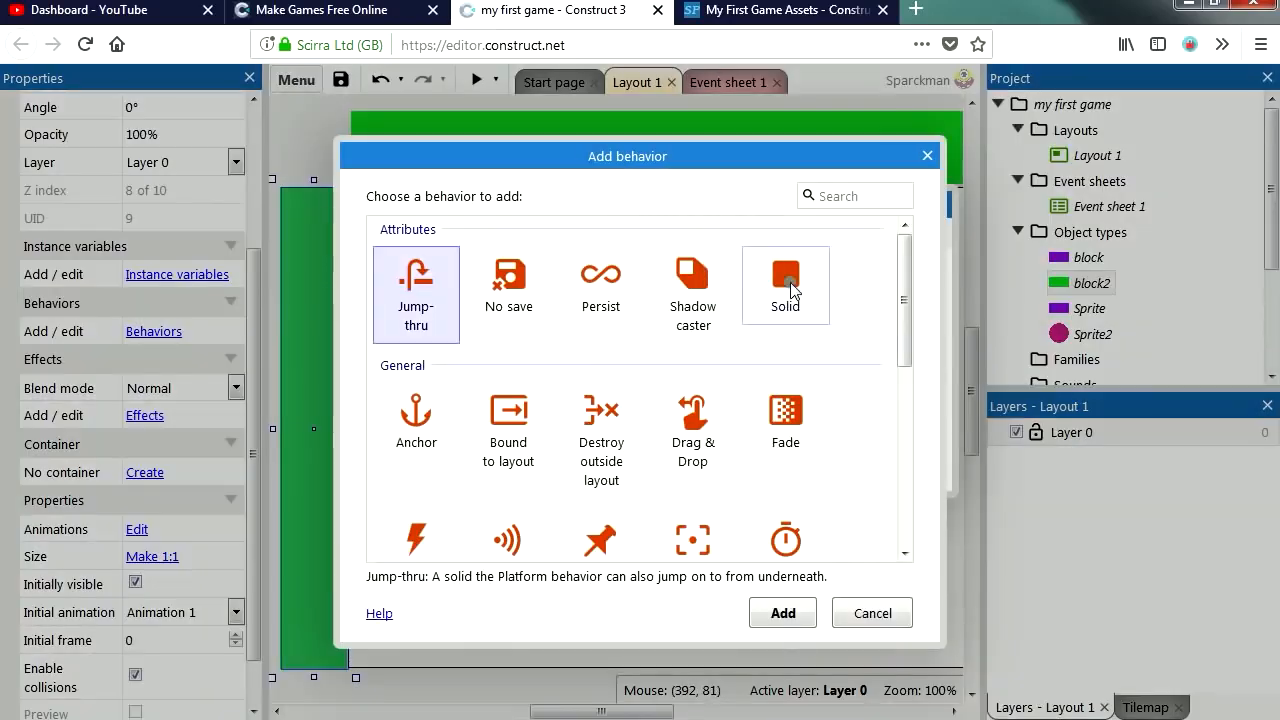
click(784, 612)
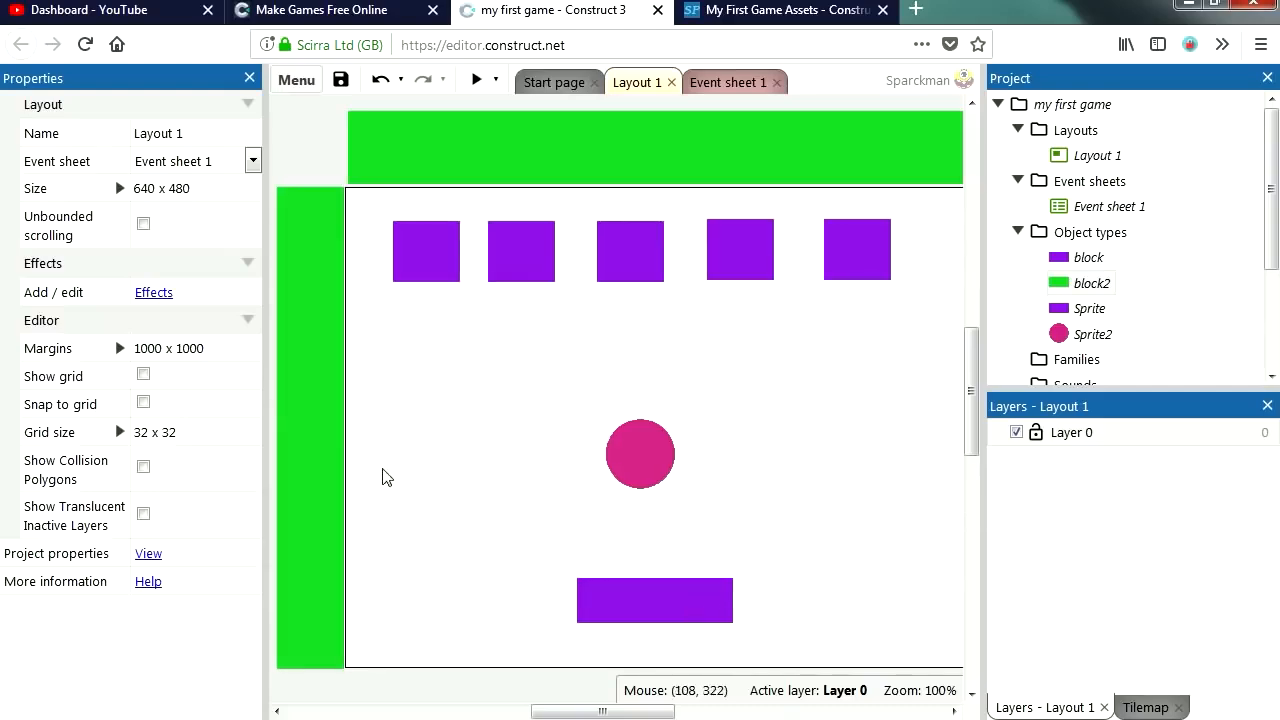
mouse_move(518, 84)
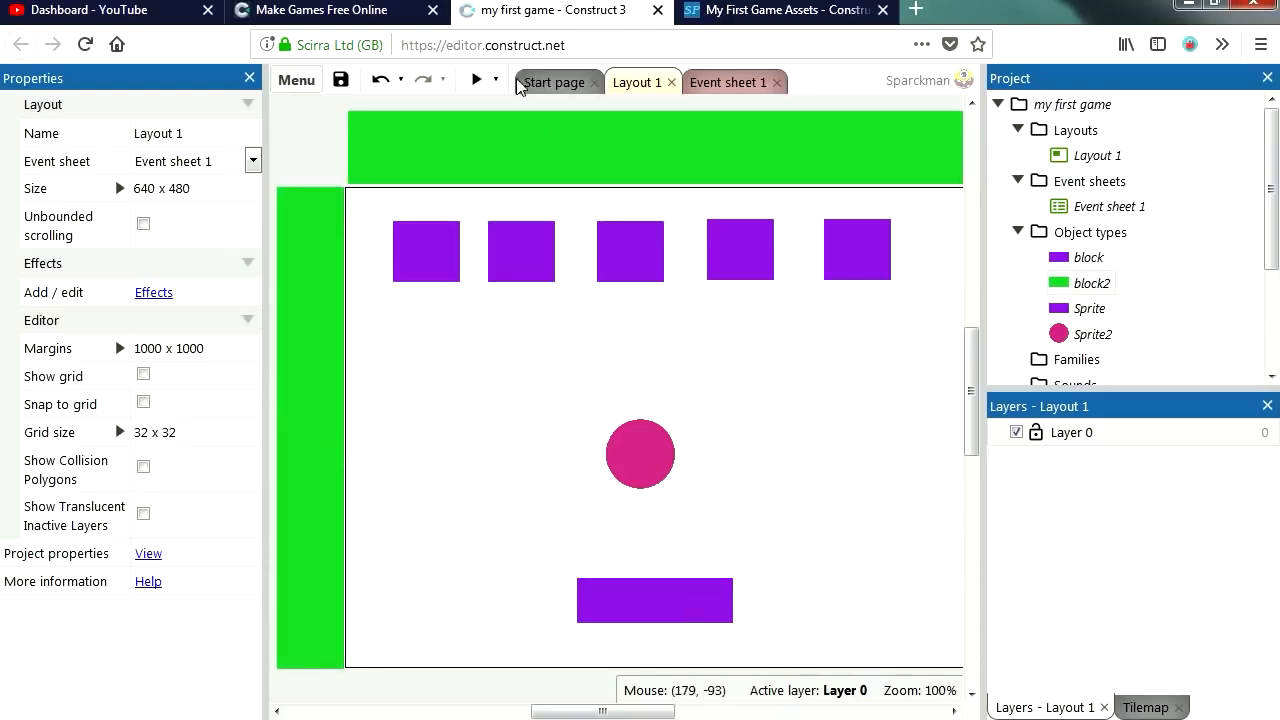
click(476, 80)
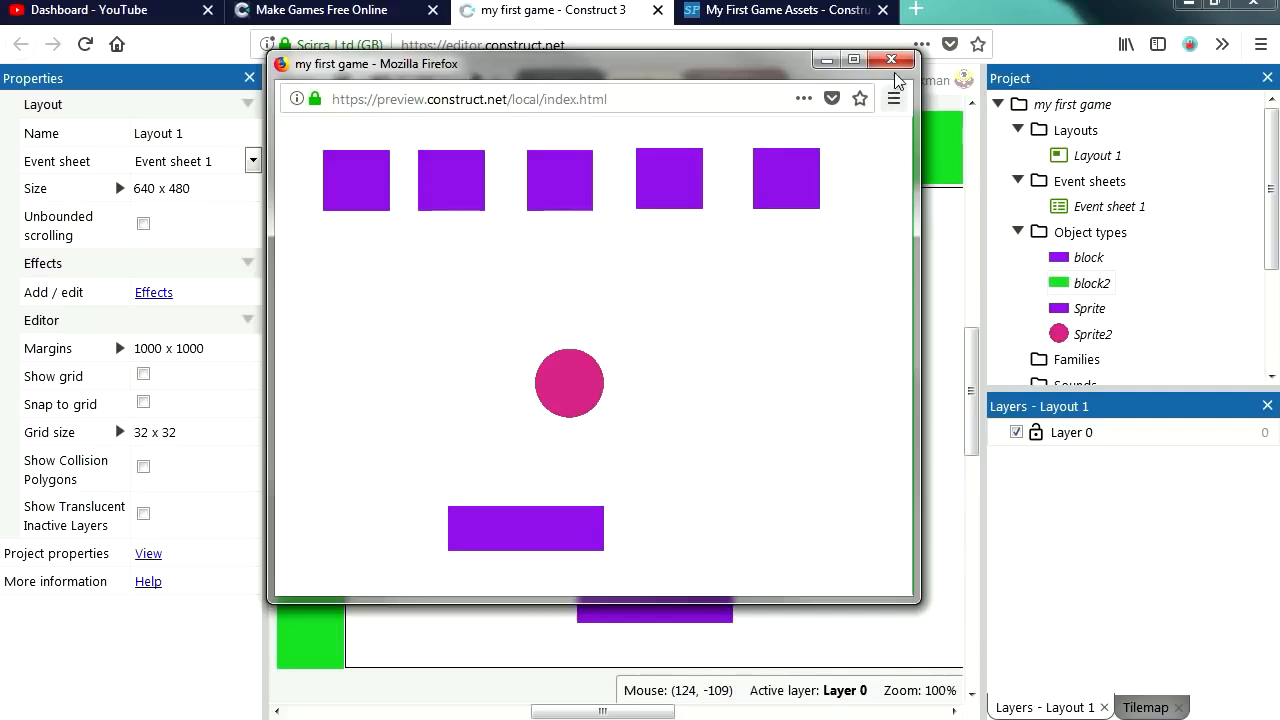
Nudge the pink ball lower and give it the Bullet behaviour
click(892, 60)
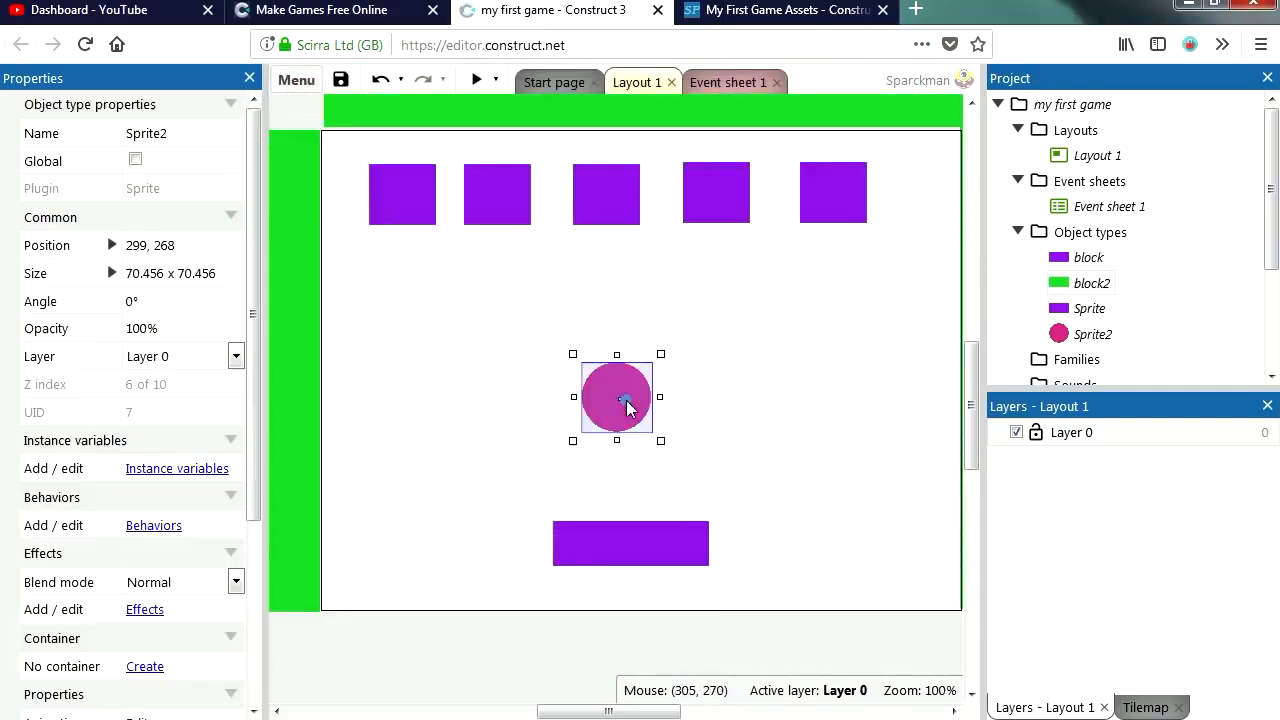
drag(616, 396, 624, 408)
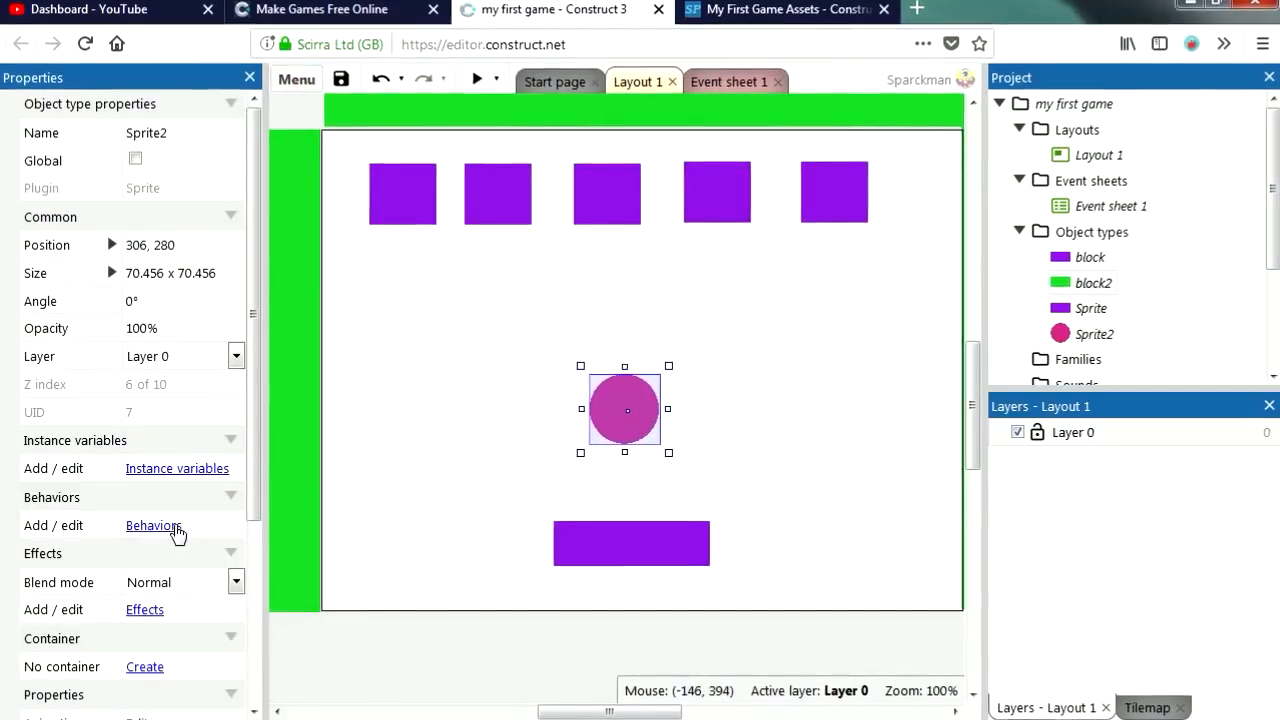
click(154, 524)
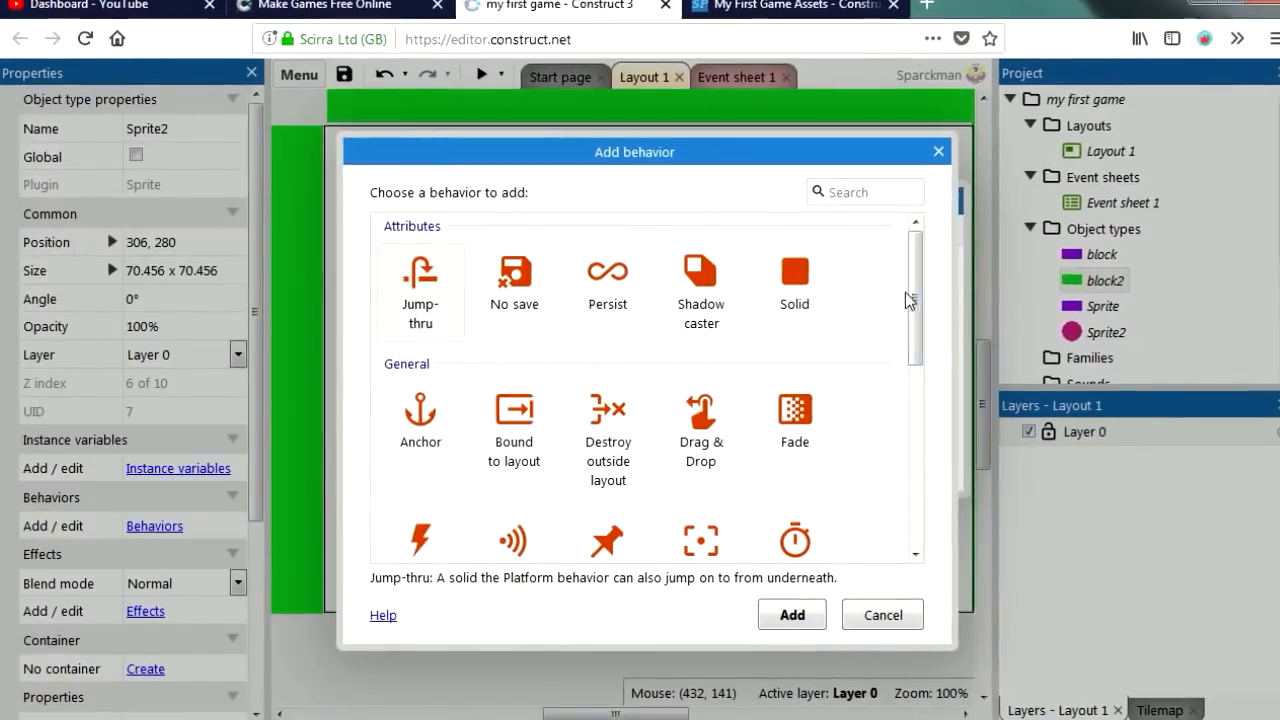
scroll(down, 3)
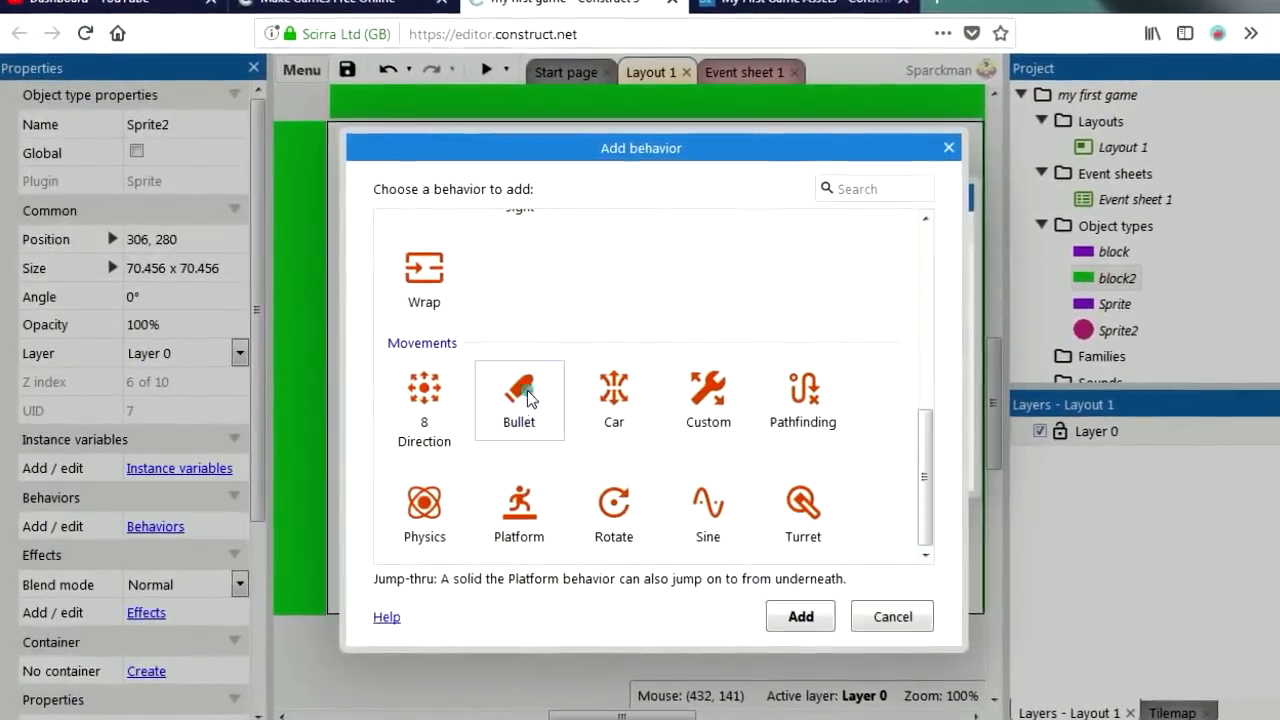
click(800, 616)
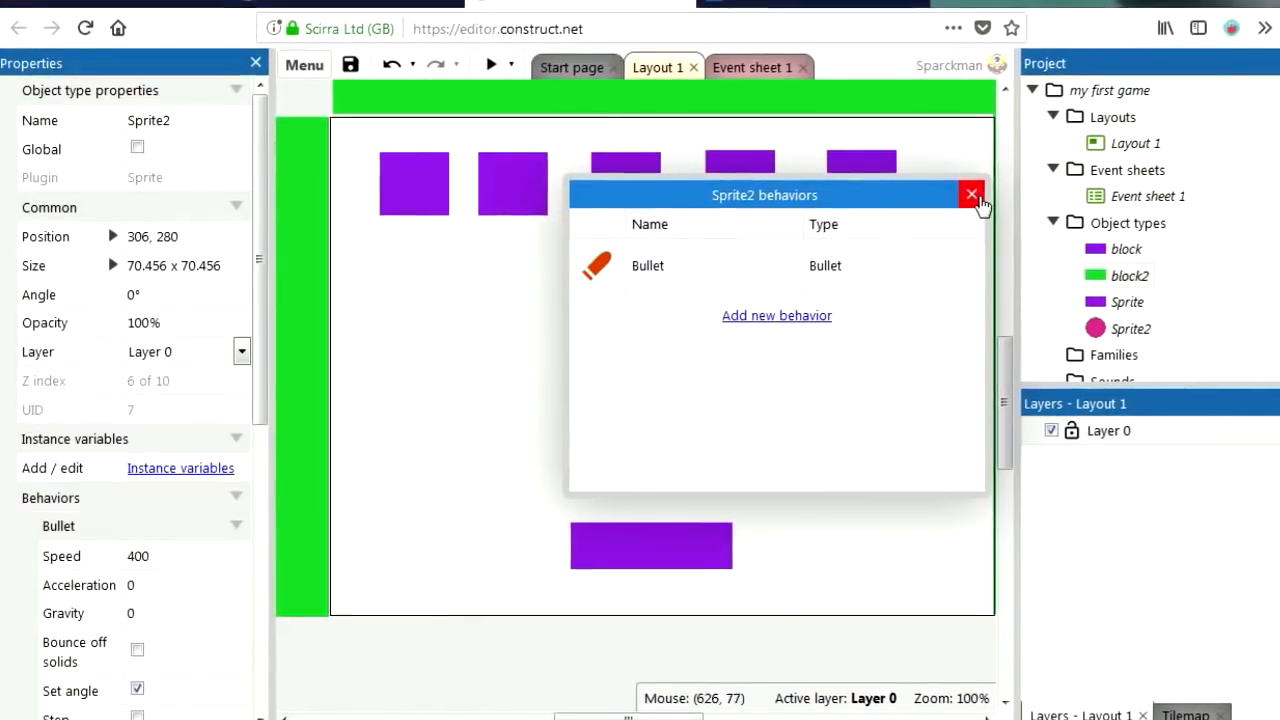
click(972, 192)
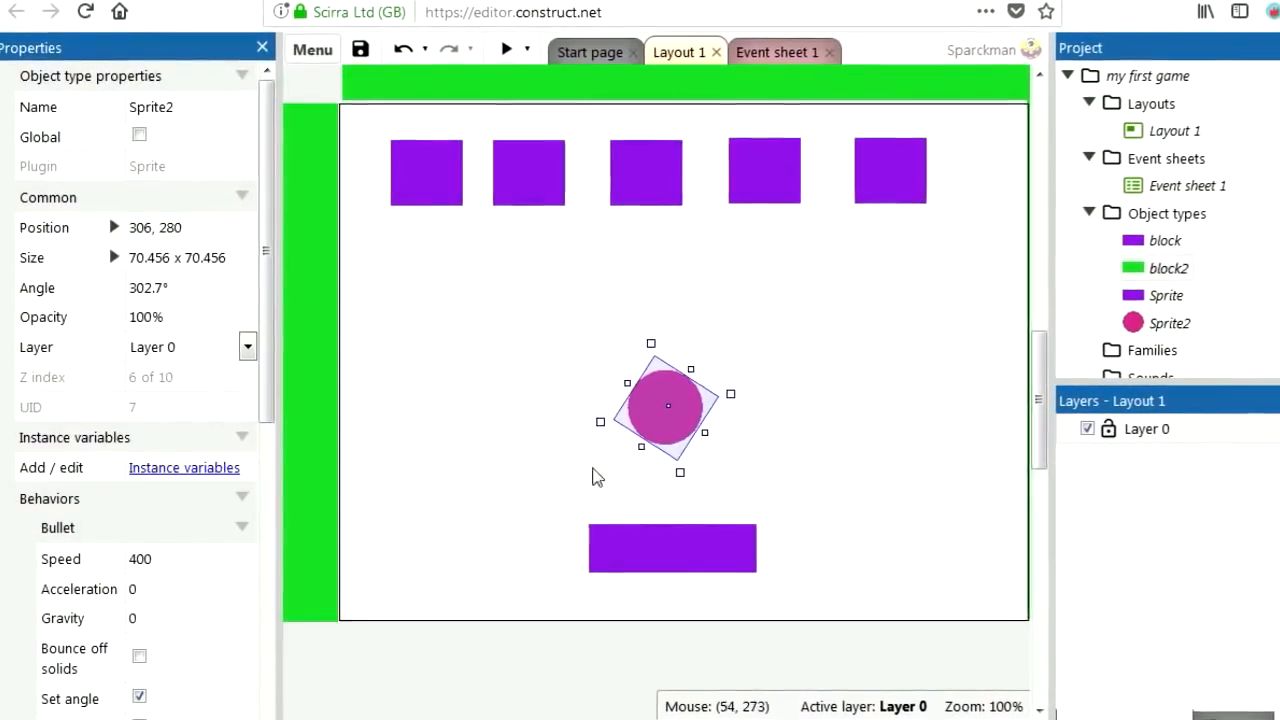
Tilt the ball's angle to about 303° and test it flies away in a preview
click(508, 48)
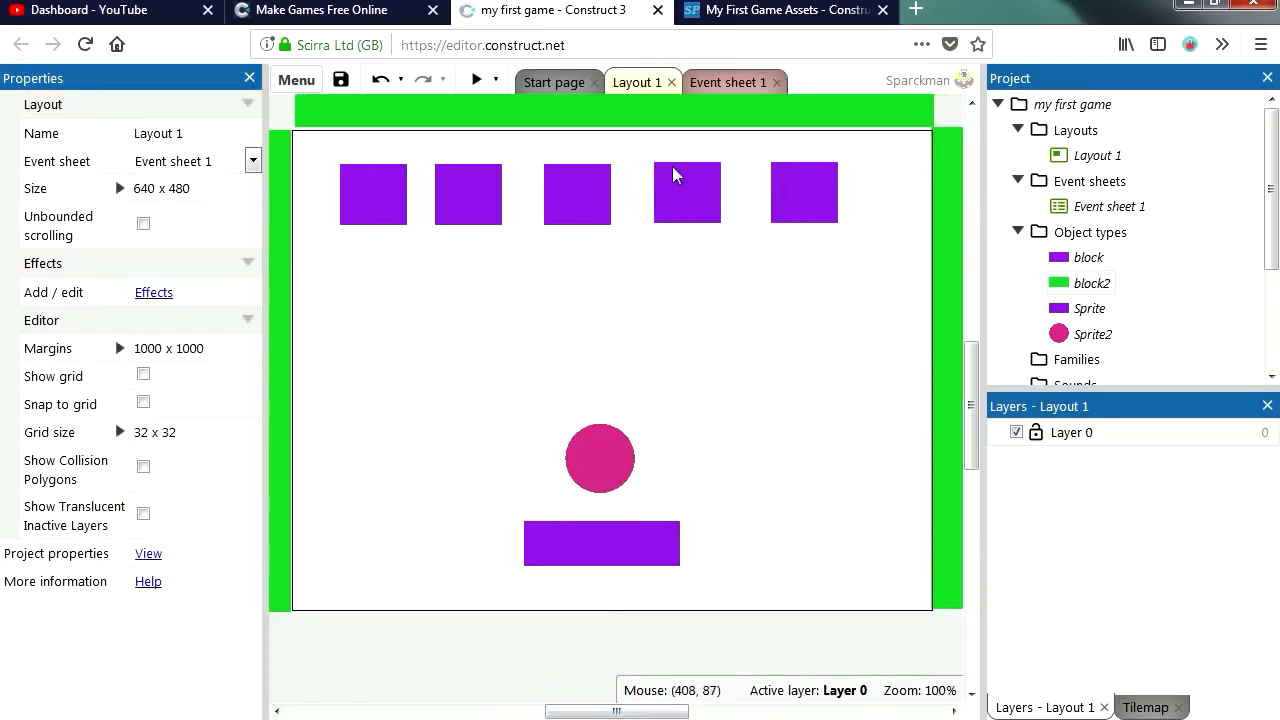
click(476, 80)
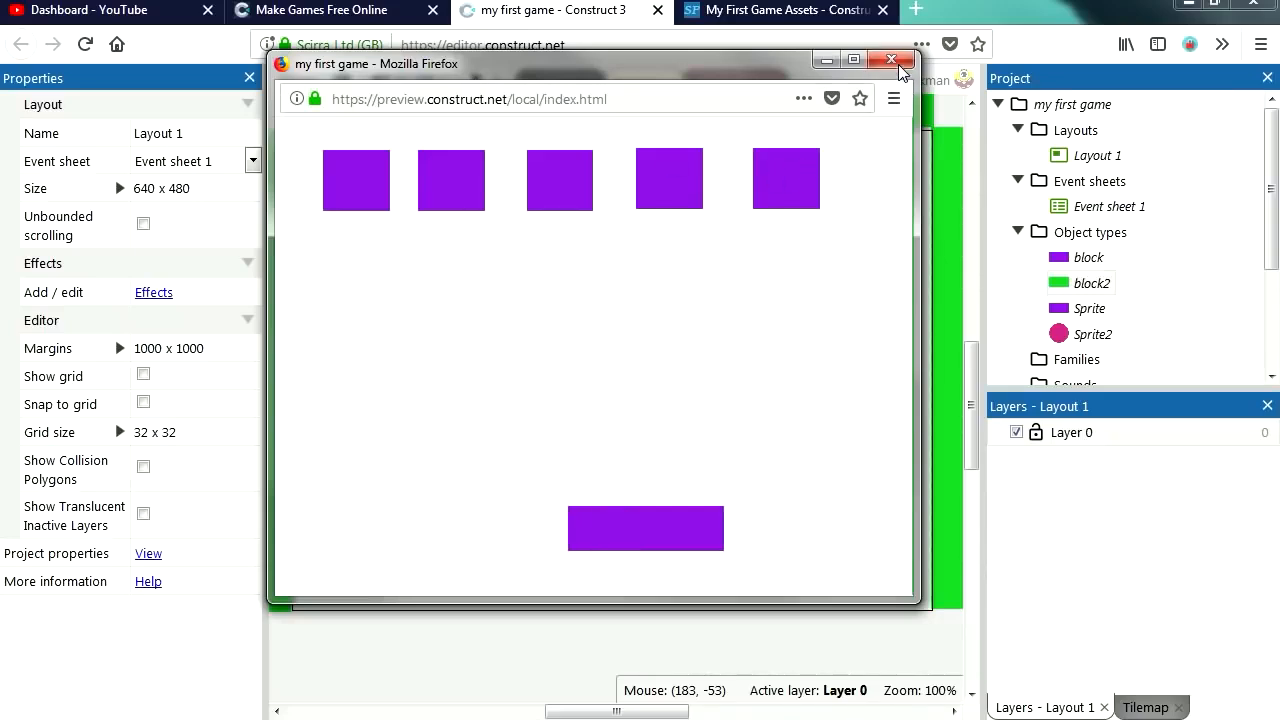
click(892, 58)
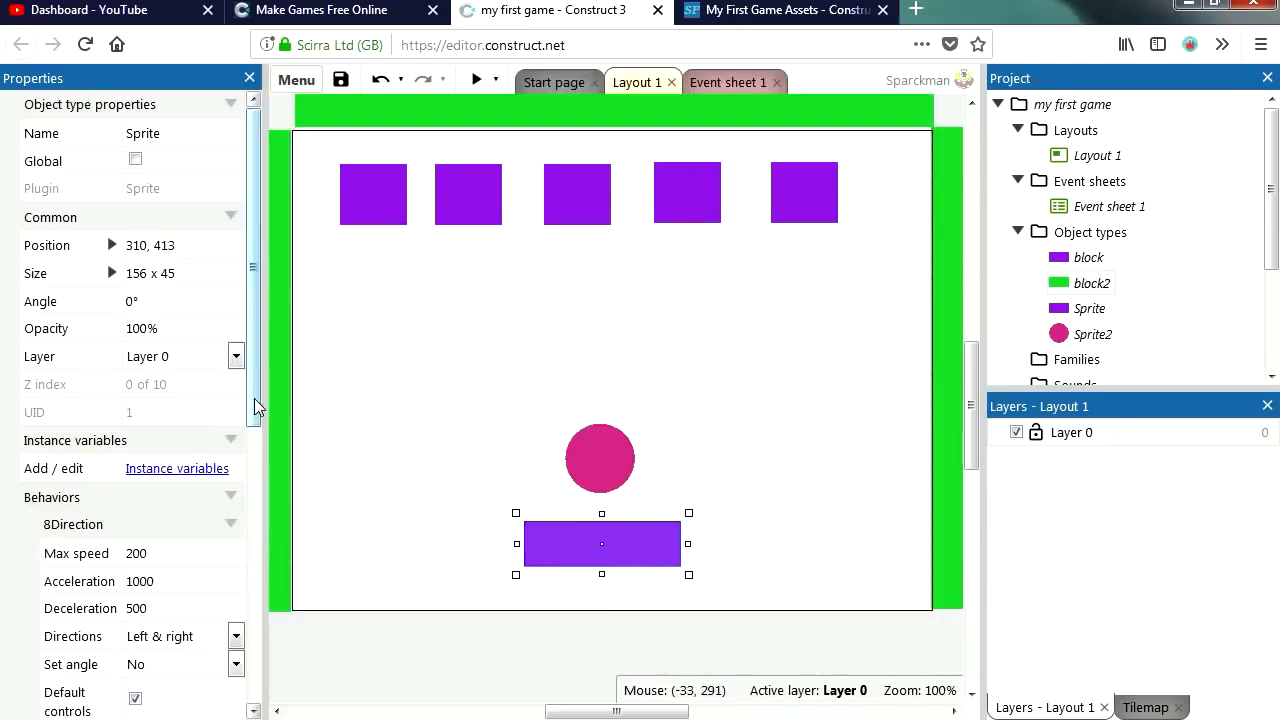
Give the paddle Sprite the Solid behavior and check the result in a preview
scroll(down, 3)
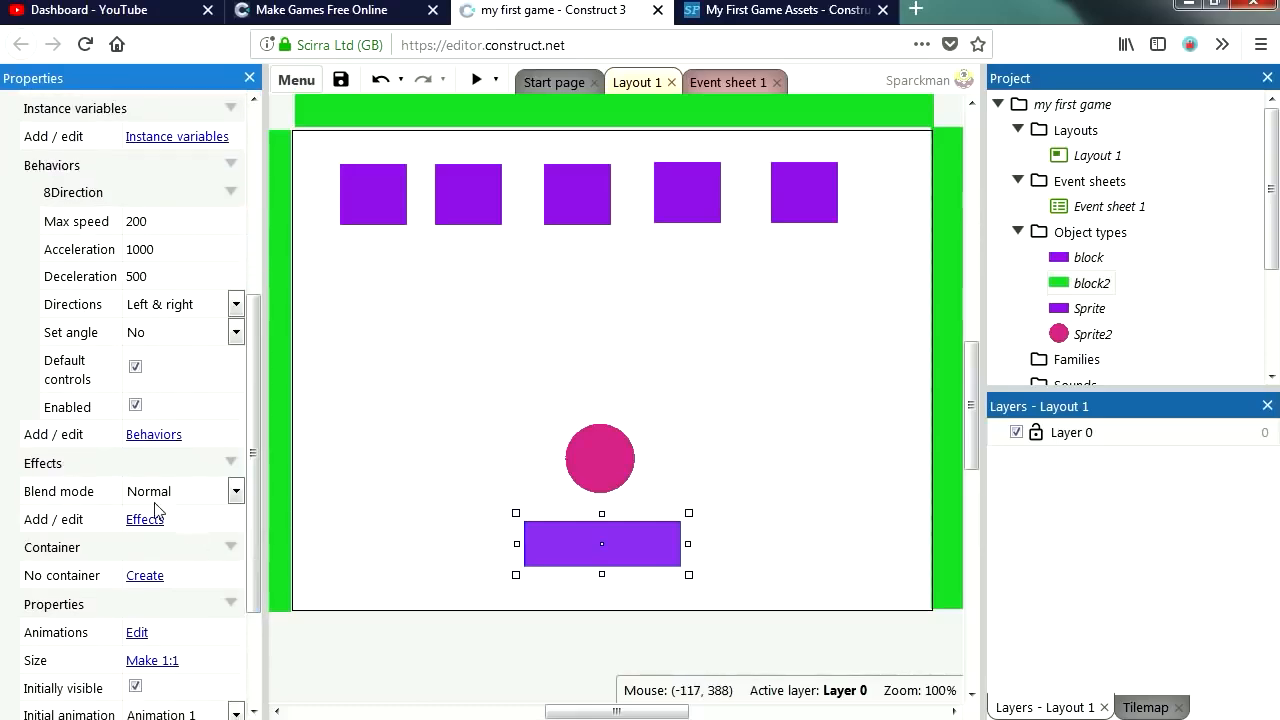
click(152, 434)
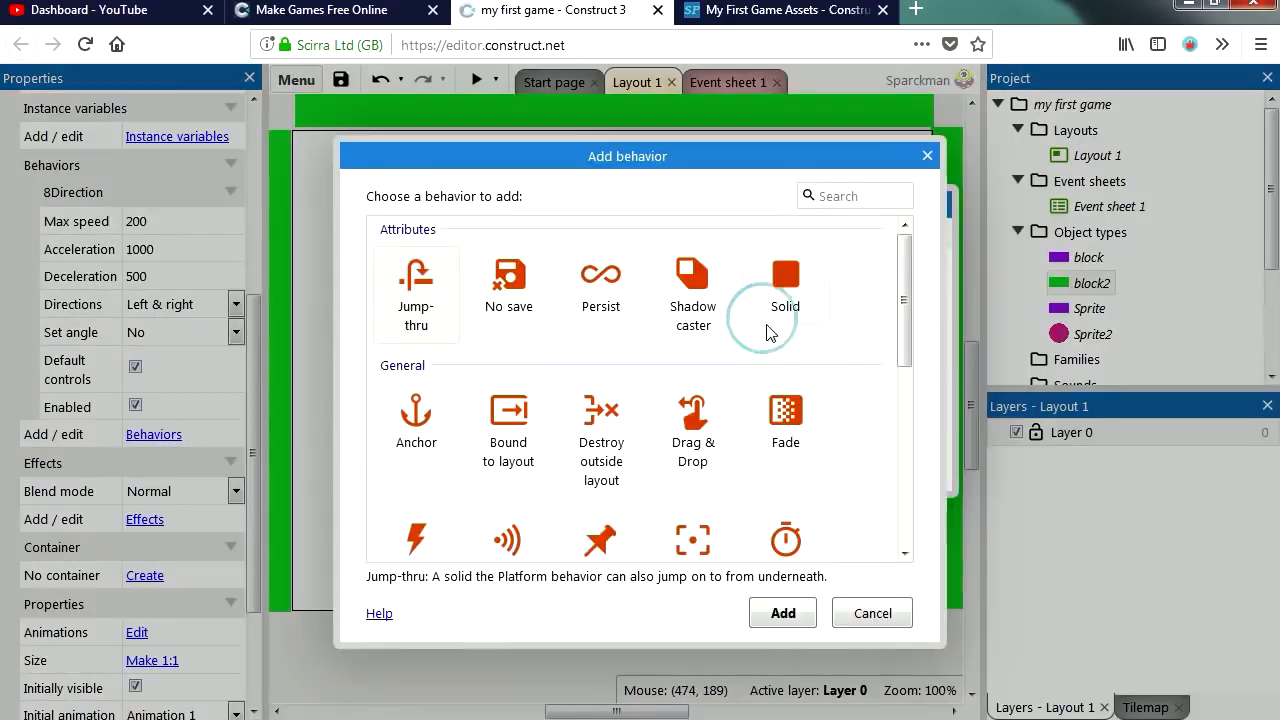
click(782, 612)
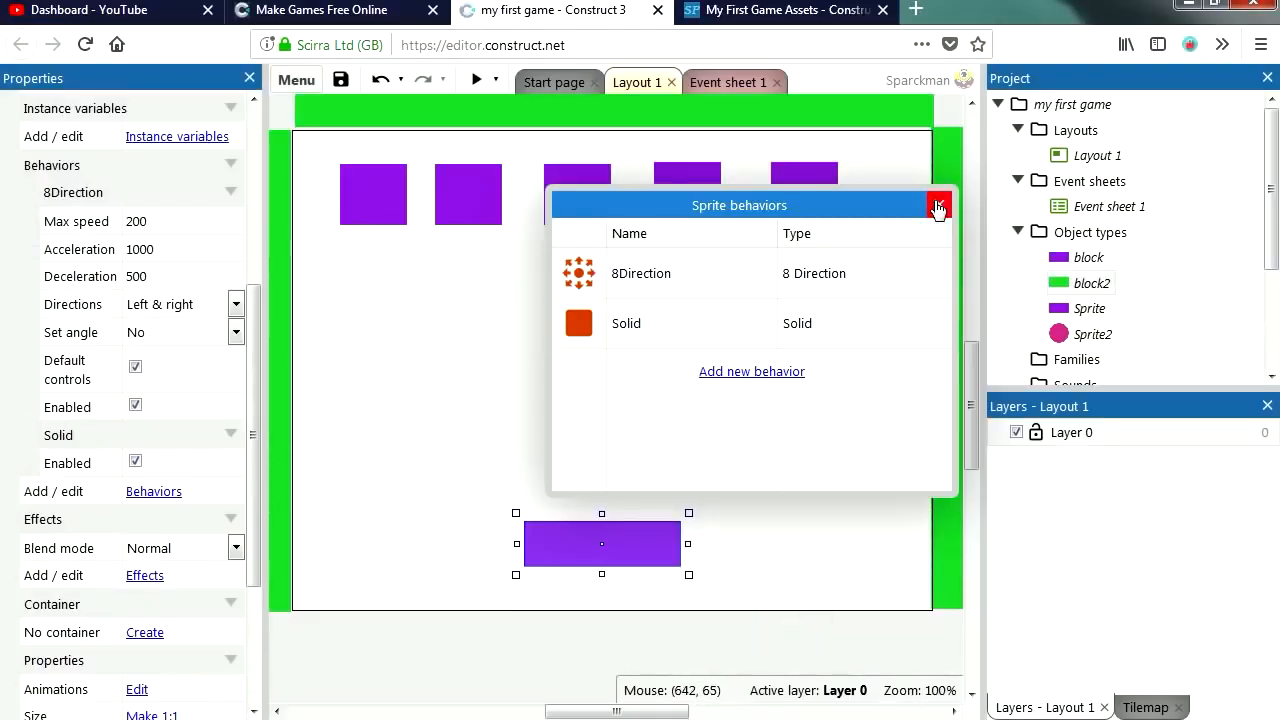
click(486, 80)
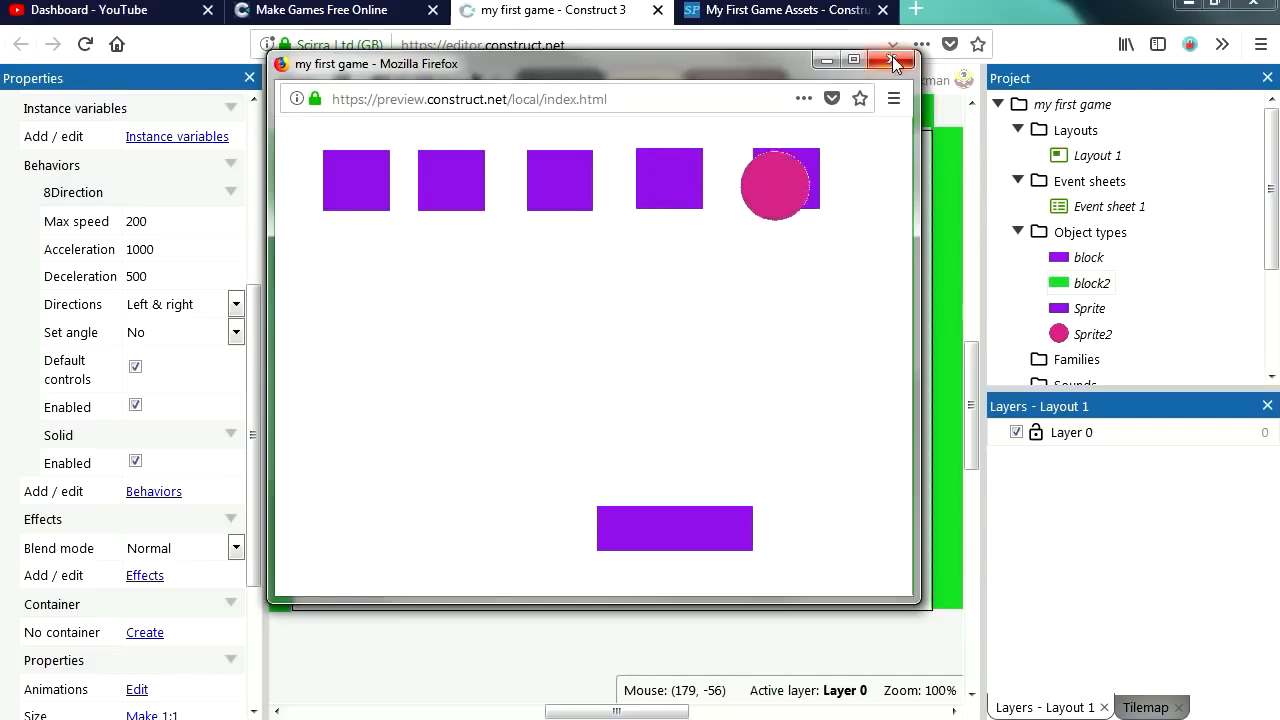
click(894, 60)
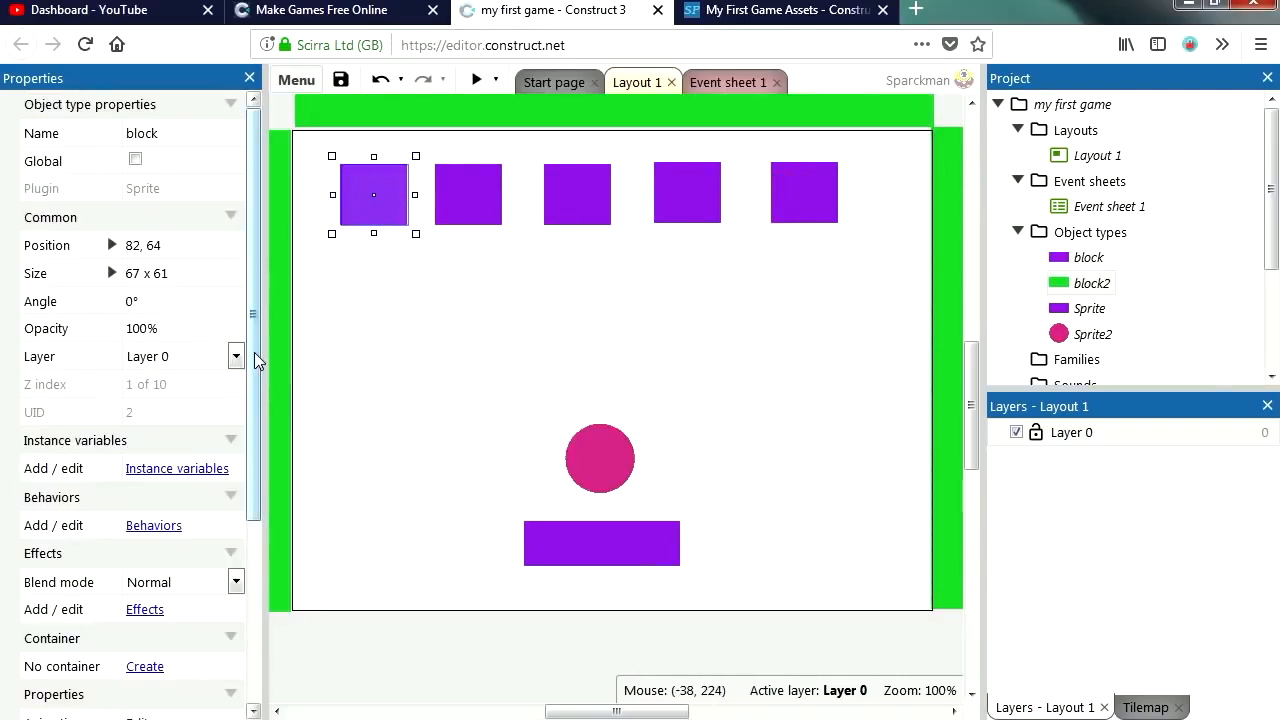
Give the block object the Solid behavior as well and preview again
click(152, 524)
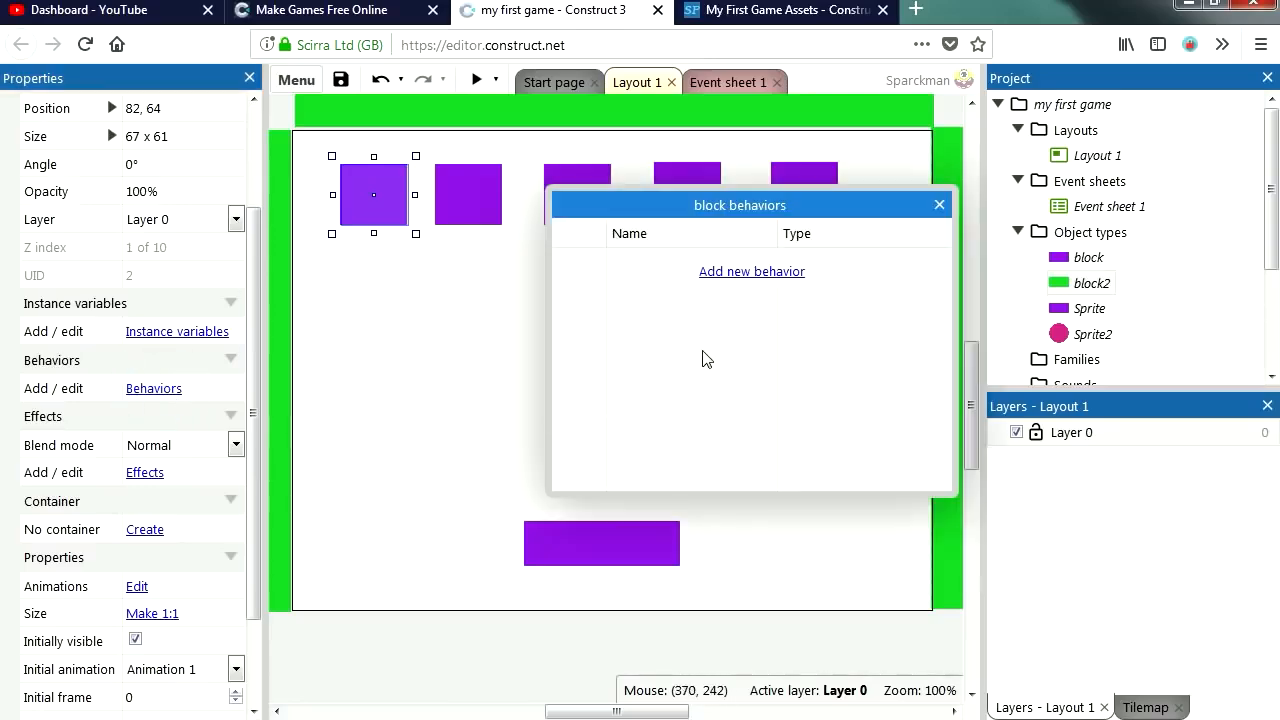
click(752, 272)
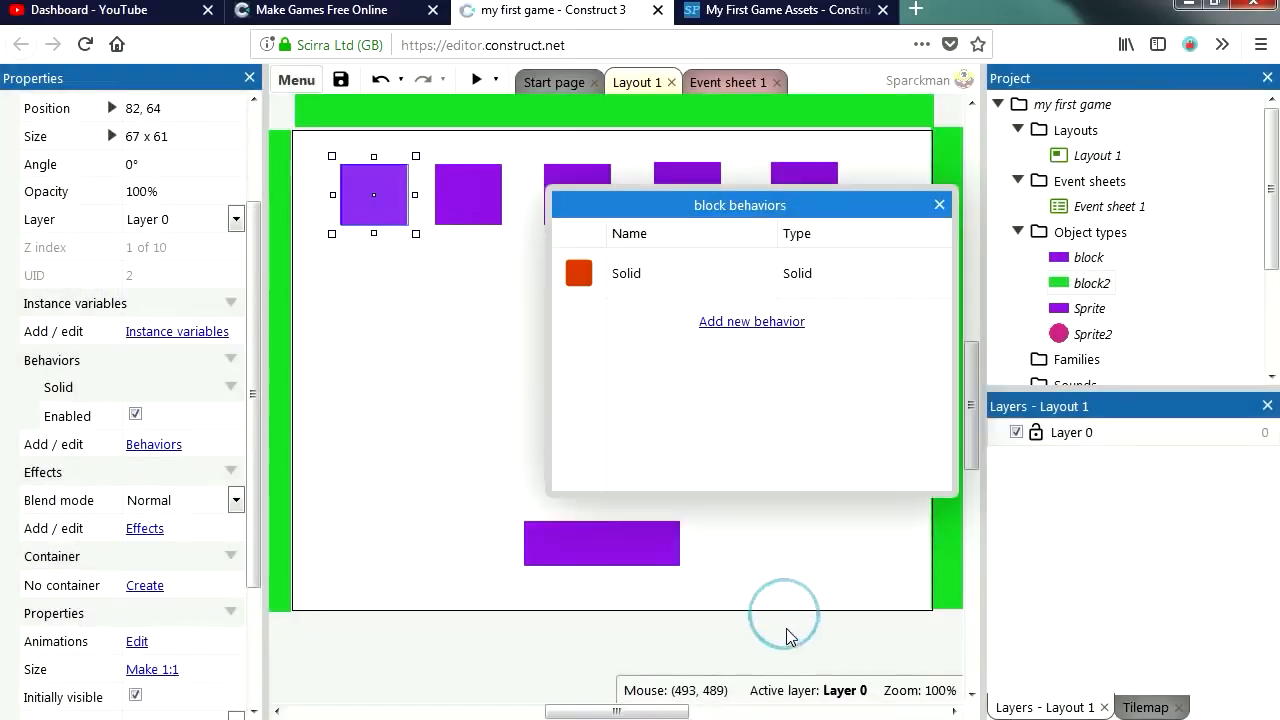
click(938, 204)
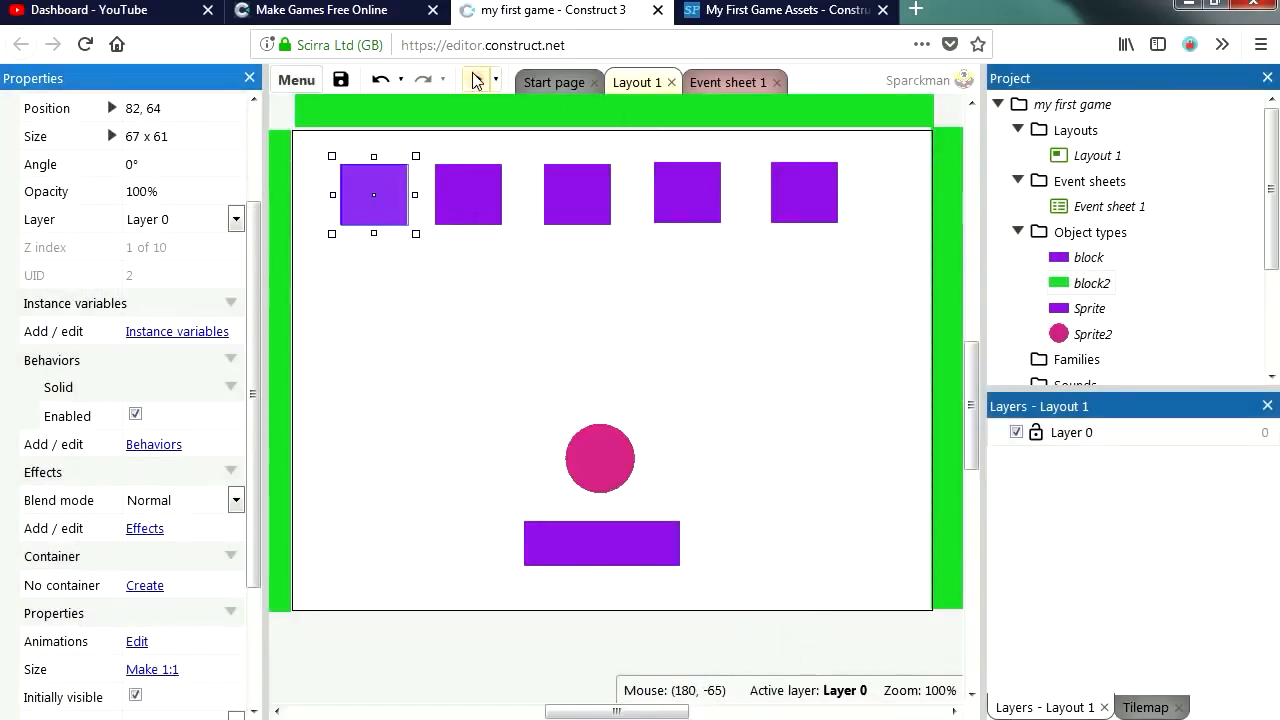
click(470, 80)
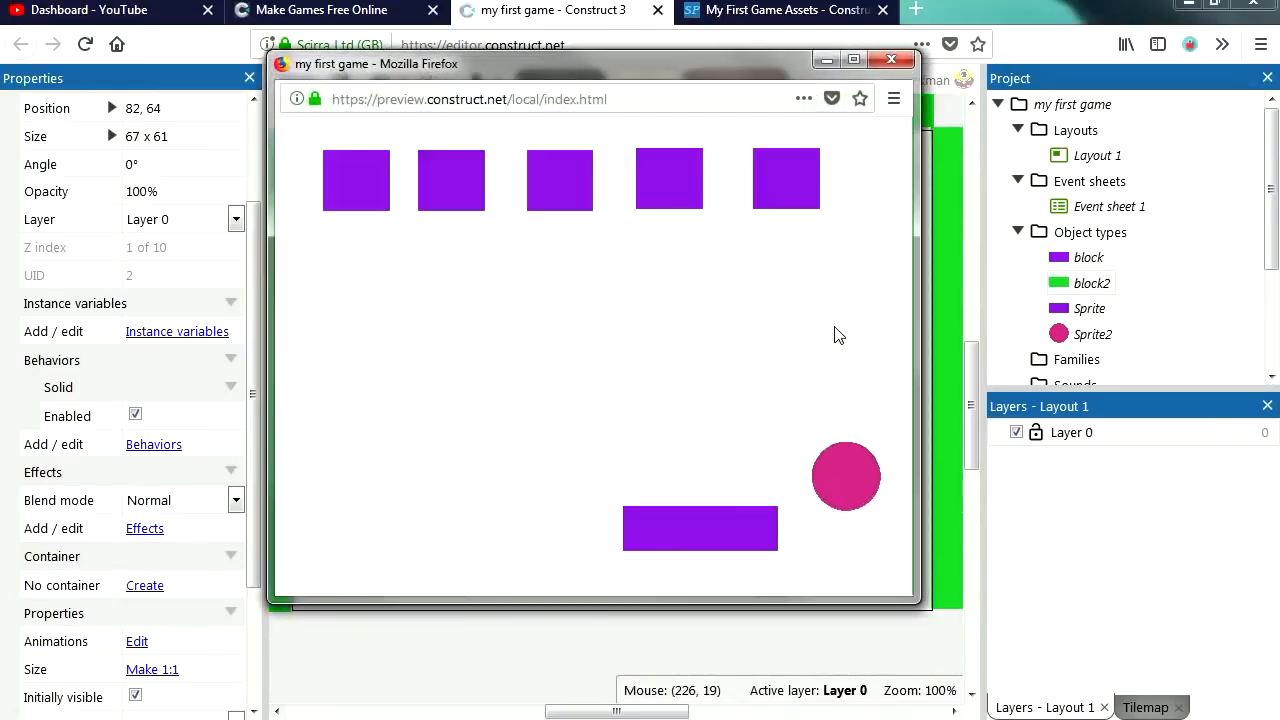
click(896, 60)
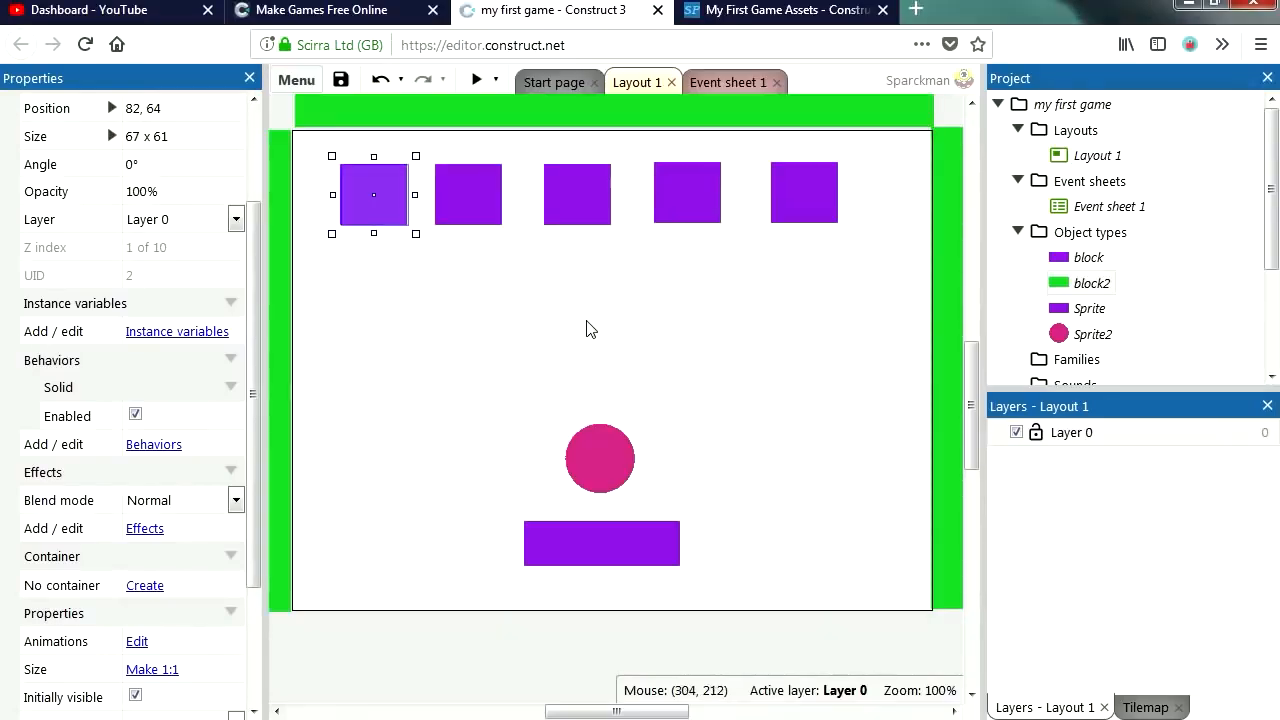
mouse_move(736, 82)
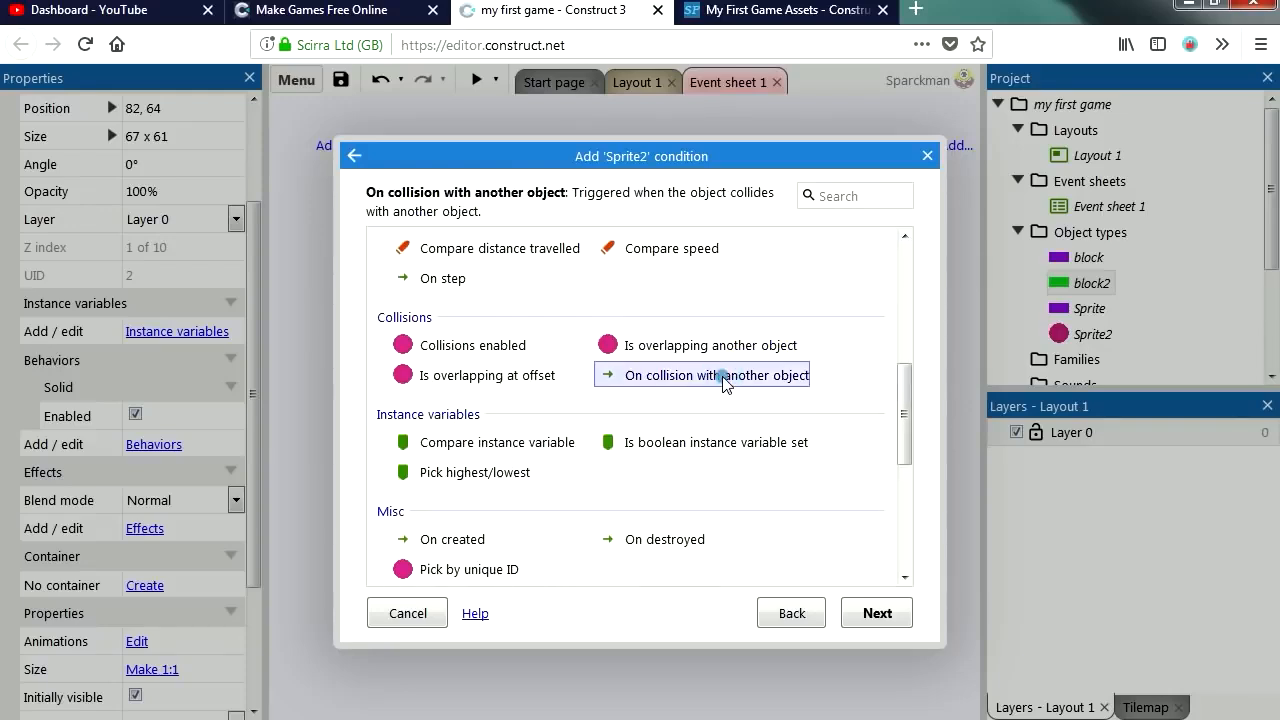
Add an event: when Sprite2 collides with a block, destroy the block; then preview
click(876, 612)
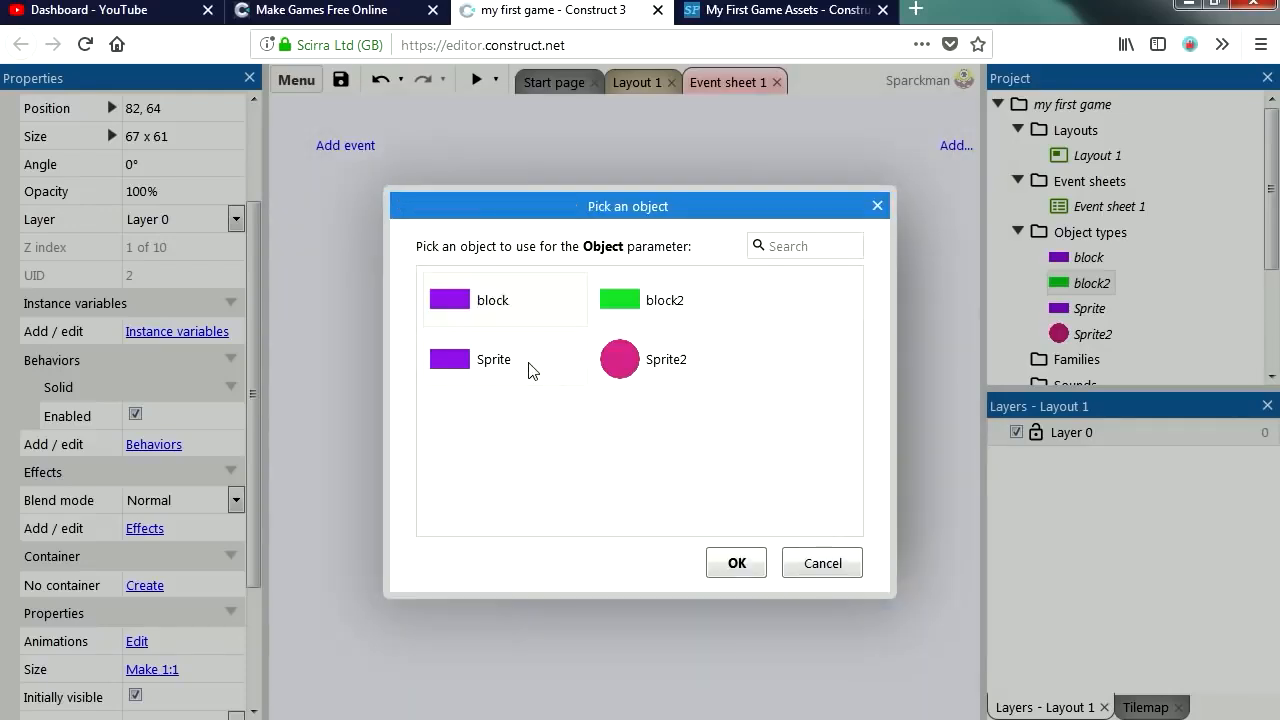
mouse_move(508, 388)
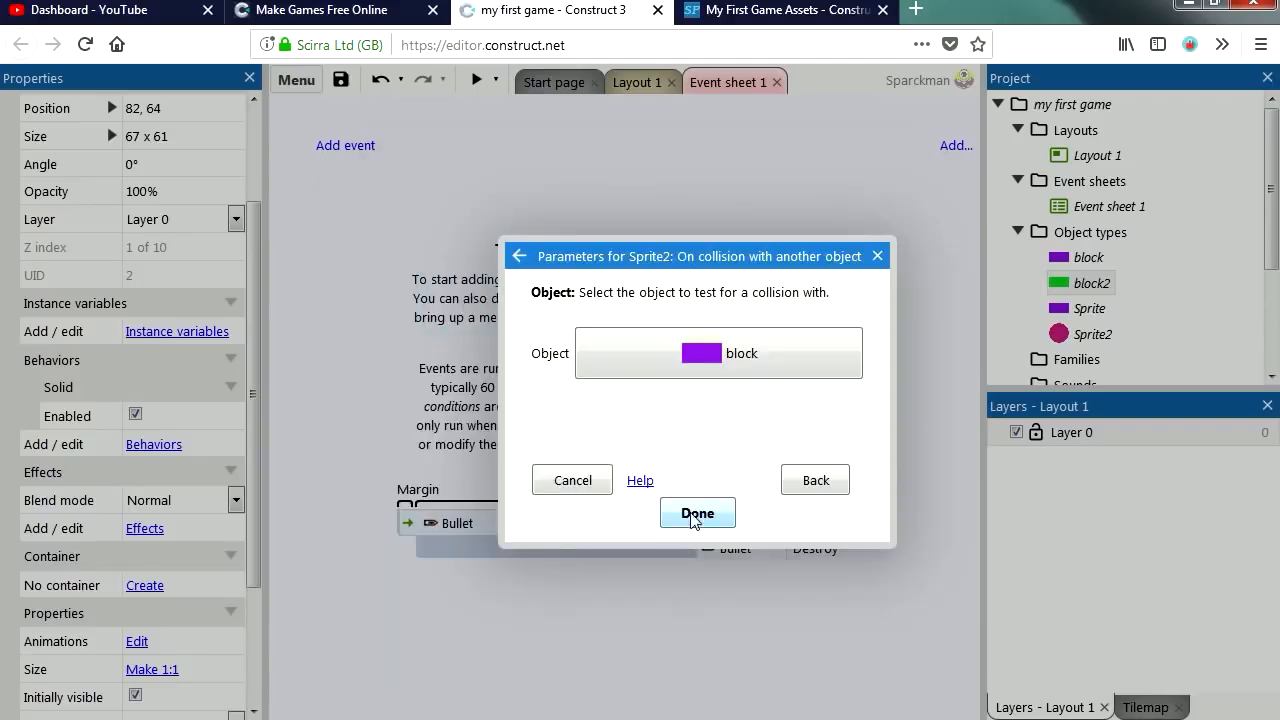
click(696, 512)
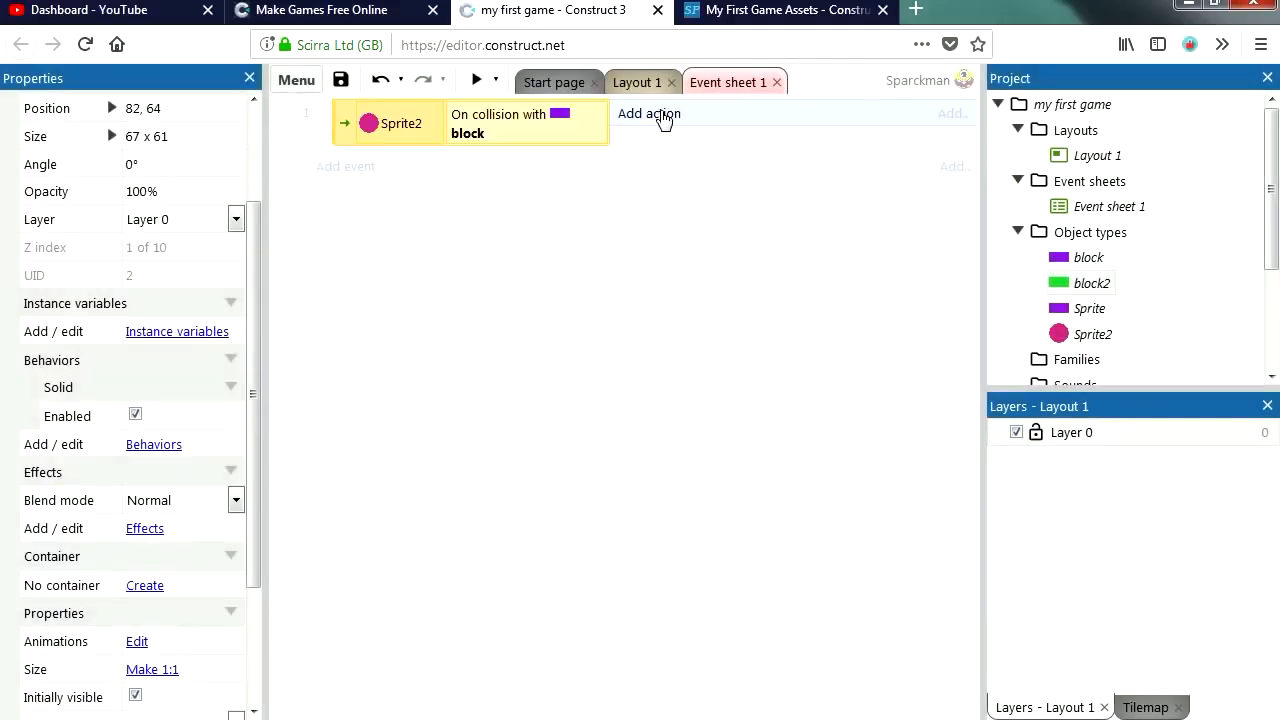
click(648, 112)
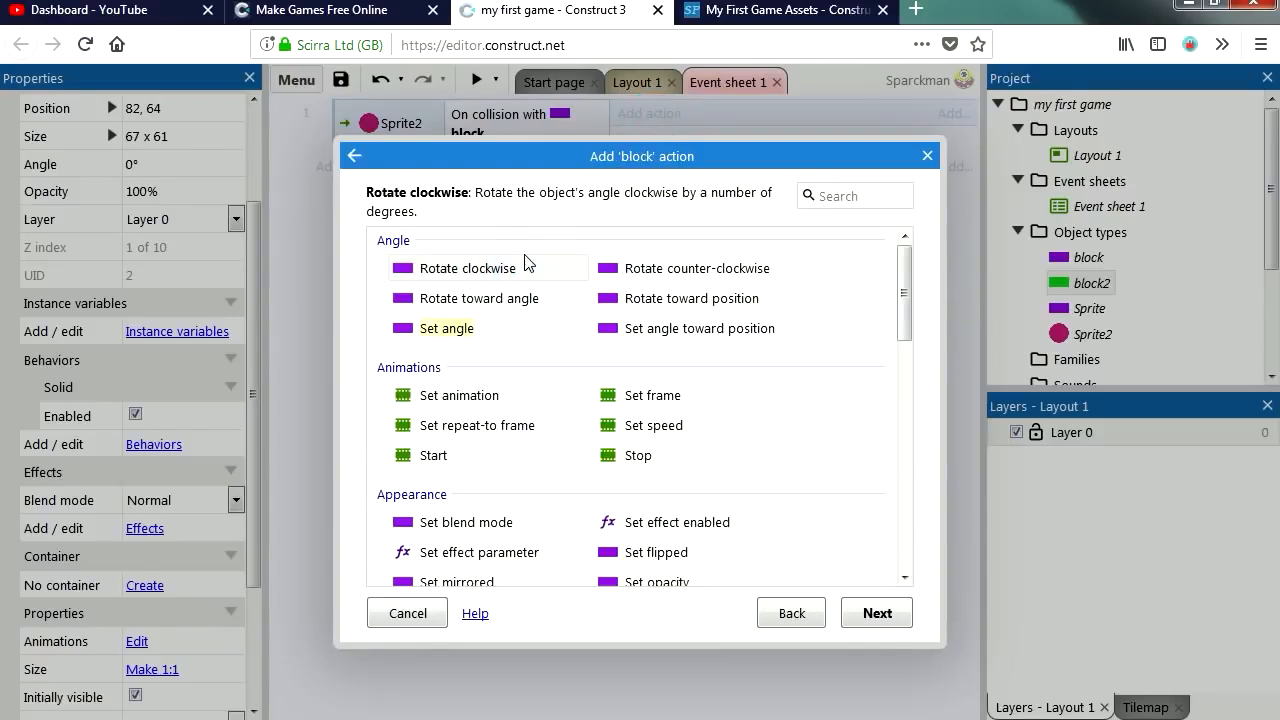
scroll(down, 3)
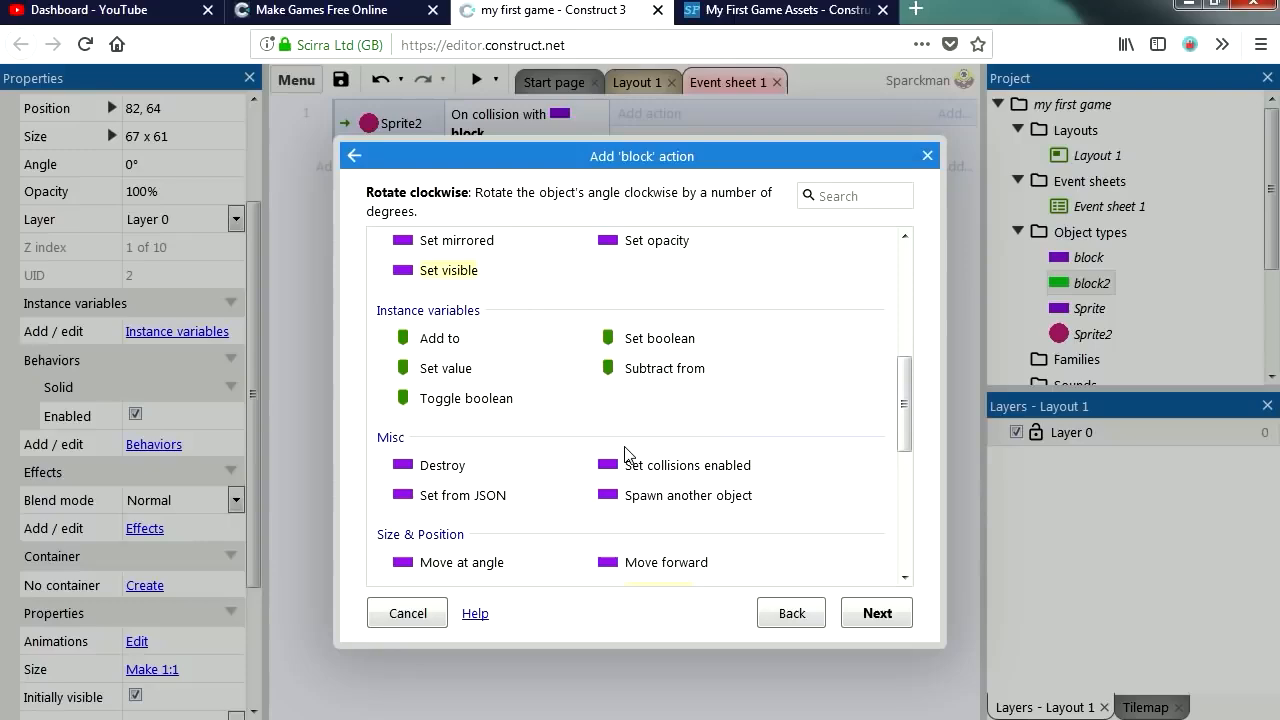
click(442, 464)
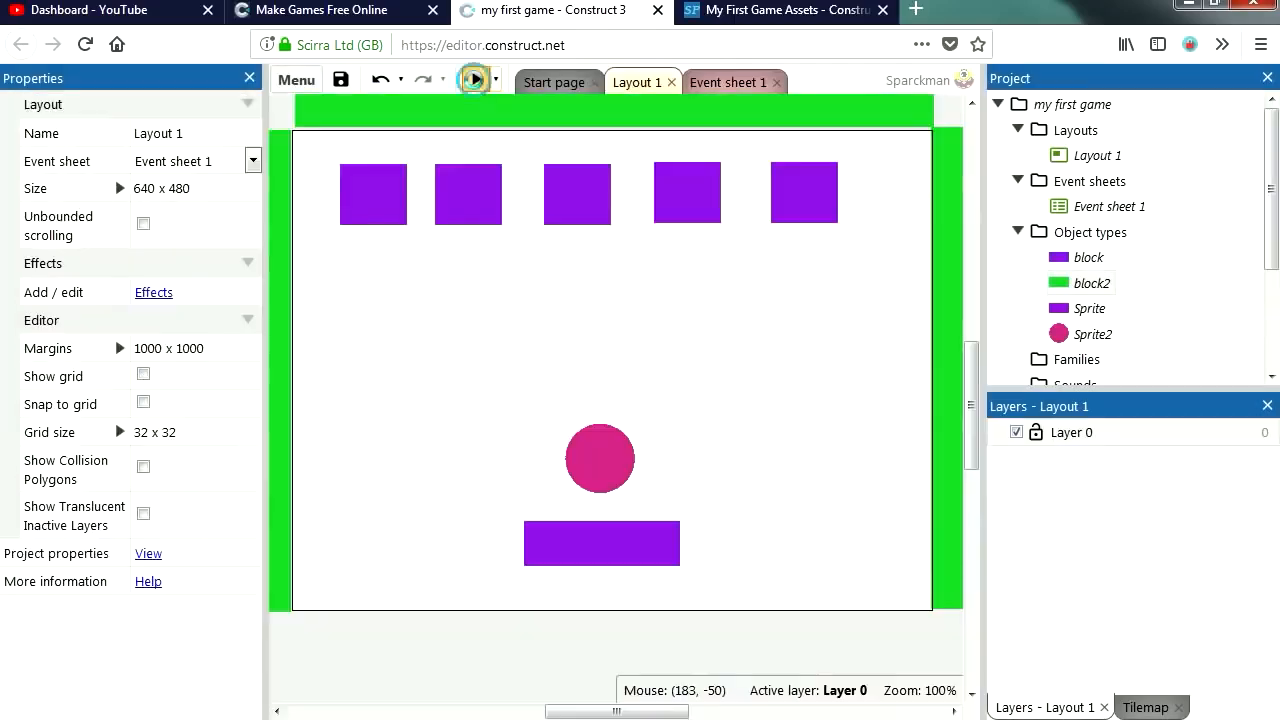
click(468, 80)
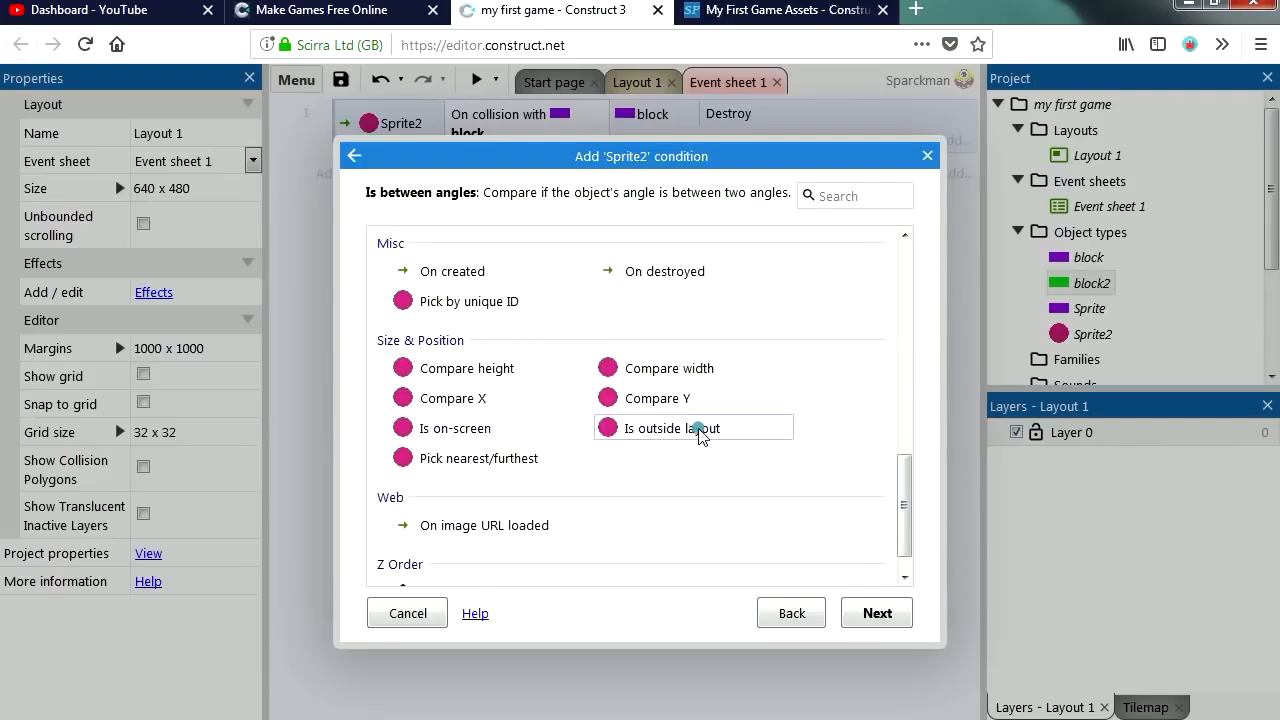
Add a Sprite2 'Is outside layout' event with a System 'Wait 2 seconds' action
click(876, 612)
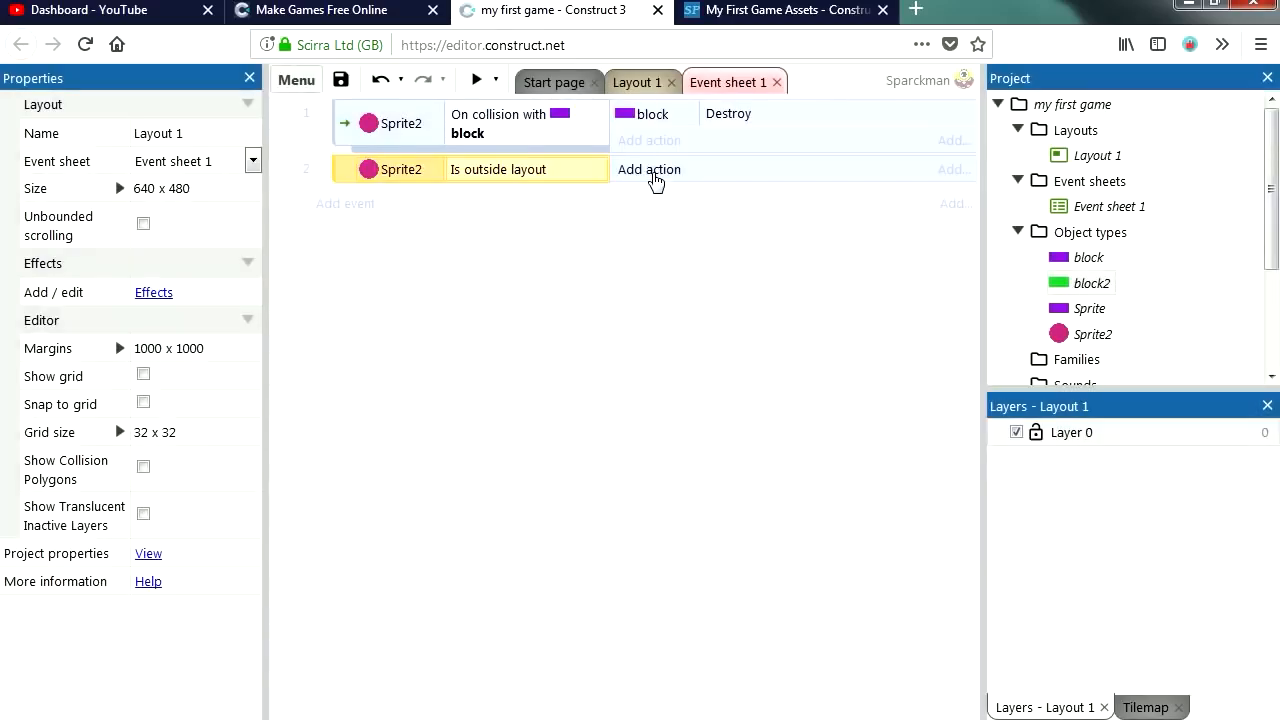
click(648, 168)
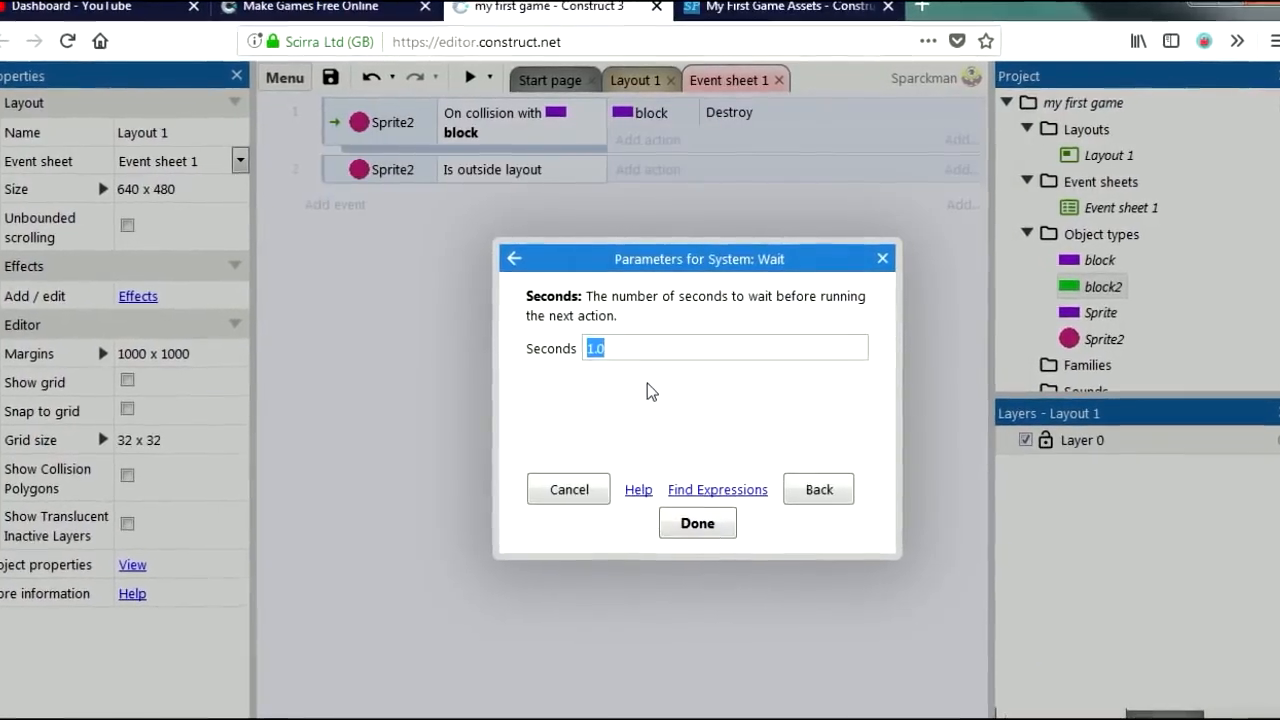
text(2)
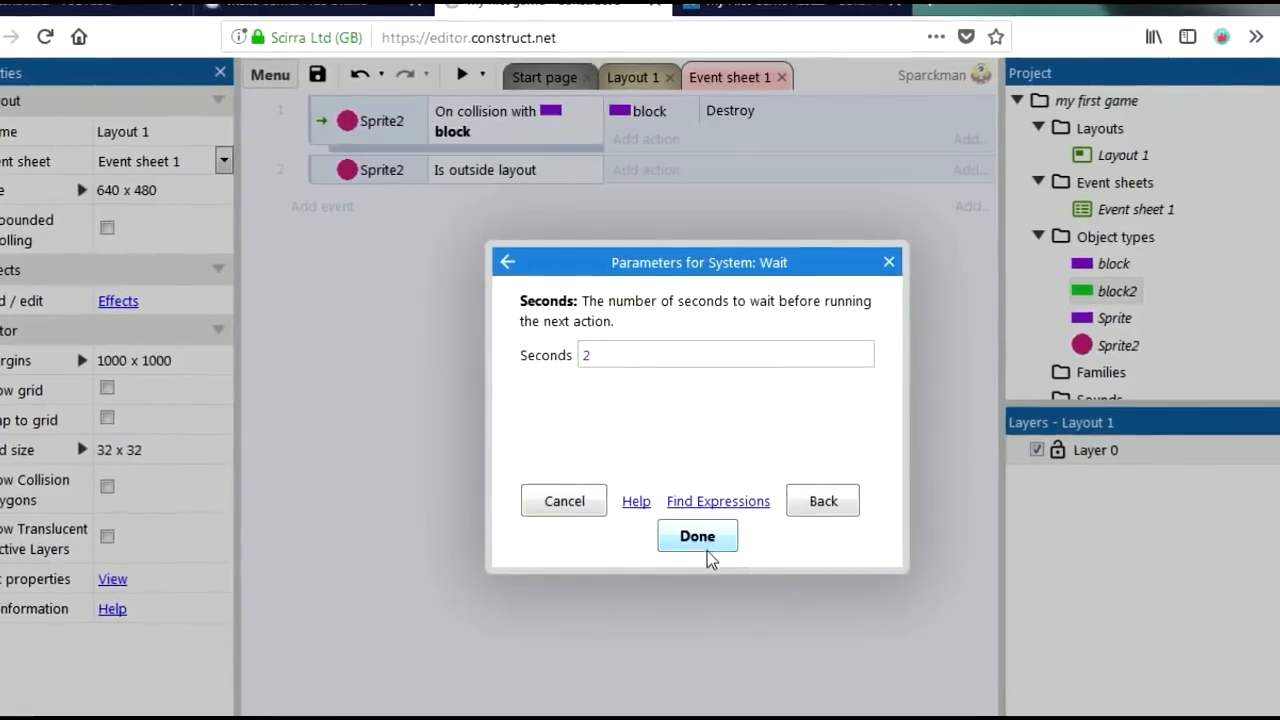
click(696, 536)
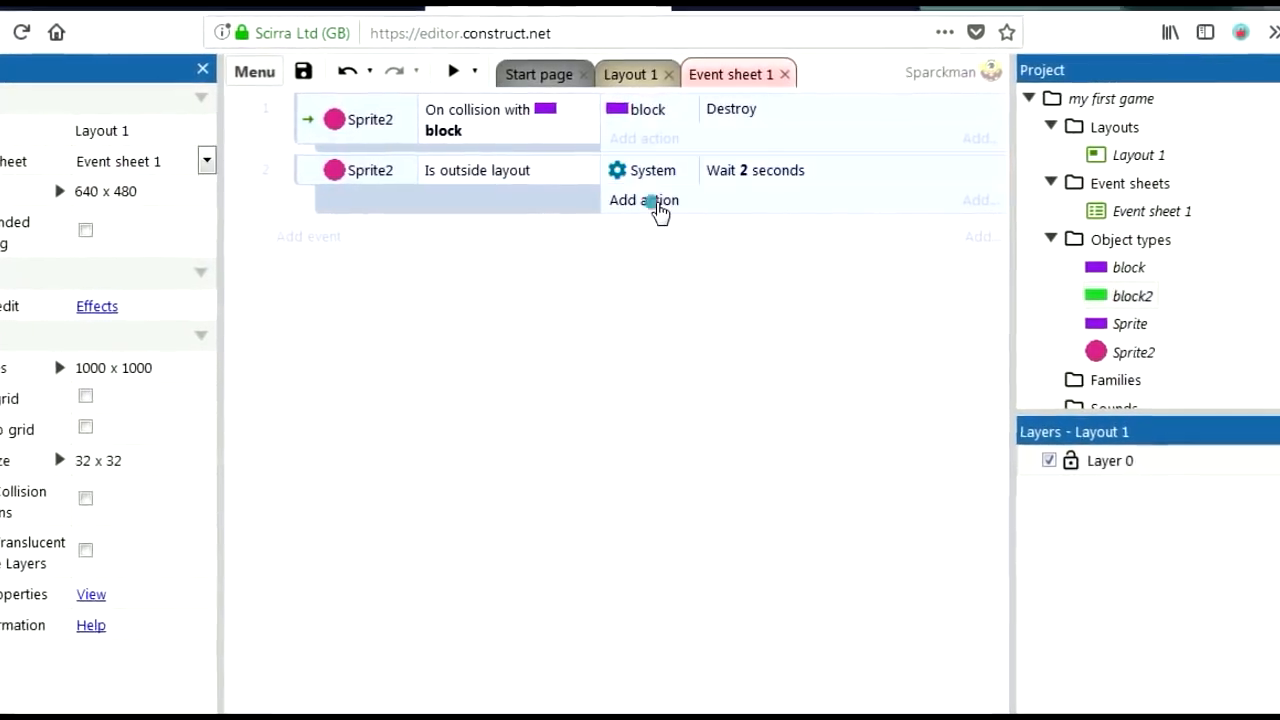
Add a System 'Restart layout' action after the wait in the same event
click(644, 200)
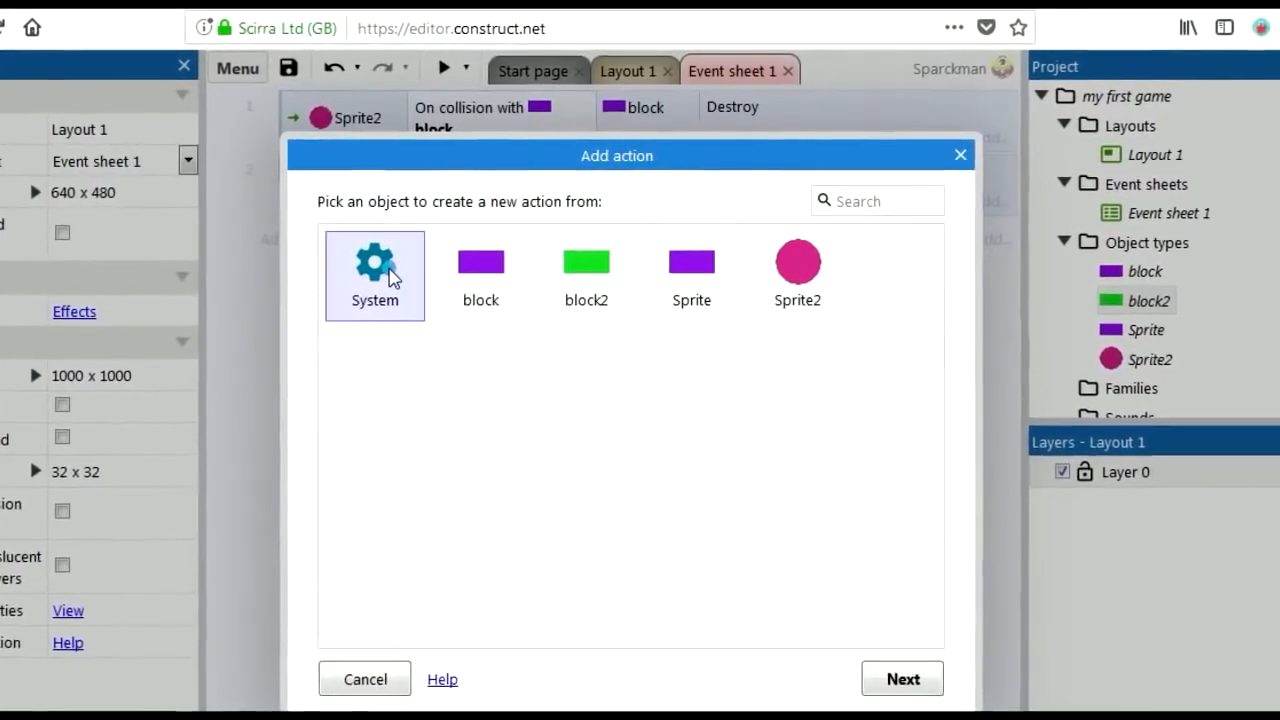
click(374, 276)
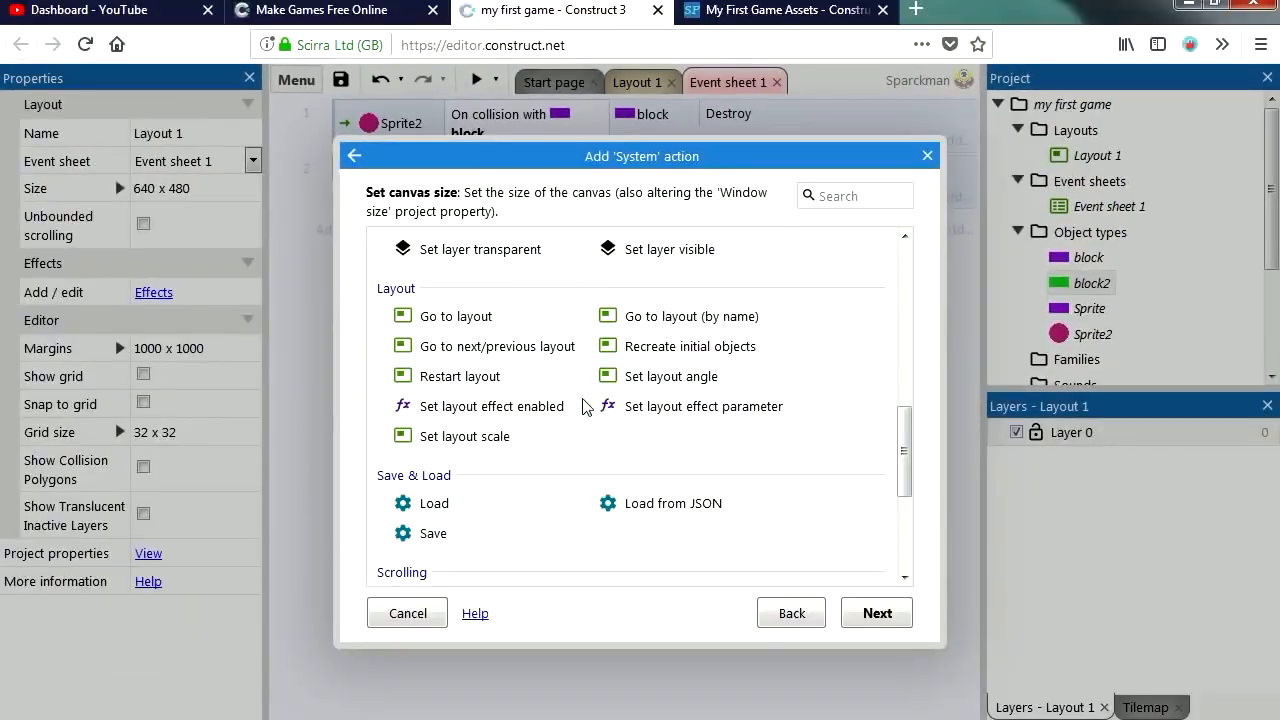
click(460, 376)
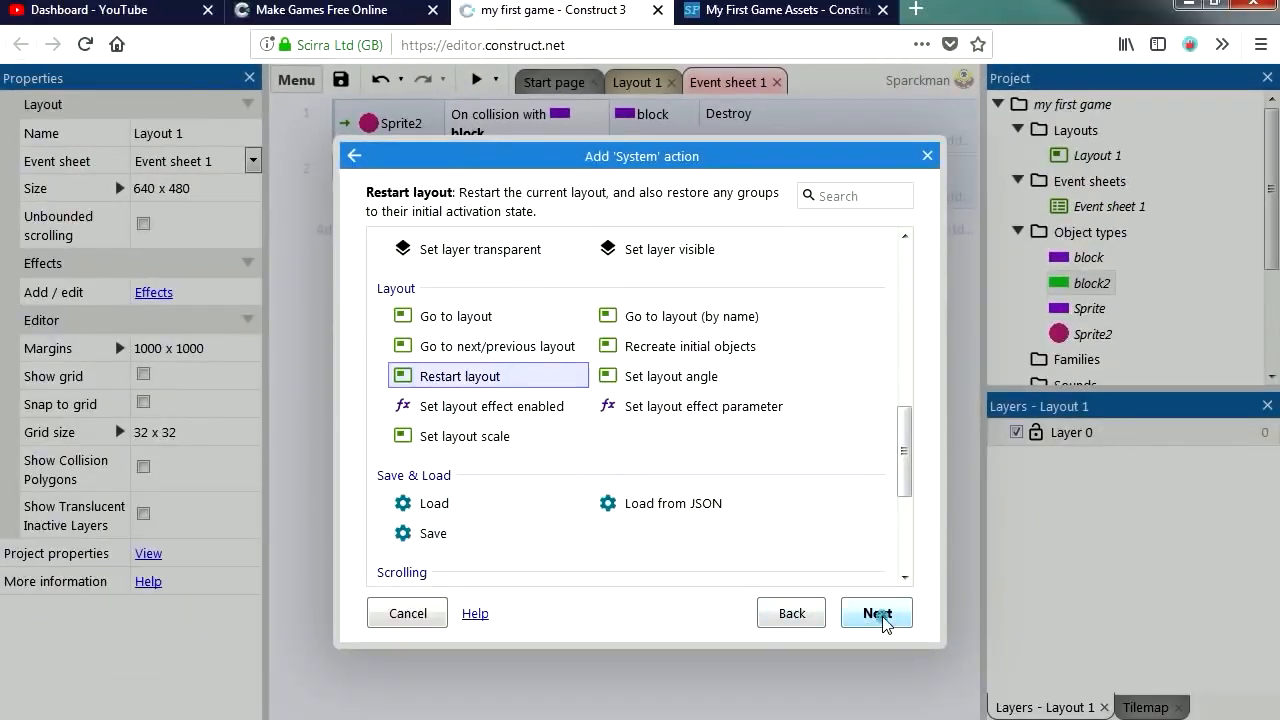
click(876, 612)
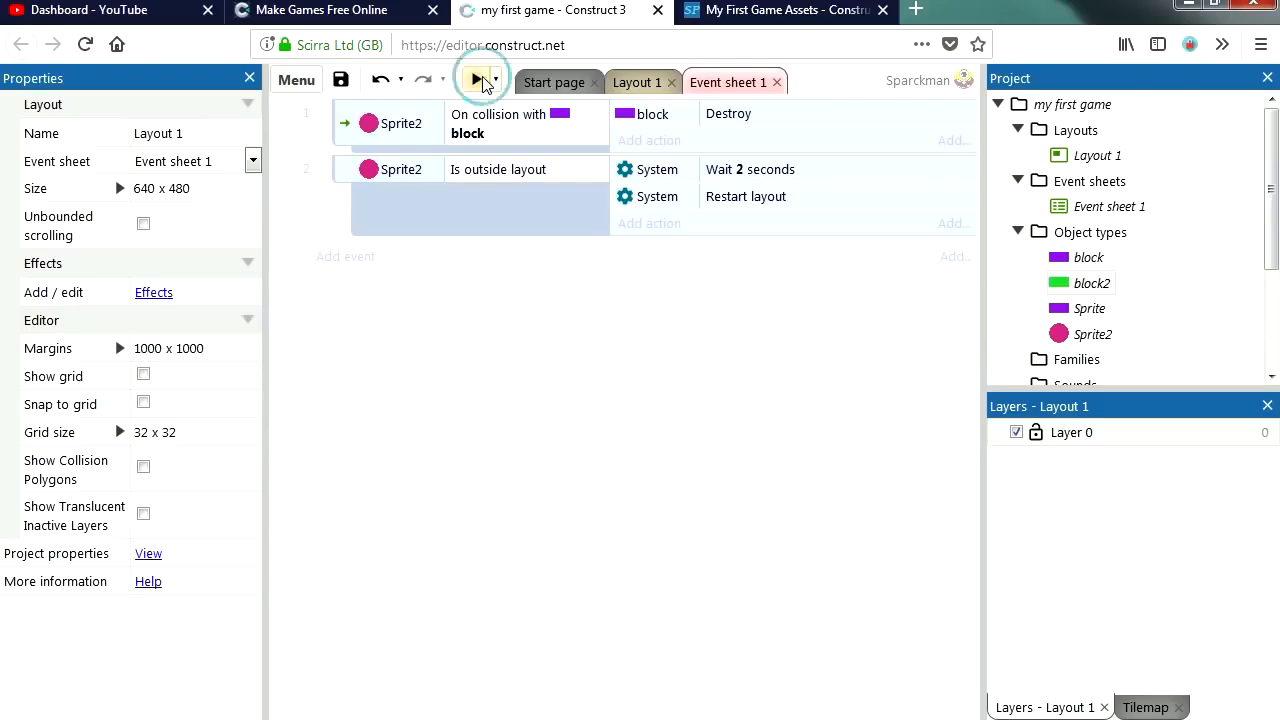
click(472, 80)
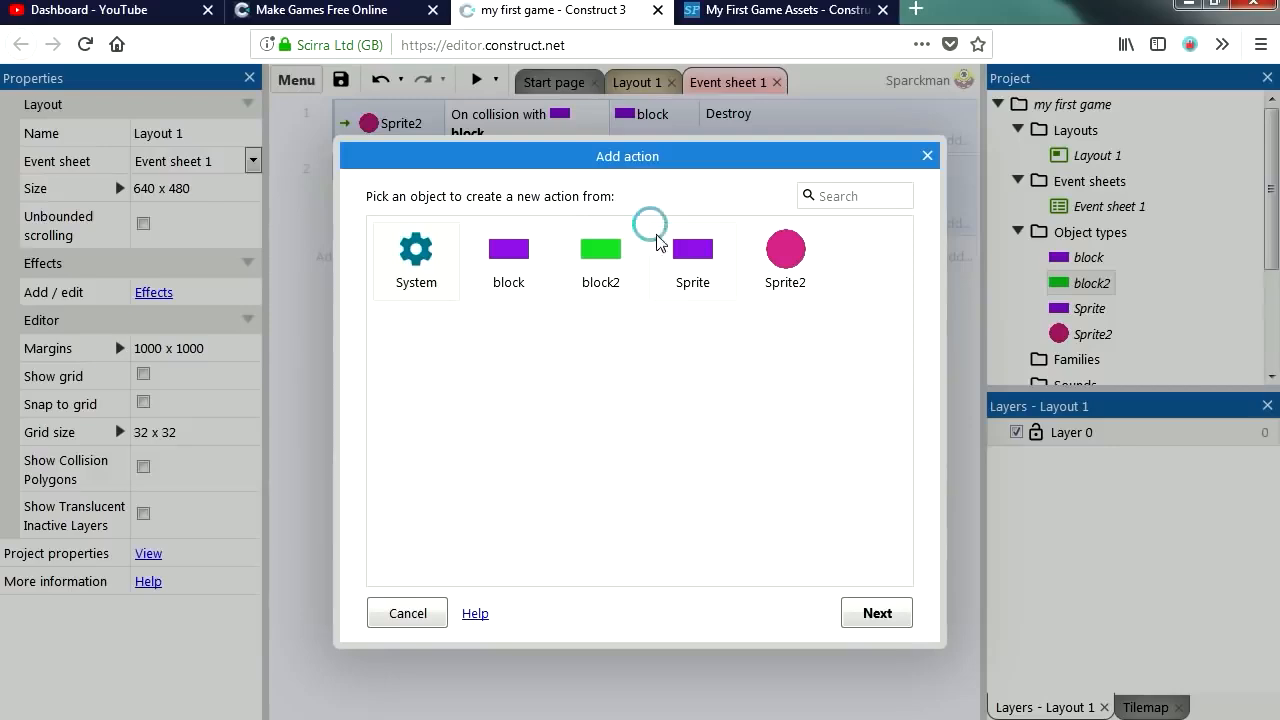
mouse_move(602, 262)
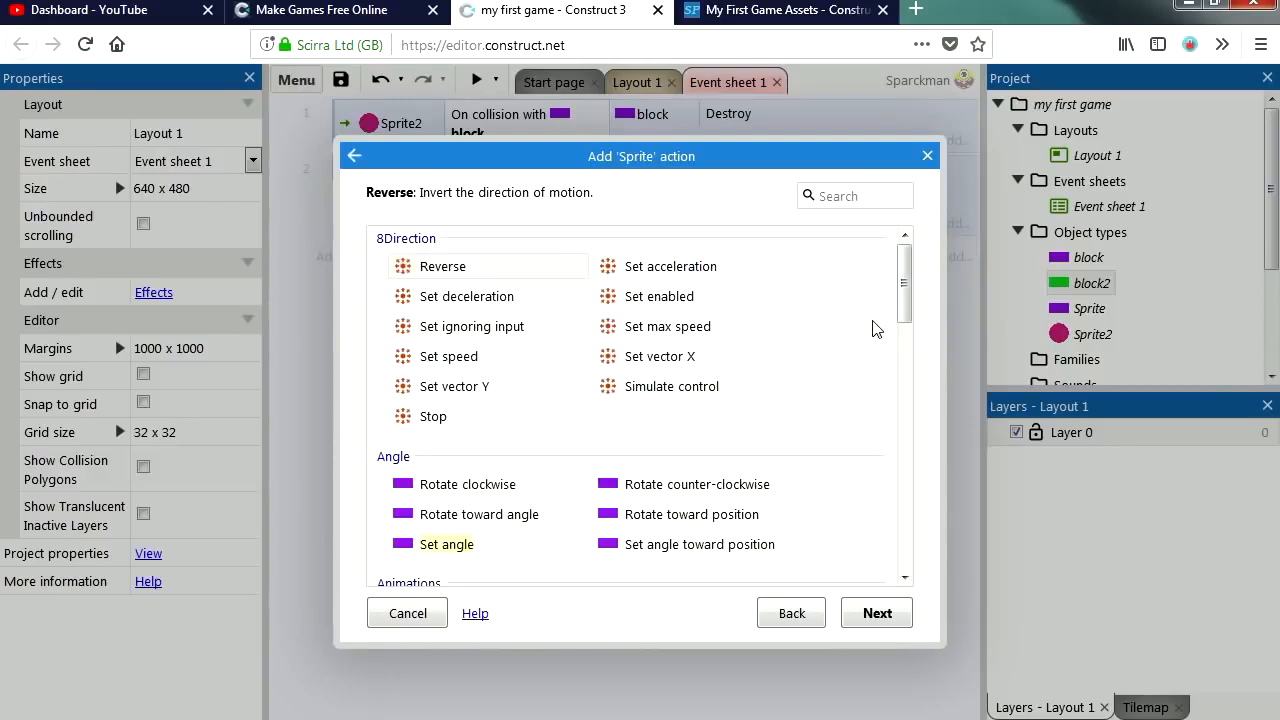
mouse_move(530, 388)
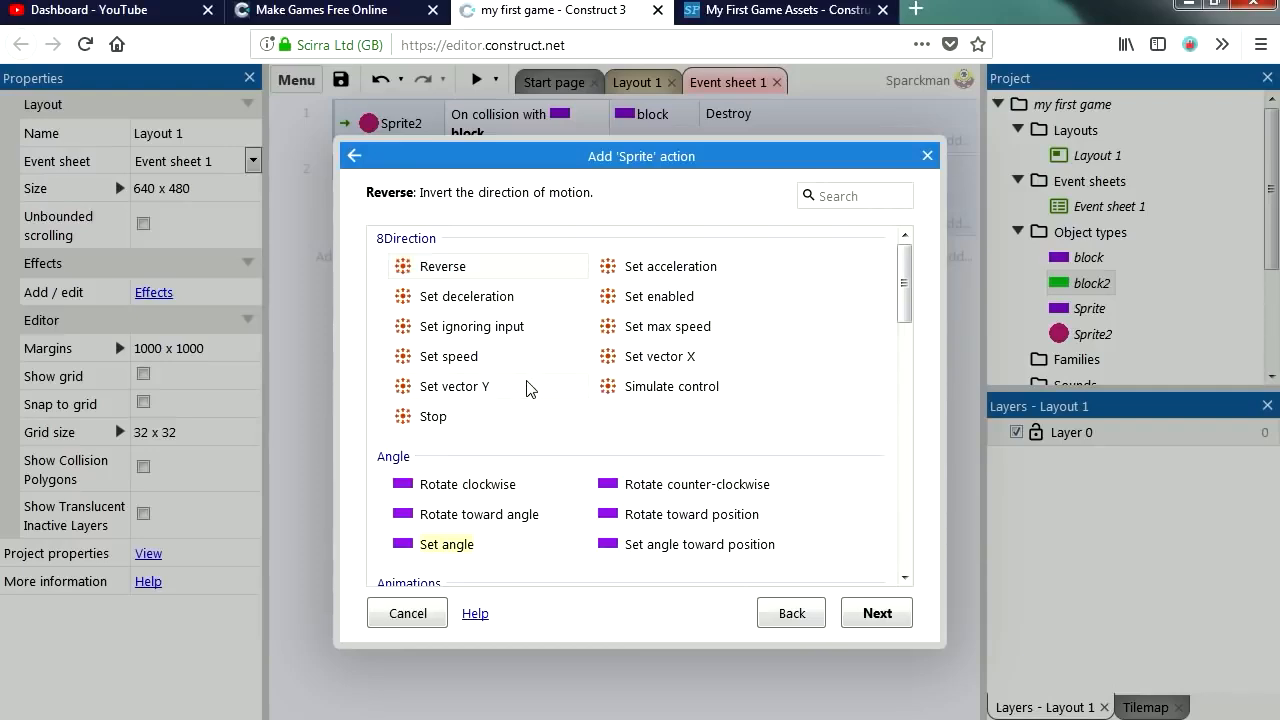
Add Sprite 8Direction 'Start ignoring input' to the outside-layout event and test it in a preview
click(472, 326)
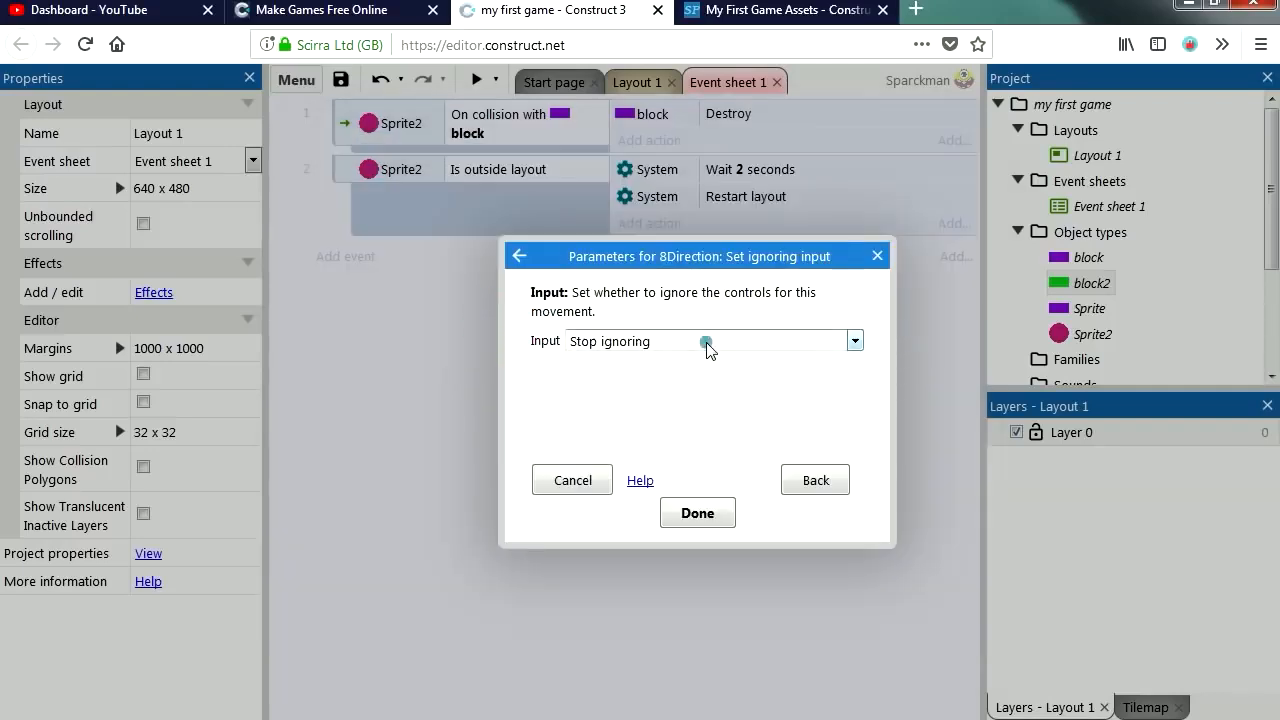
click(696, 512)
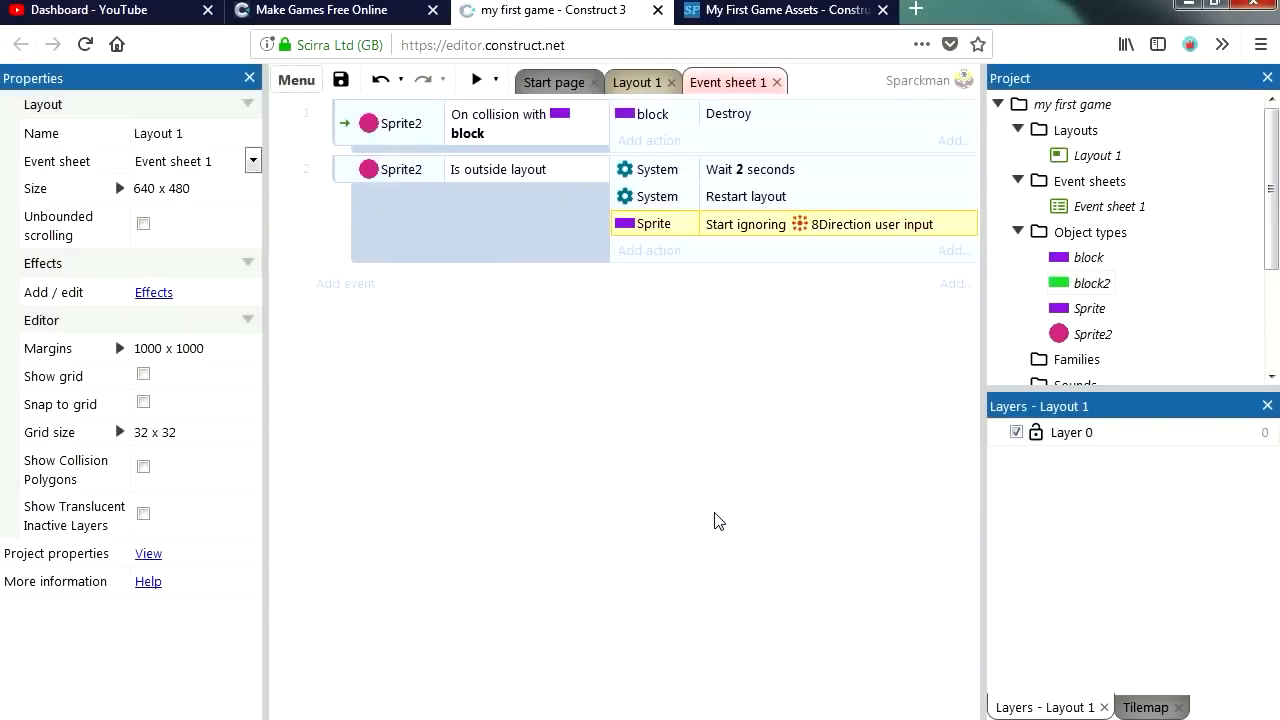
click(480, 80)
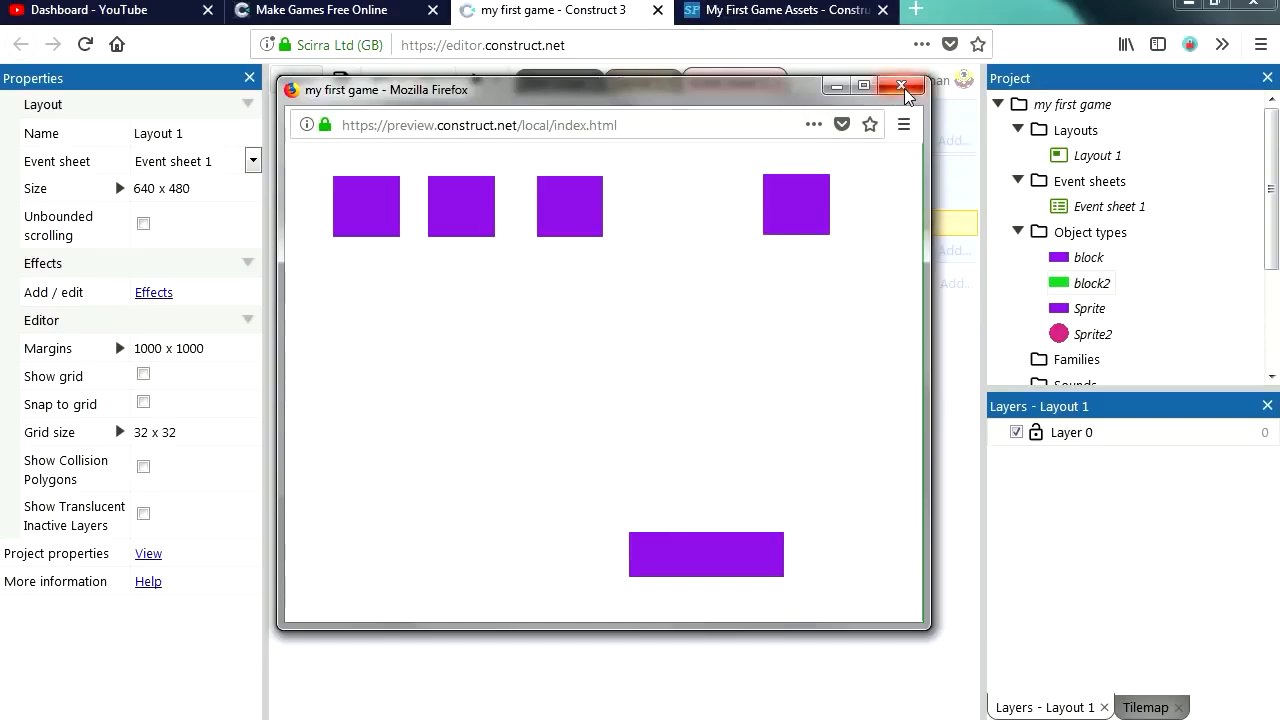
click(892, 86)
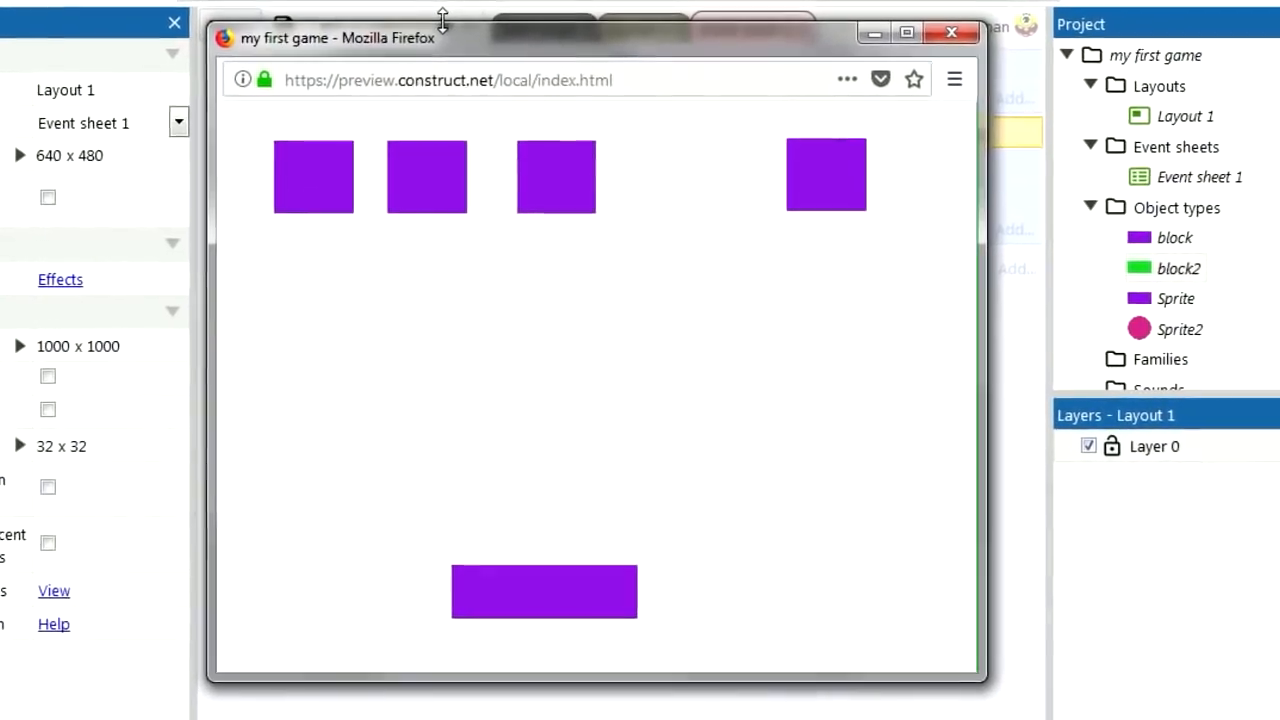
click(952, 32)
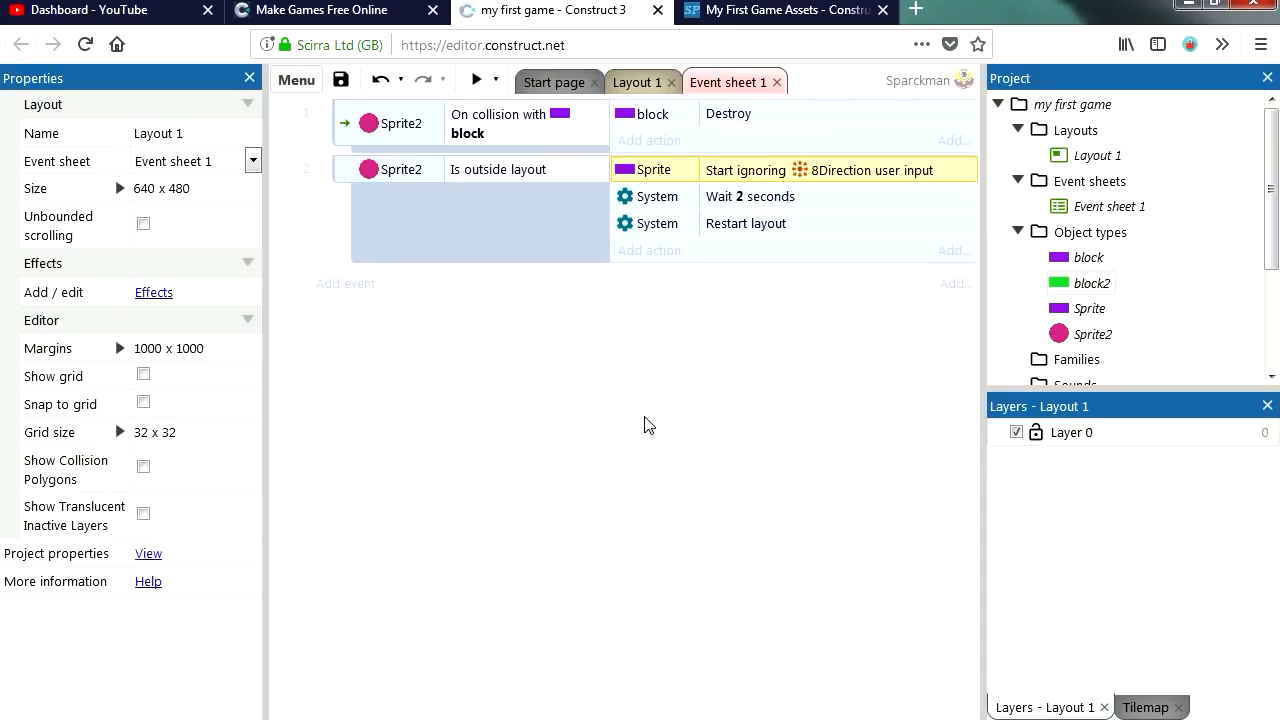
click(640, 82)
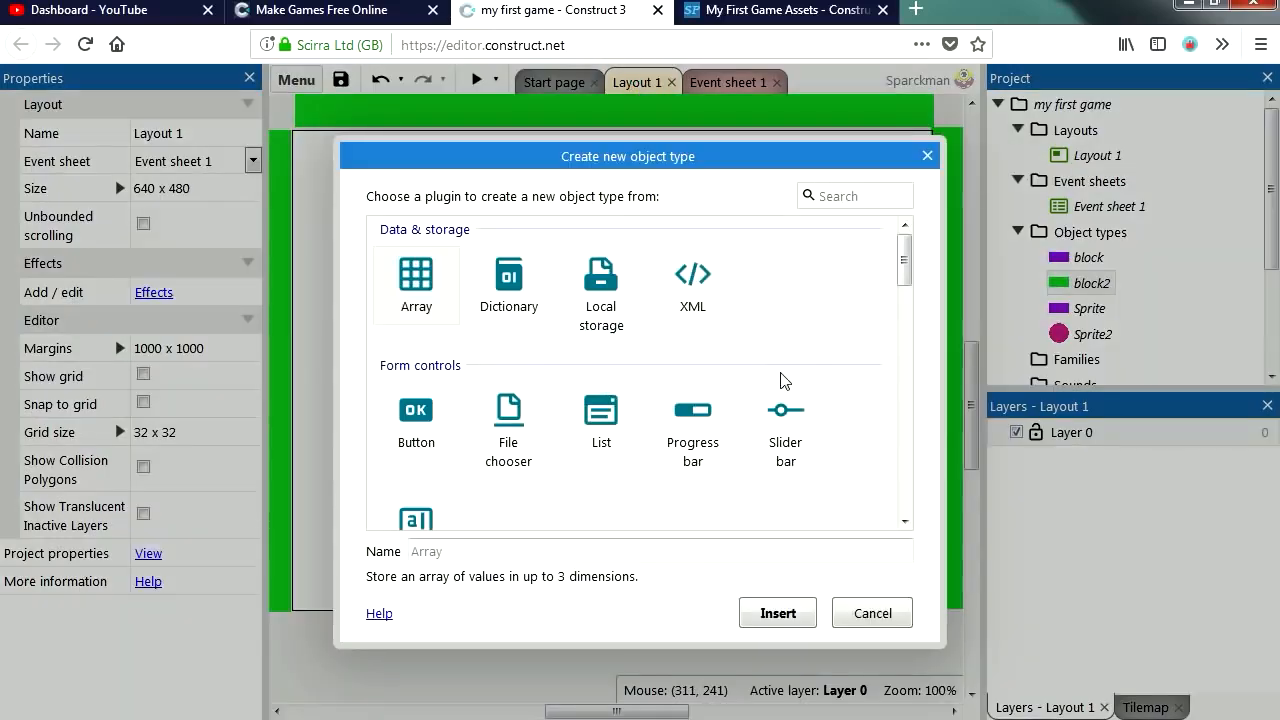
Insert a Progress bar at the layout's top-left with Maximum 5 and preview it
click(692, 424)
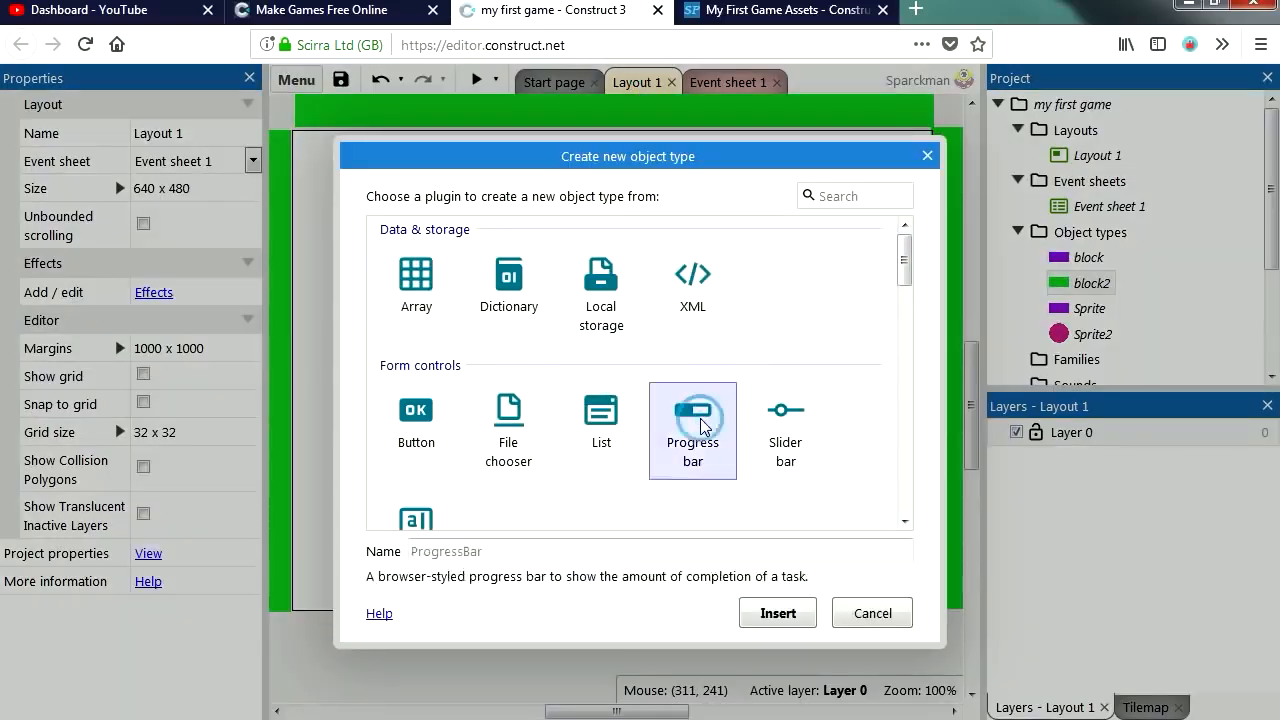
click(776, 612)
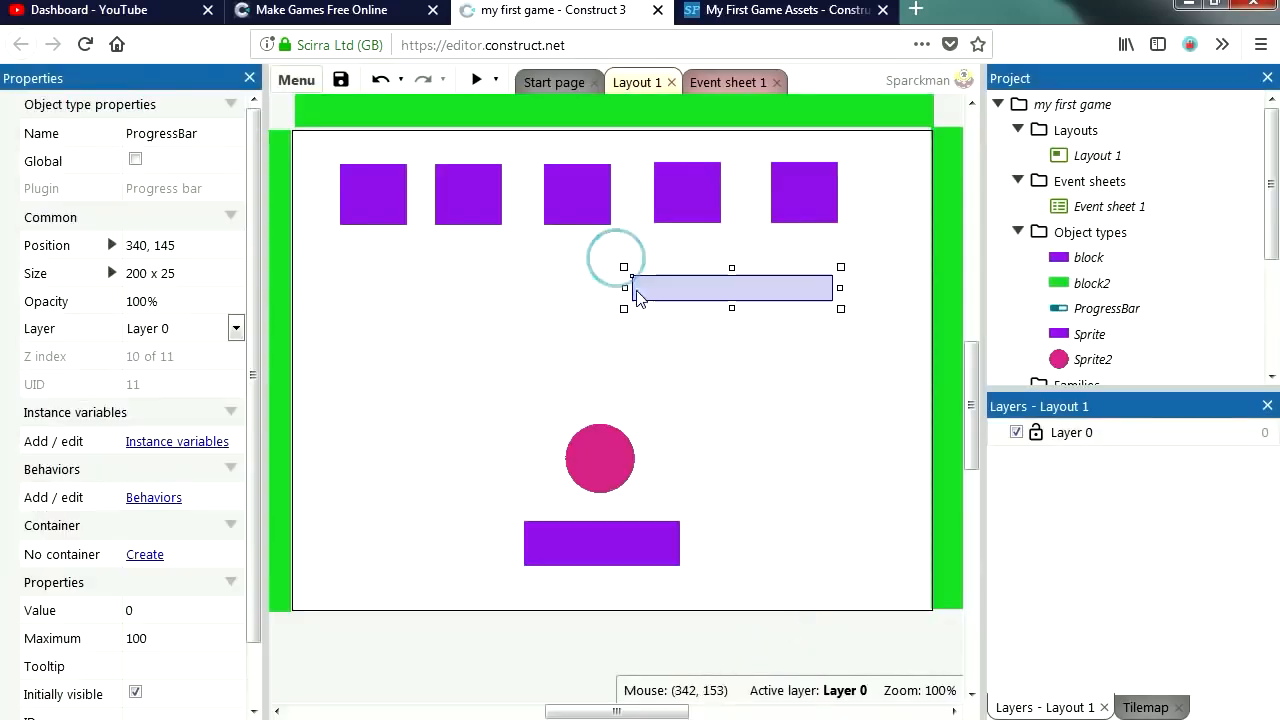
drag(730, 288, 420, 156)
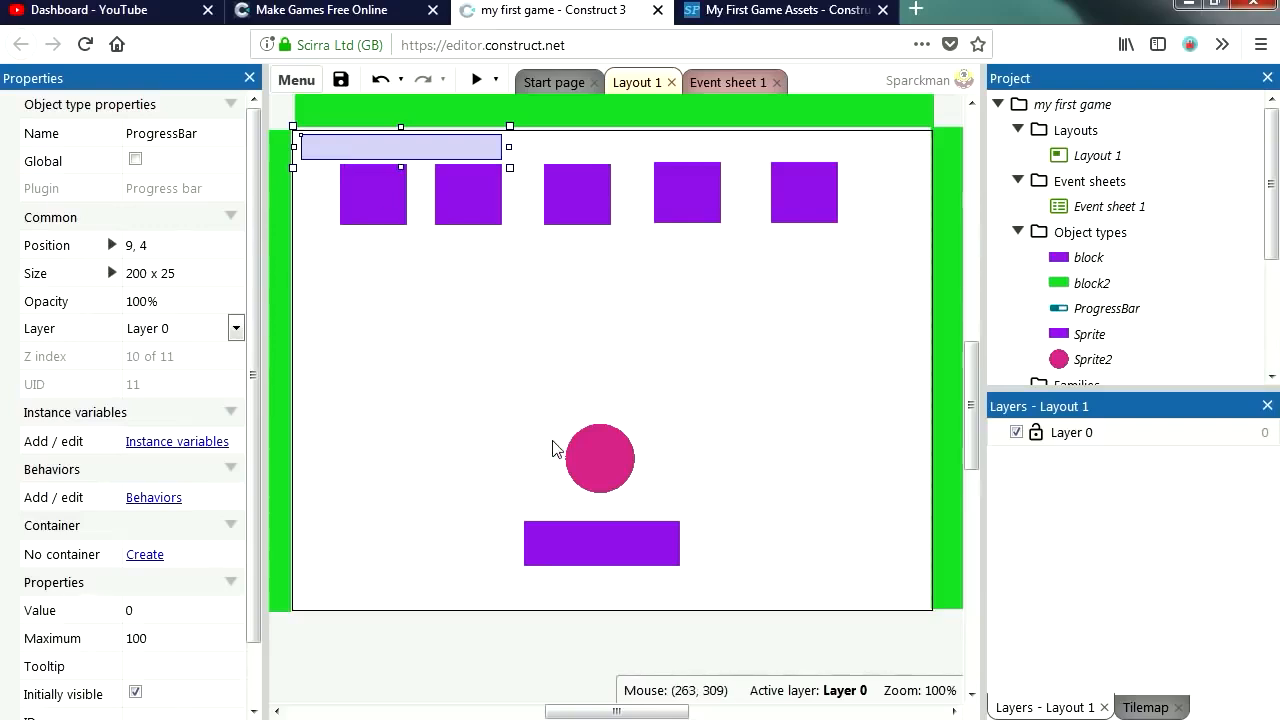
scroll(down, 3)
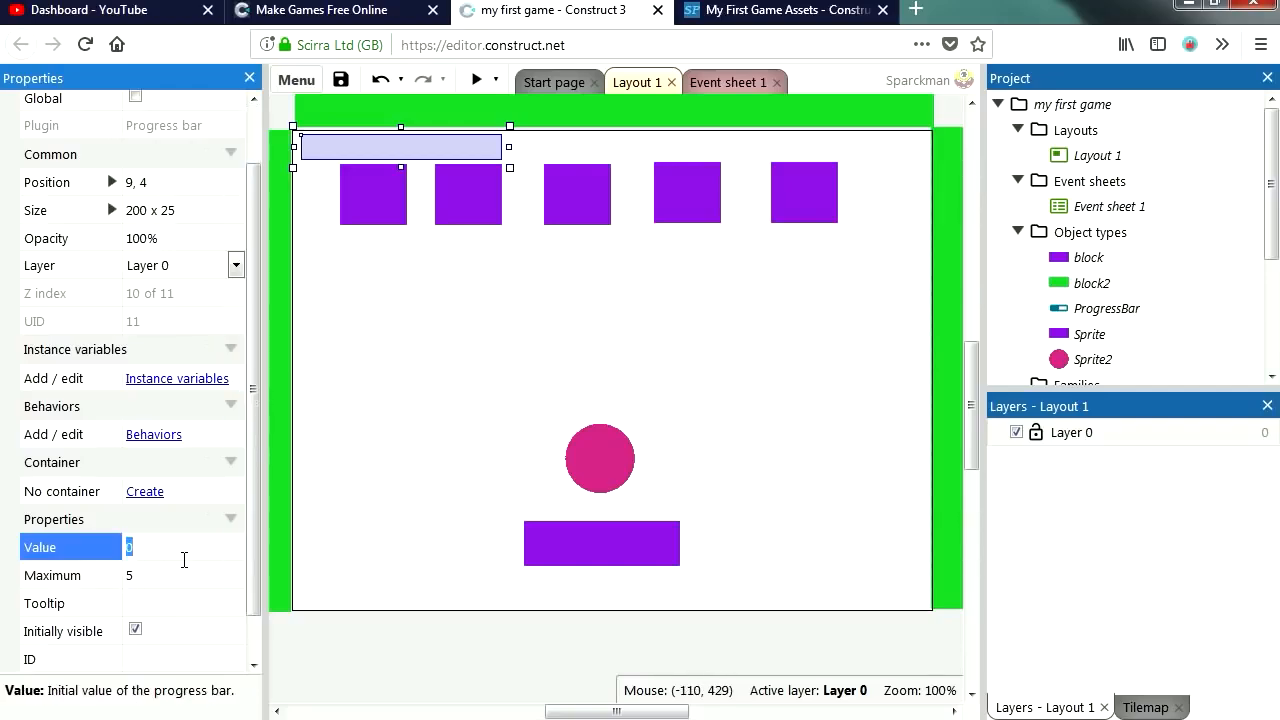
text(5)
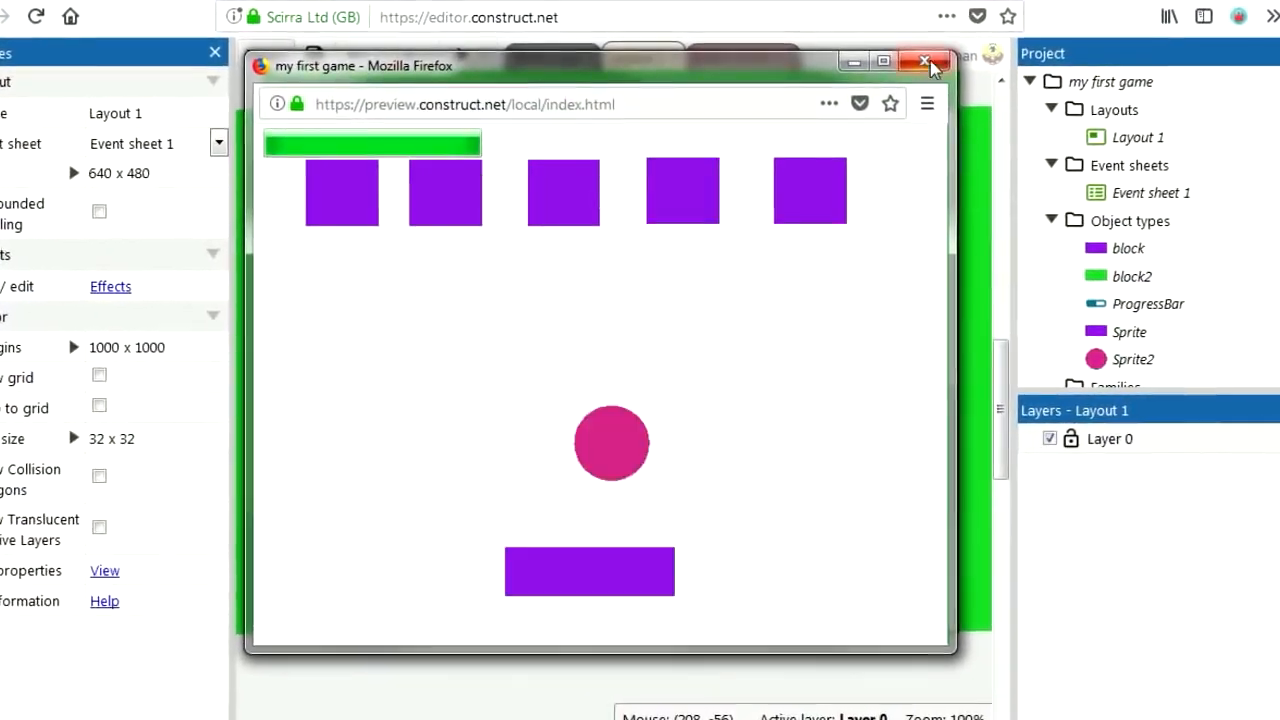
click(924, 62)
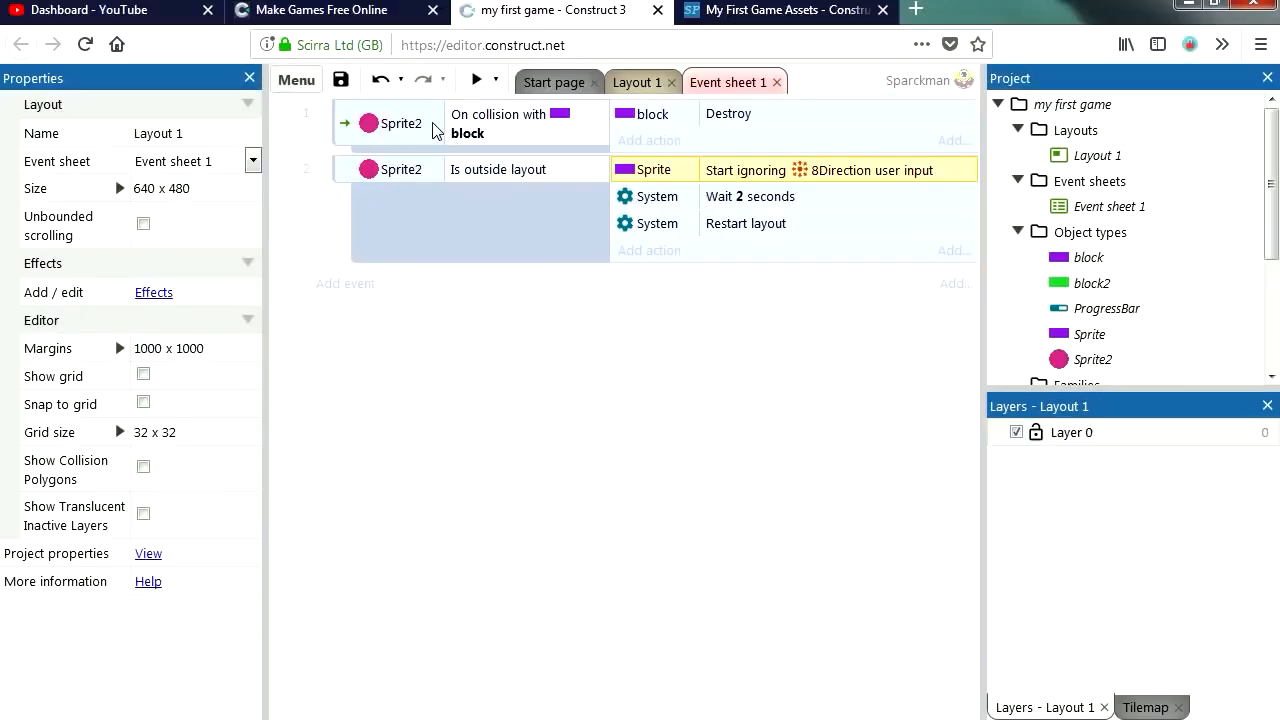
mouse_move(694, 152)
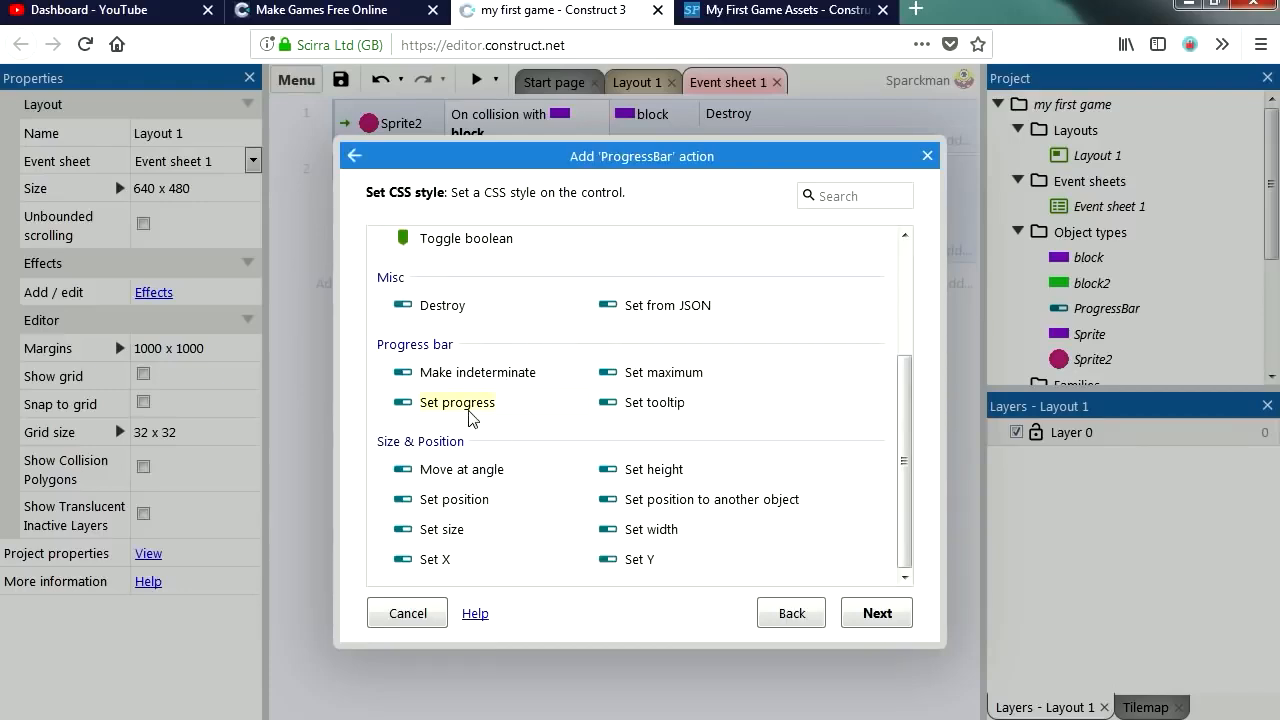
In the collision event set ProgressBar progress to ProgressBar.Progress - 1, then return to Layout 1
click(456, 402)
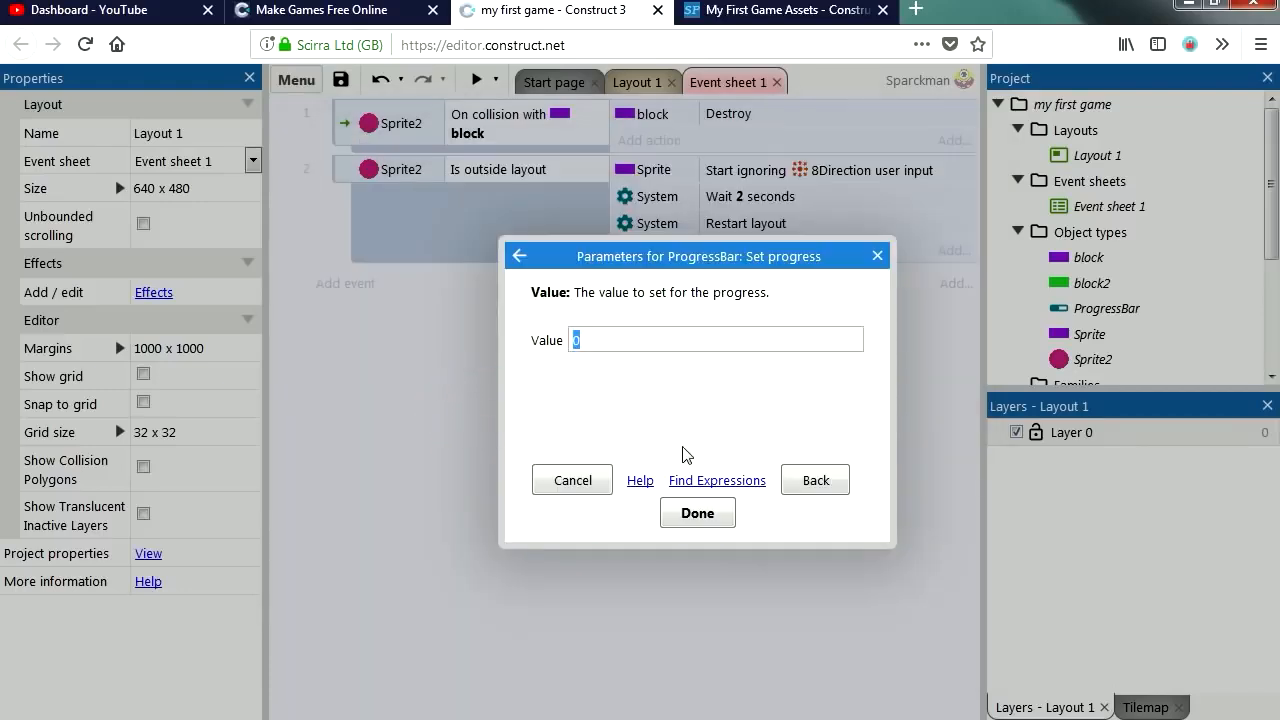
click(716, 480)
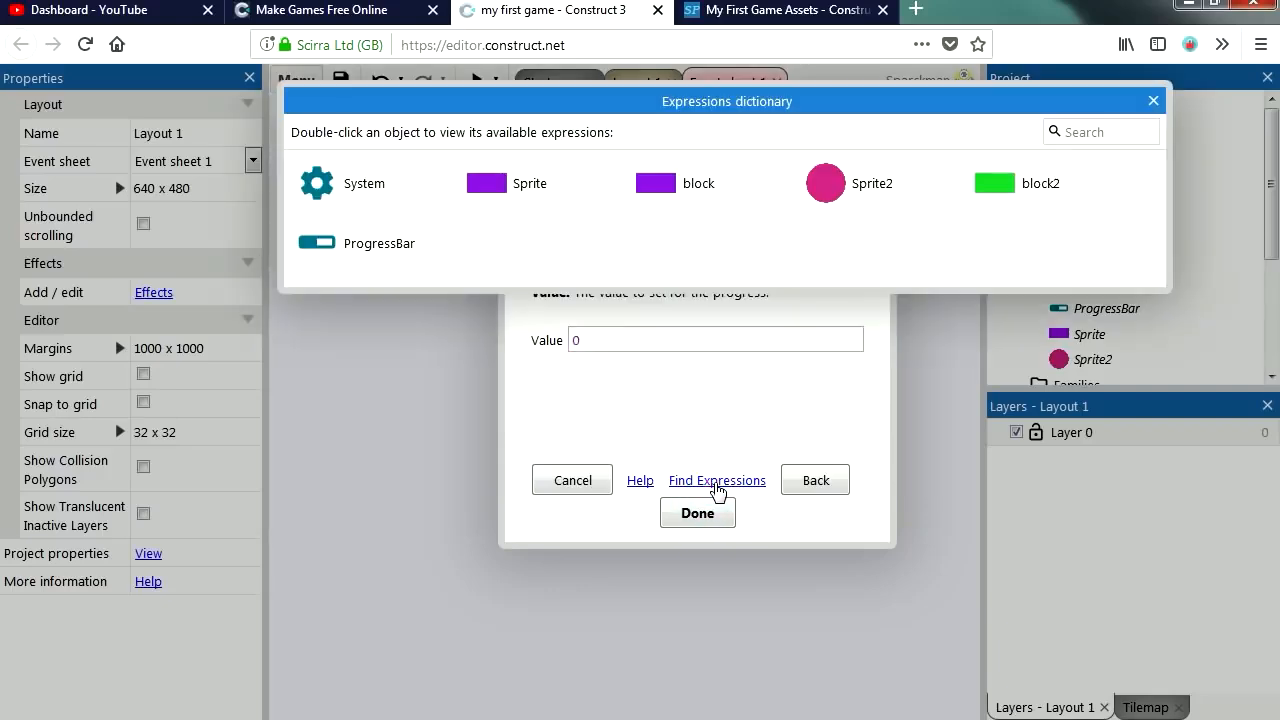
mouse_move(398, 260)
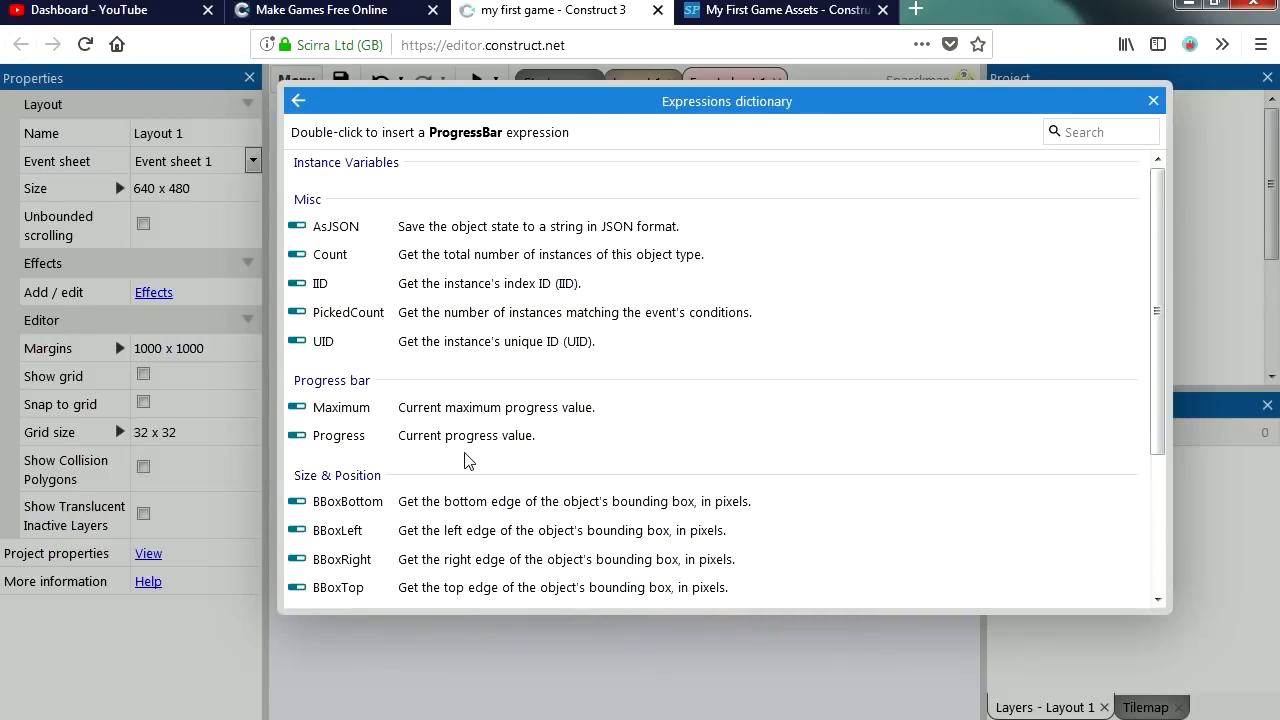
mouse_move(1124, 162)
text(ProgressBar.Progress -)
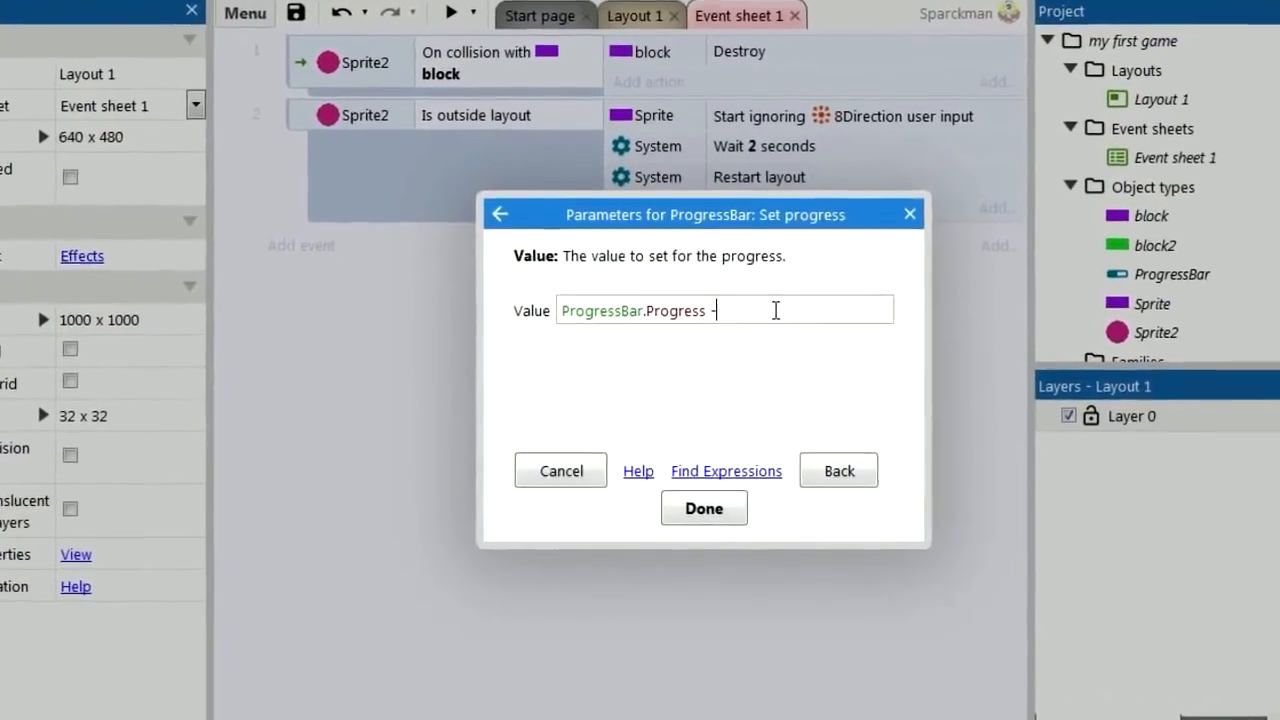
click(704, 508)
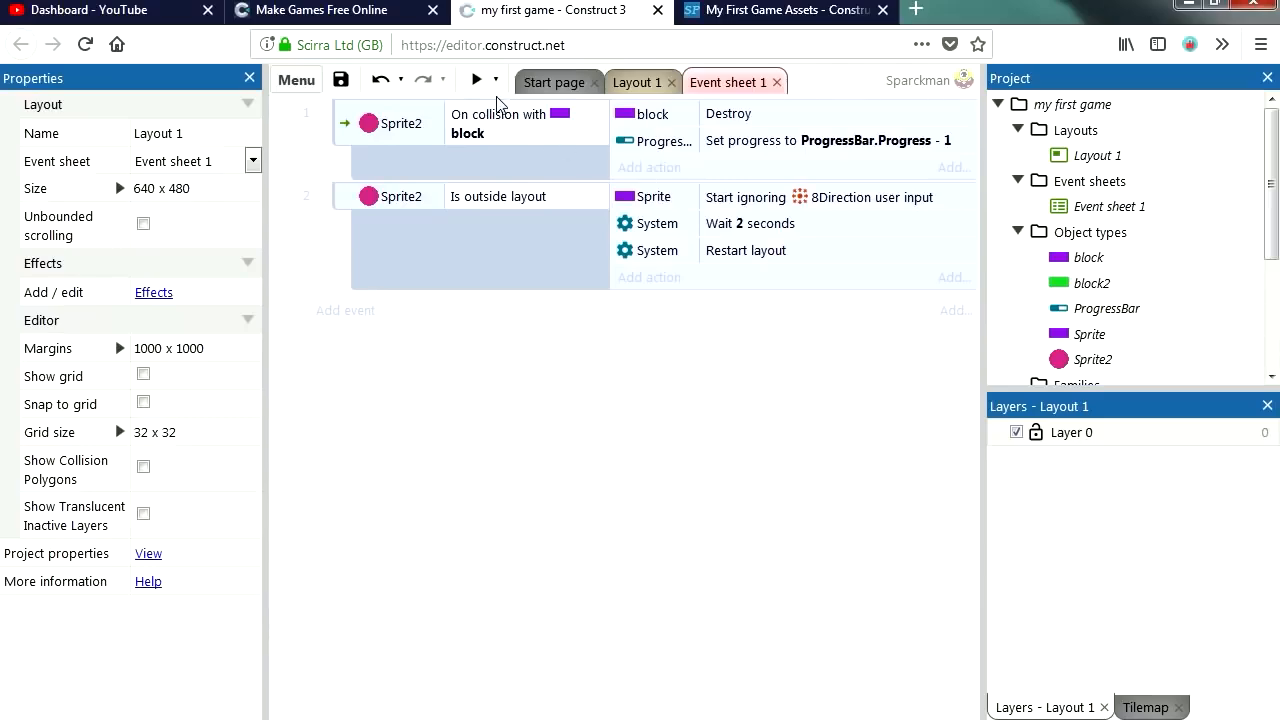
click(478, 80)
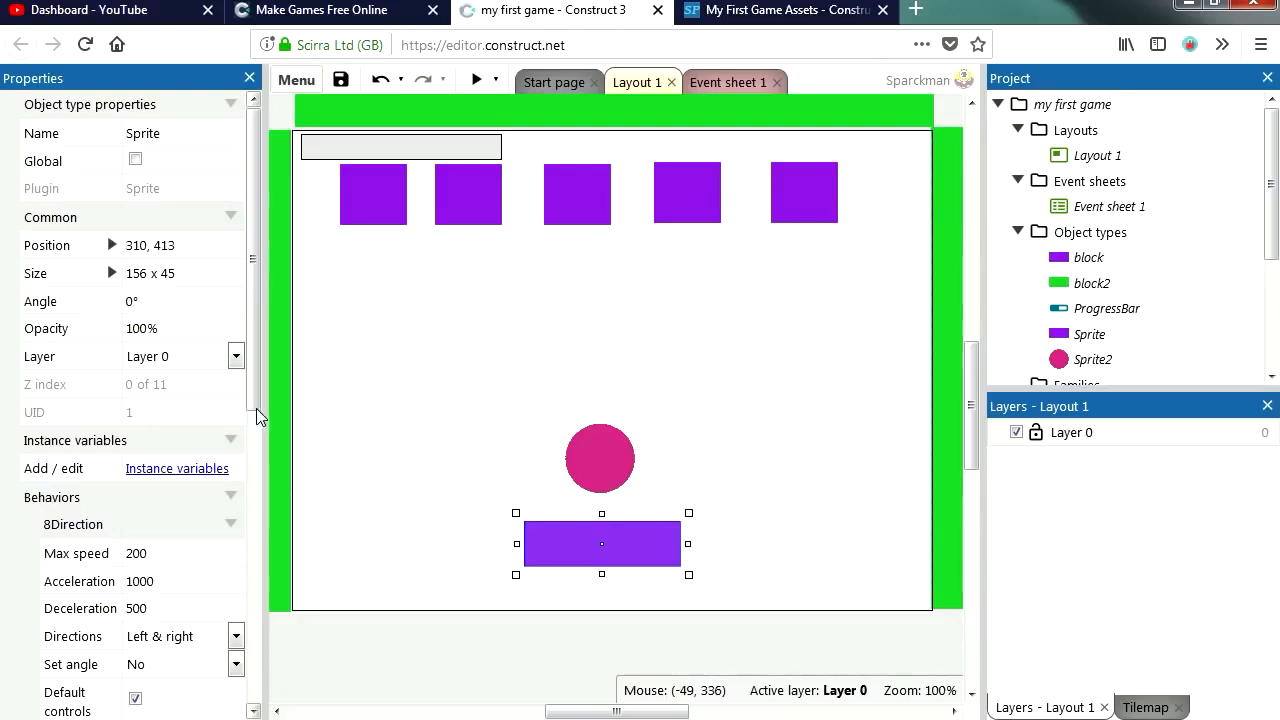
scroll(down, 3)
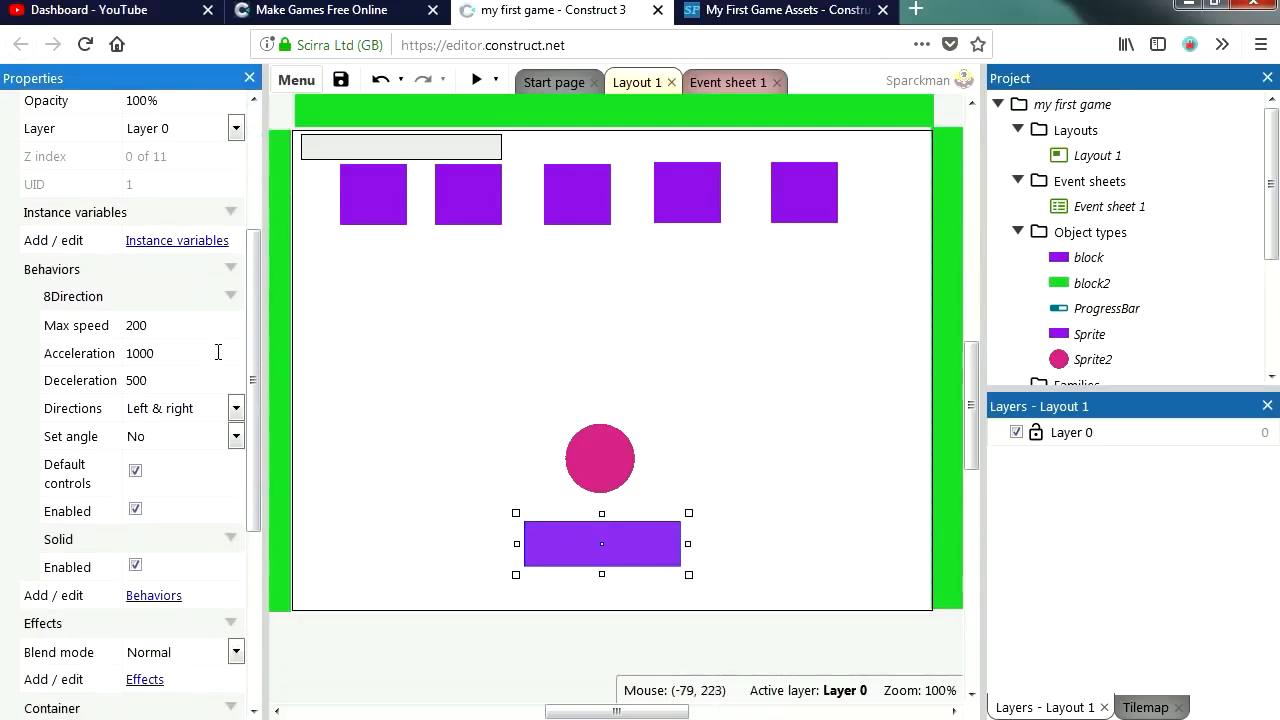
mouse_move(160, 324)
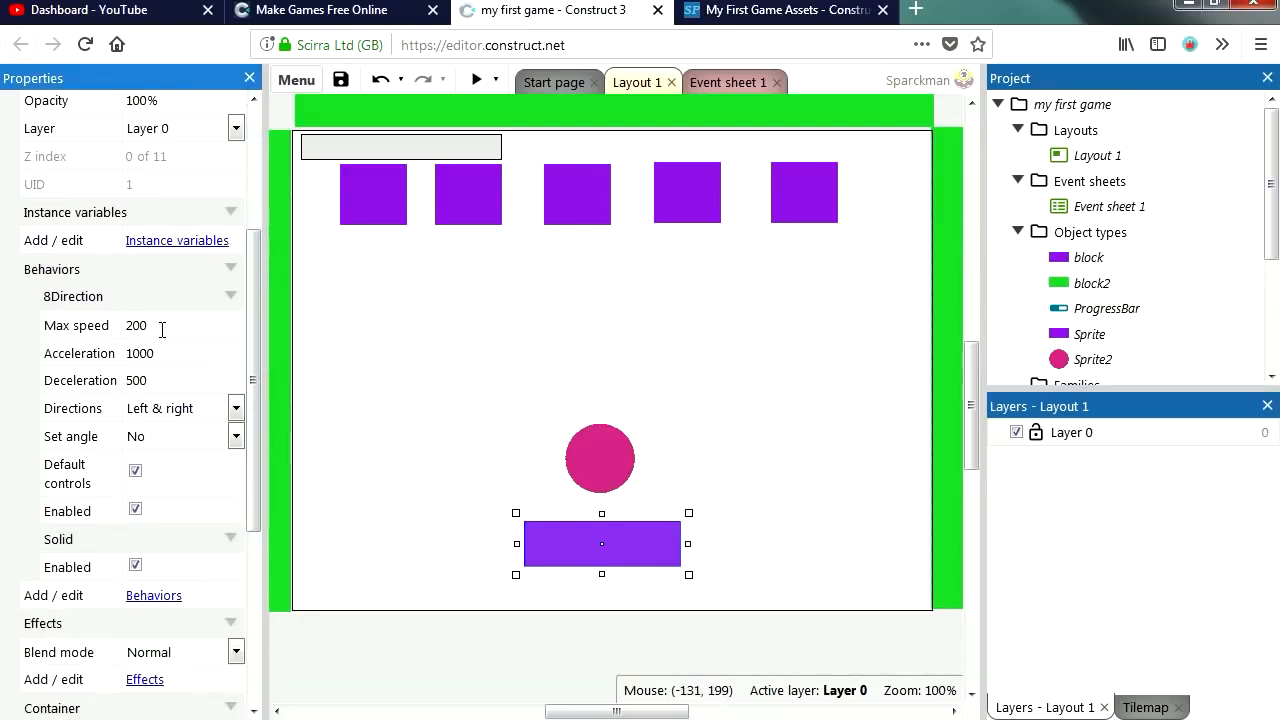
click(136, 324)
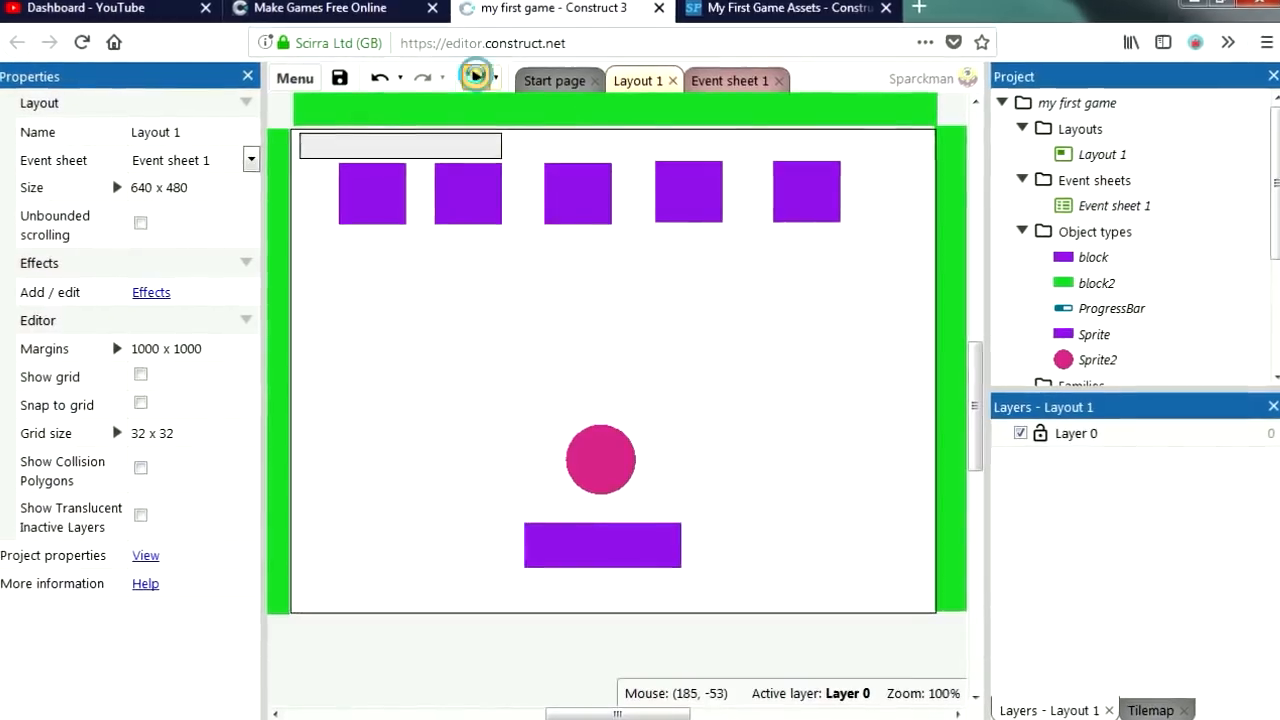
click(472, 76)
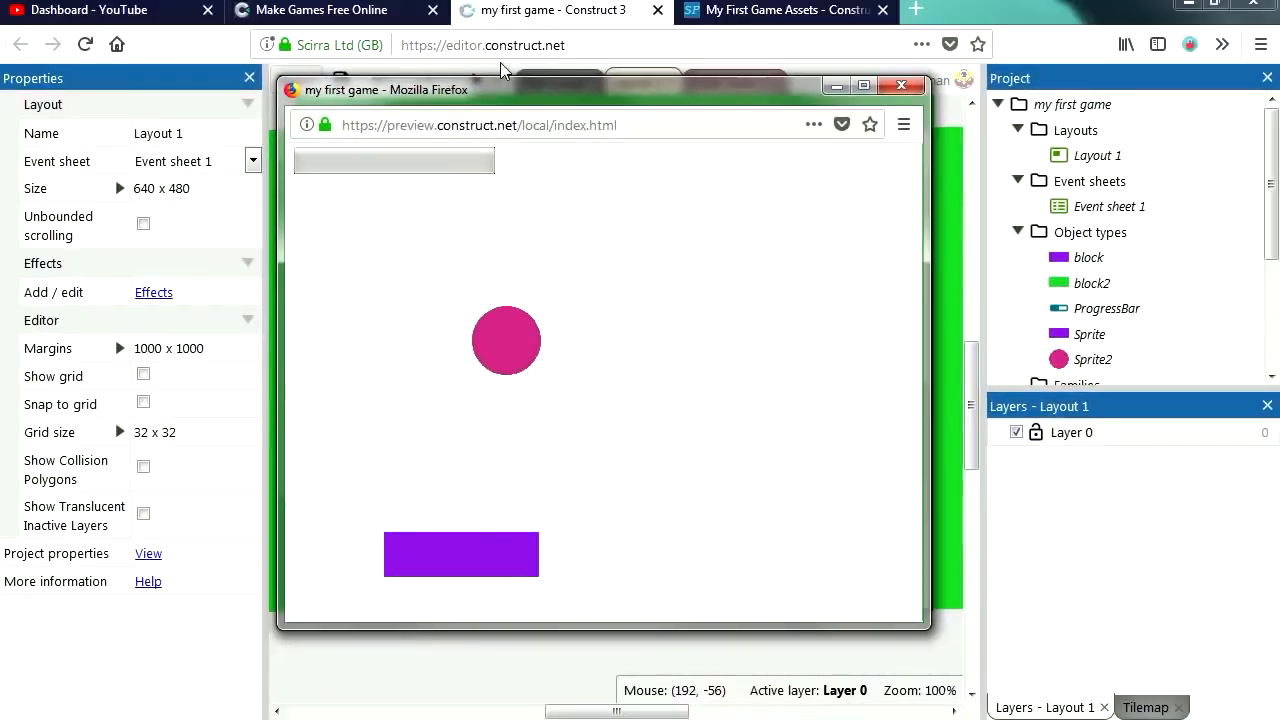
click(900, 84)
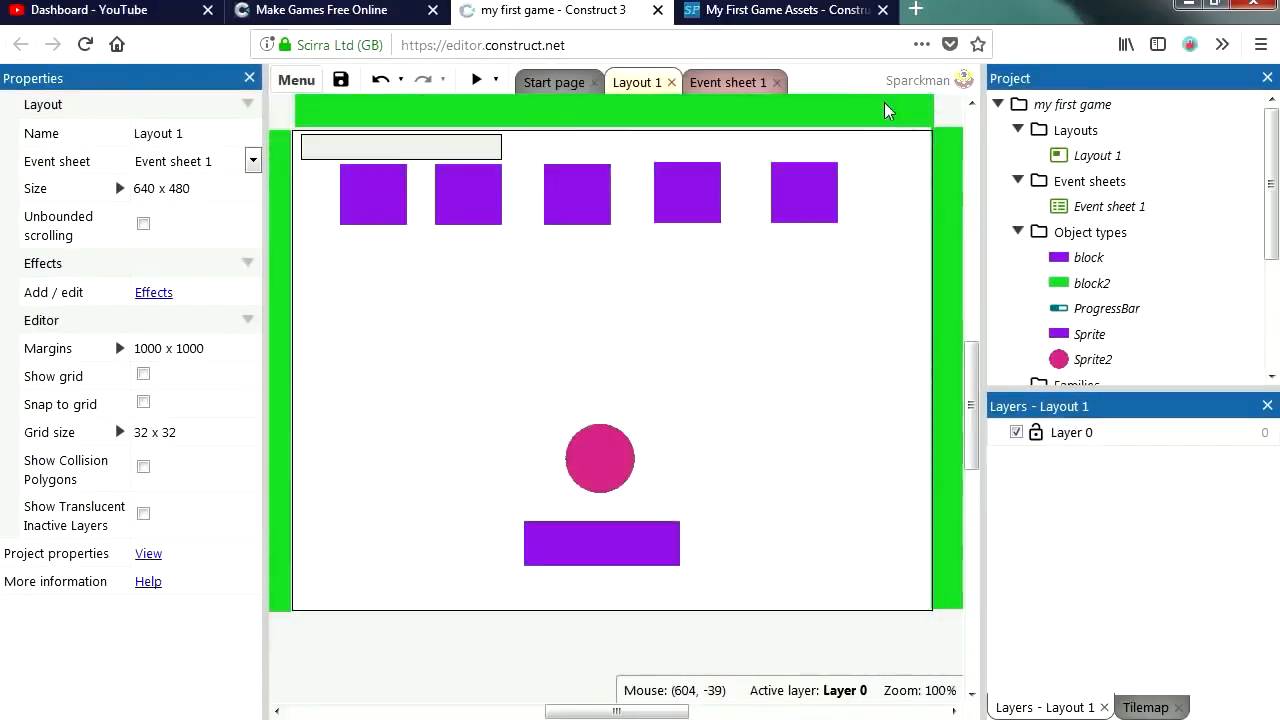
mouse_move(724, 106)
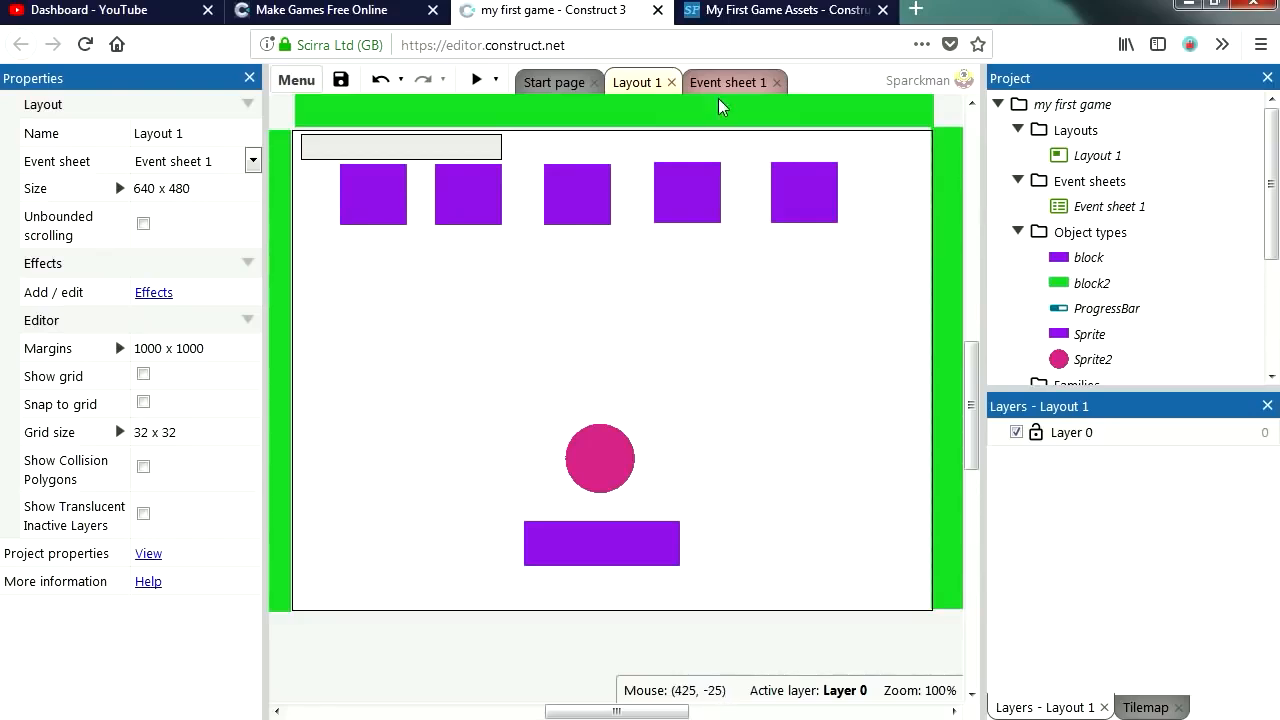
Add a ProgressBar 'Compare progress' event with progress equal to 0
click(728, 82)
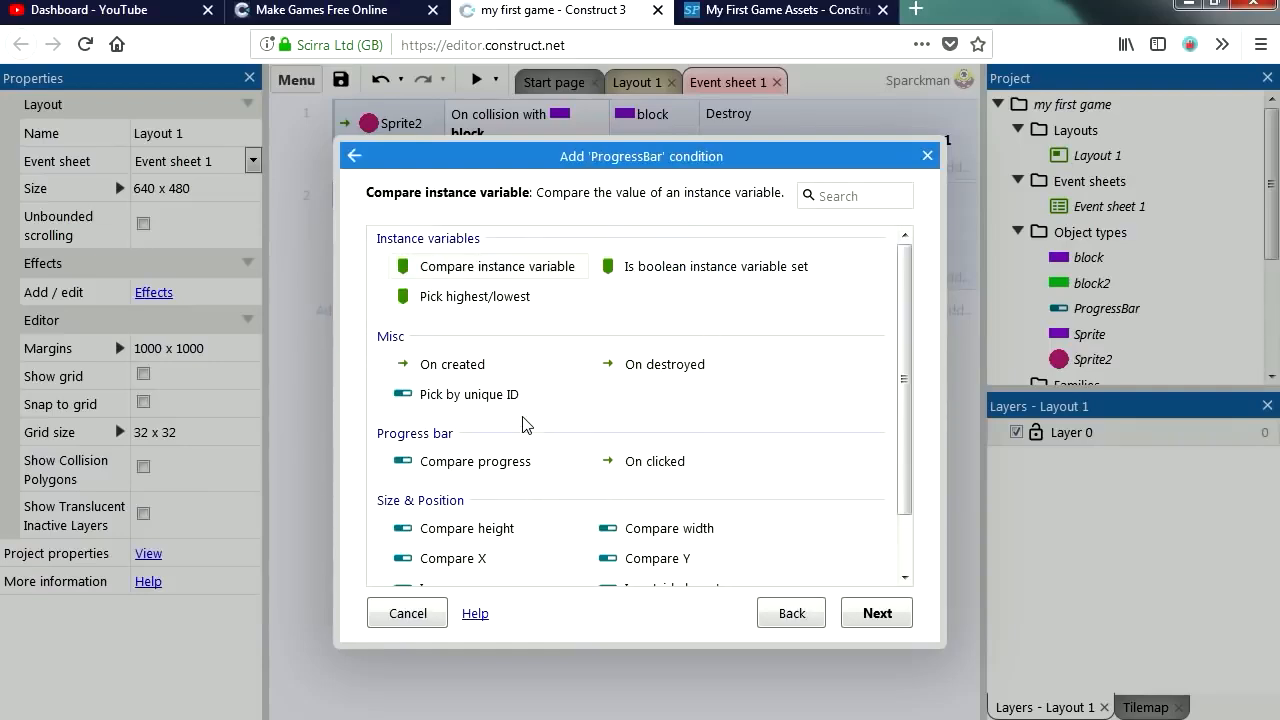
click(476, 460)
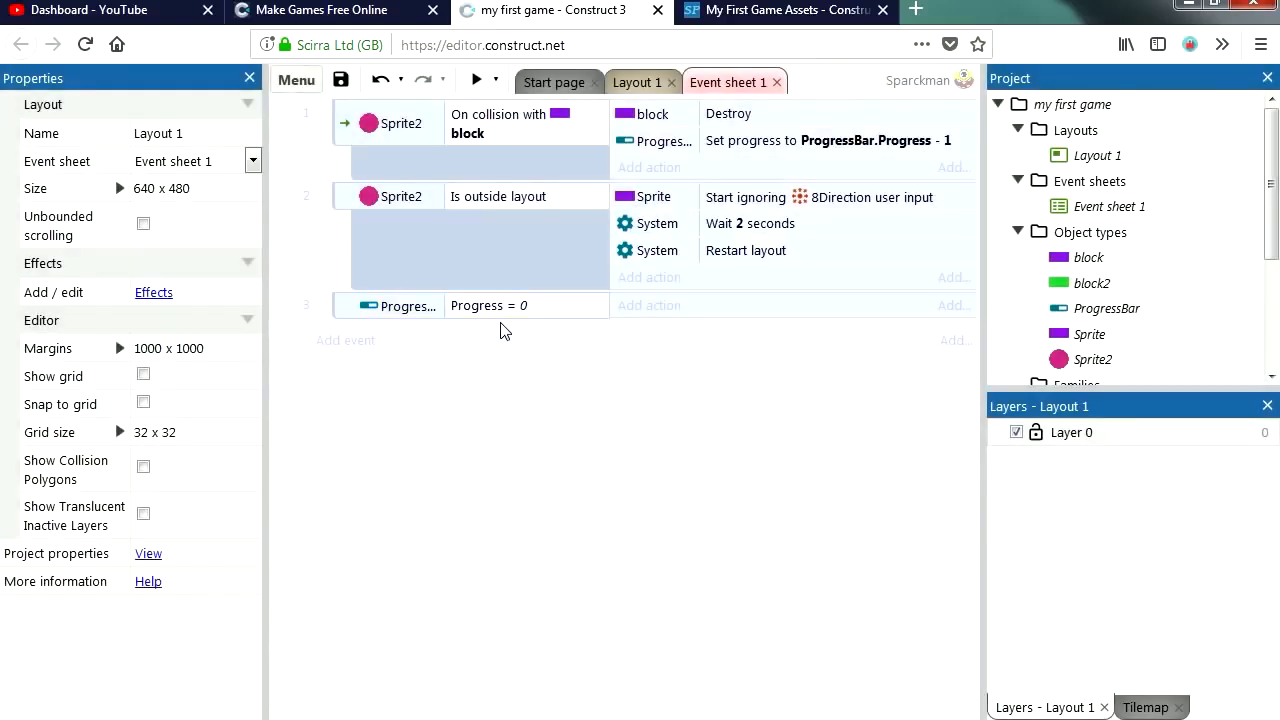
click(640, 82)
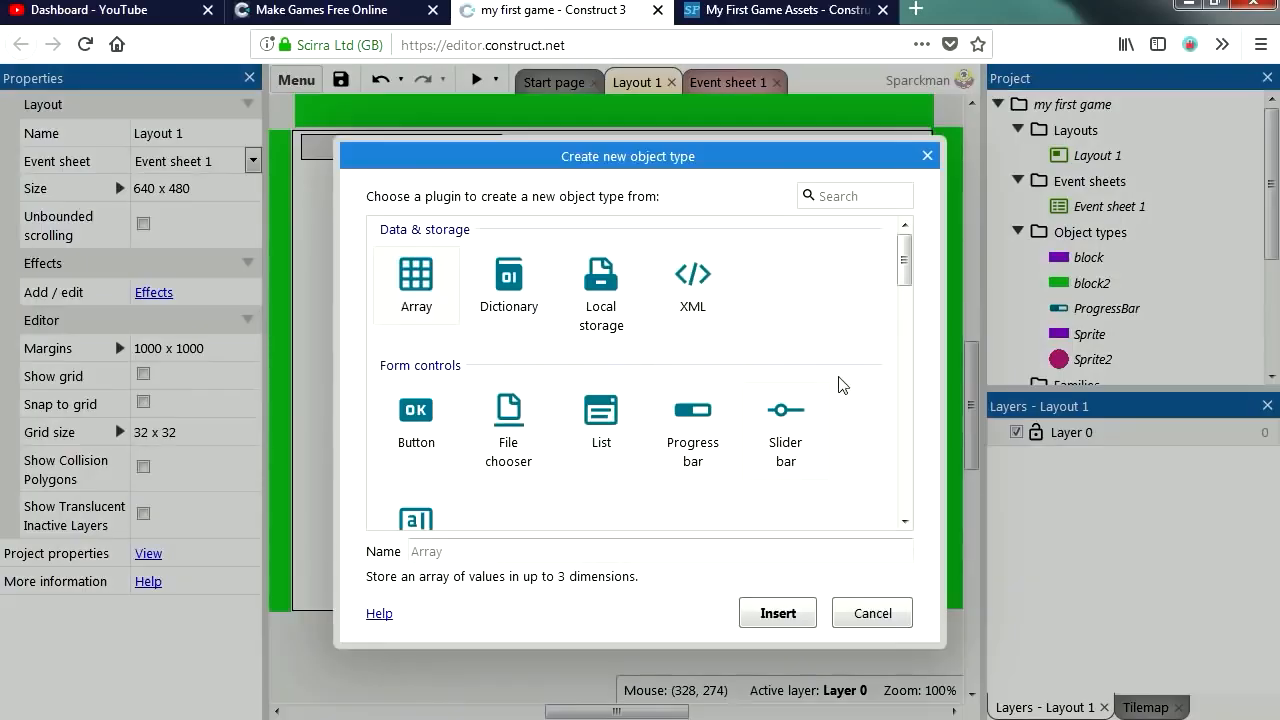
Insert a Text object mid-layout reading 'Level Complete' with an enlarged font
scroll(down, 3)
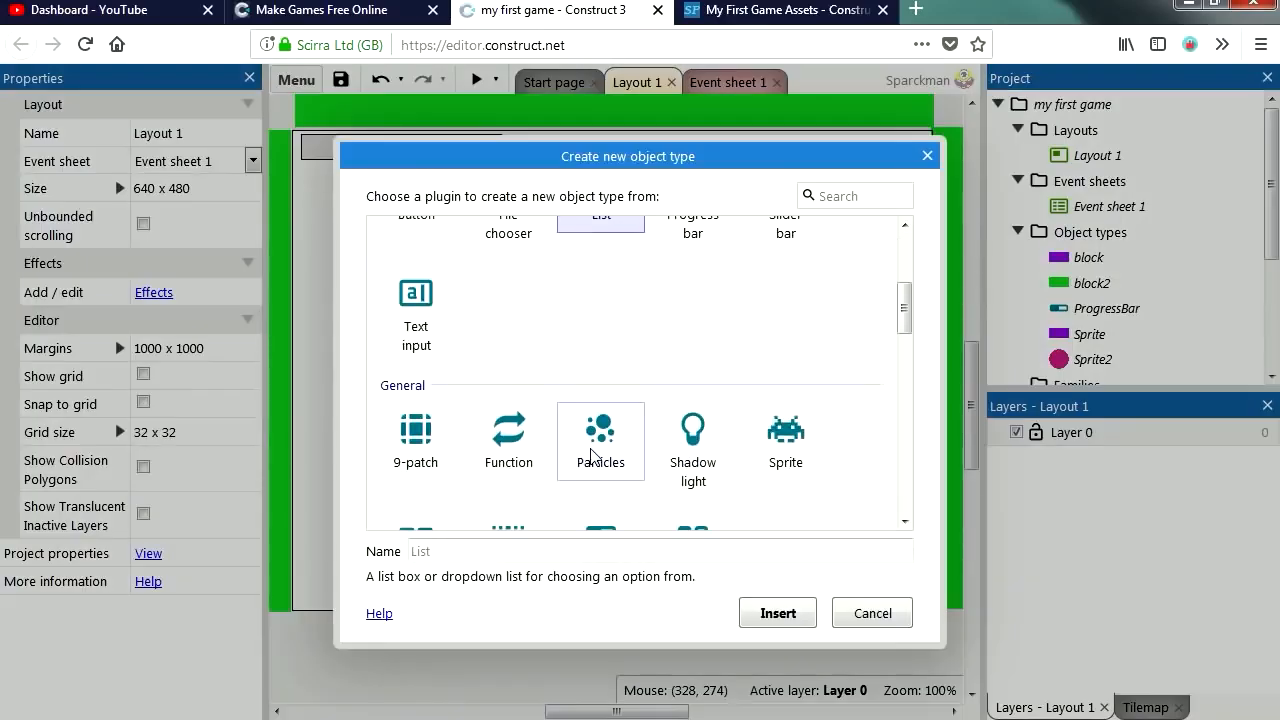
click(872, 612)
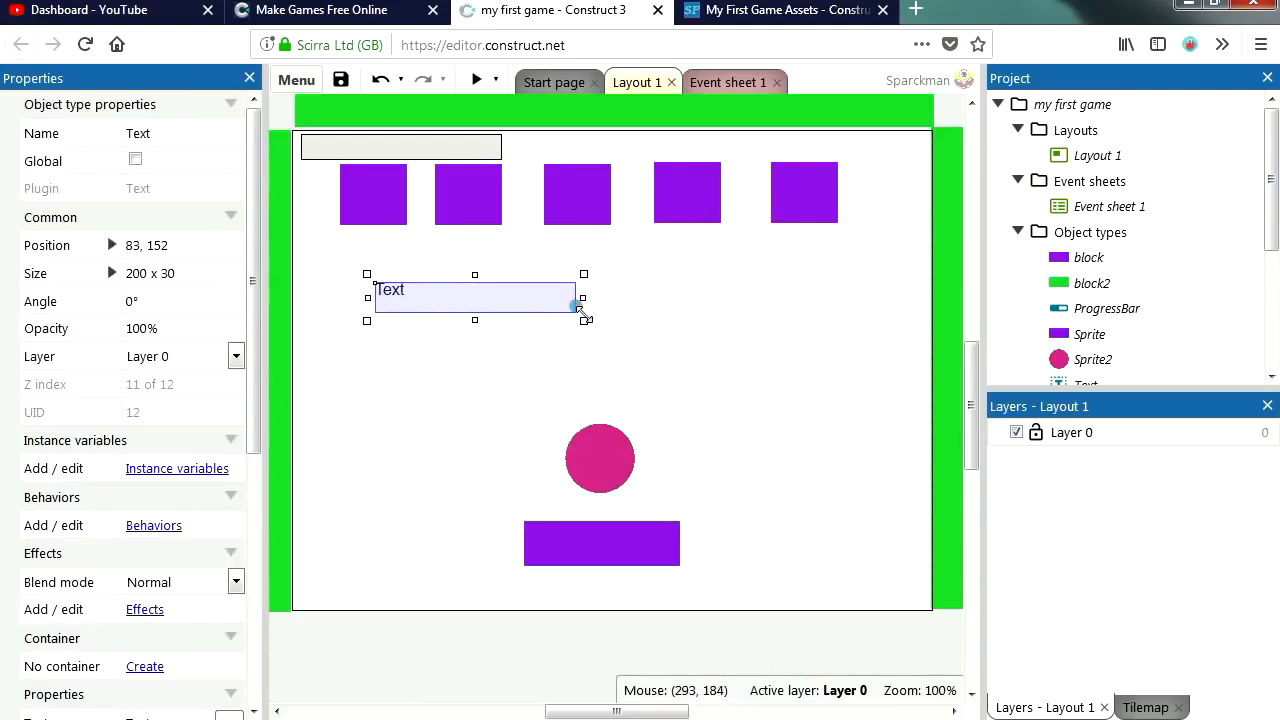
drag(588, 320, 872, 388)
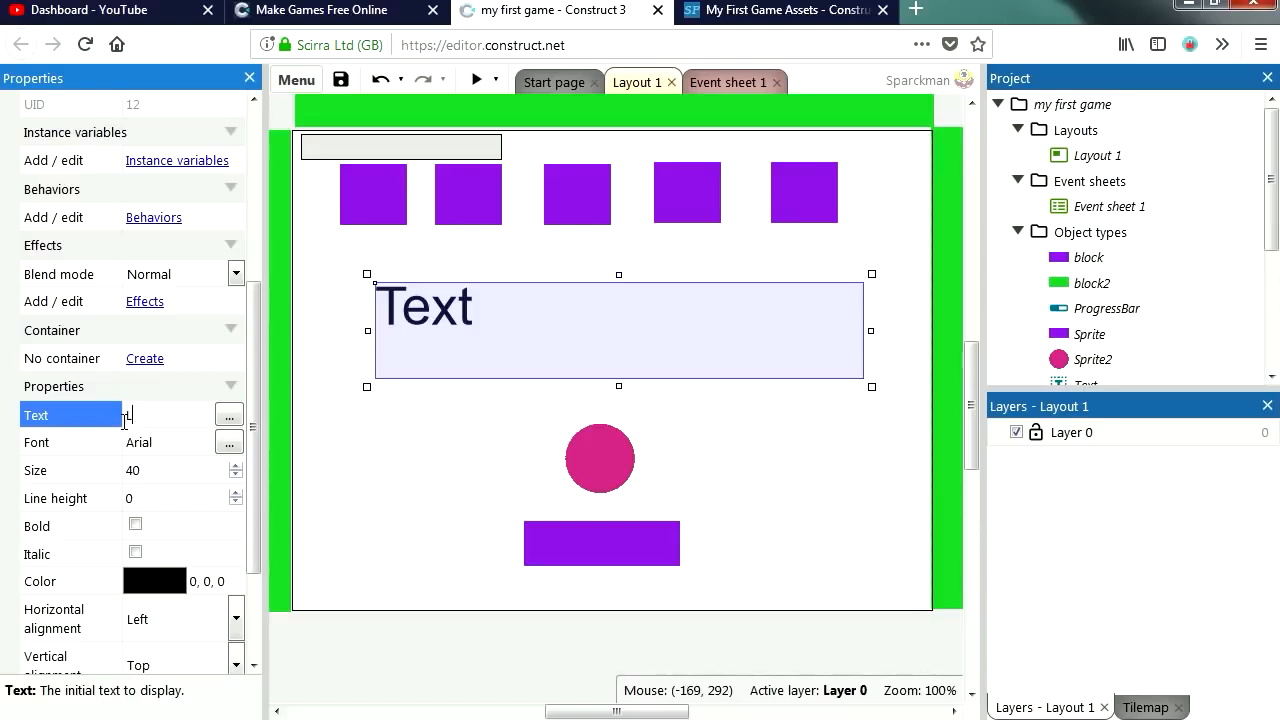
text(Level)
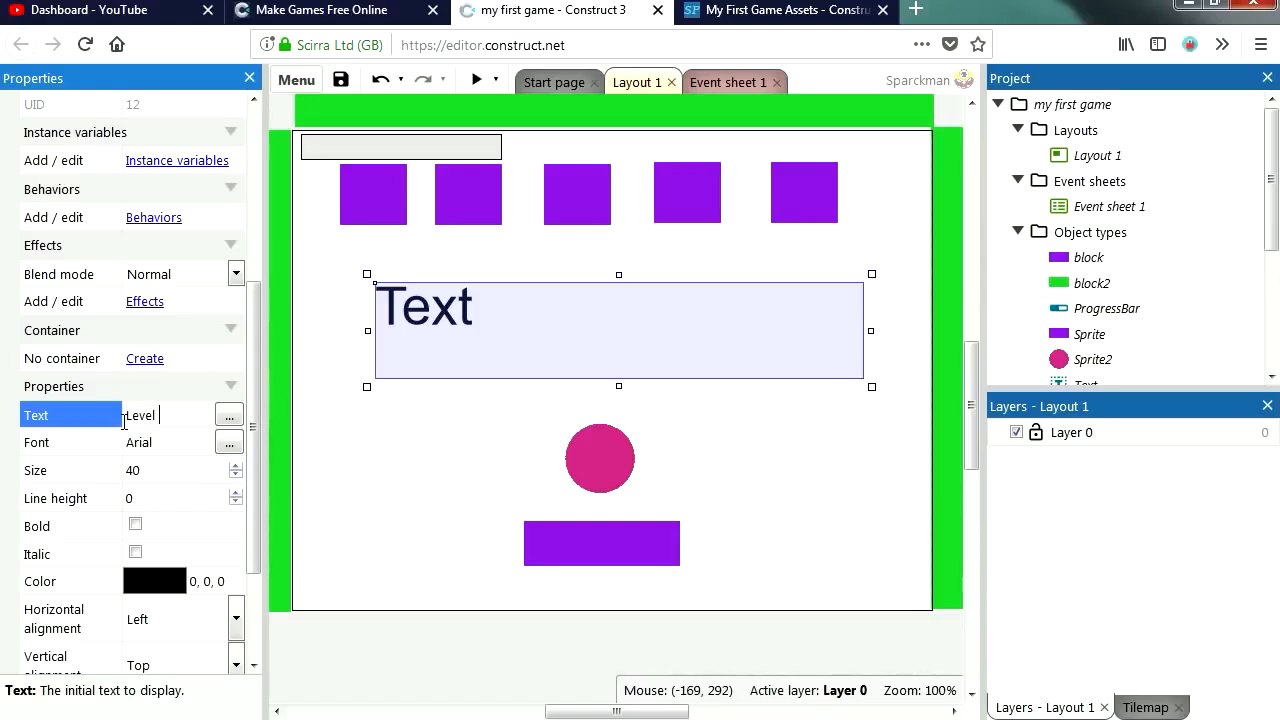
text(Level Complete)
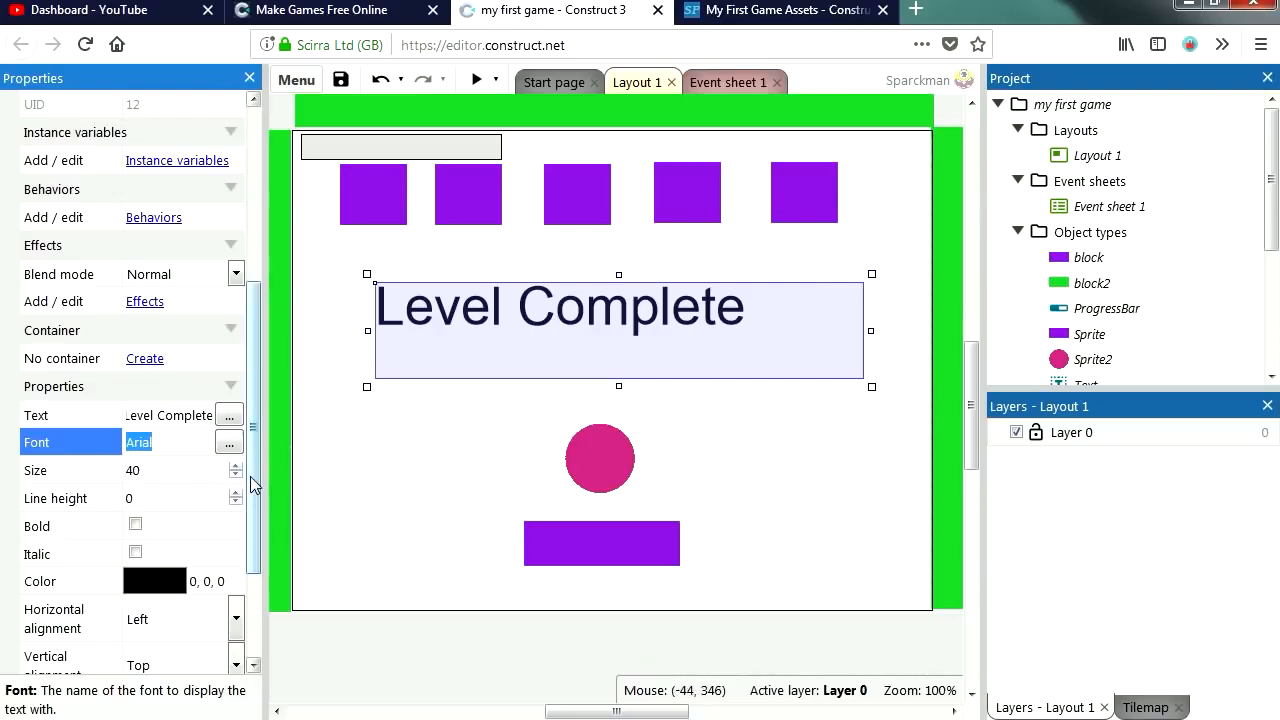
click(220, 482)
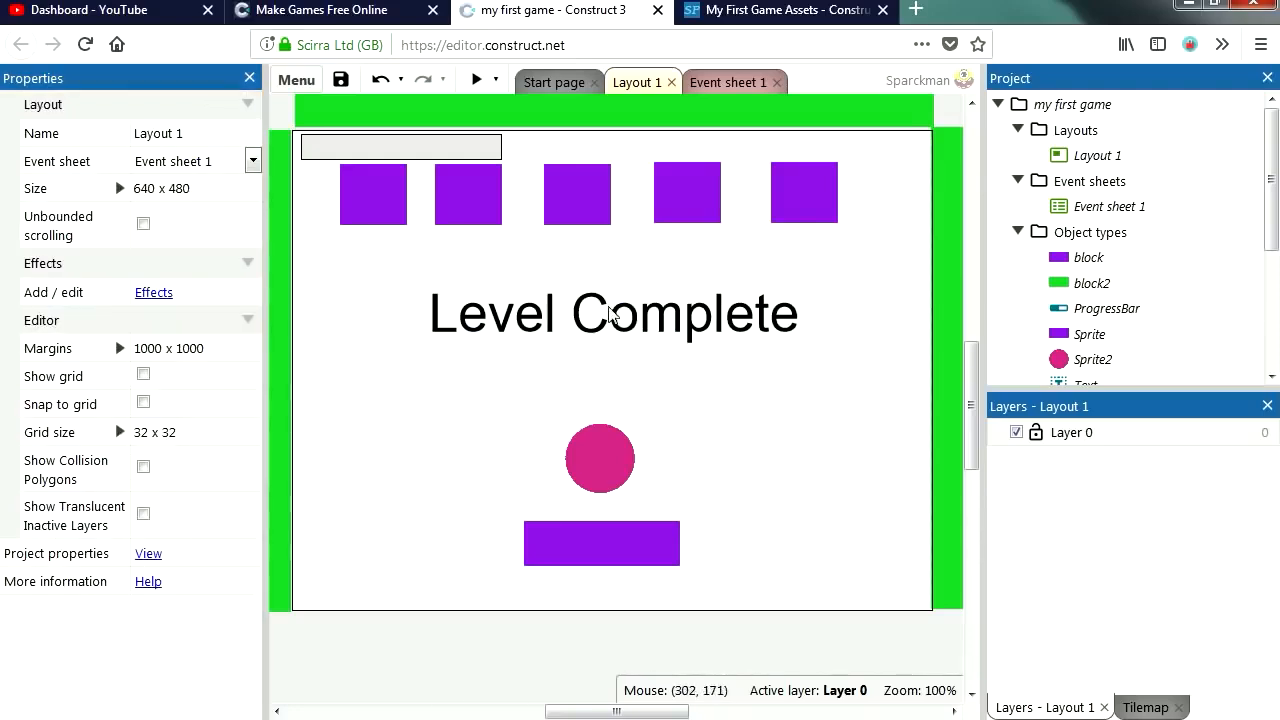
mouse_move(724, 82)
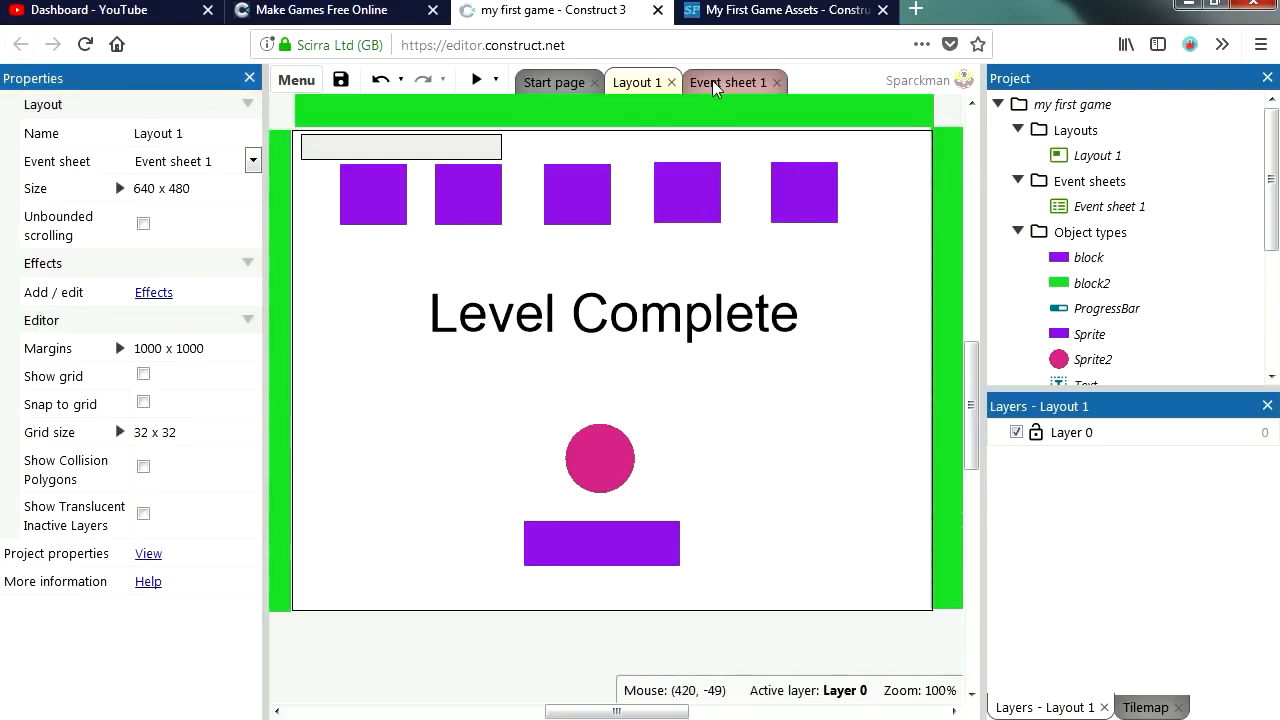
Add a System 'On start of layout' event setting the Text's opacity to 0
click(728, 82)
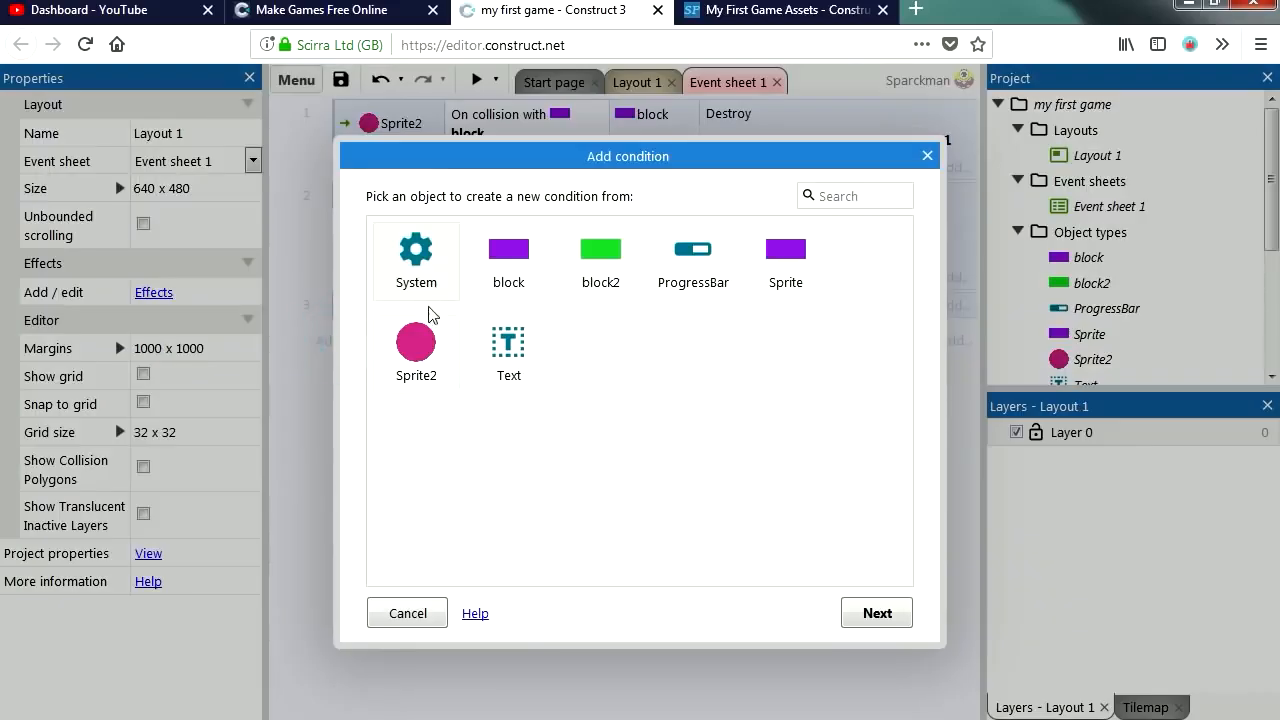
click(416, 248)
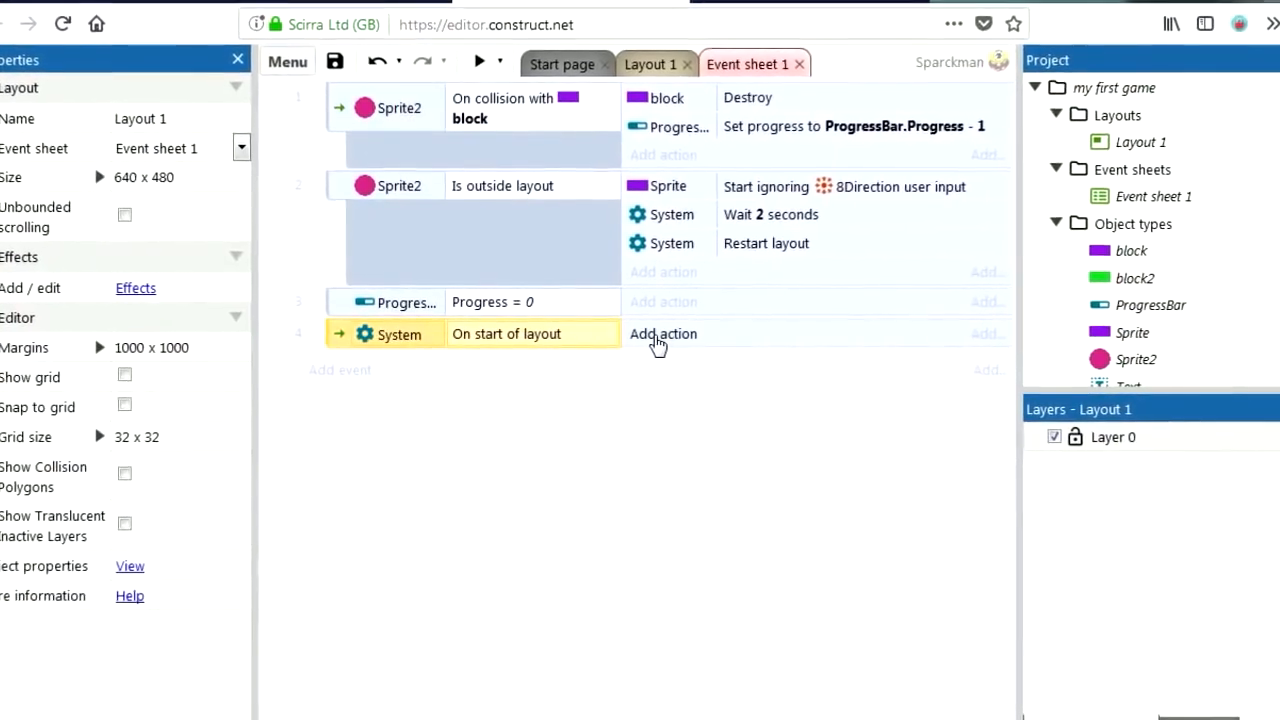
click(662, 334)
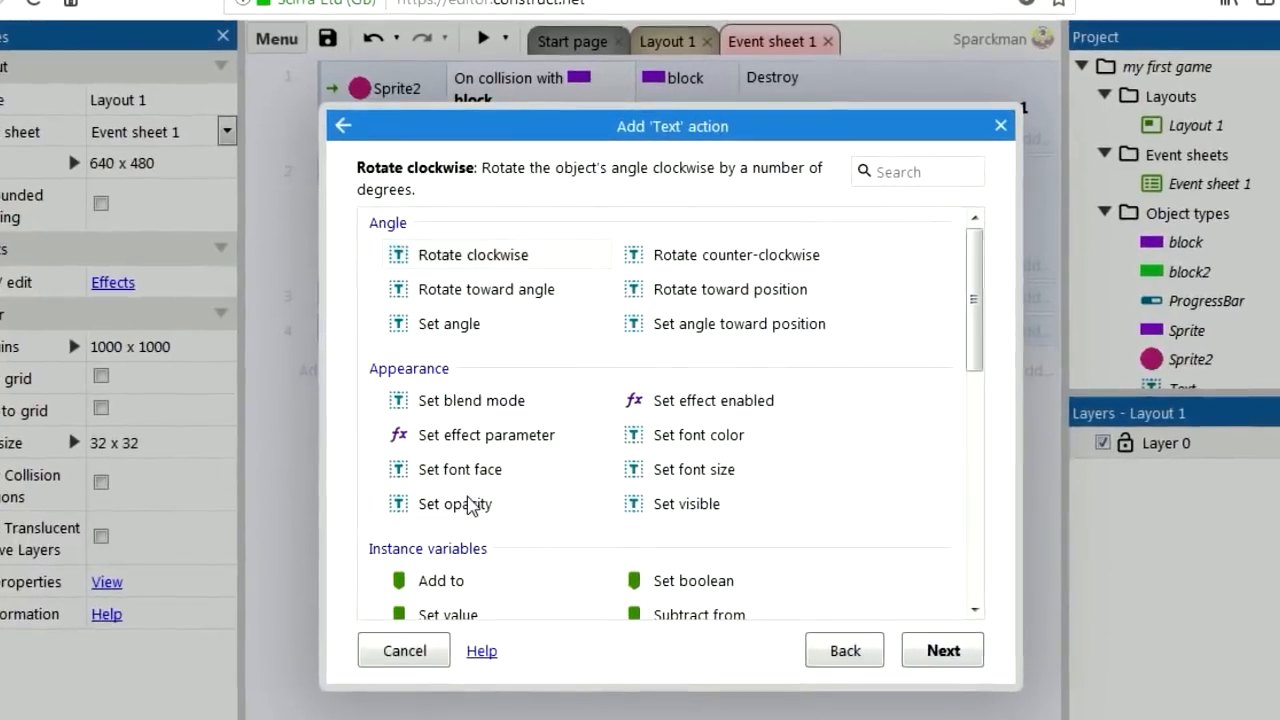
click(454, 504)
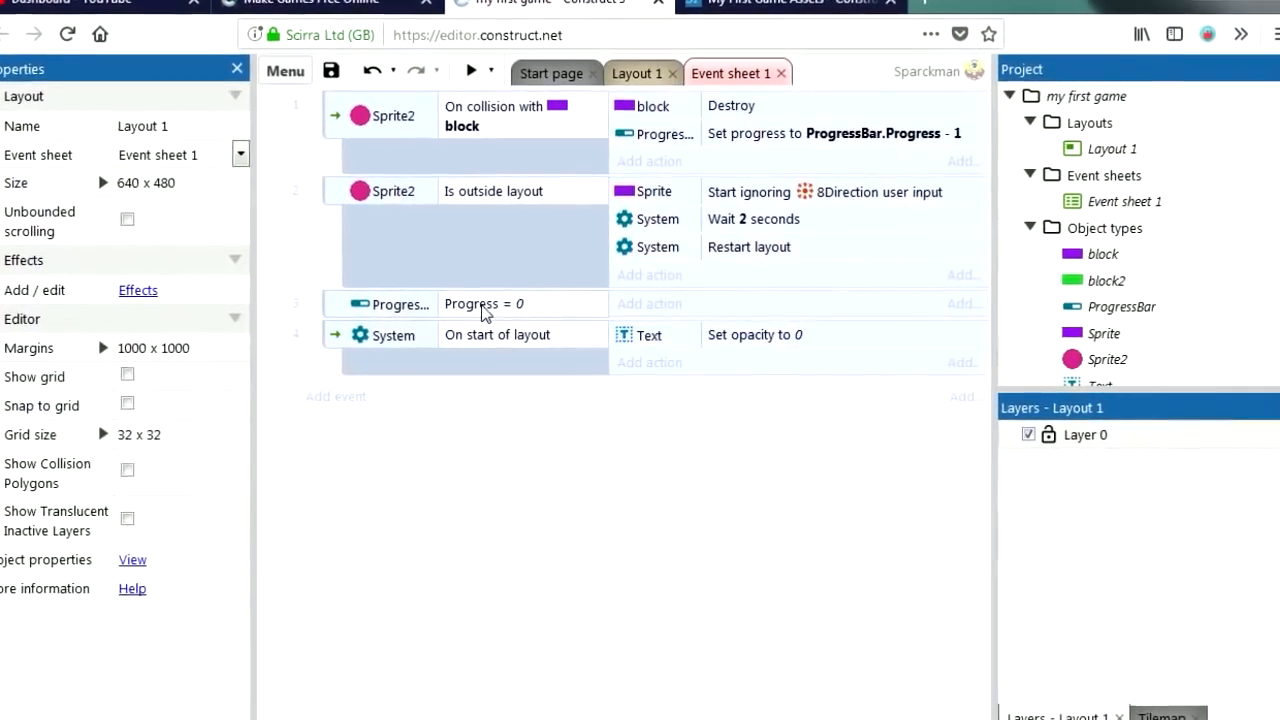
On progress = 0, set Text opacity 100, make the paddle ignore input and set the ball's Bullet speed to 0
click(648, 304)
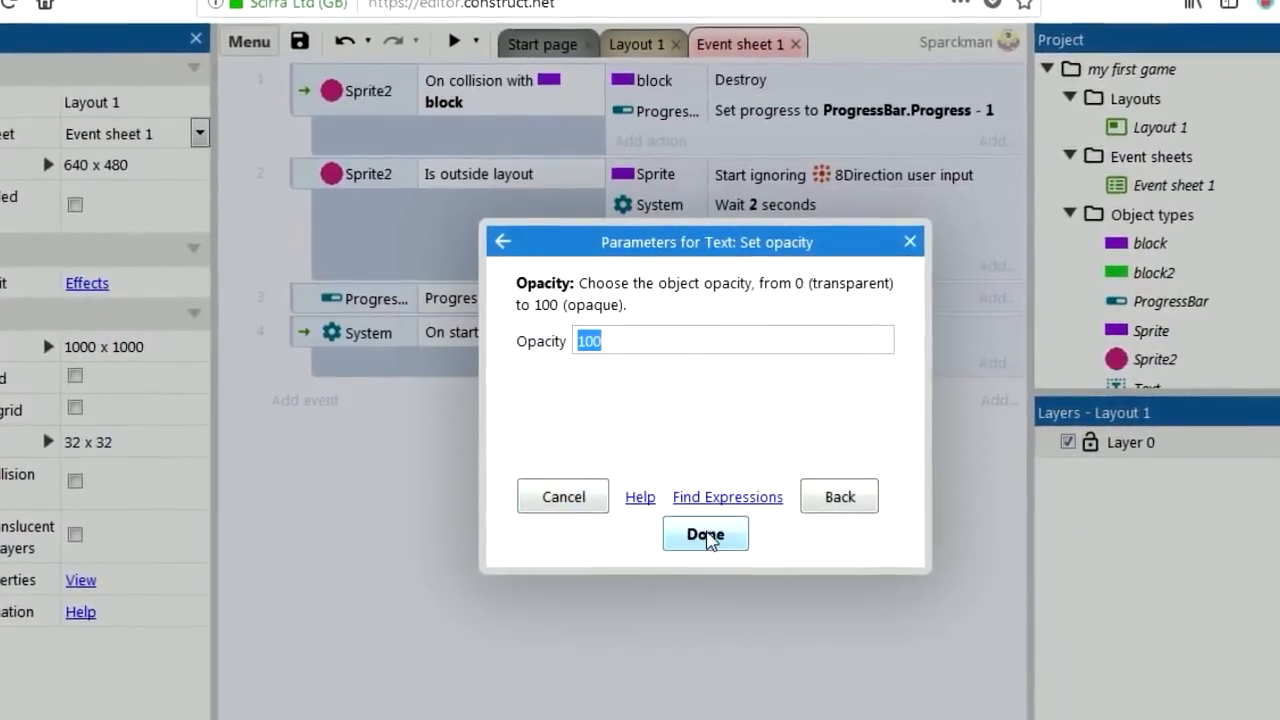
click(704, 532)
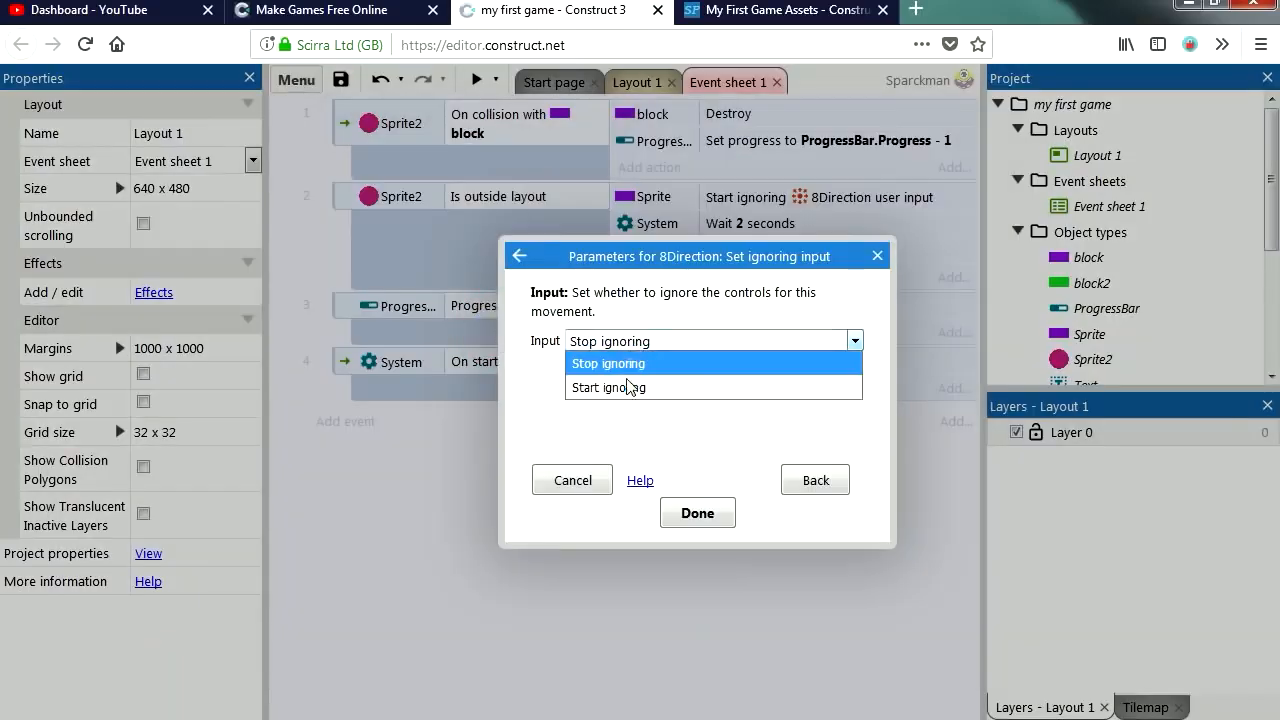
click(696, 512)
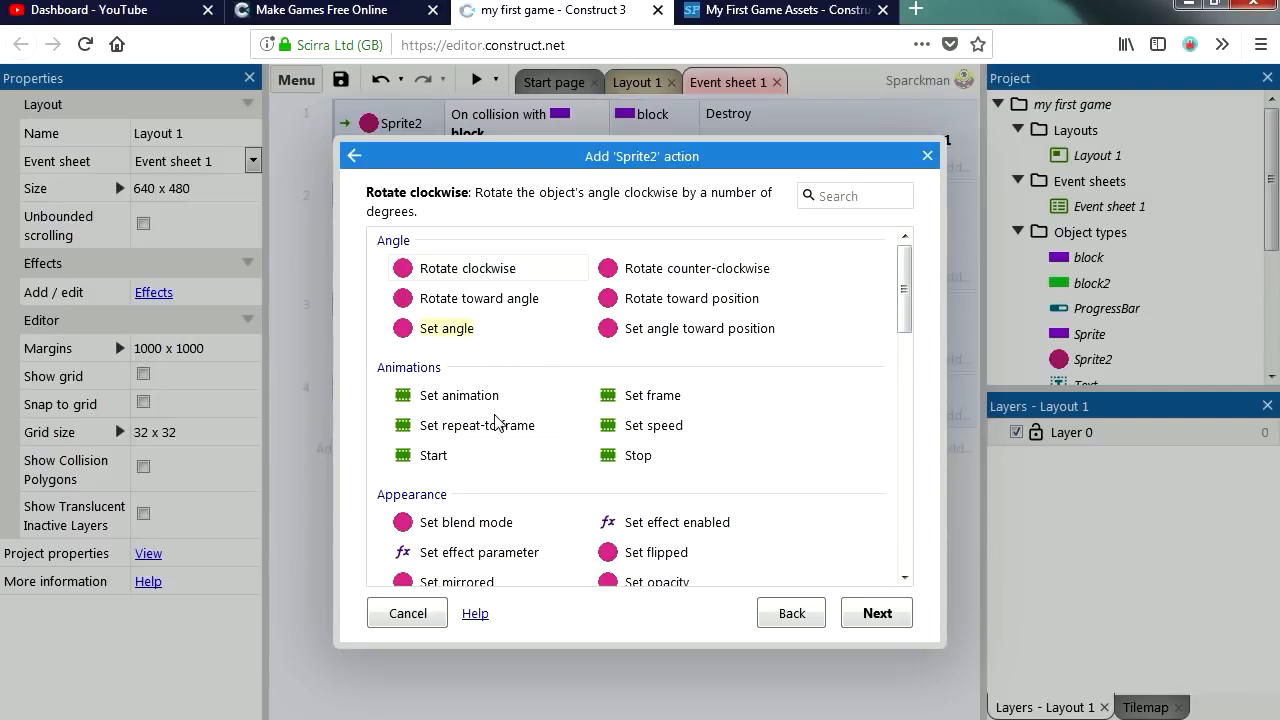
mouse_move(588, 340)
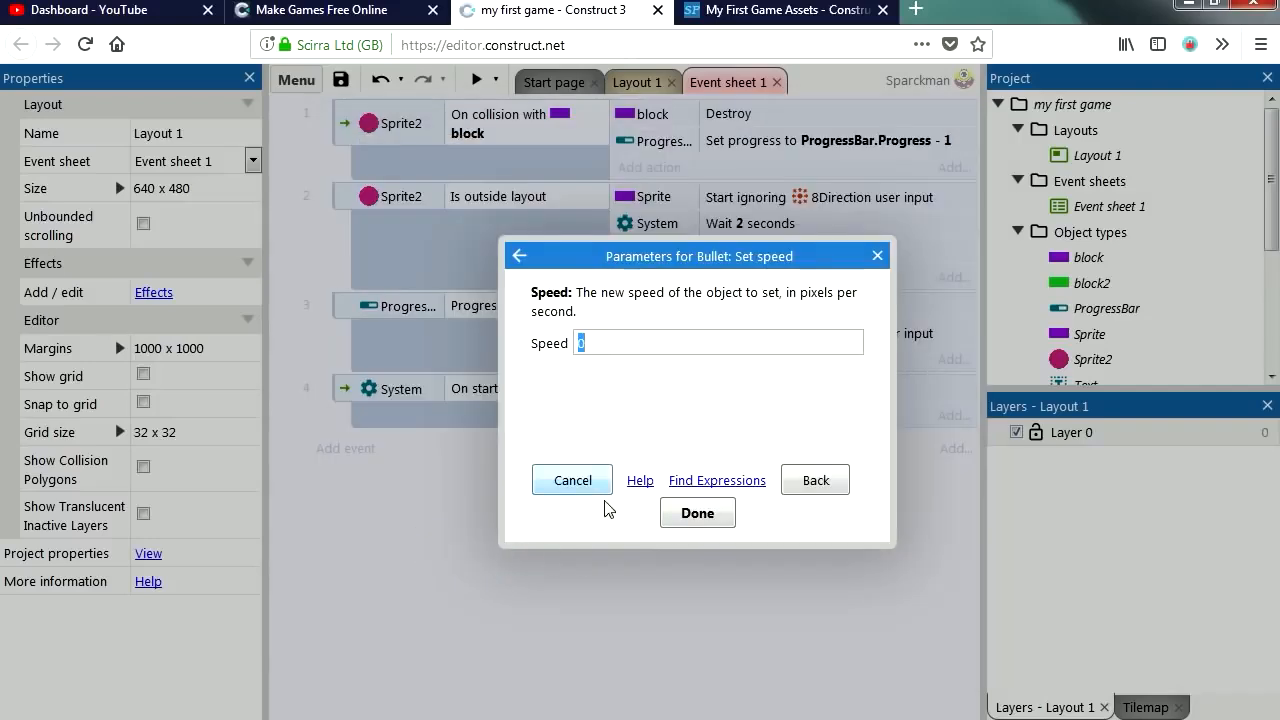
click(696, 512)
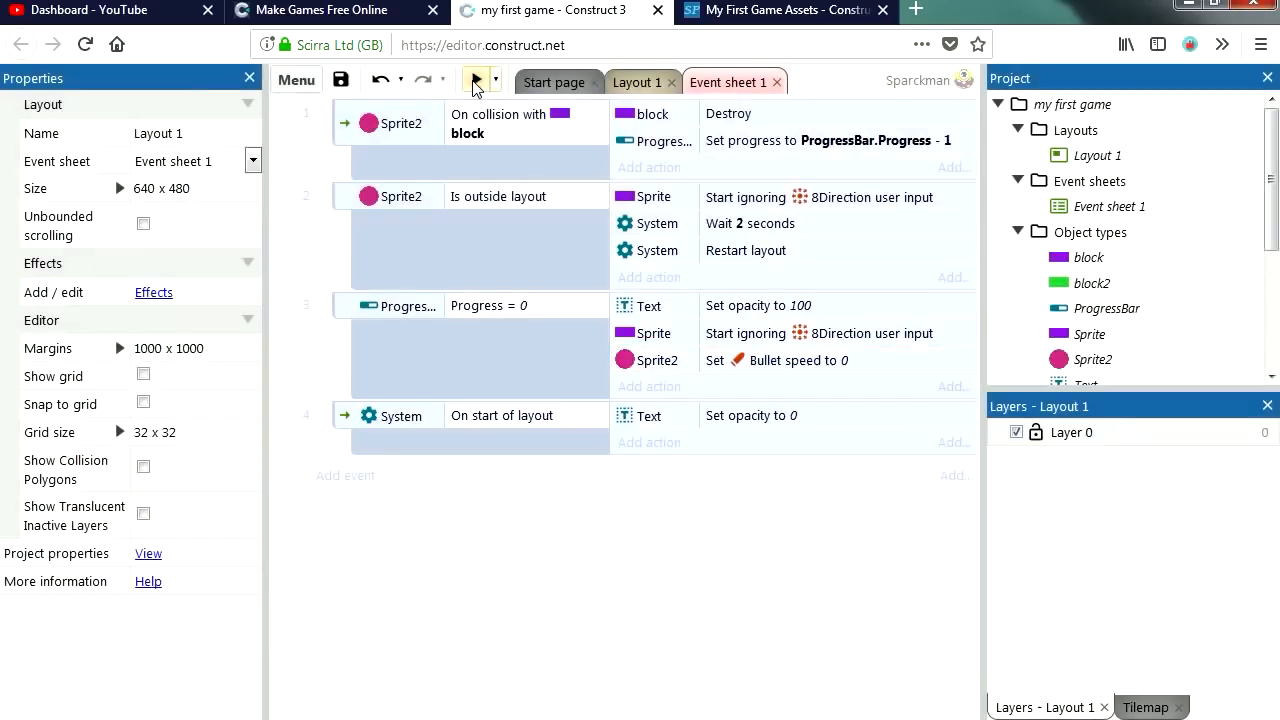
Run a preview of the game to check the level-complete logic
click(474, 80)
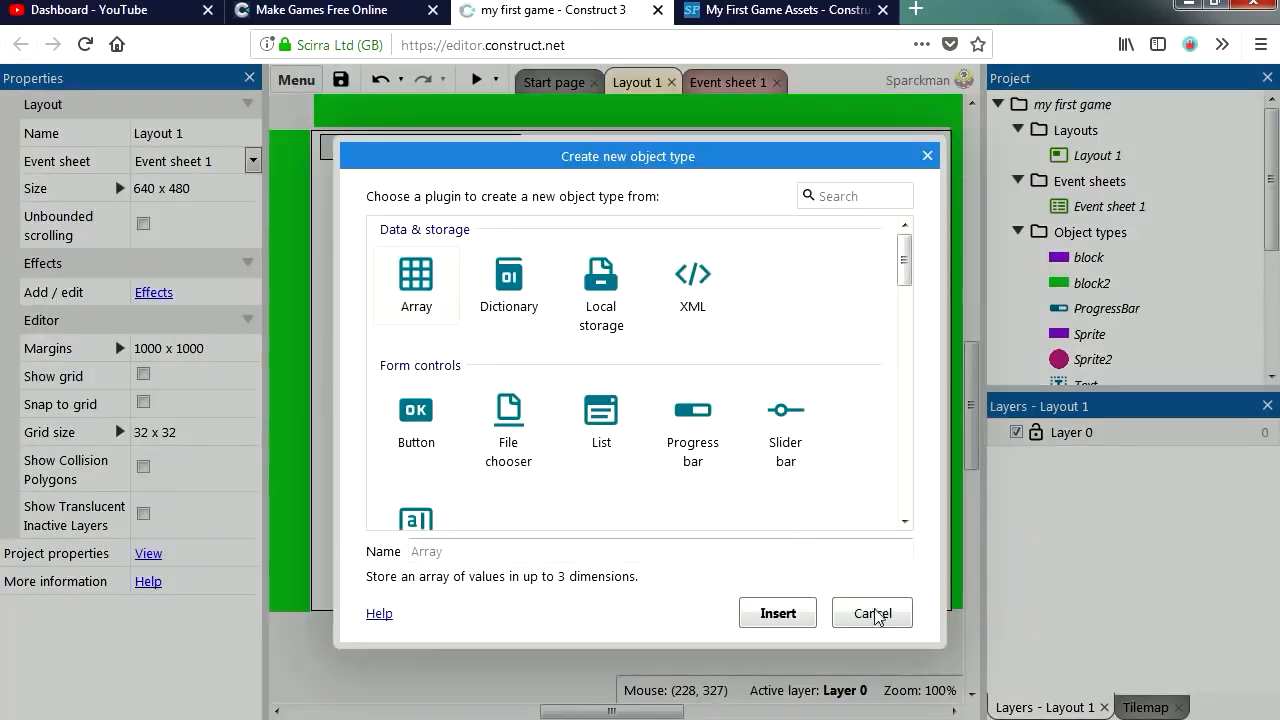
Cancel the Insert dialog, start the My First Game Assets download on SPDrive, then dismiss the prompt
click(872, 612)
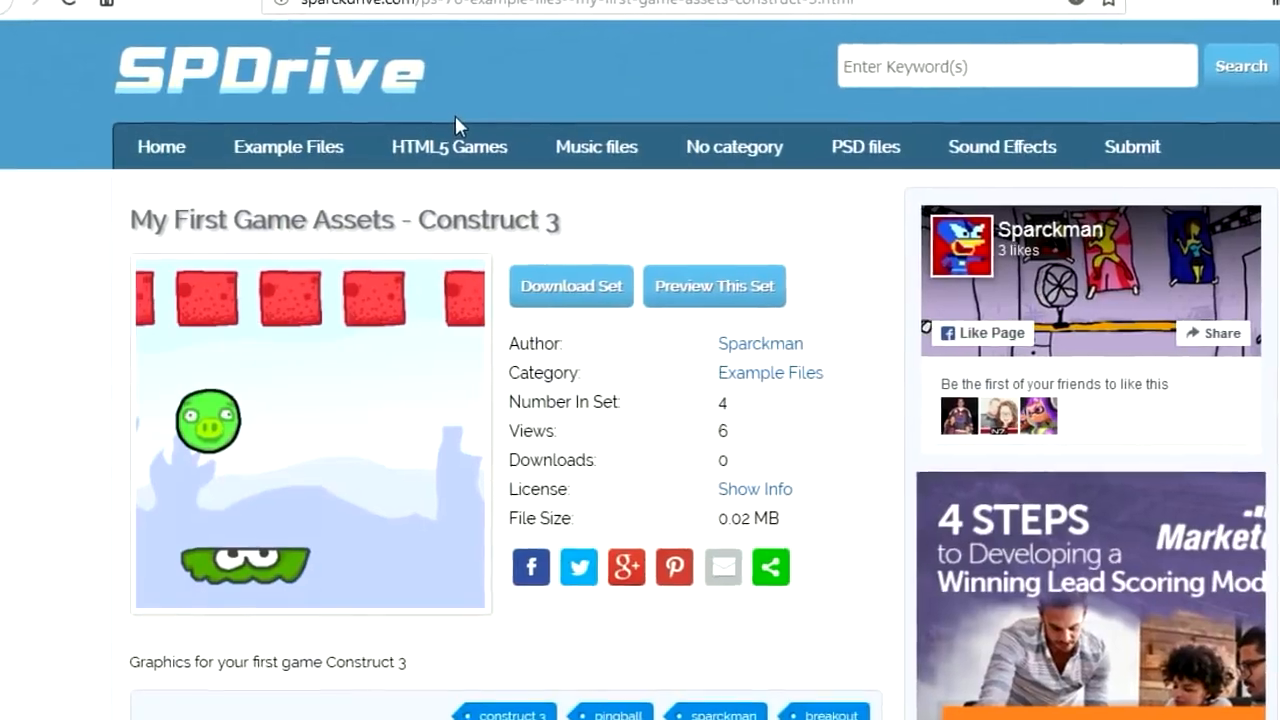
click(572, 286)
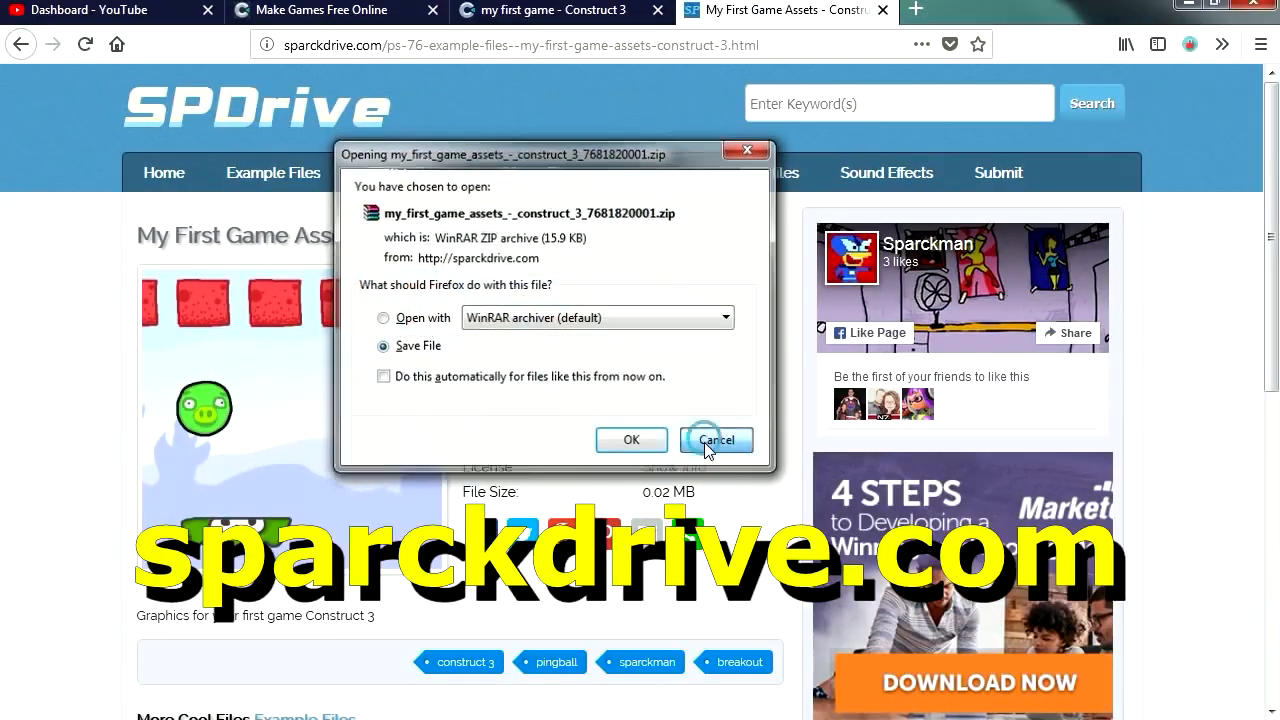
click(716, 440)
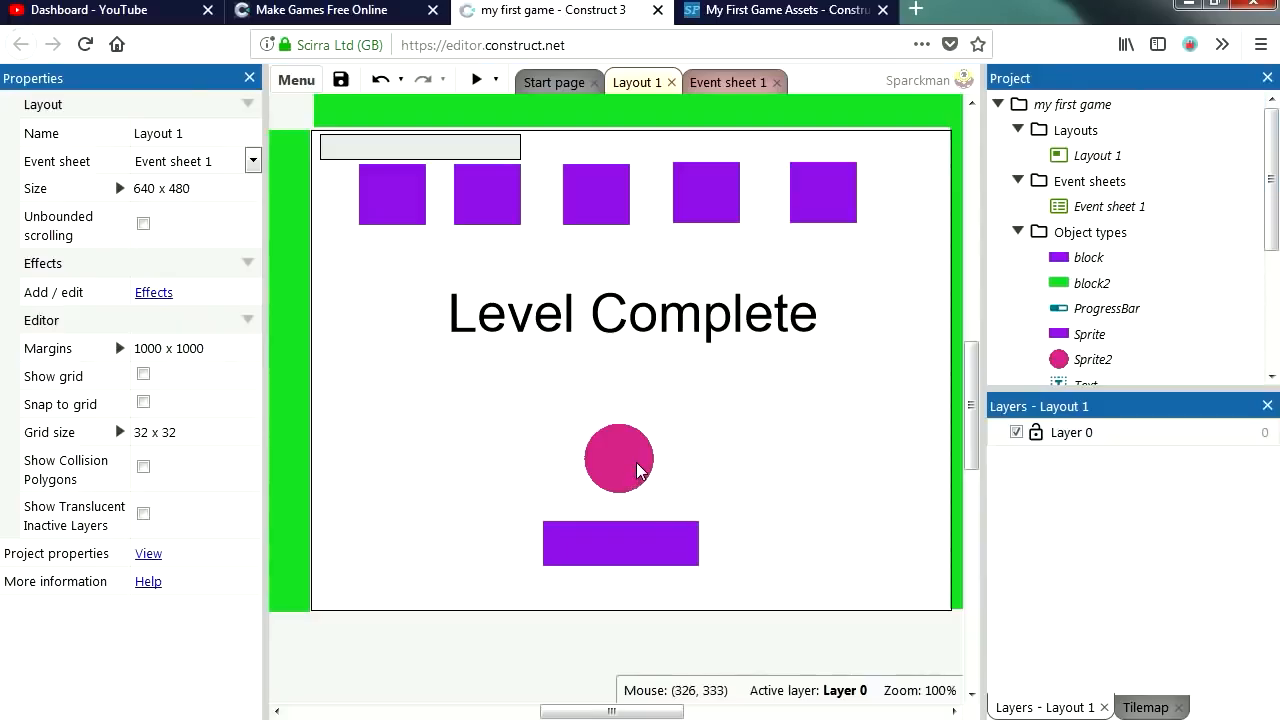
Load piggy.png from the myFirstGame folder as the ball's image
double_click(620, 458)
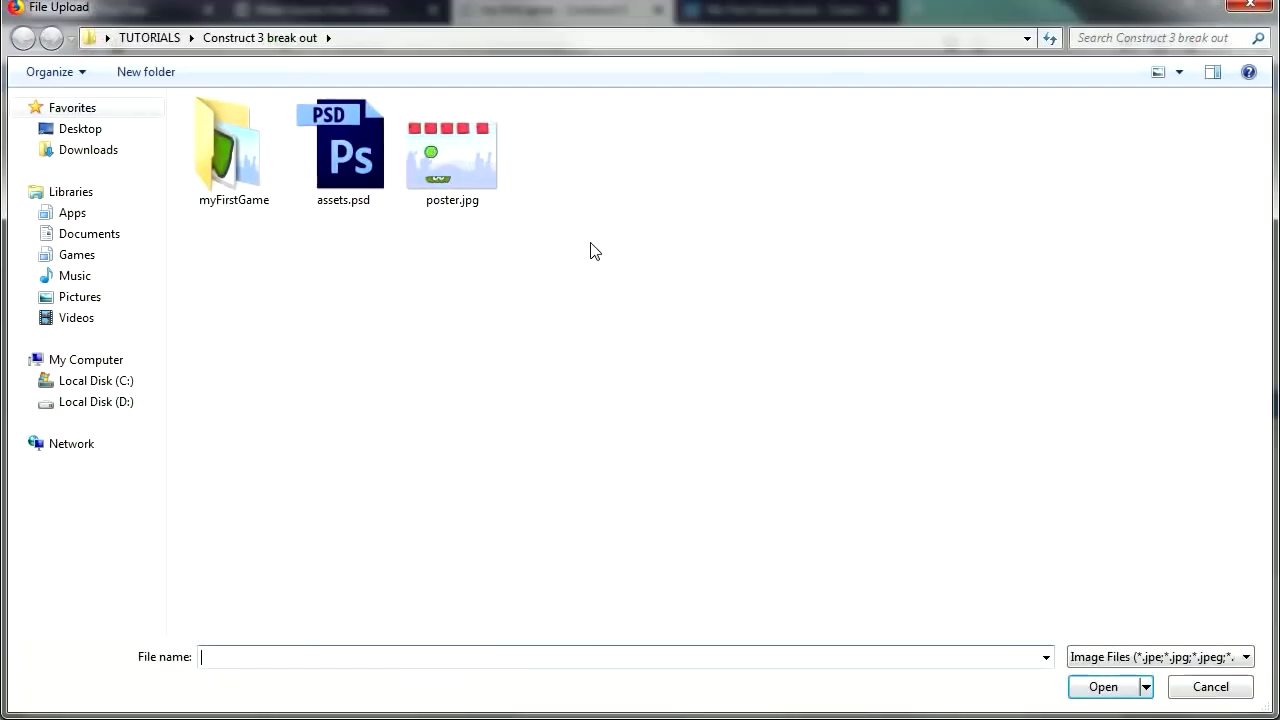
double_click(234, 144)
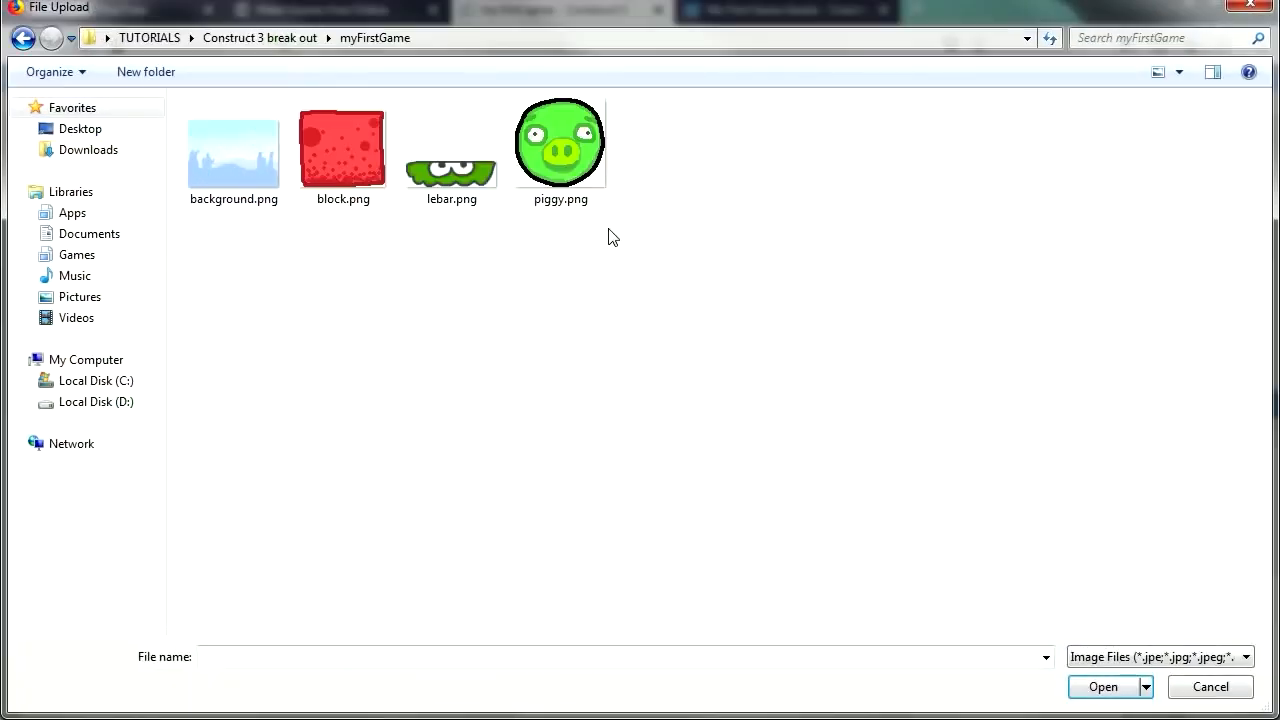
click(560, 144)
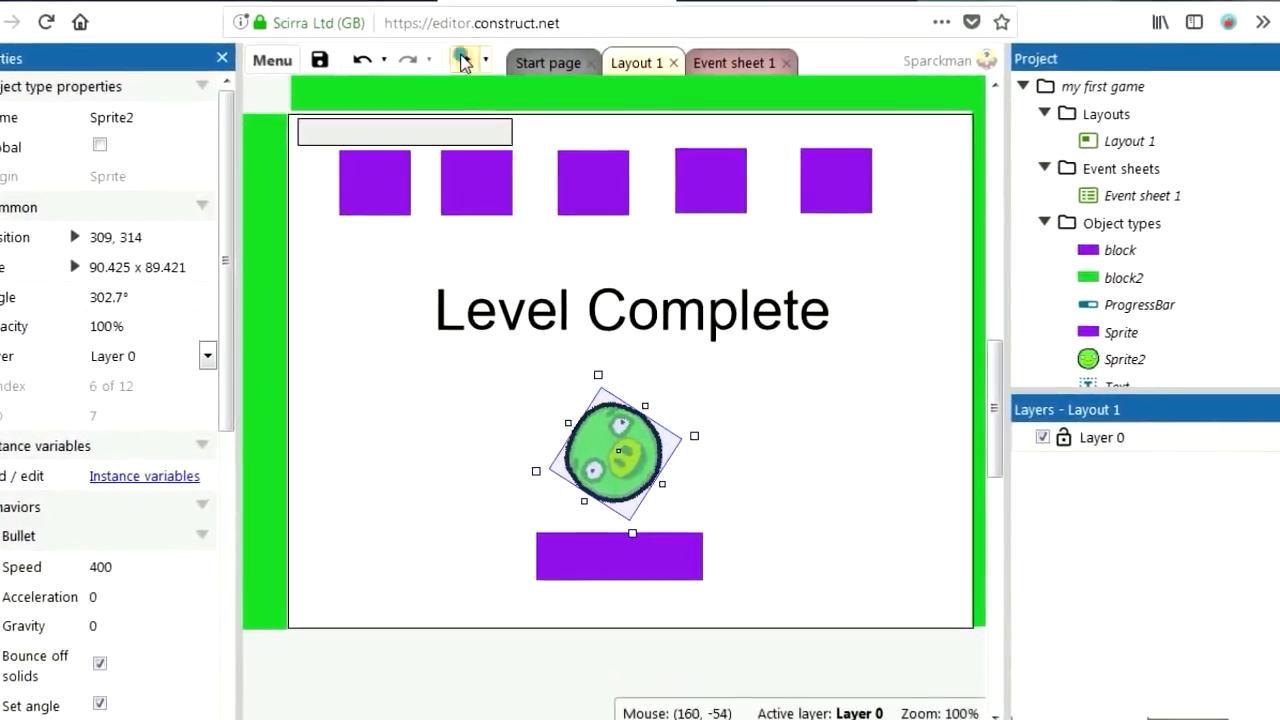
Preview the game to see the piggy ball bounce, then close the preview
click(454, 58)
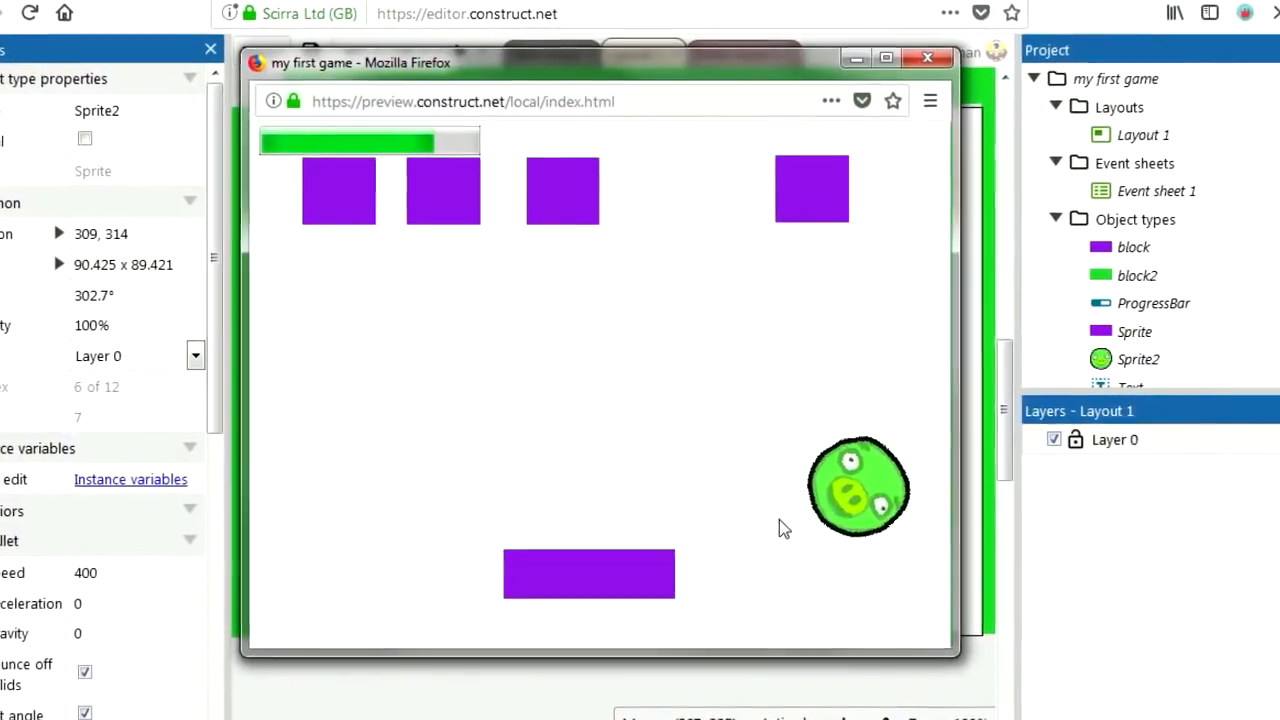
click(924, 56)
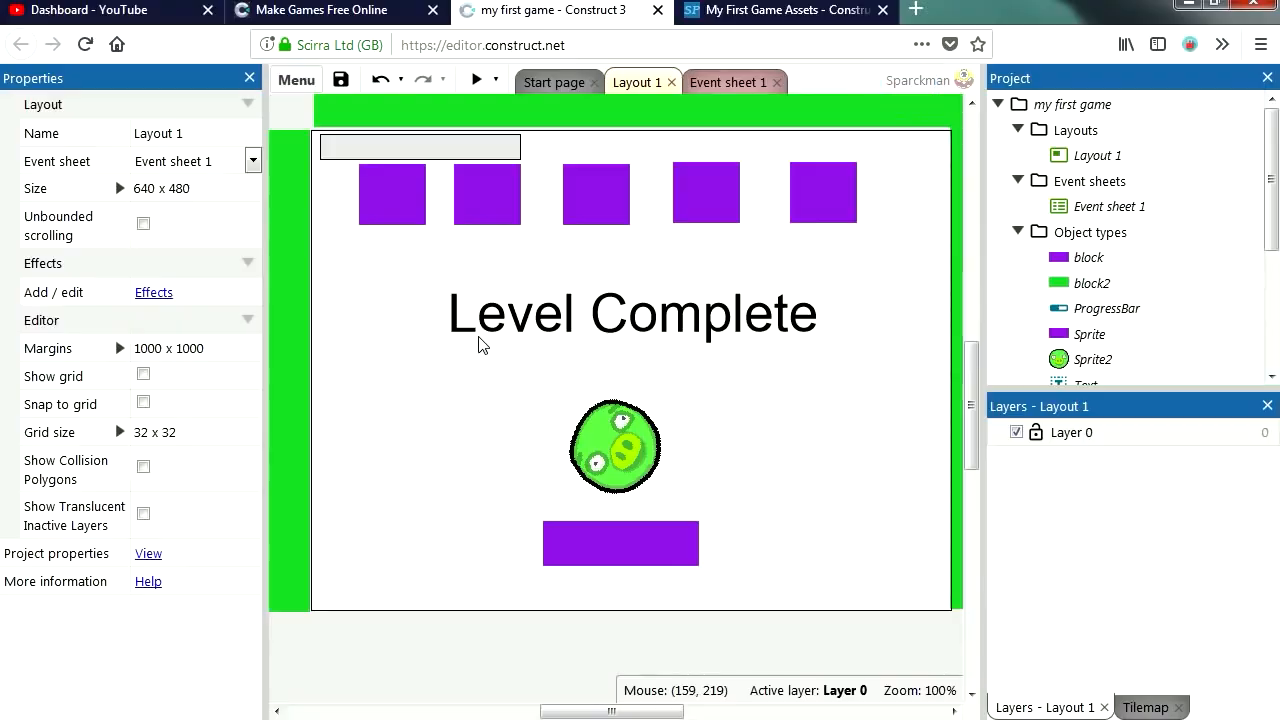
double_click(1088, 256)
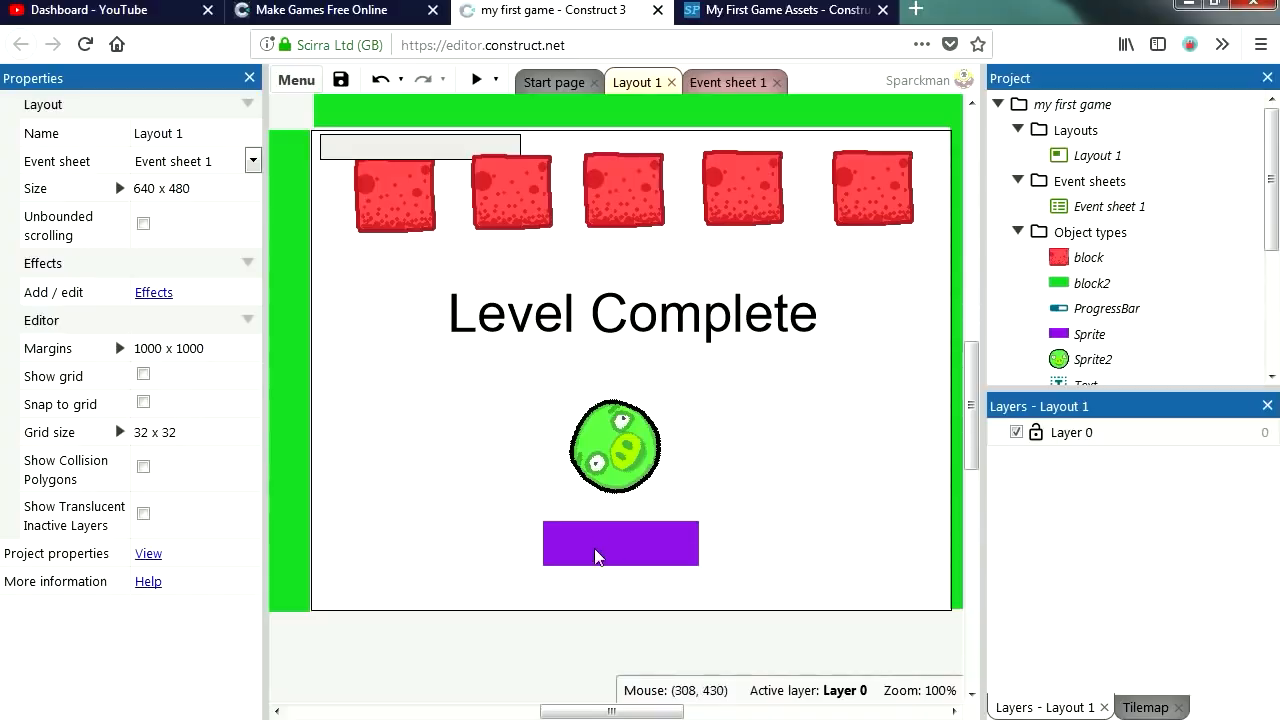
Replace the purple paddle with the green lebar.png image and keep it
double_click(620, 544)
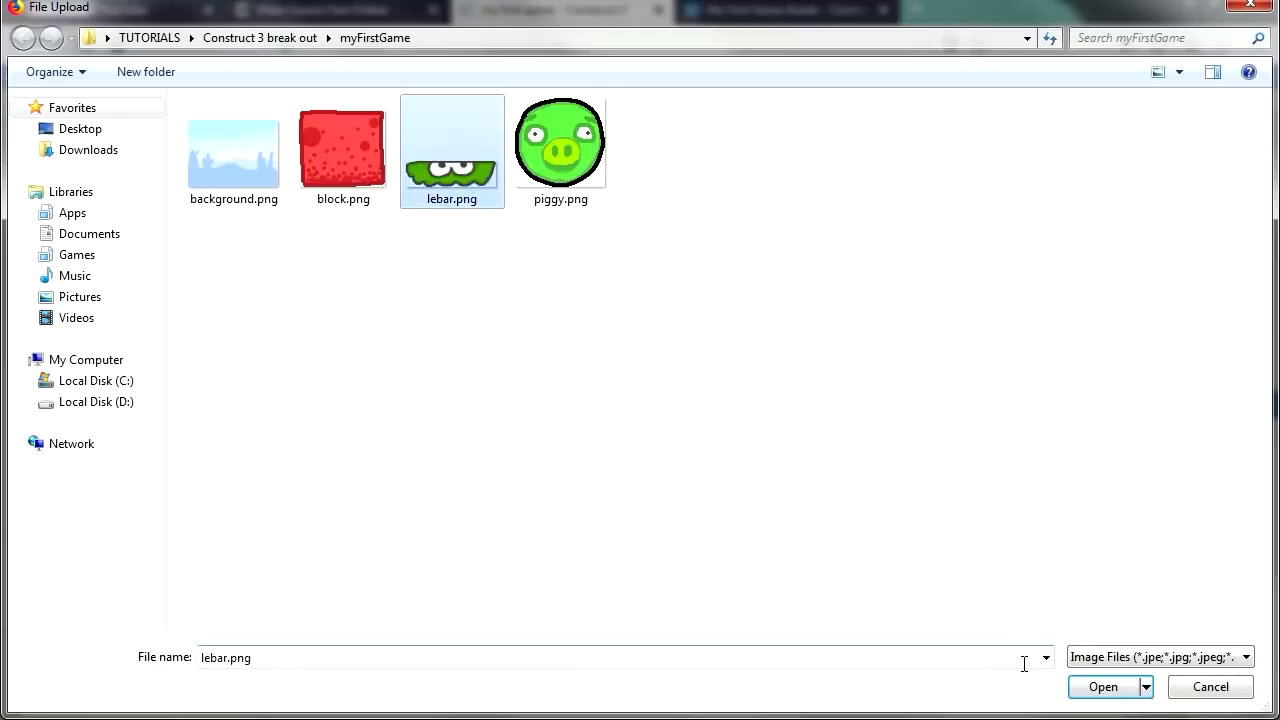
click(1106, 688)
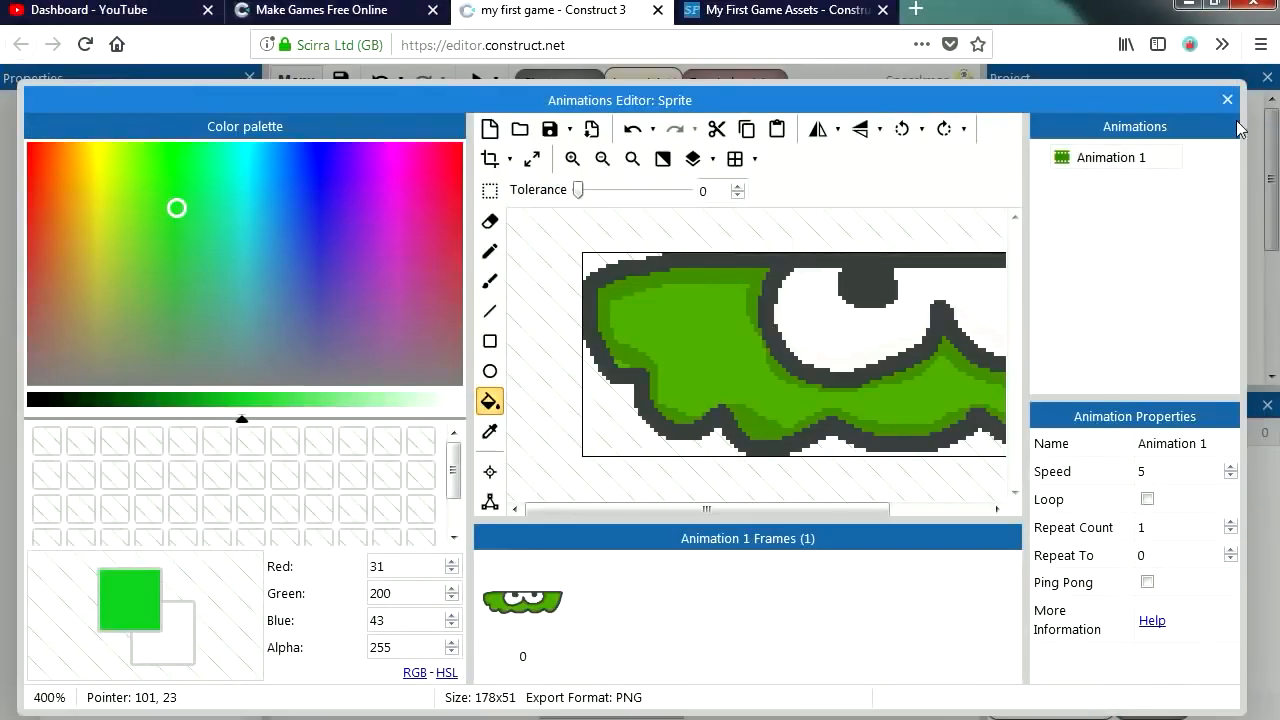
click(1228, 100)
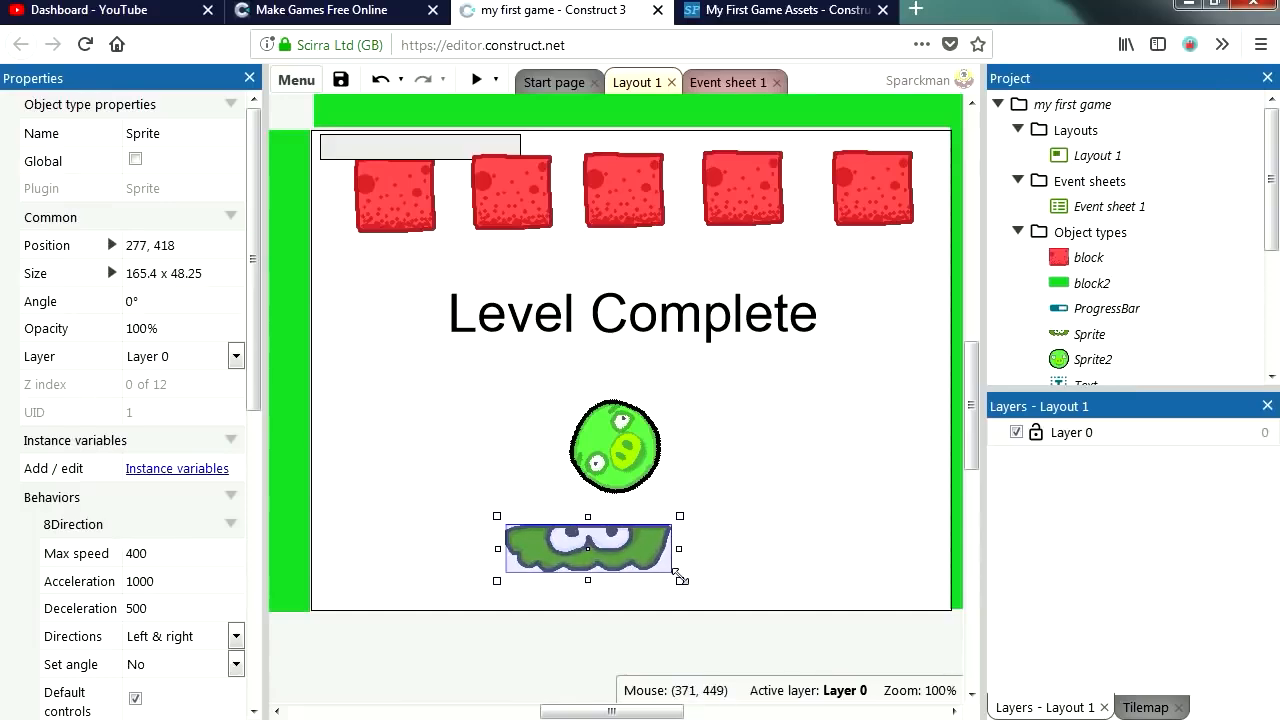
right_click(402, 504)
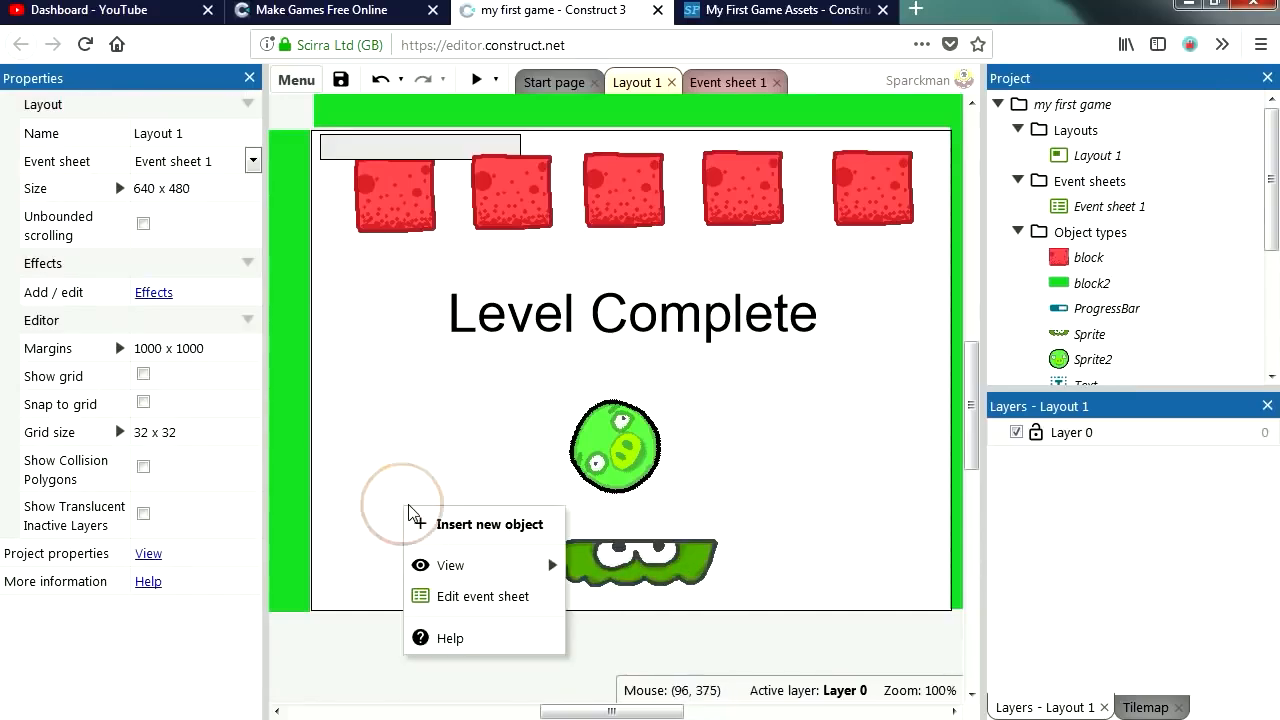
Insert a Tiled Background with background.png, stretch it over the layout and send it to back
click(488, 524)
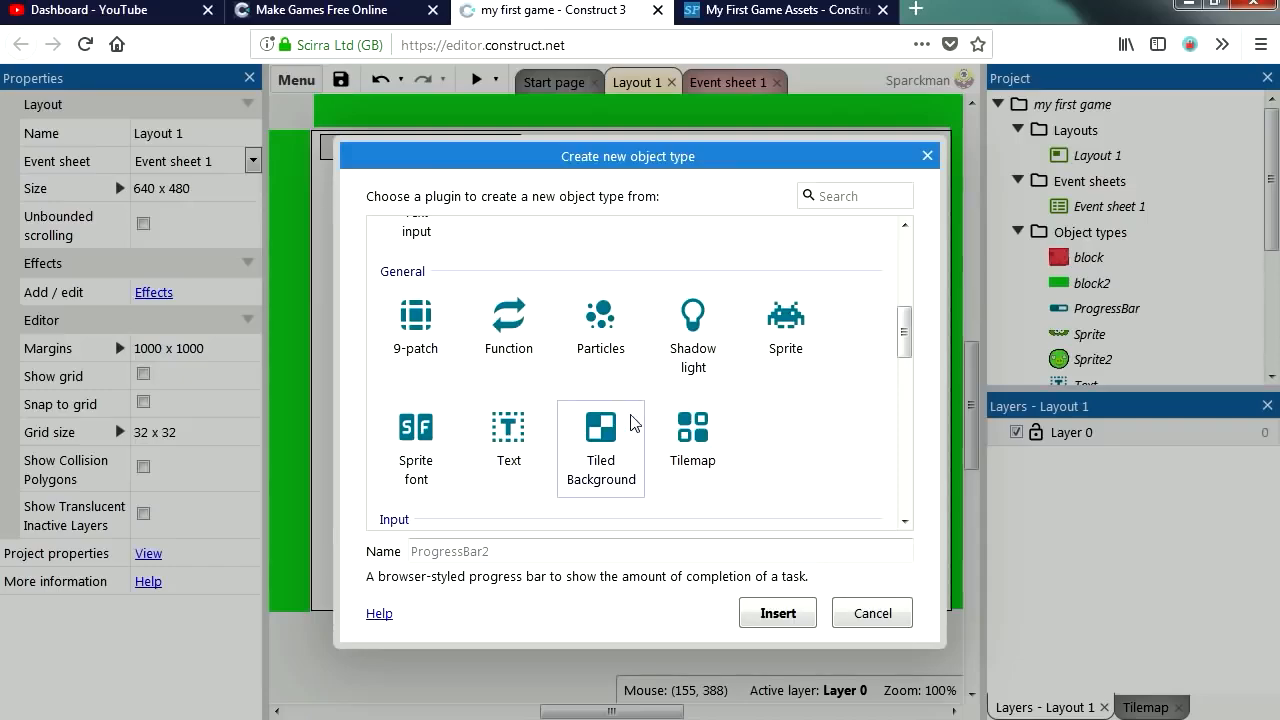
click(872, 612)
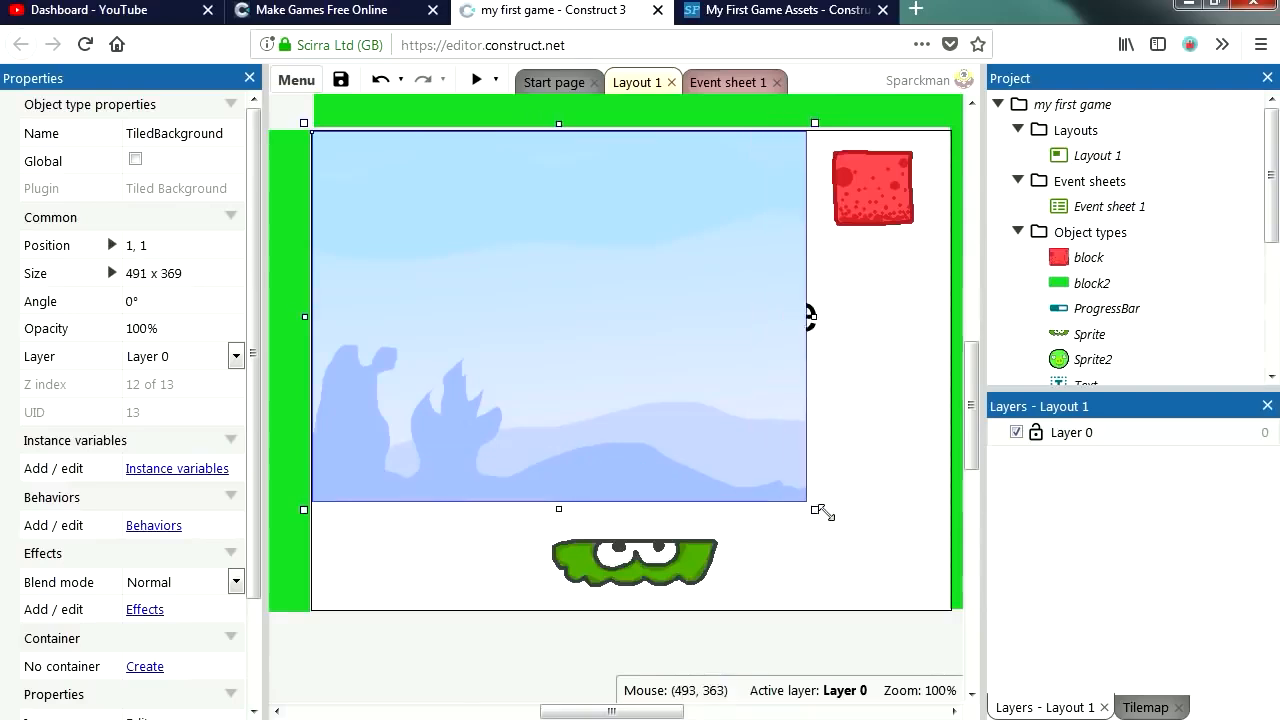
drag(820, 512, 688, 620)
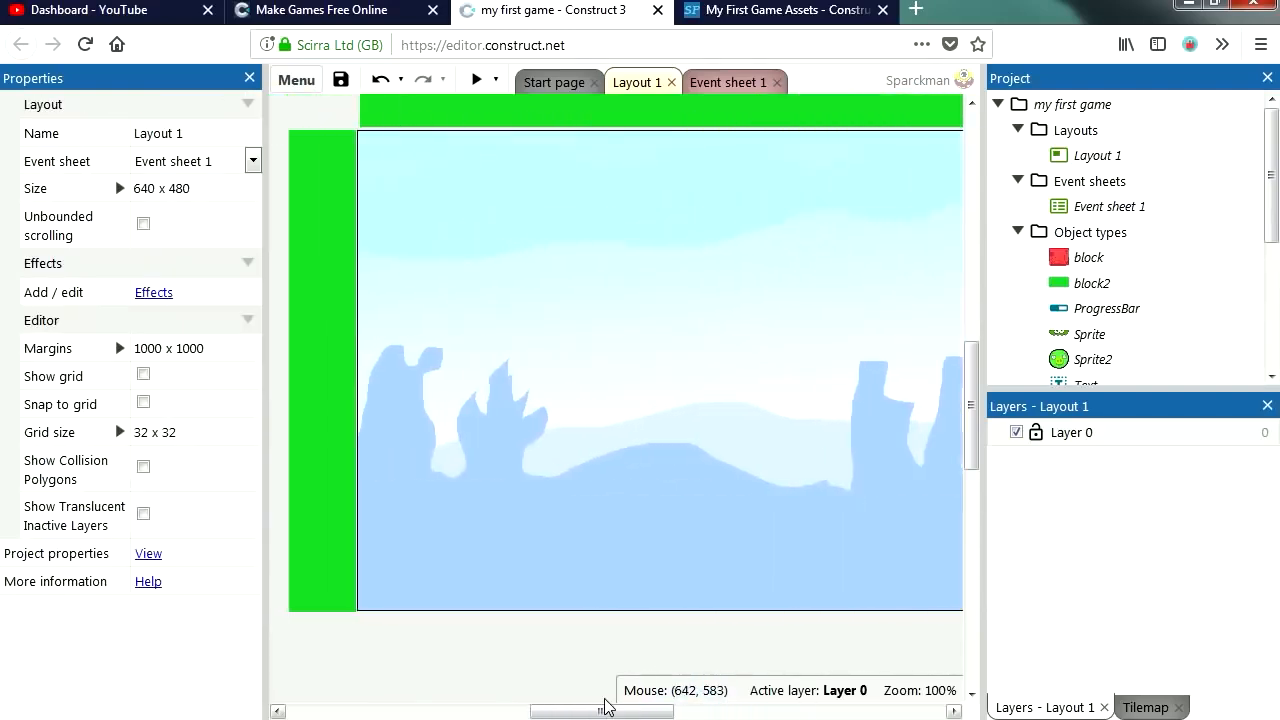
right_click(650, 370)
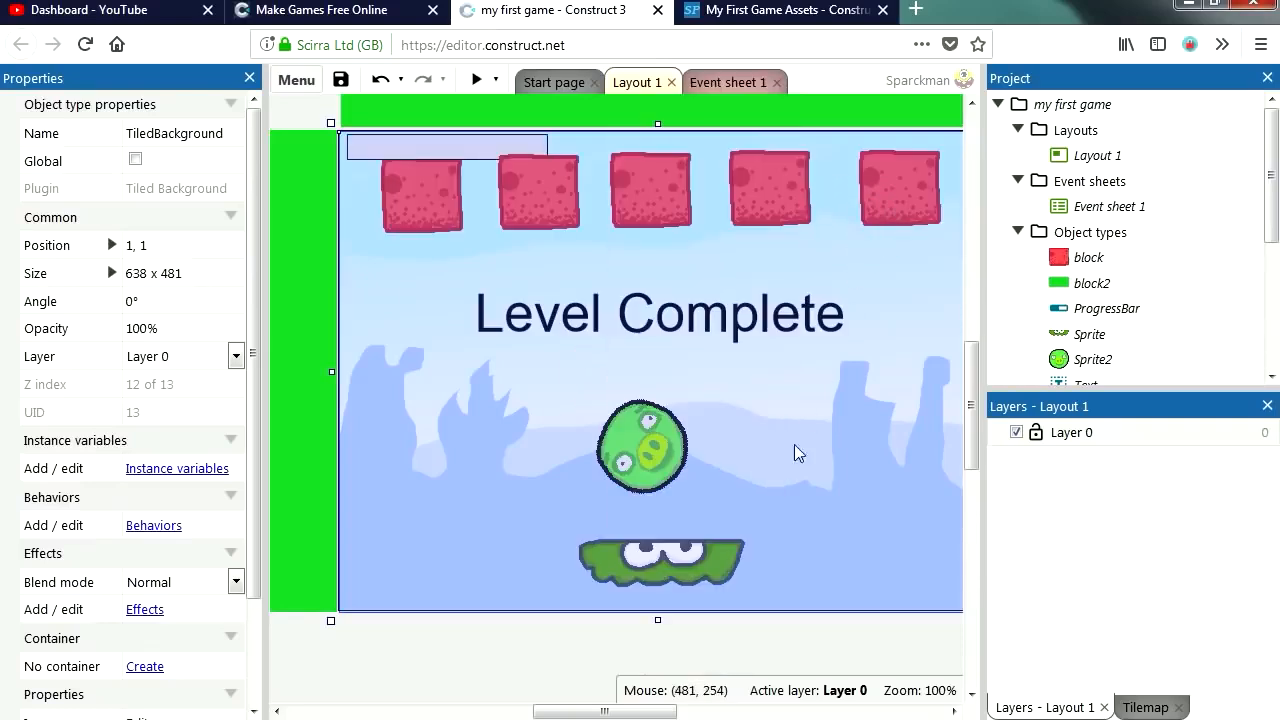
Move the ProgressBar to the bottom-left corner of the layout
click(470, 570)
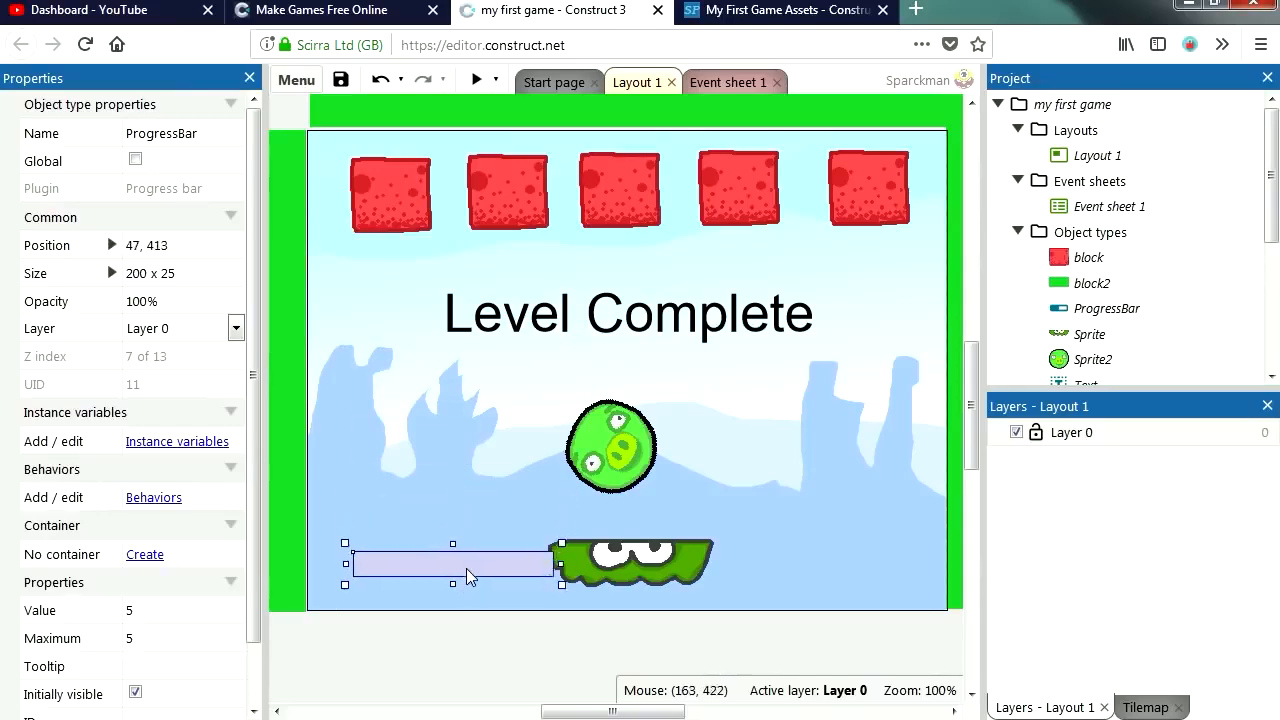
drag(452, 562, 424, 650)
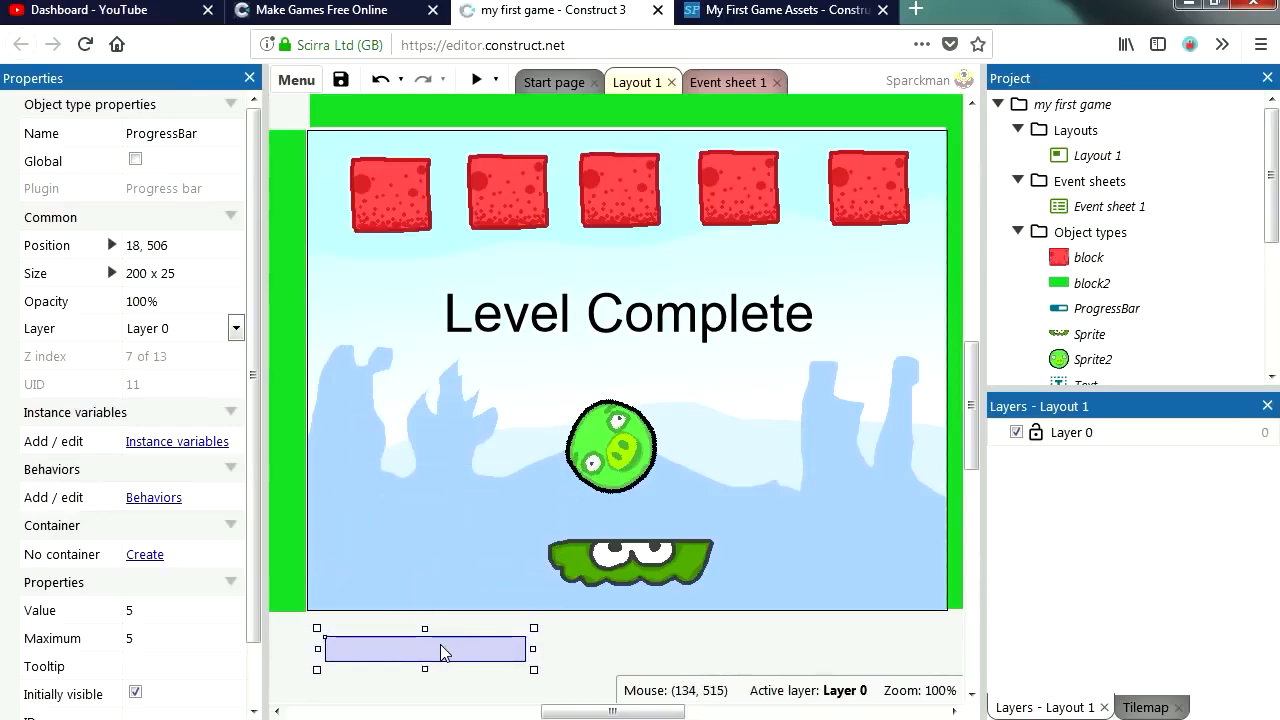
click(484, 80)
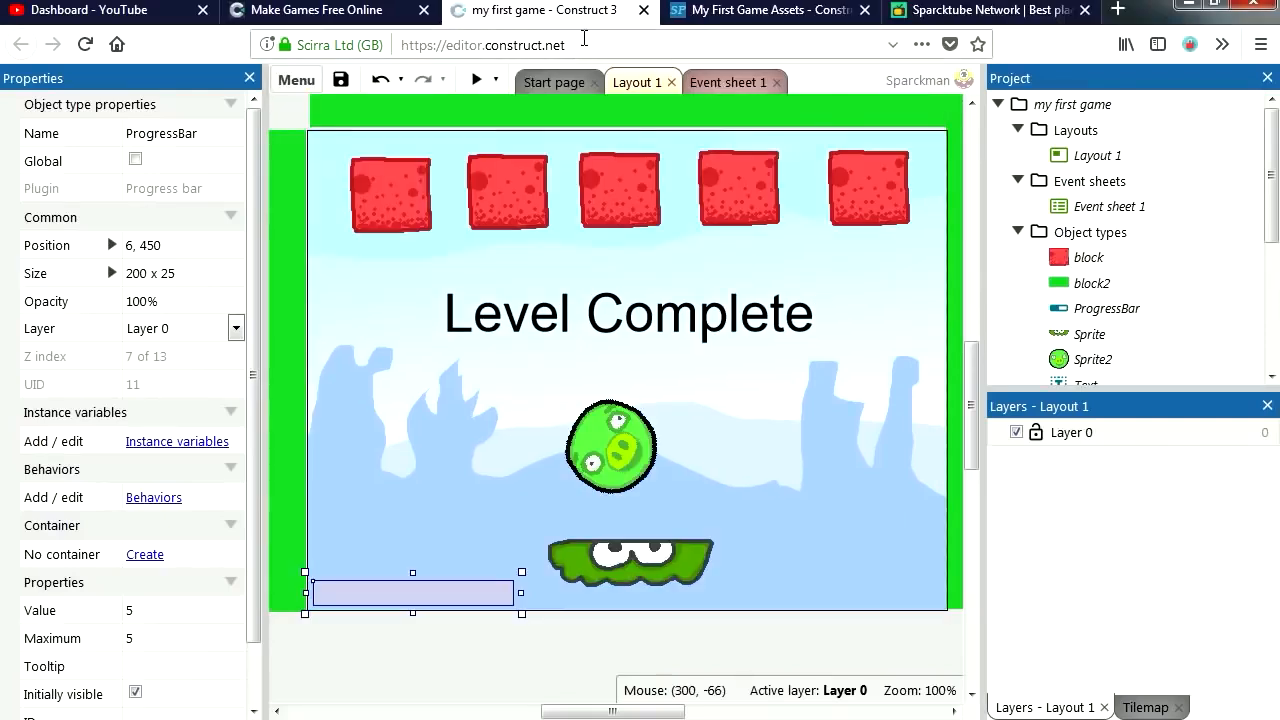
Open the A NEW STORY video on SparckTube and start playing it
click(984, 8)
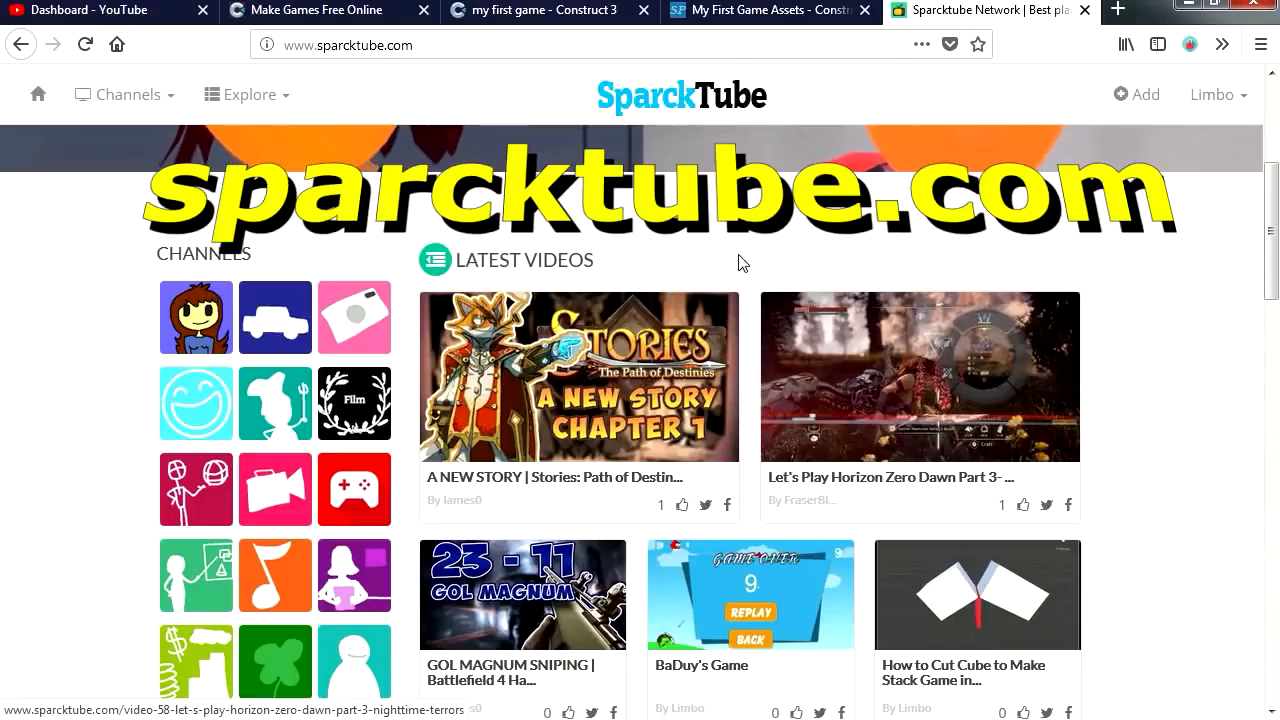
click(580, 376)
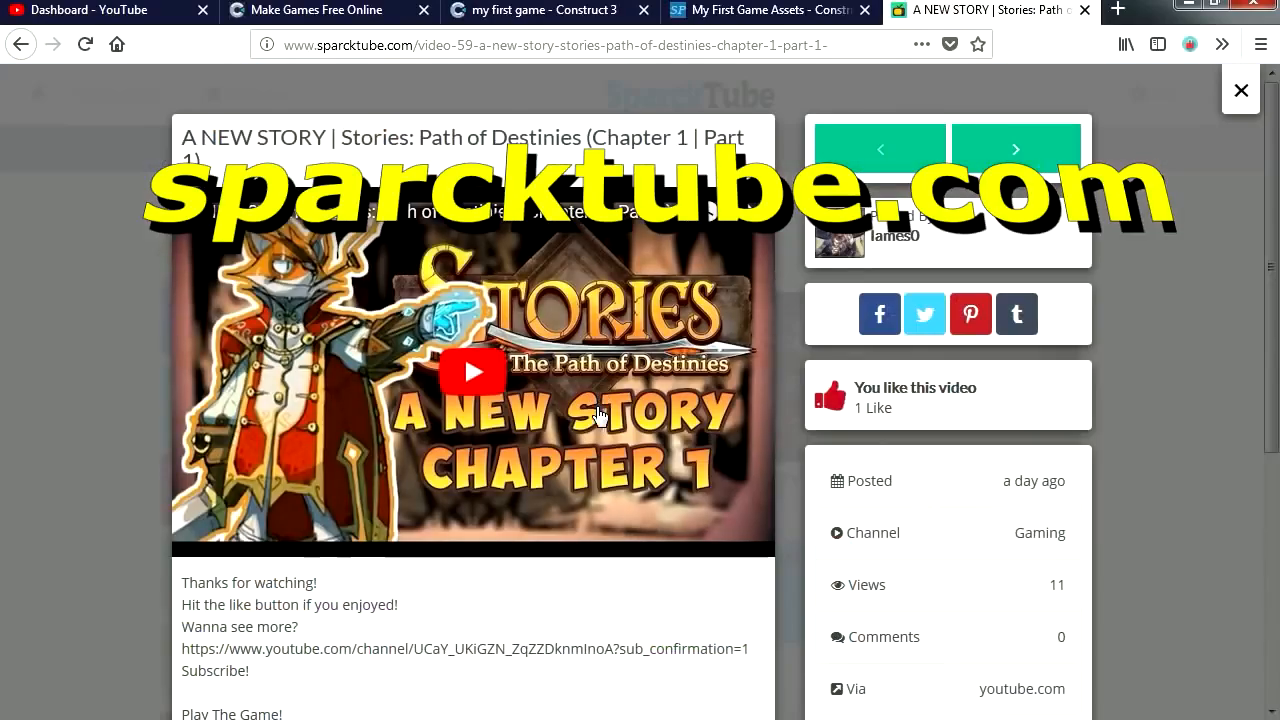
click(472, 372)
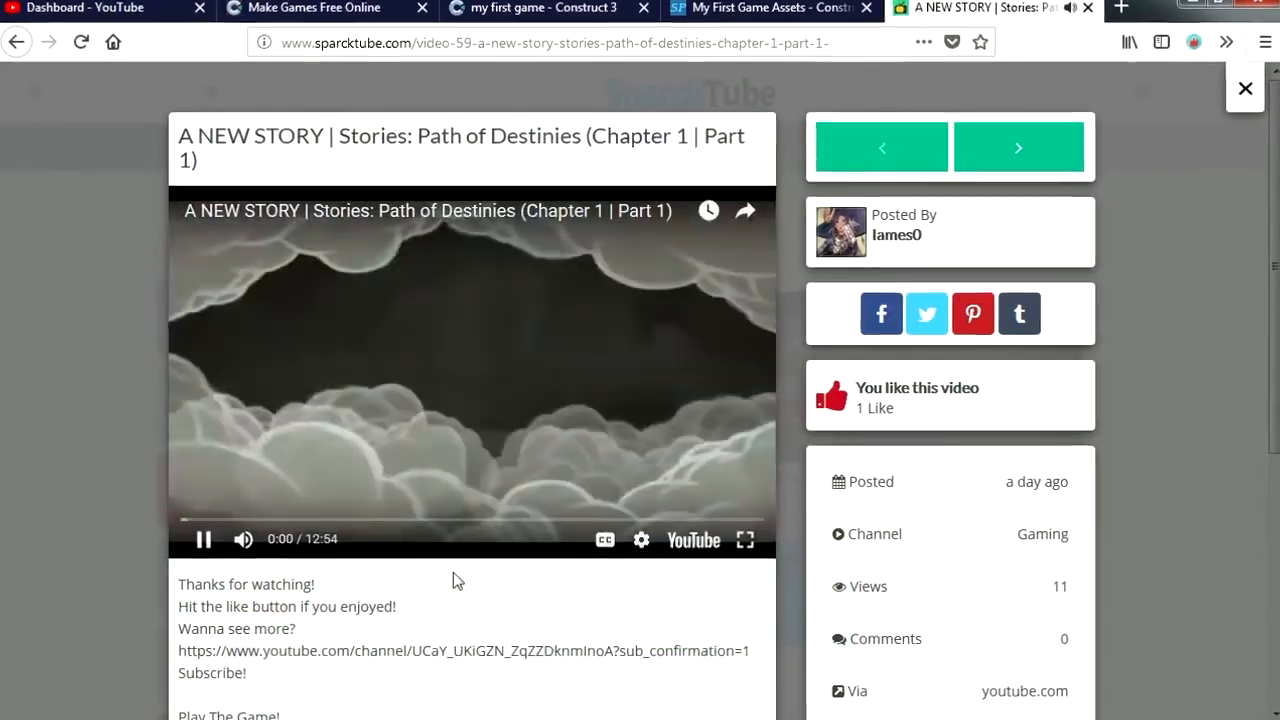